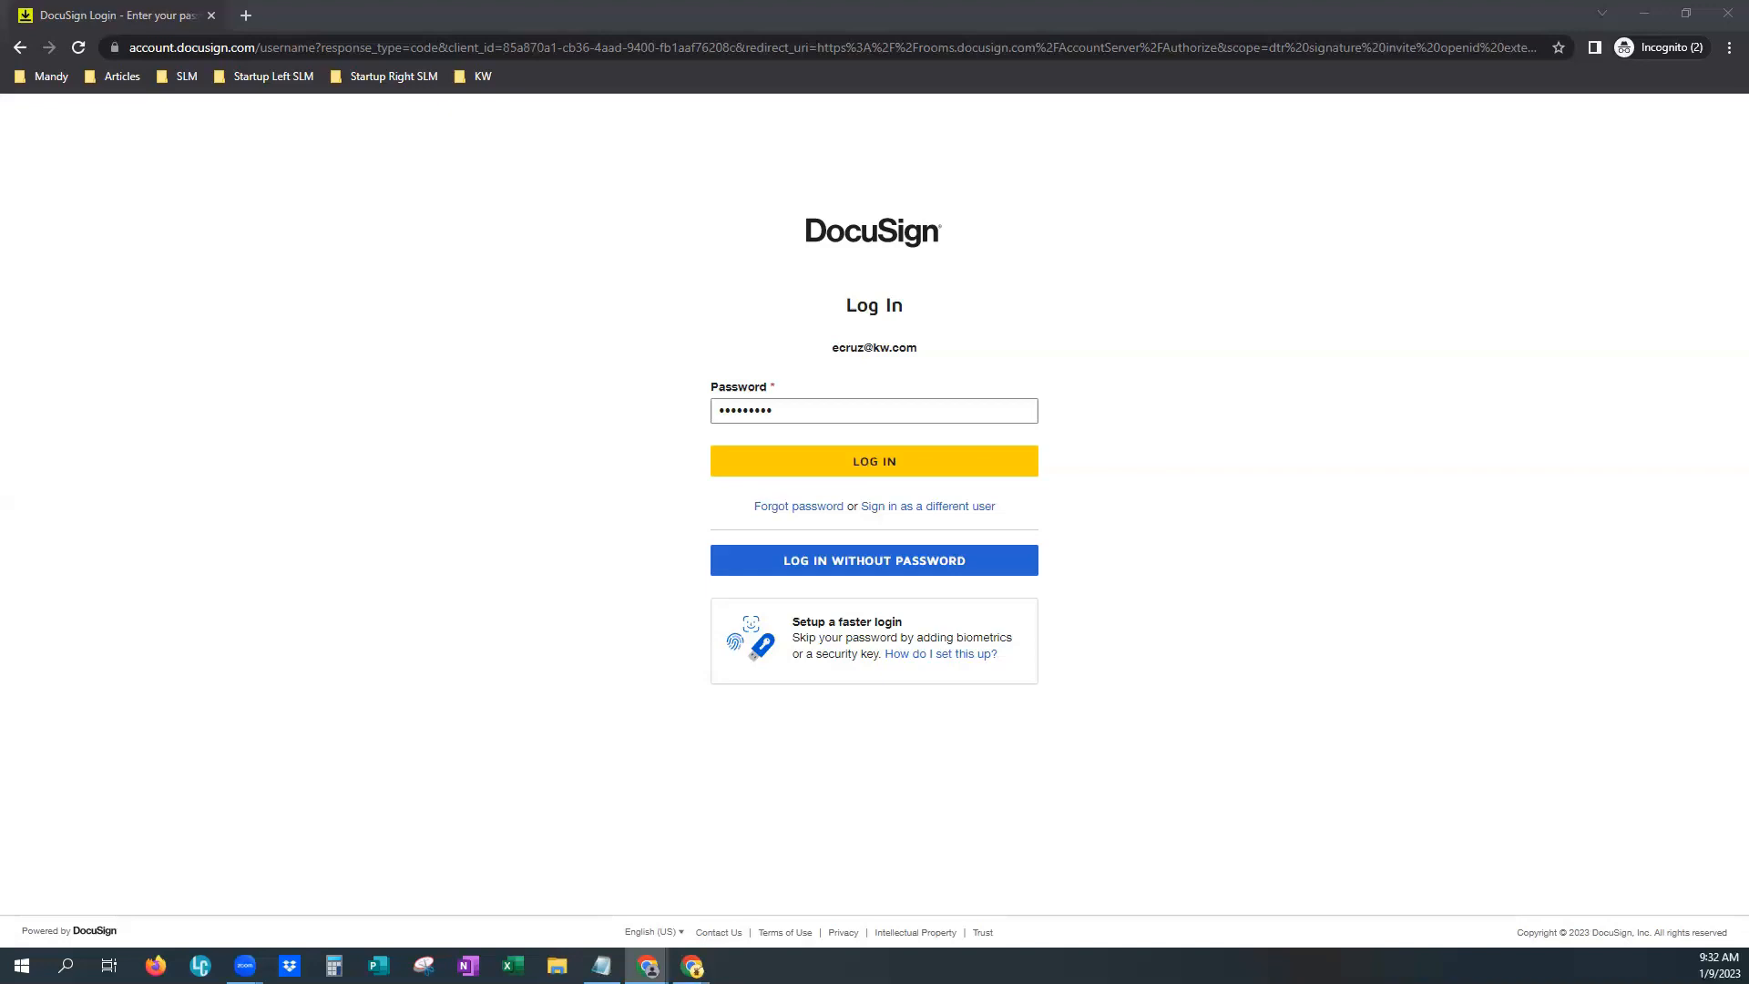
Submit the password to log in and load the DocuSign Rooms dashboard
click(874, 461)
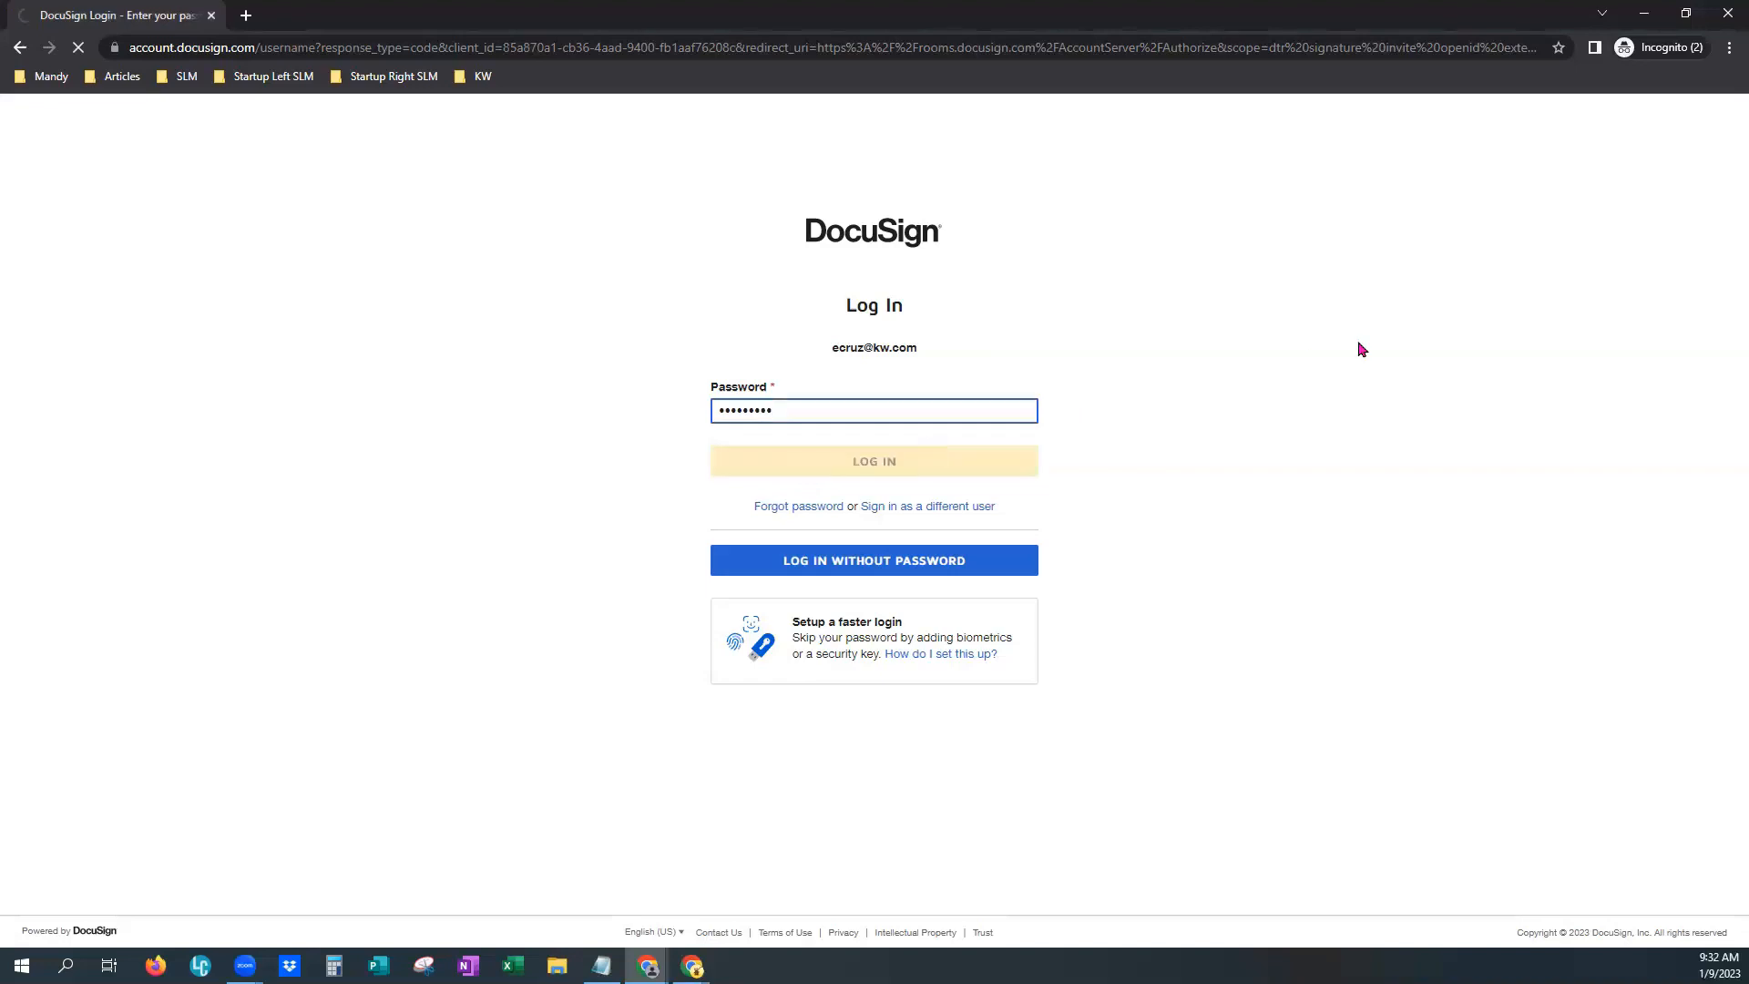
click(873, 461)
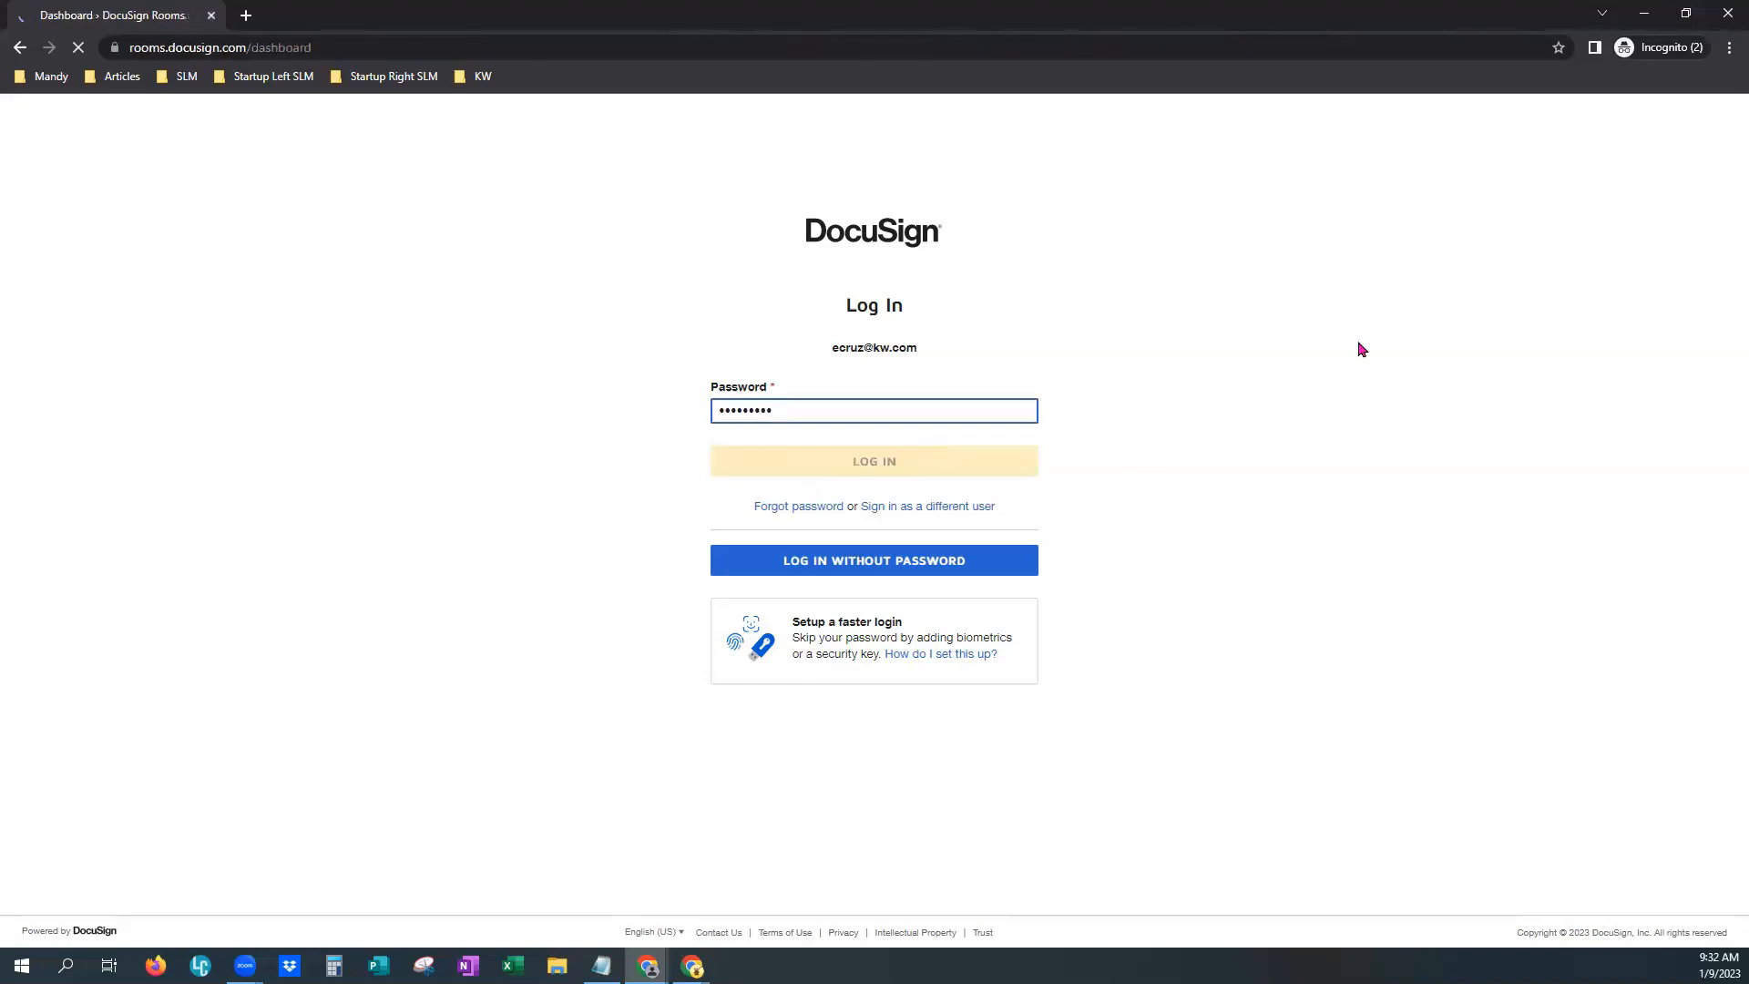
click(873, 460)
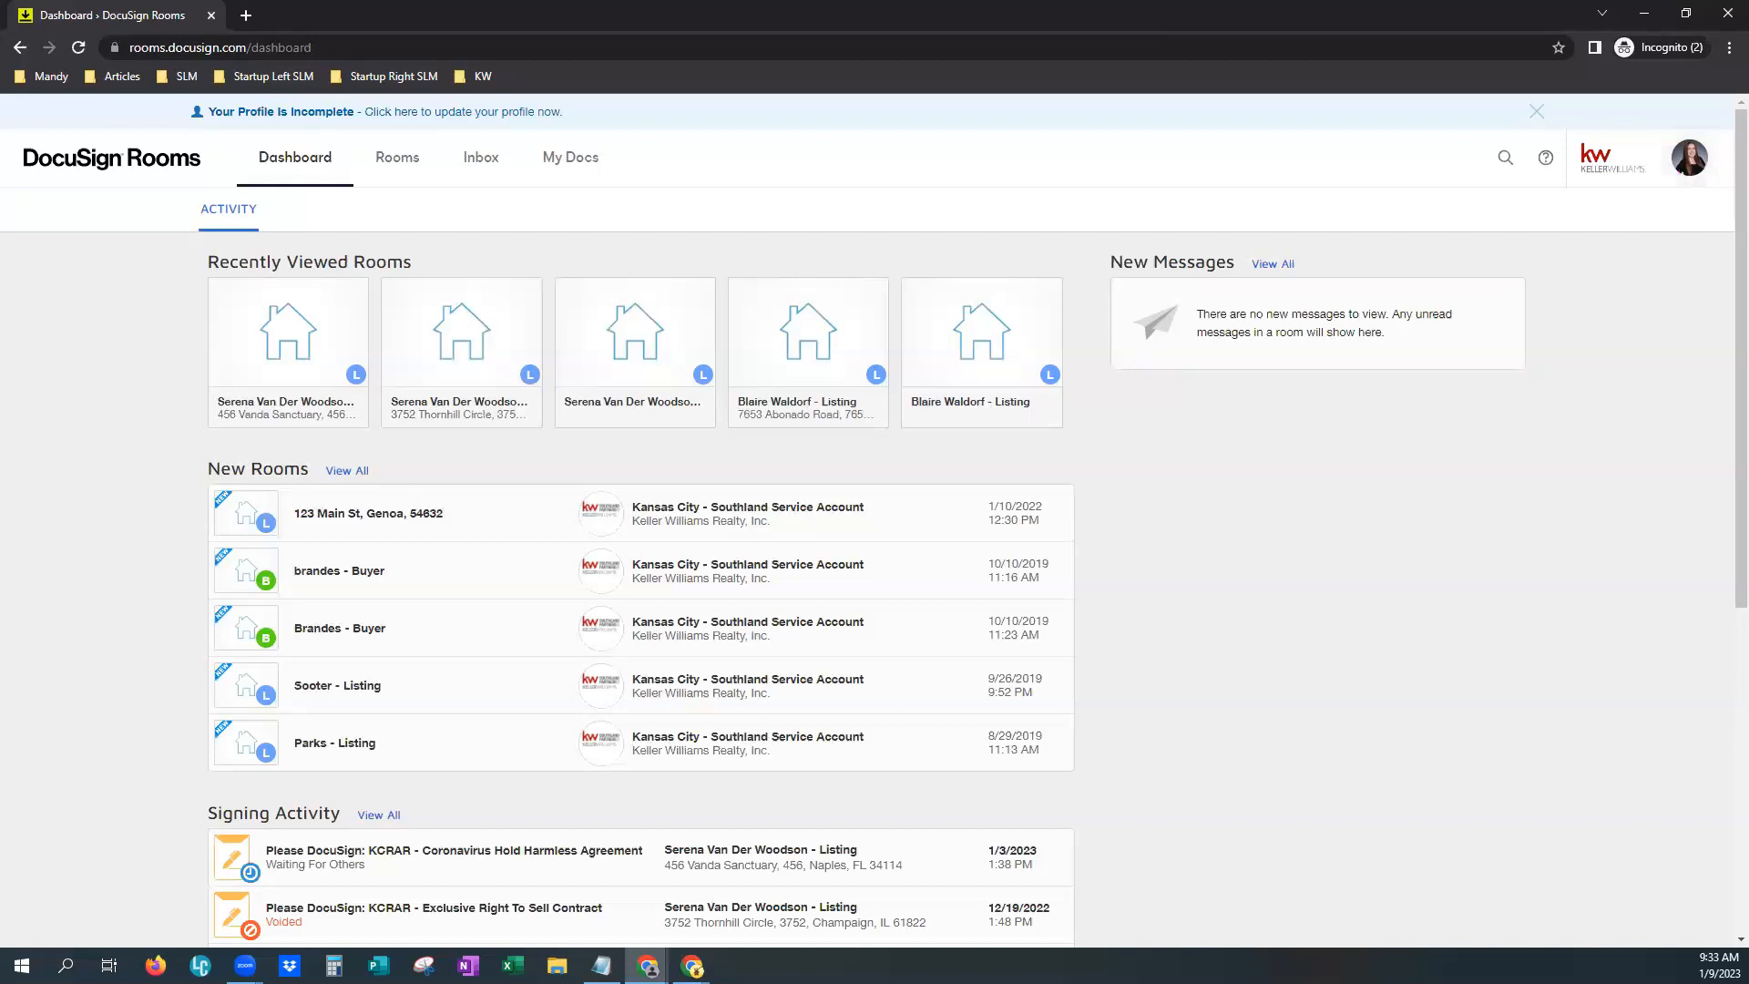
Visit eSignature Home, then choose Switch to Rooms from the avatar menu
click(1689, 157)
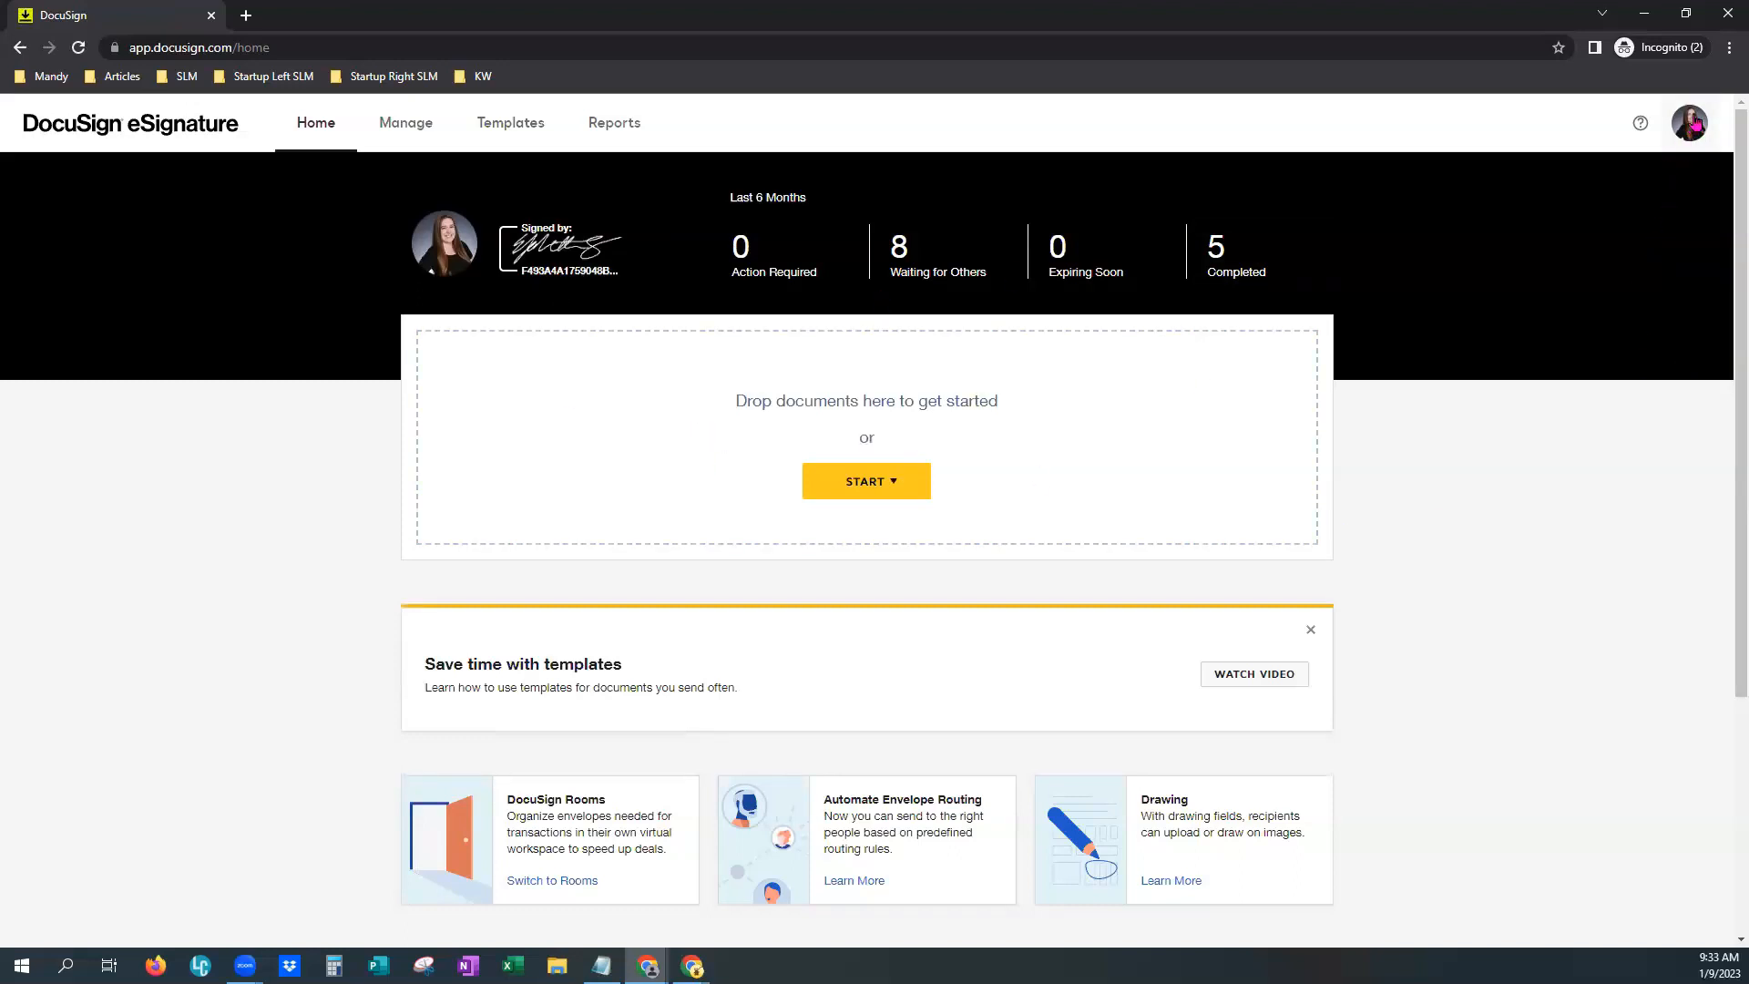
click(1688, 123)
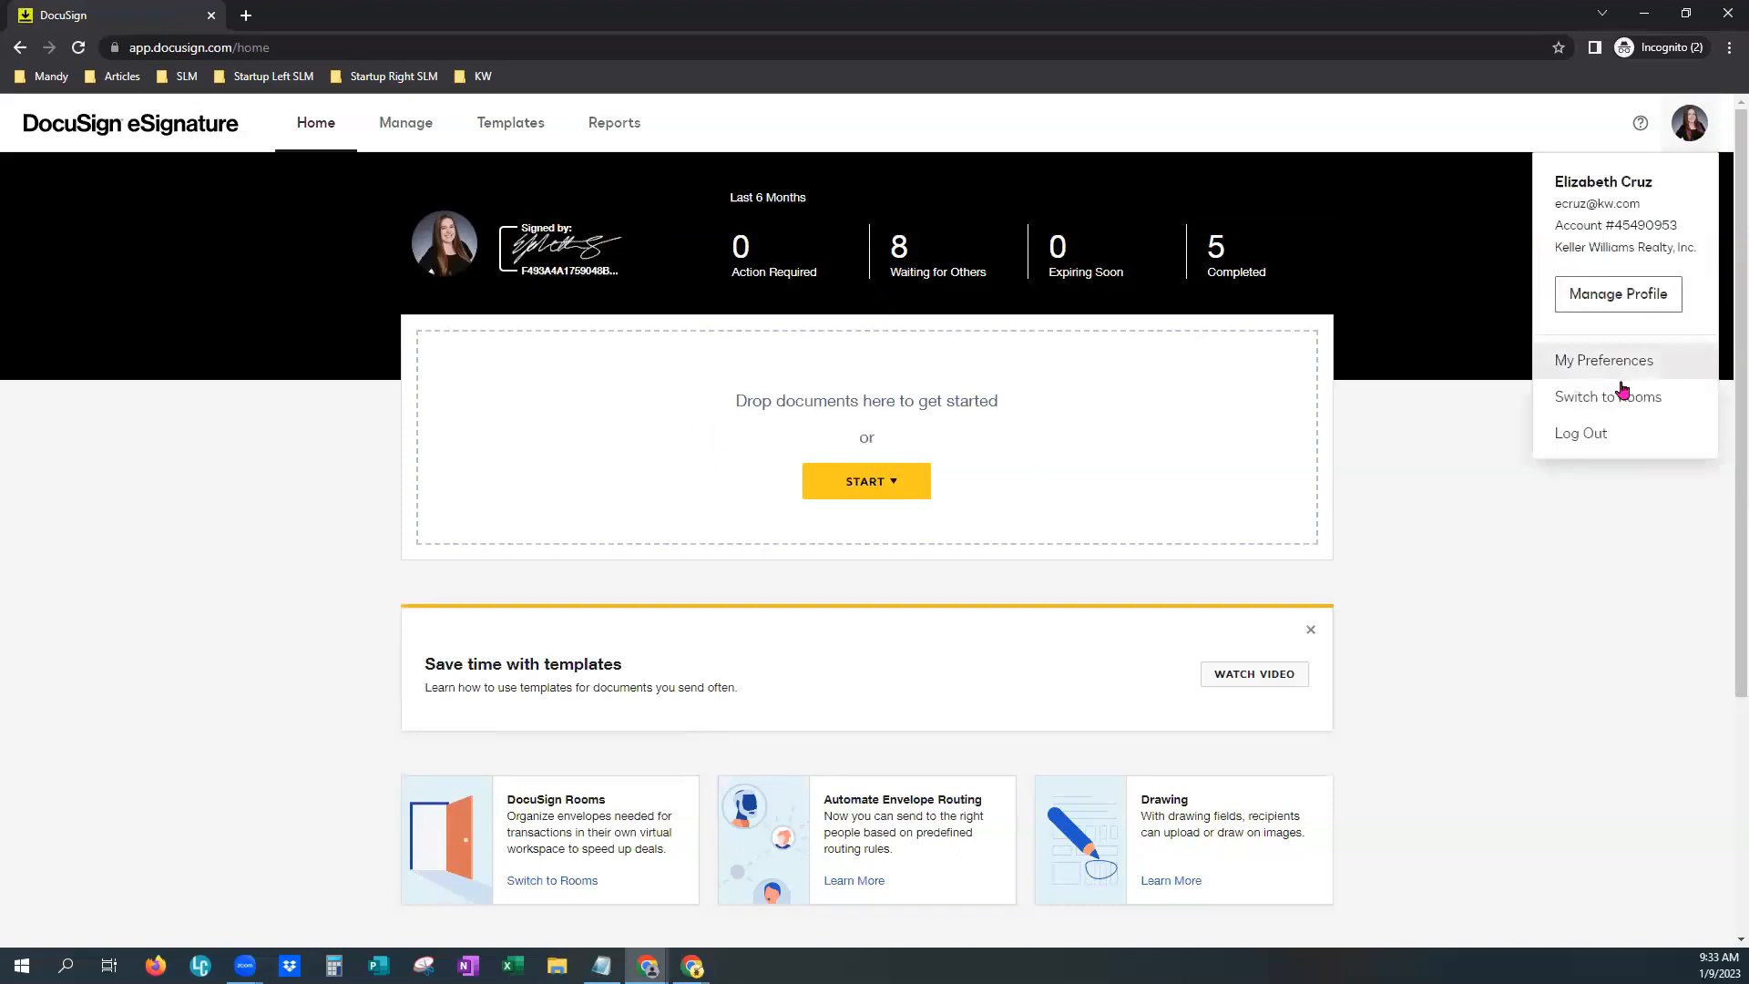
mouse_move(1607, 396)
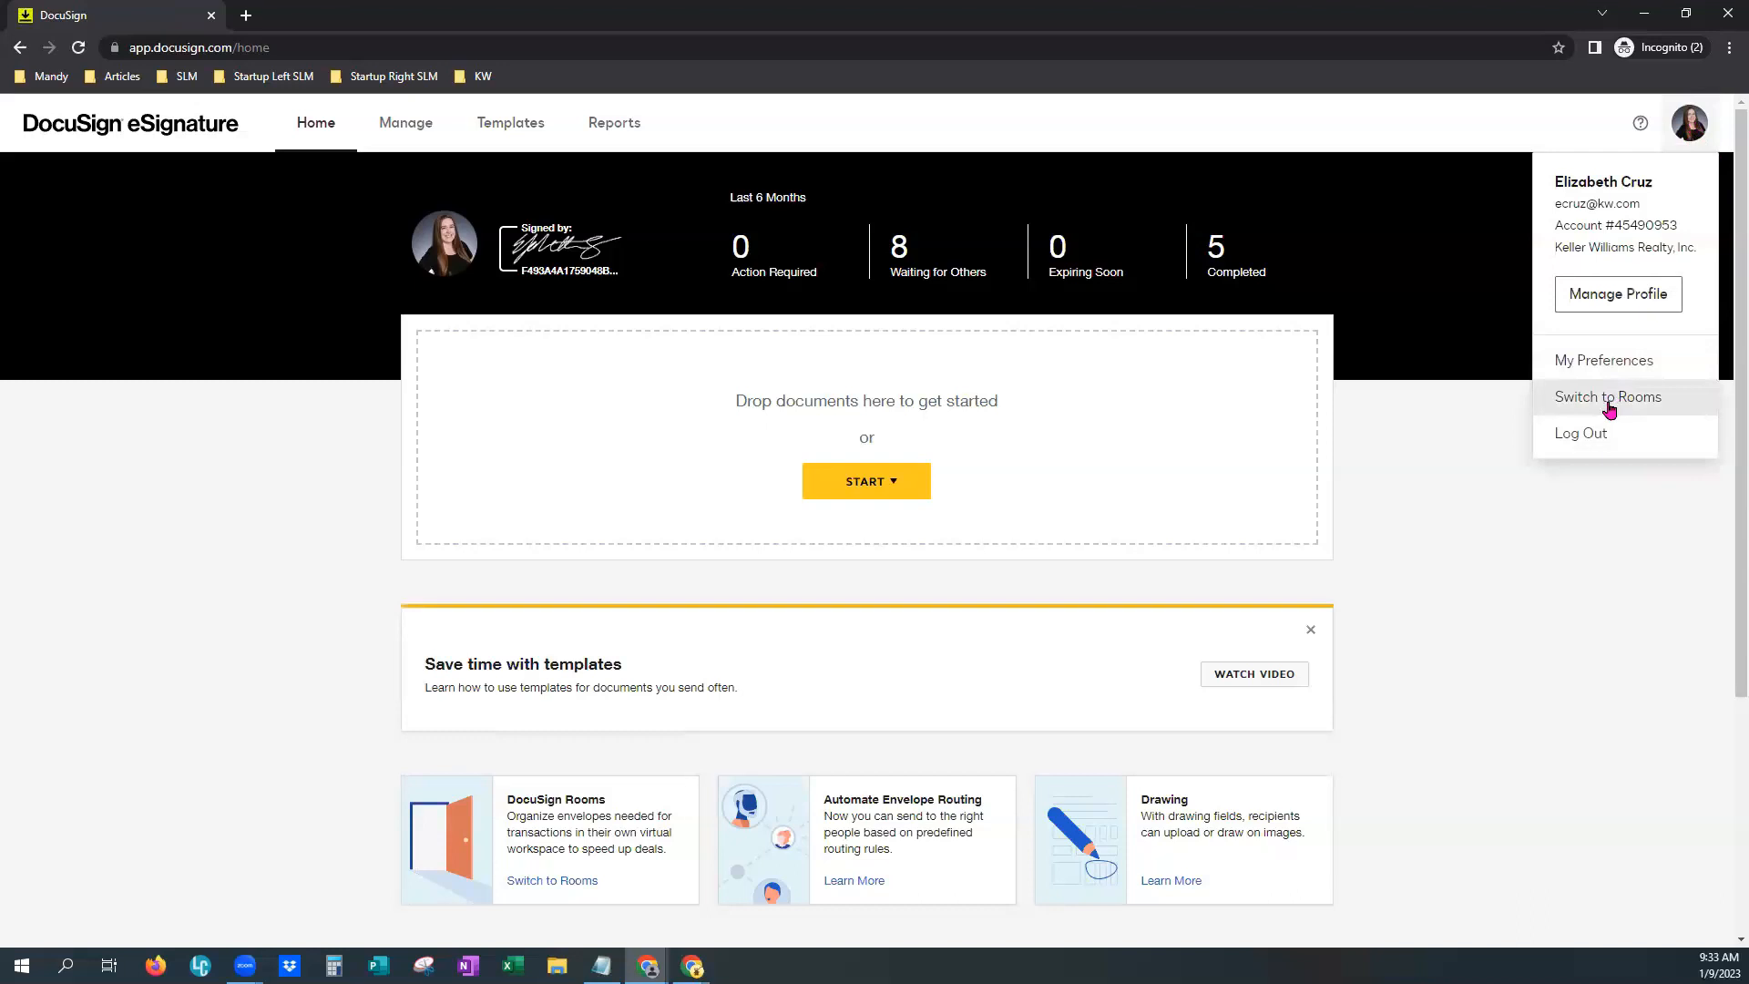
click(1606, 396)
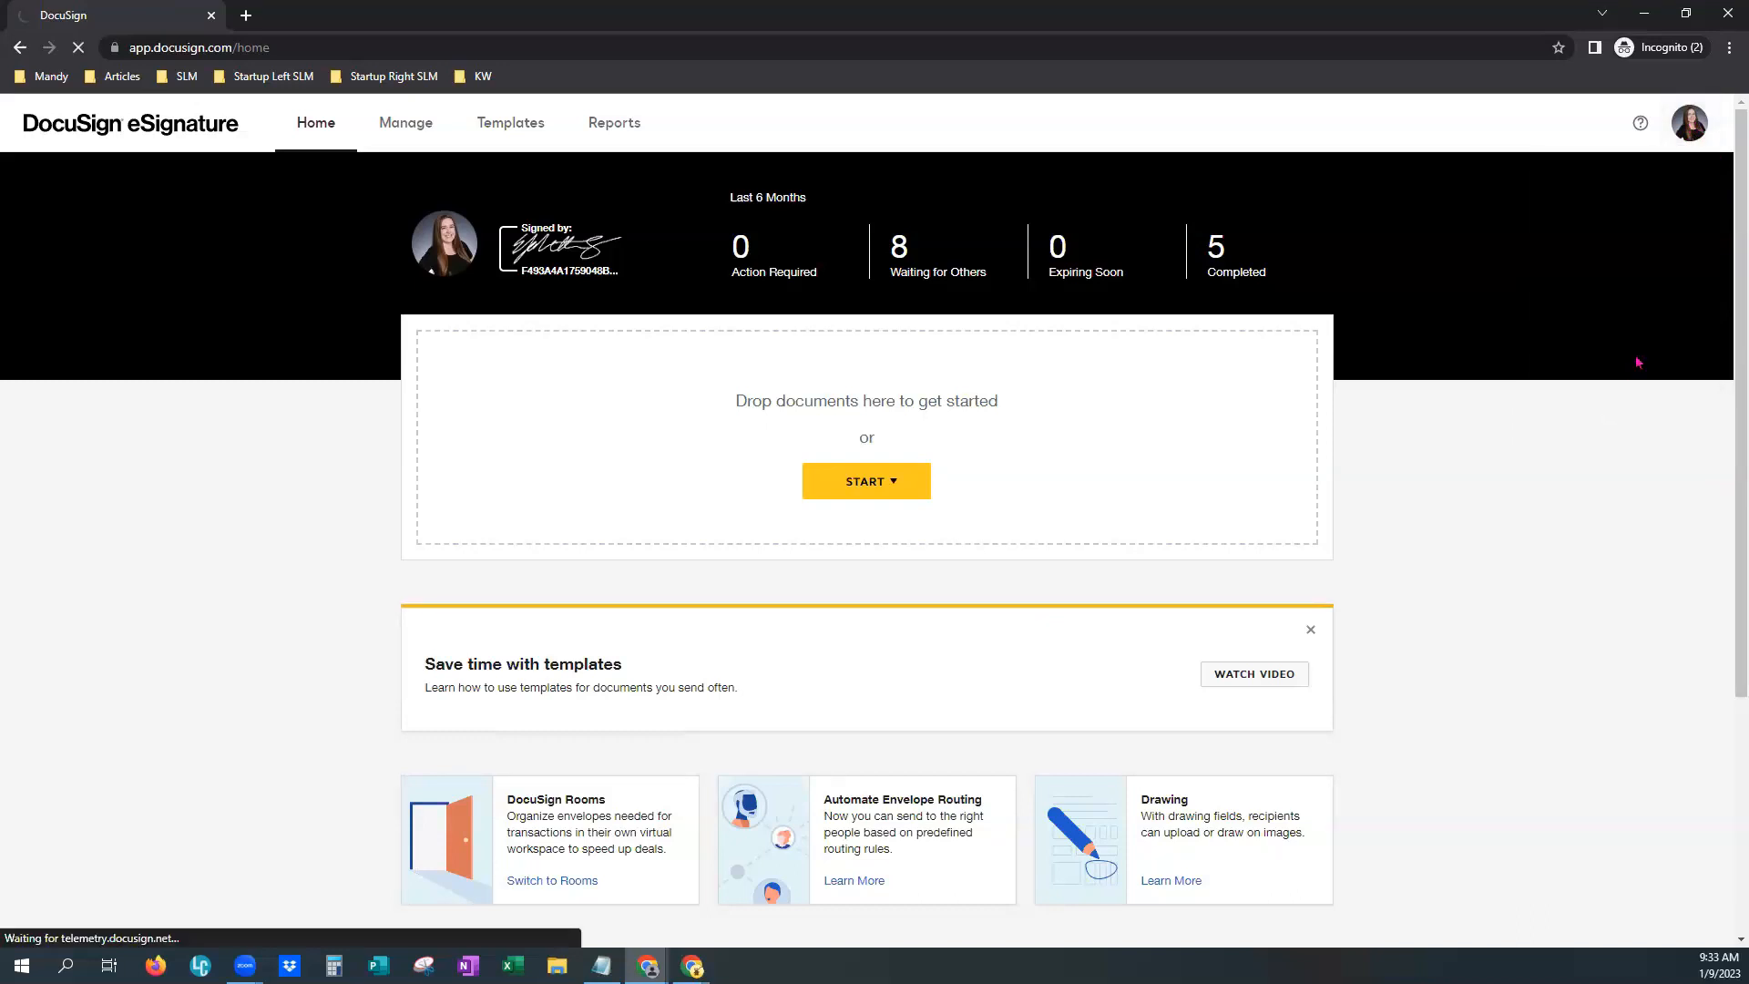
Review the dashboard's recently viewed rooms, new rooms and signing activity
click(551, 880)
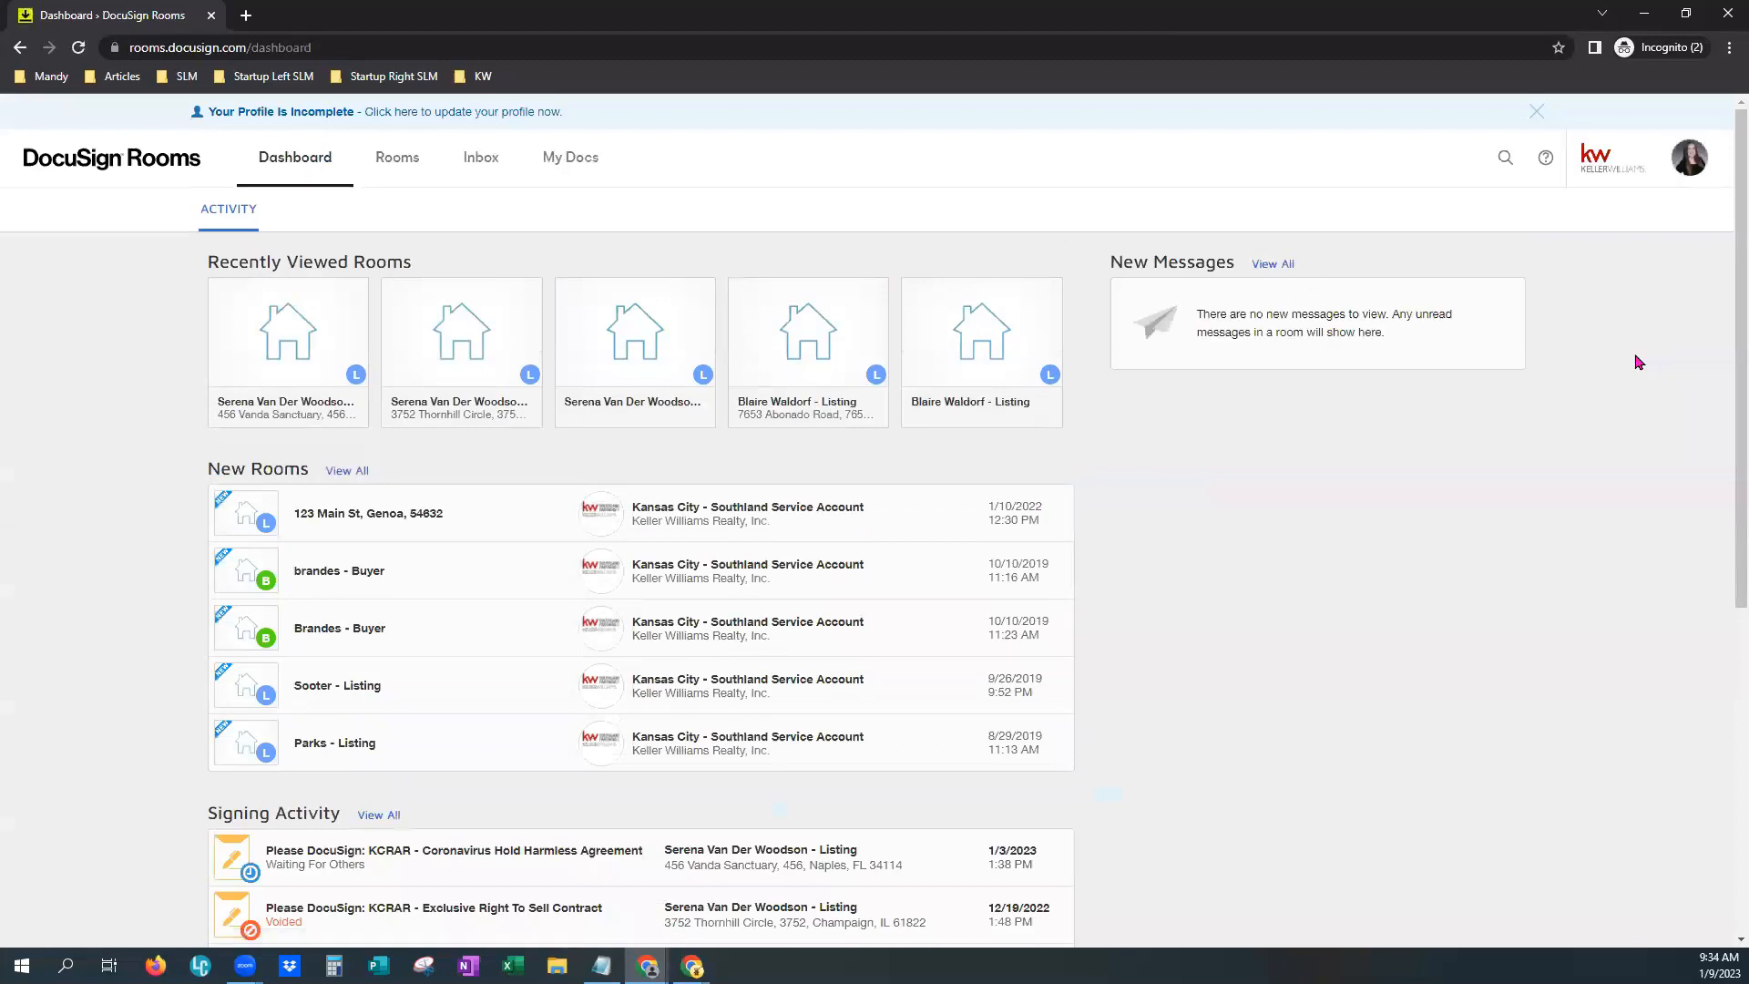
mouse_move(1604, 170)
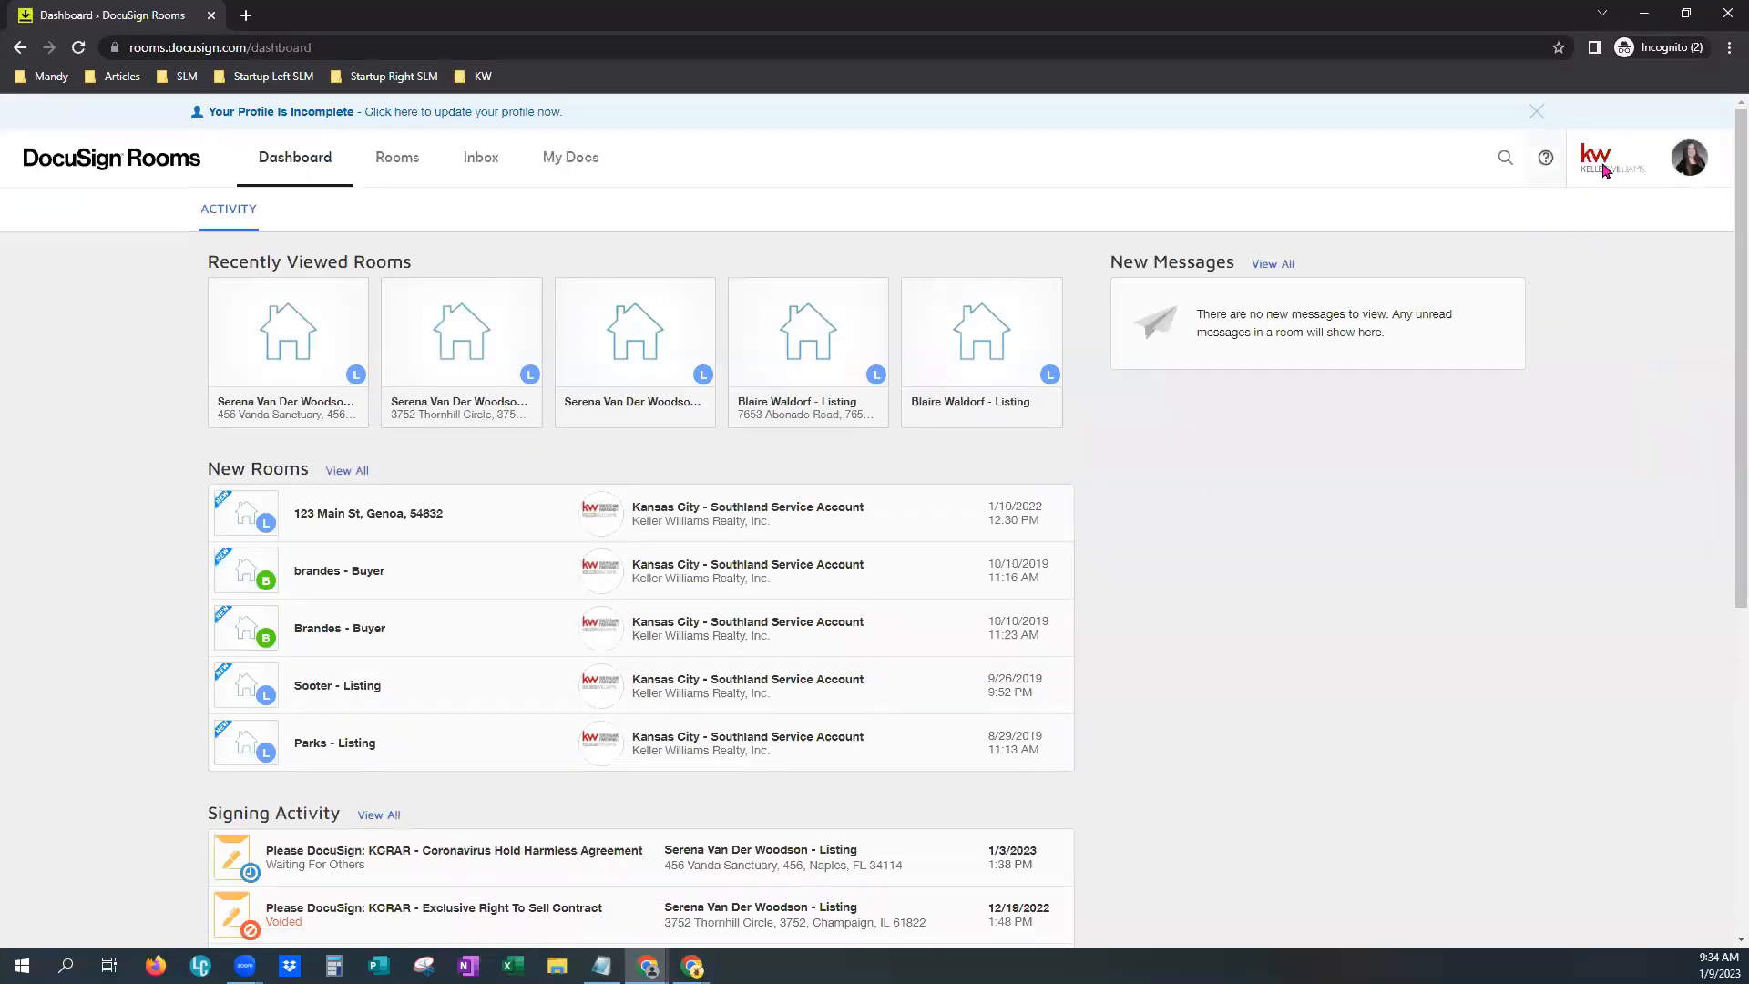
mouse_move(51, 219)
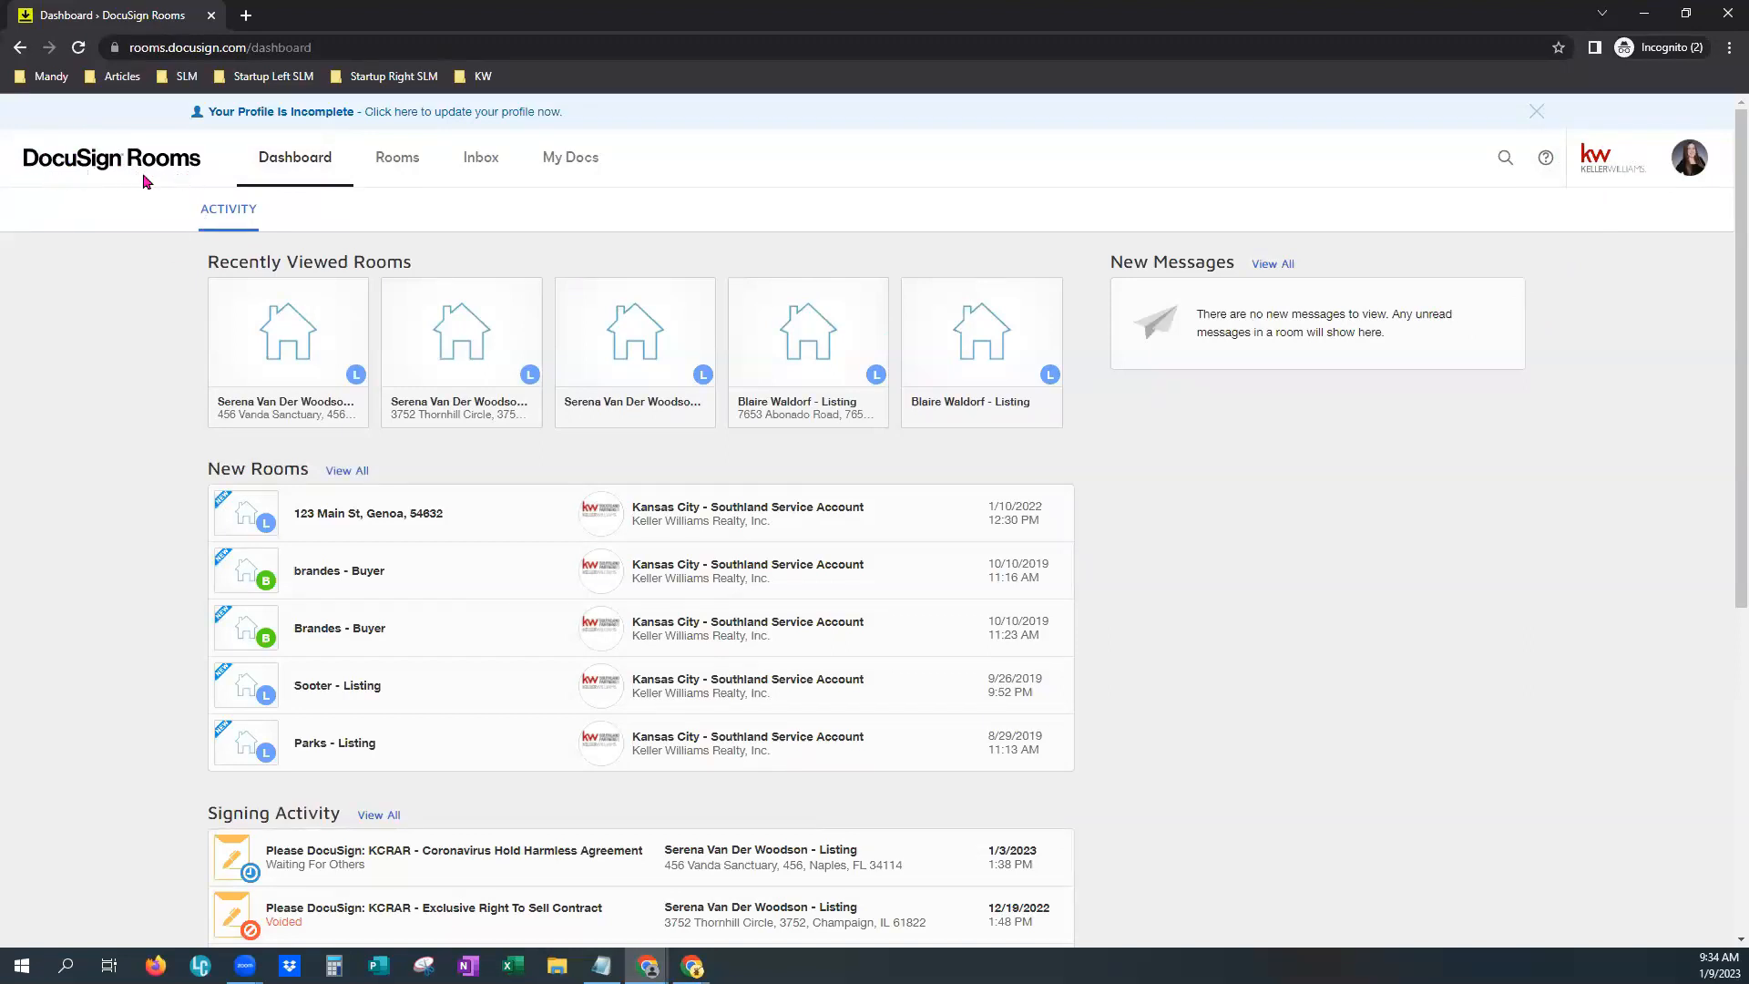
mouse_move(133, 173)
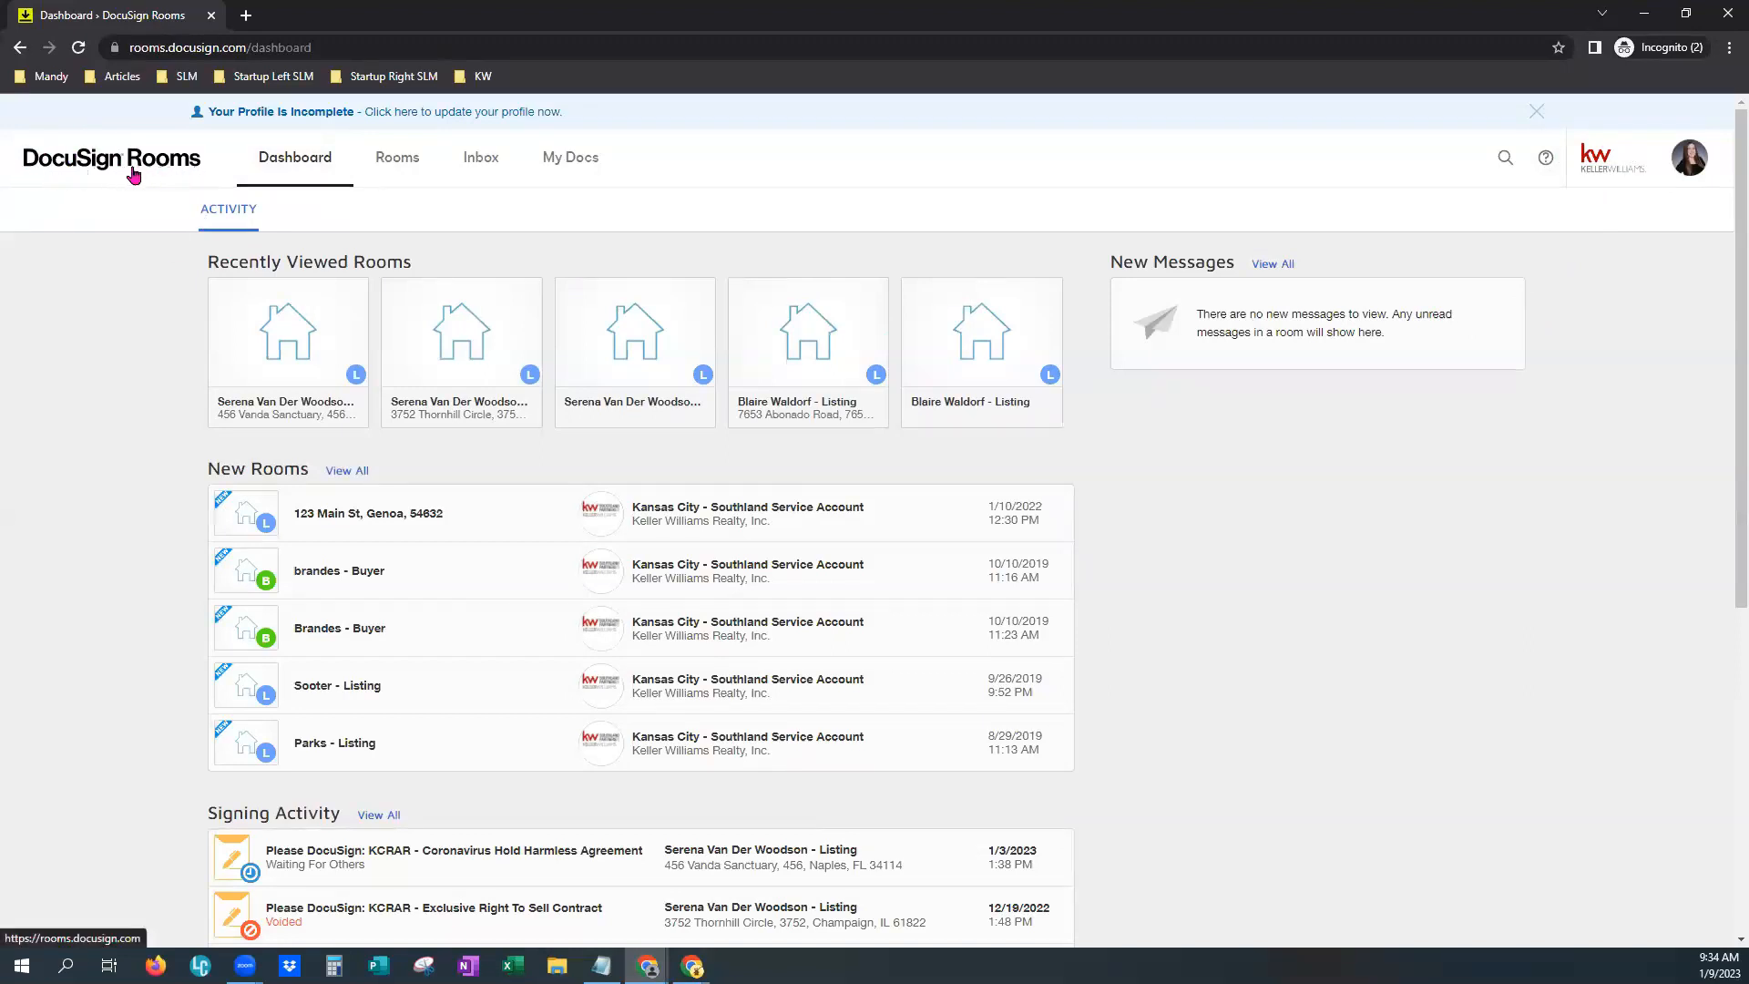
mouse_move(150, 182)
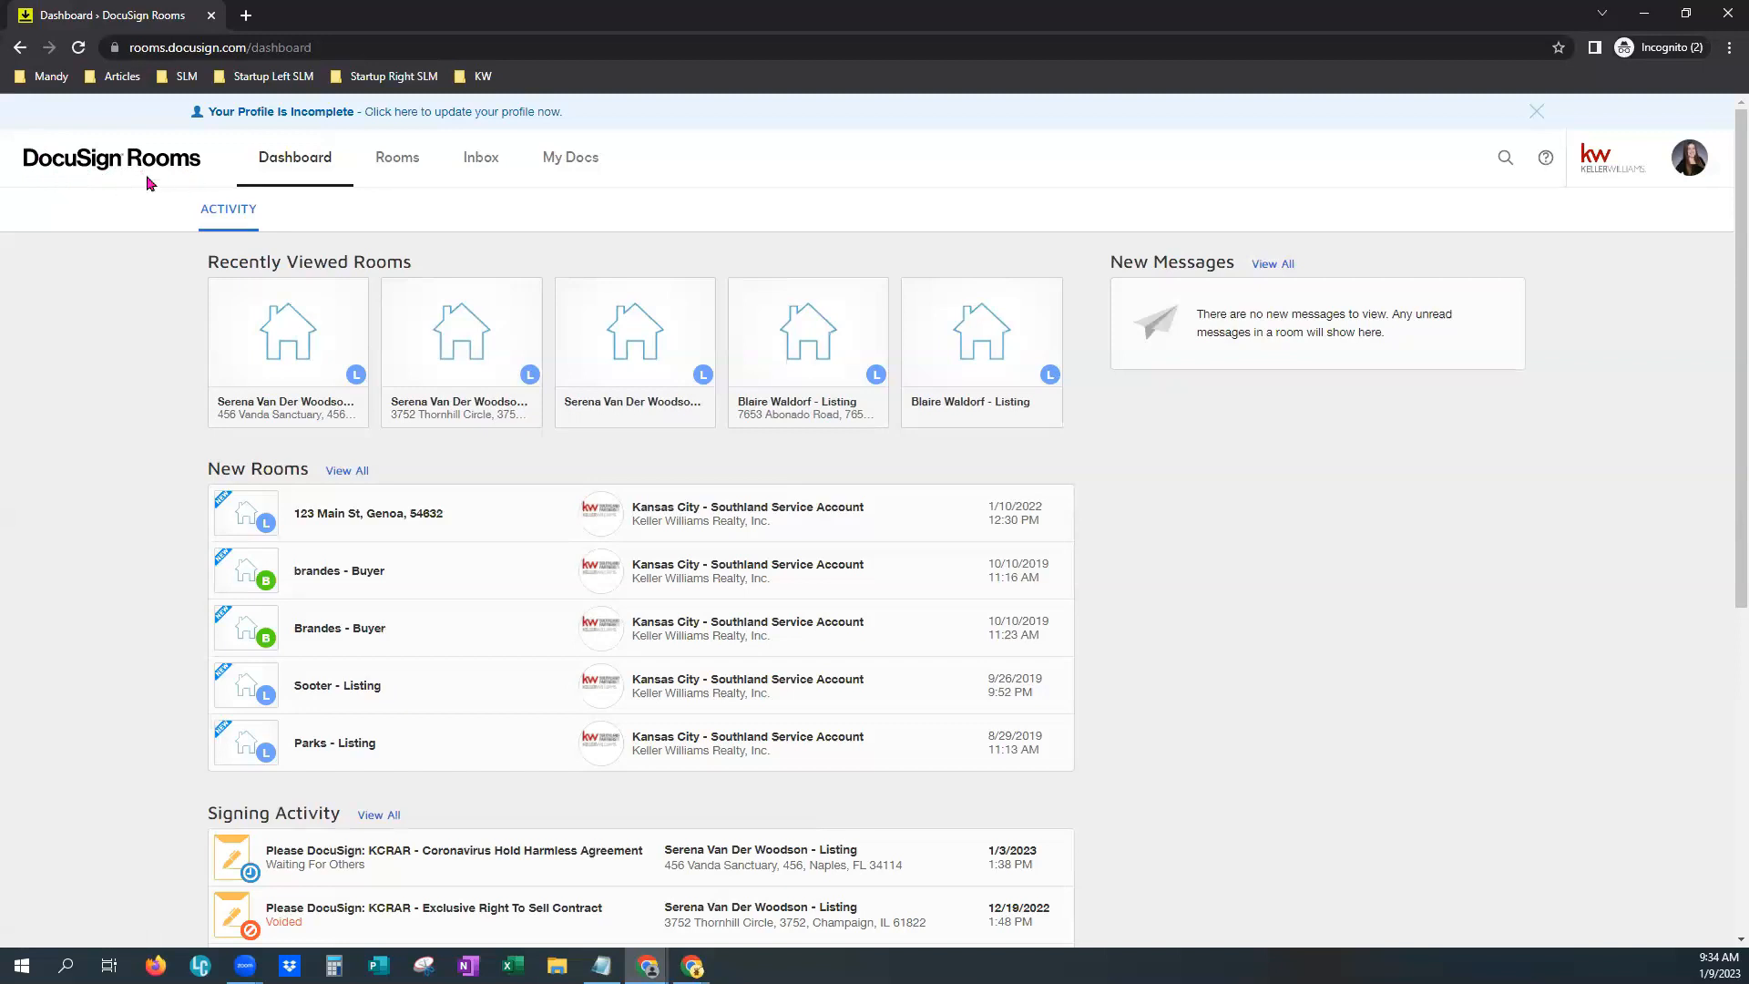
mouse_move(155, 204)
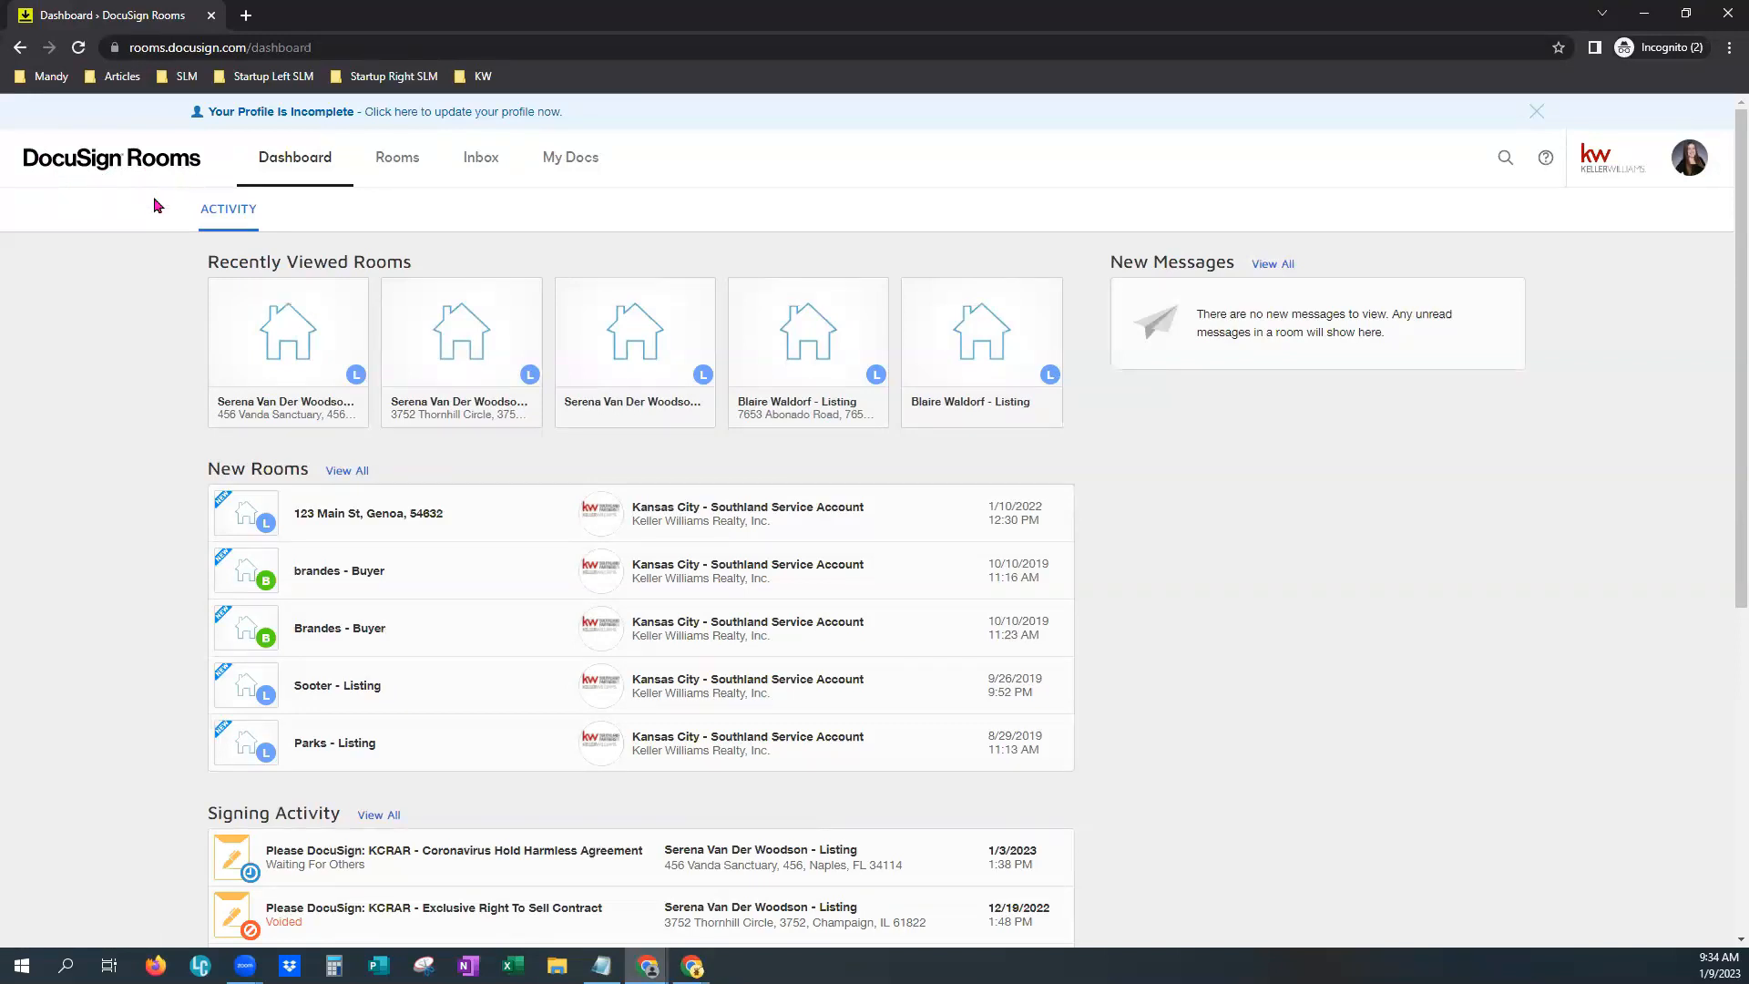
mouse_move(1640, 172)
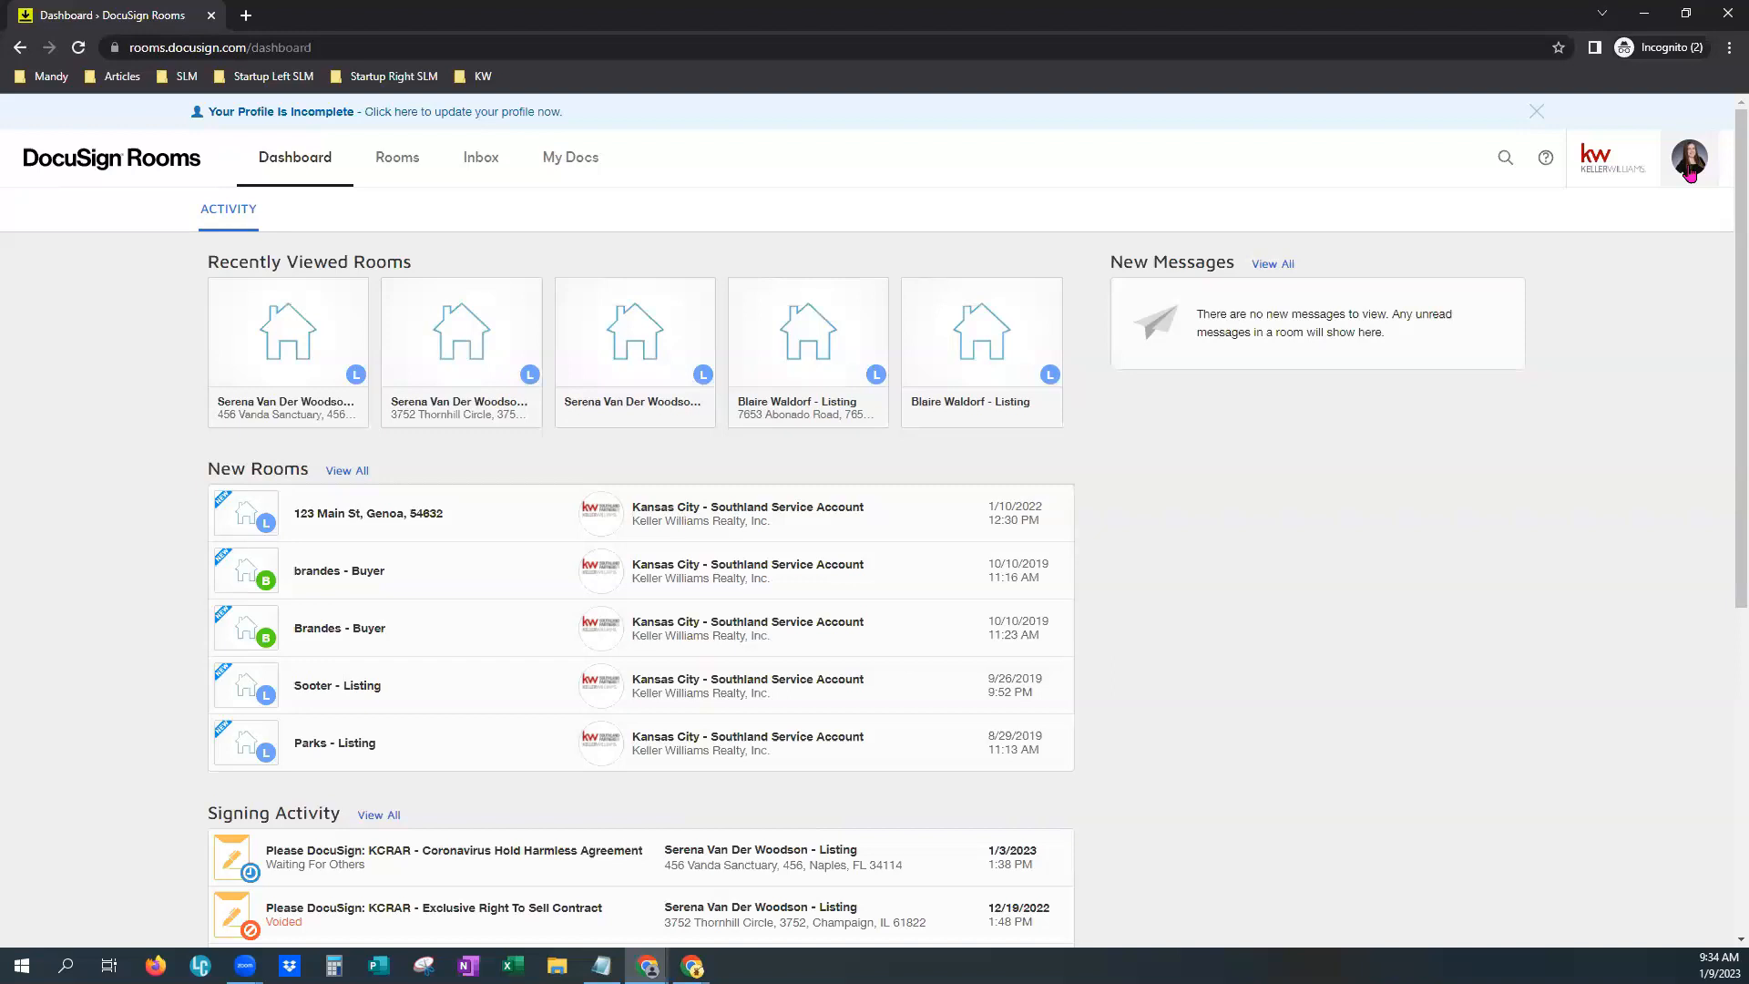
Open Preferences from the avatar menu and select the Integrations page
click(1688, 156)
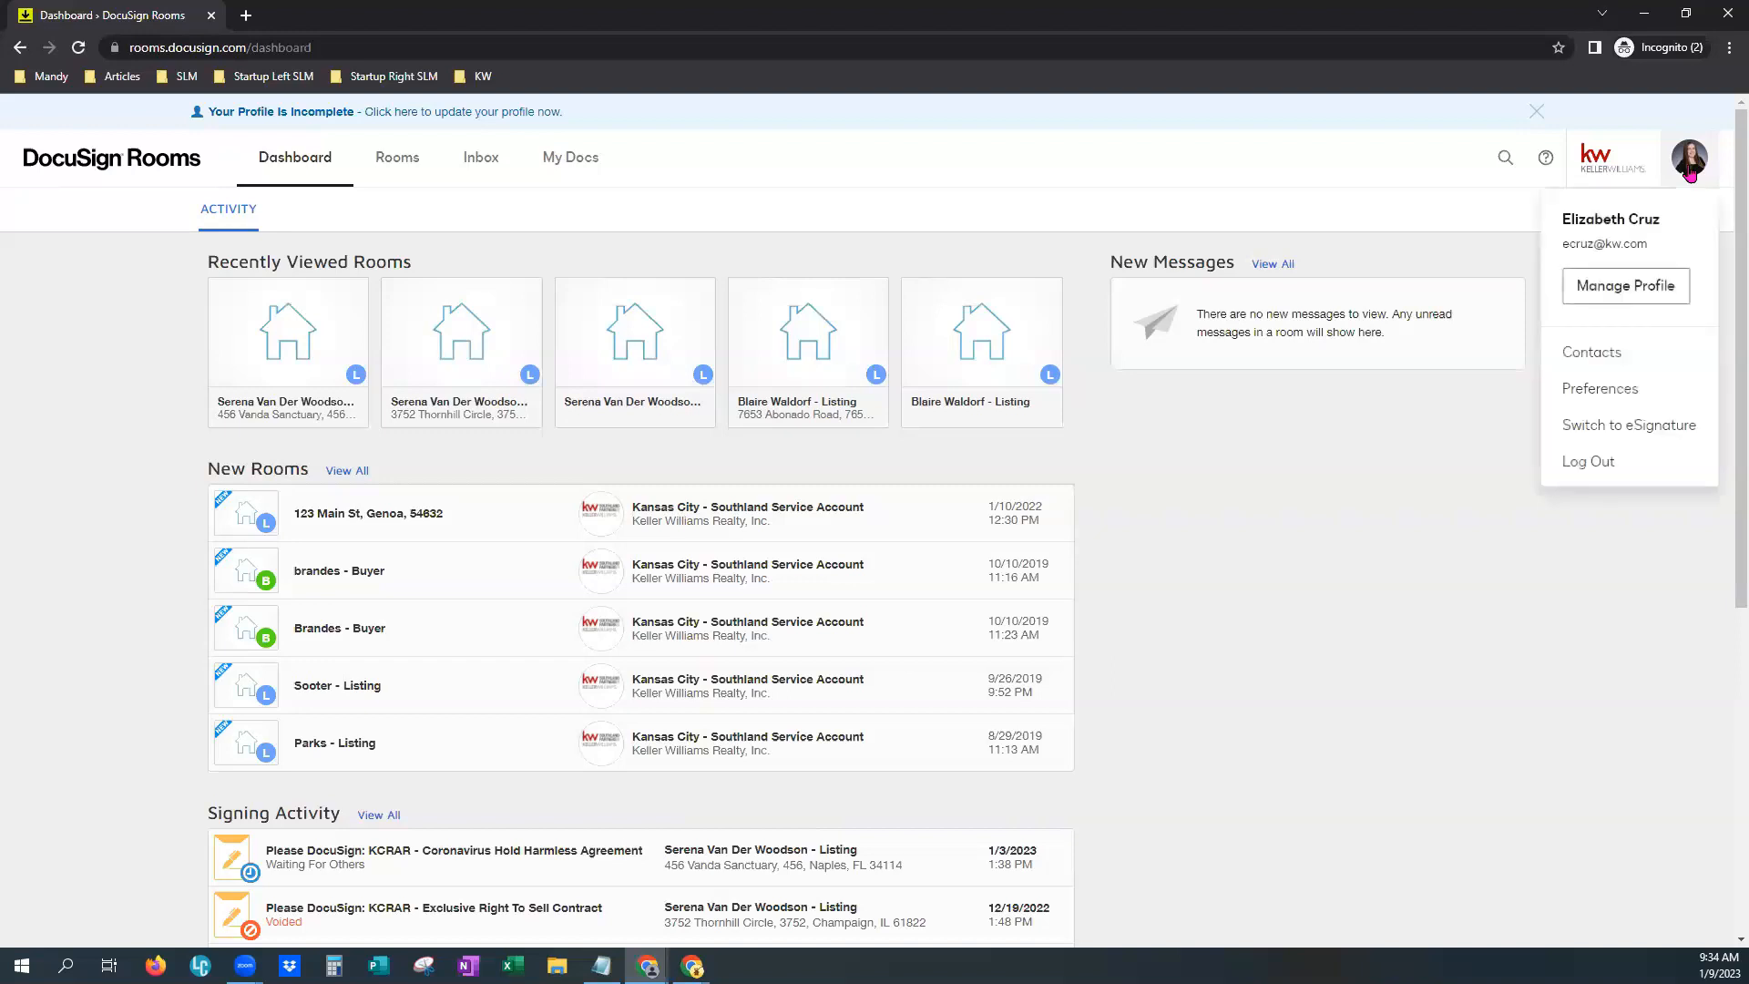
mouse_move(1599, 388)
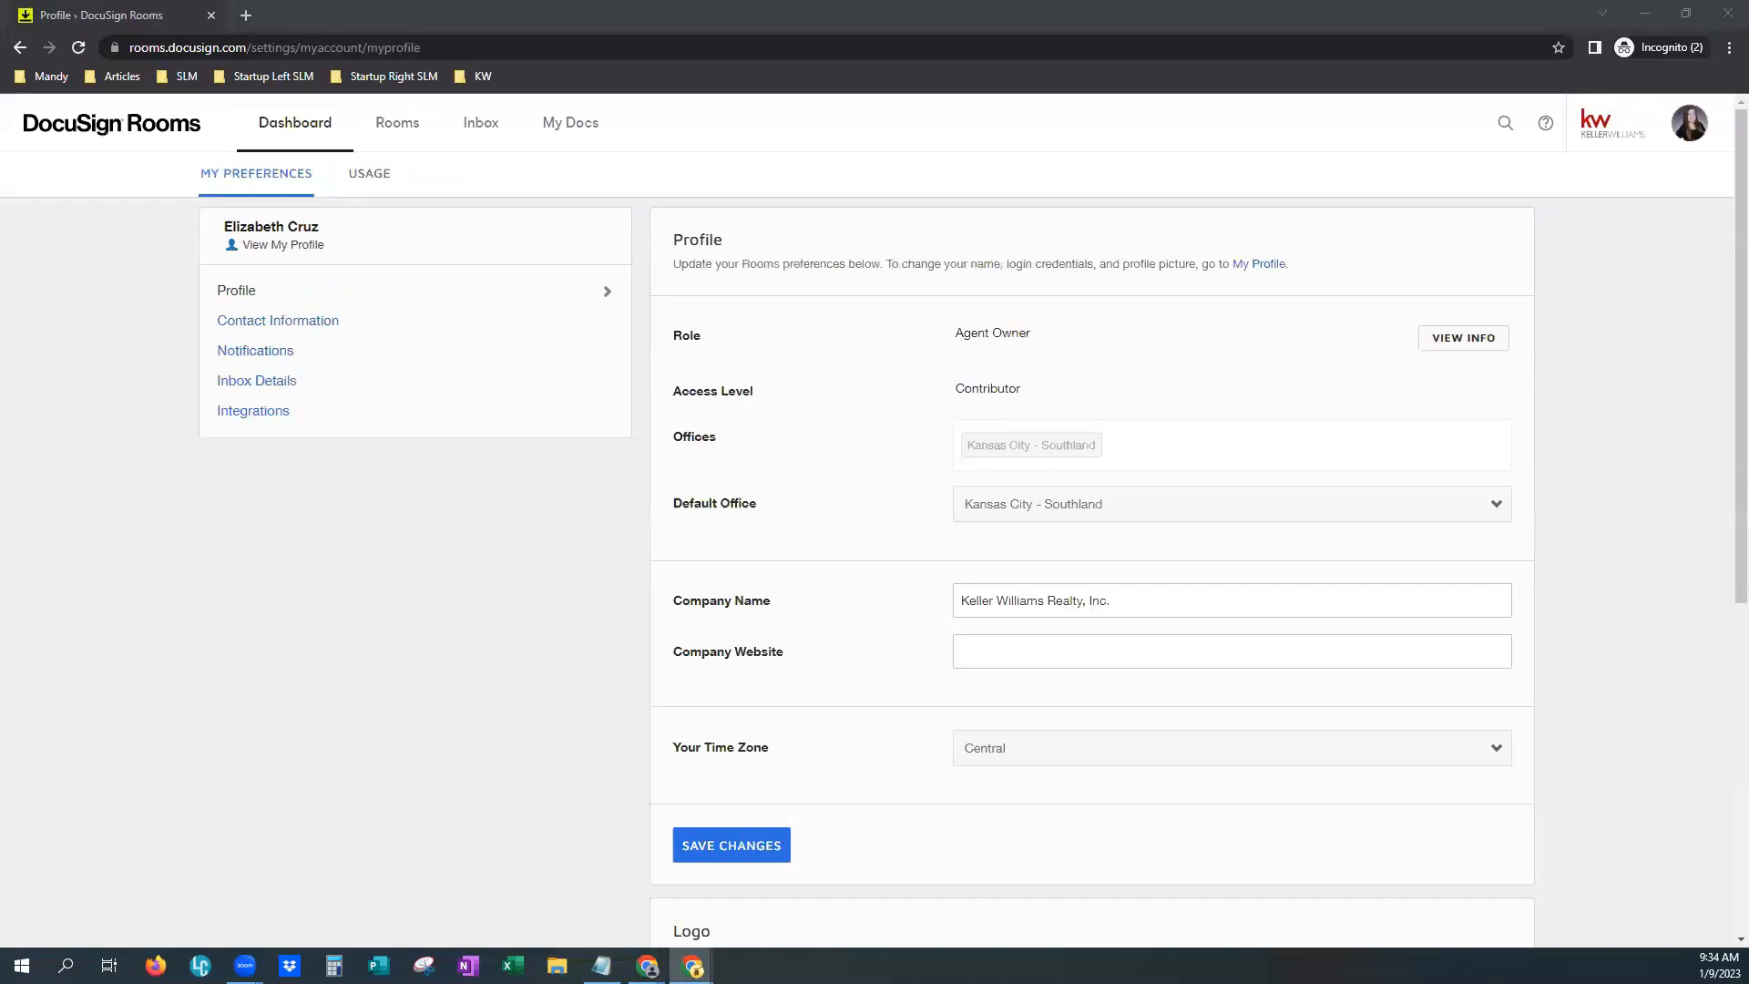
click(253, 411)
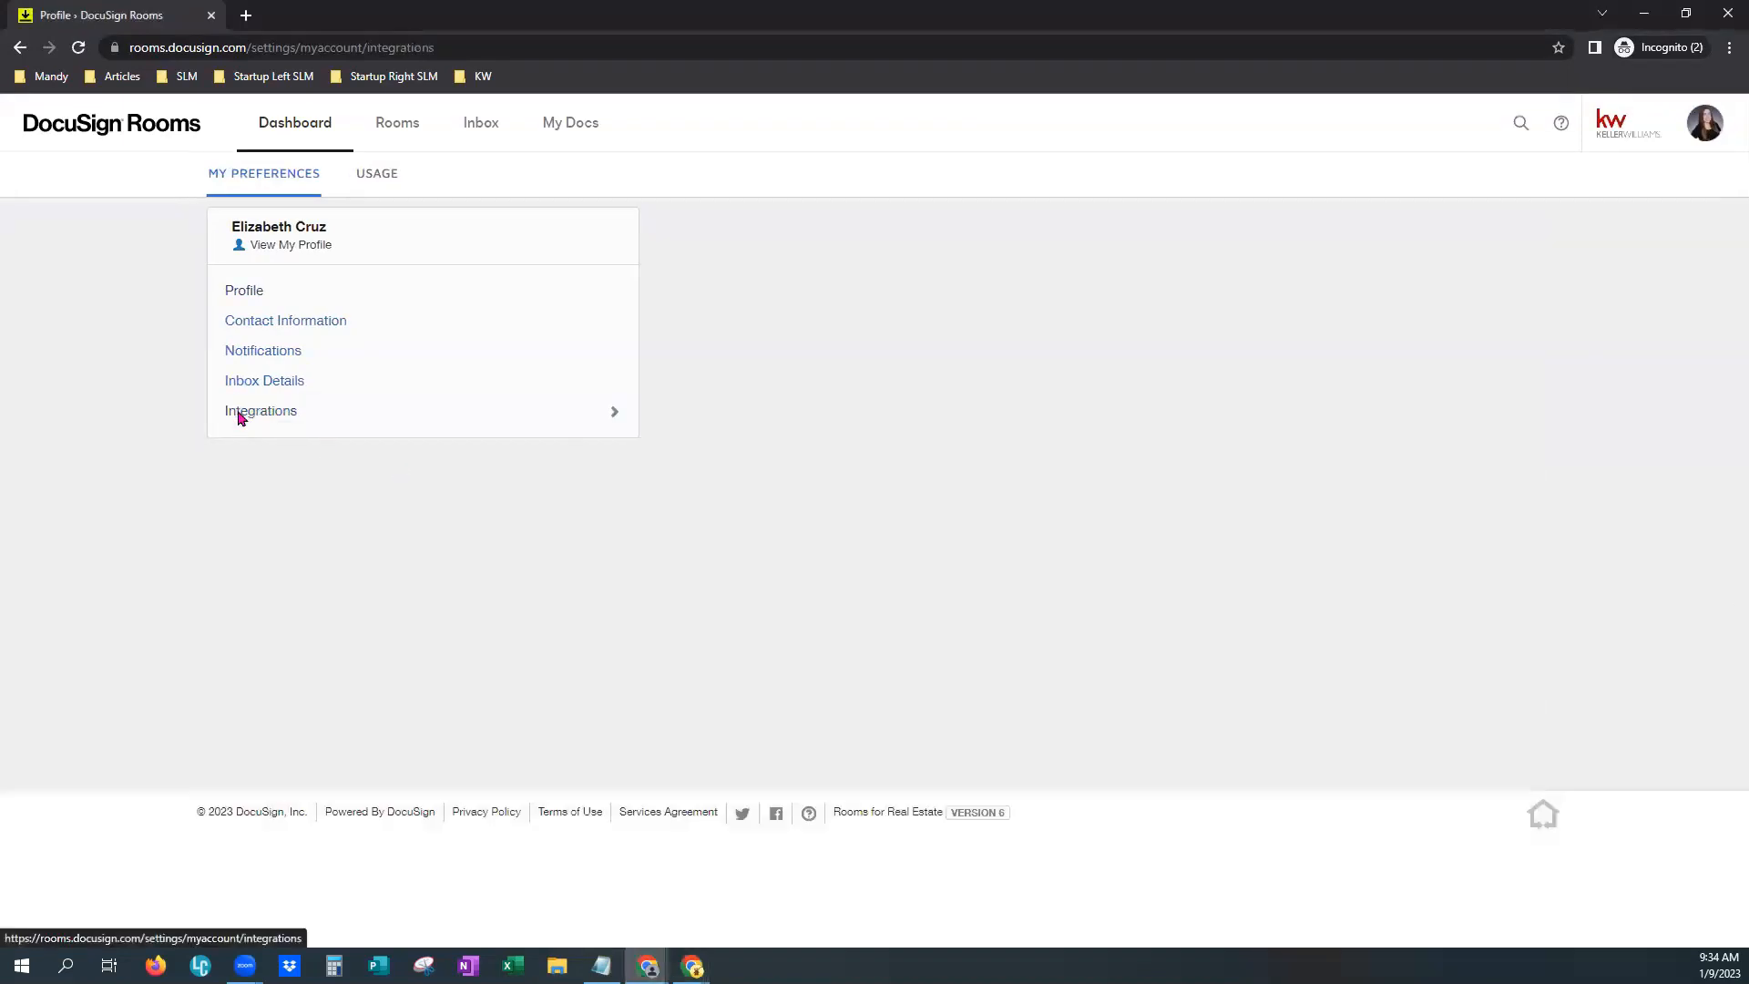
click(261, 410)
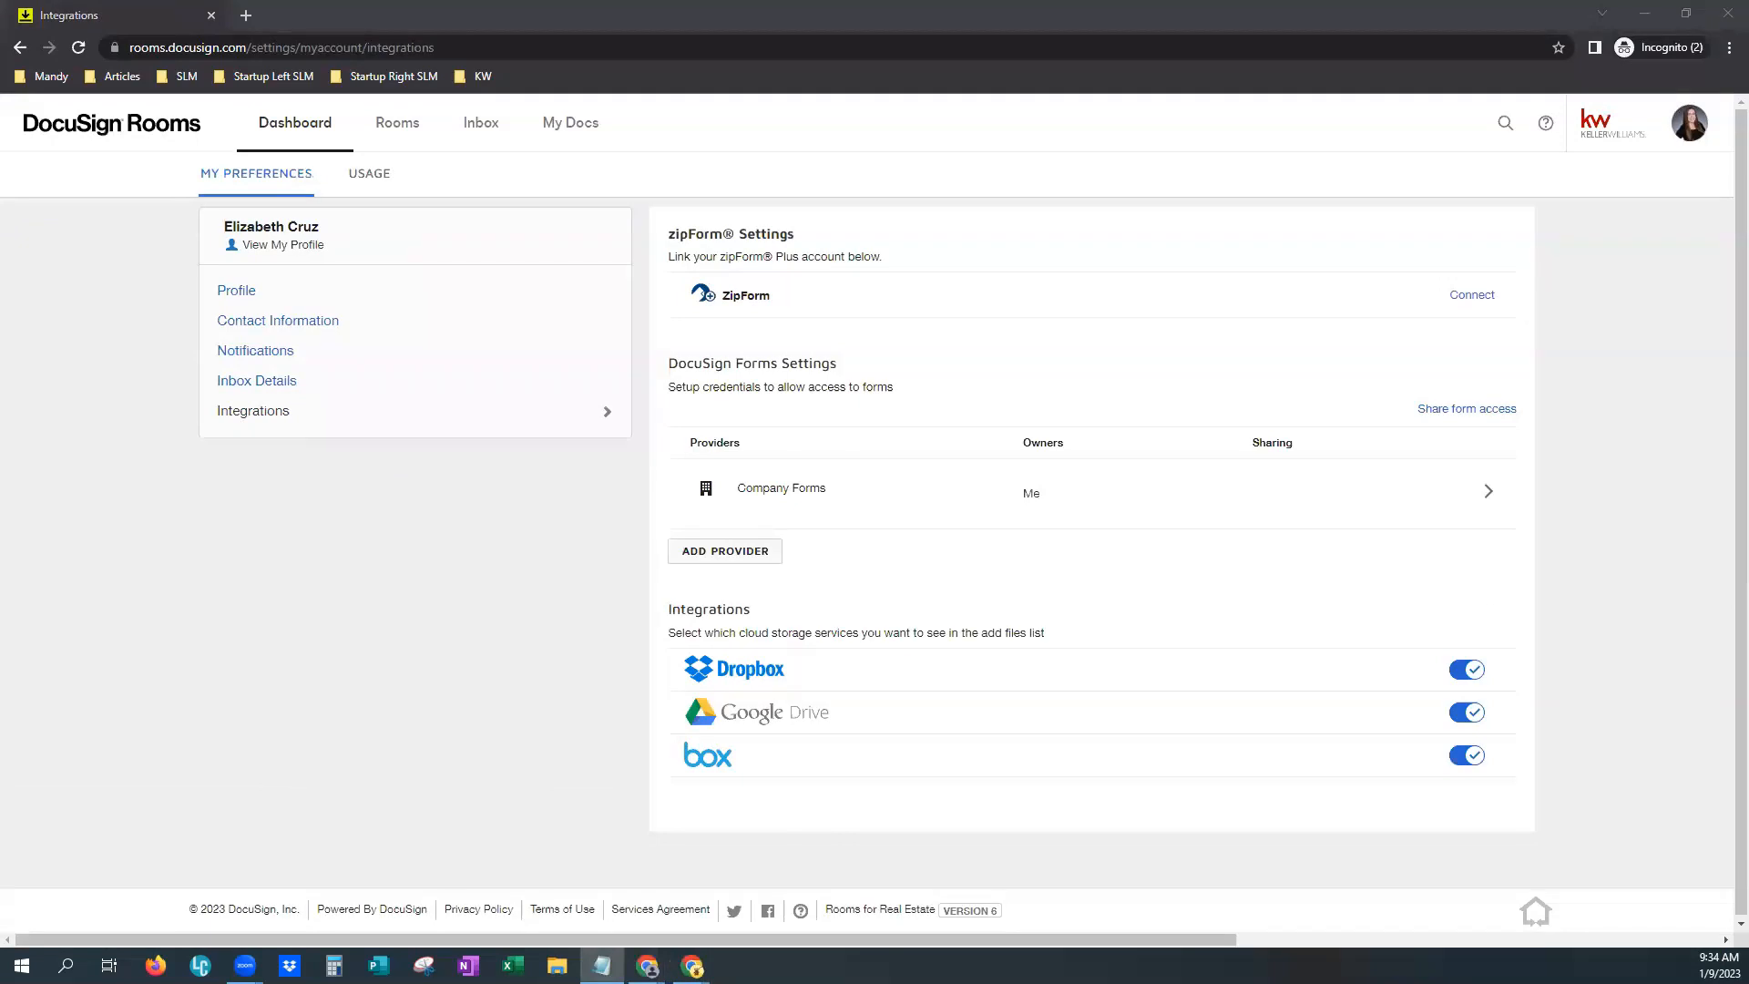
mouse_move(976, 578)
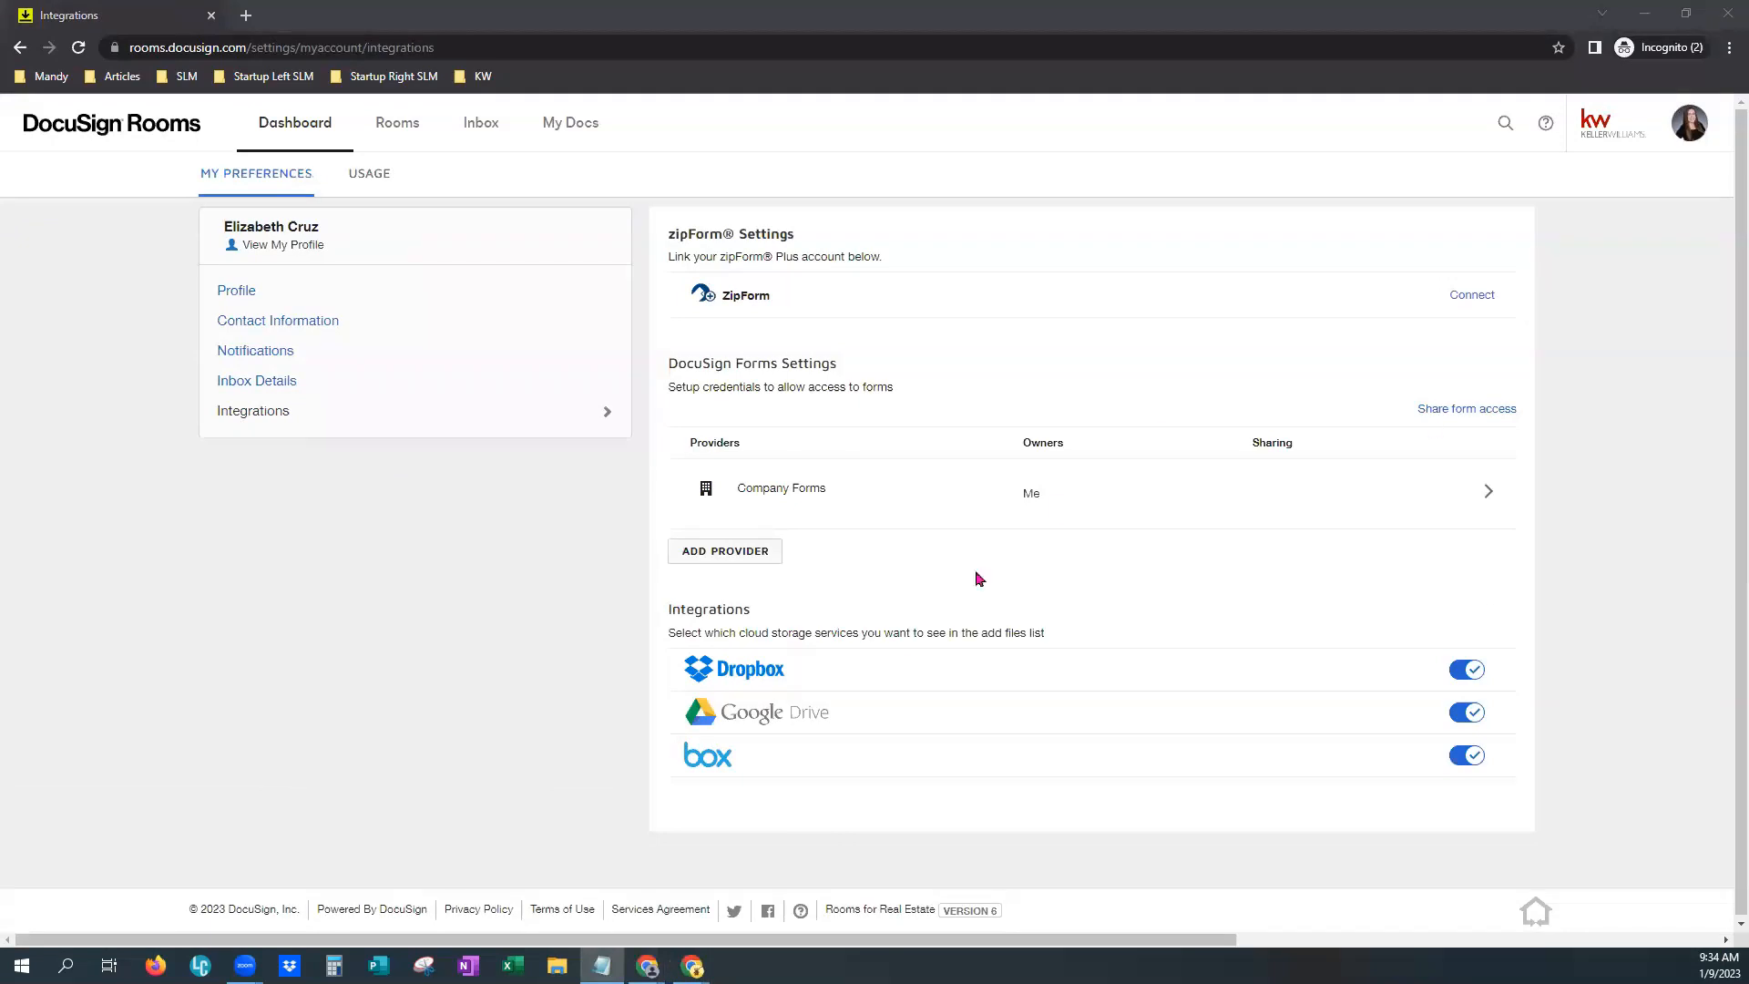
mouse_move(745, 489)
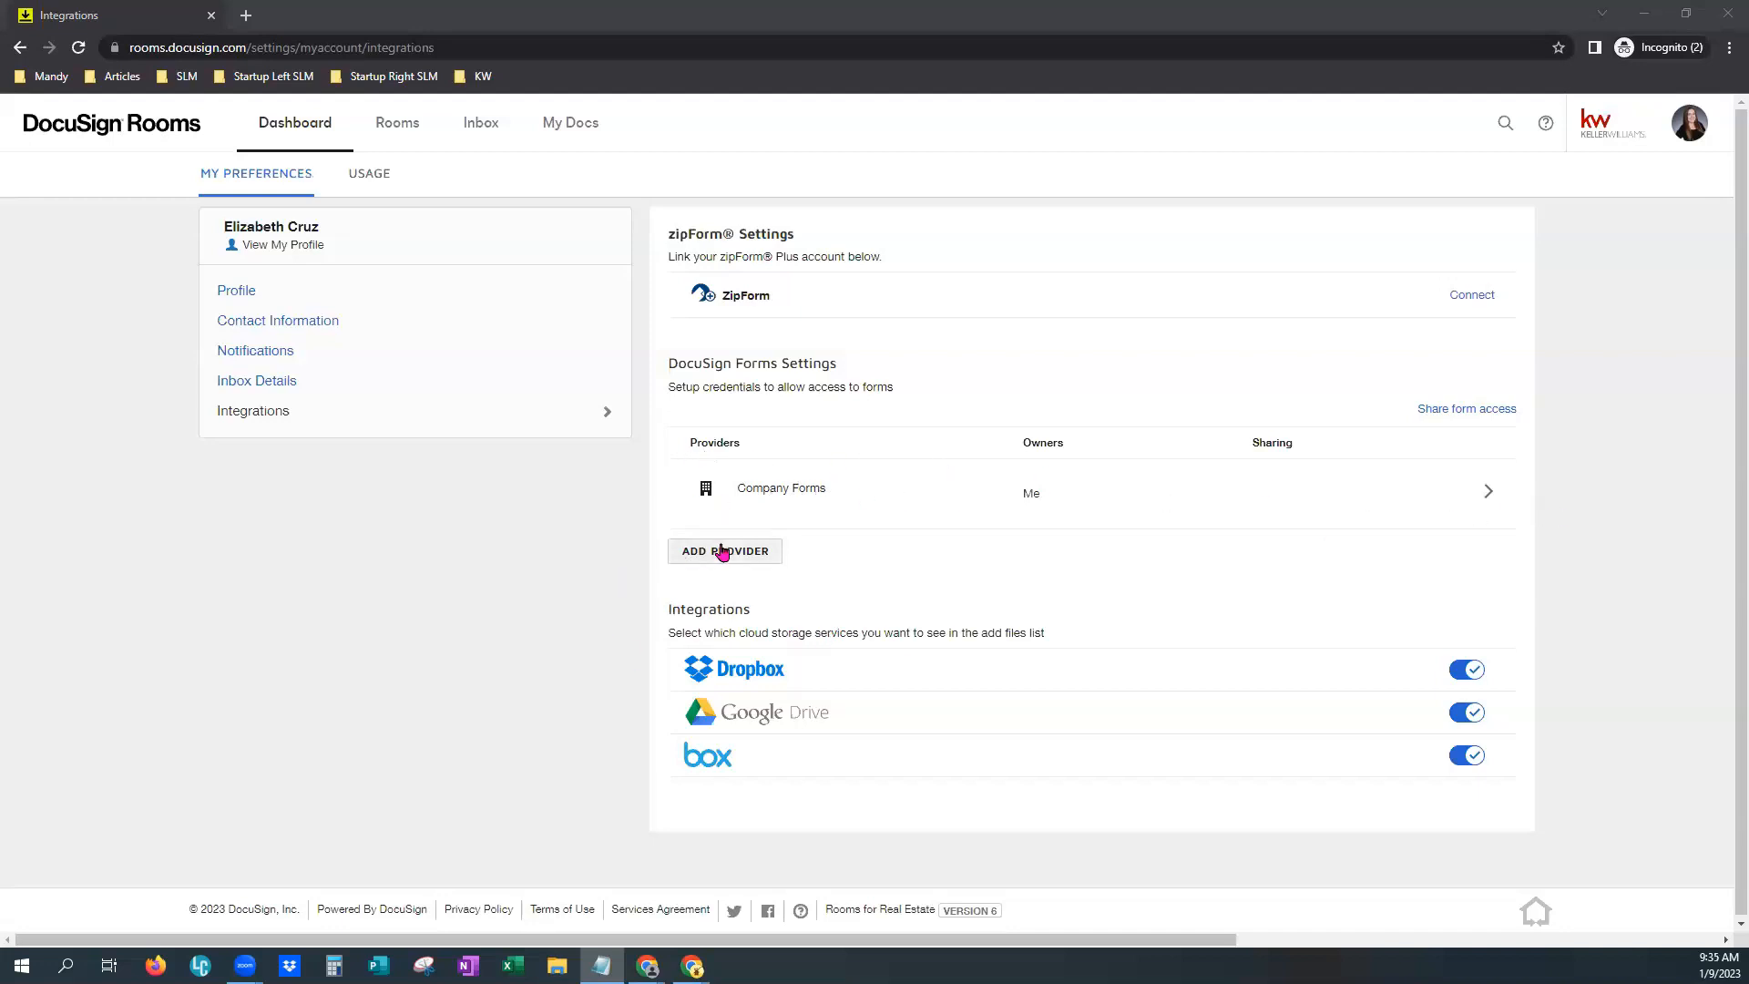
click(724, 550)
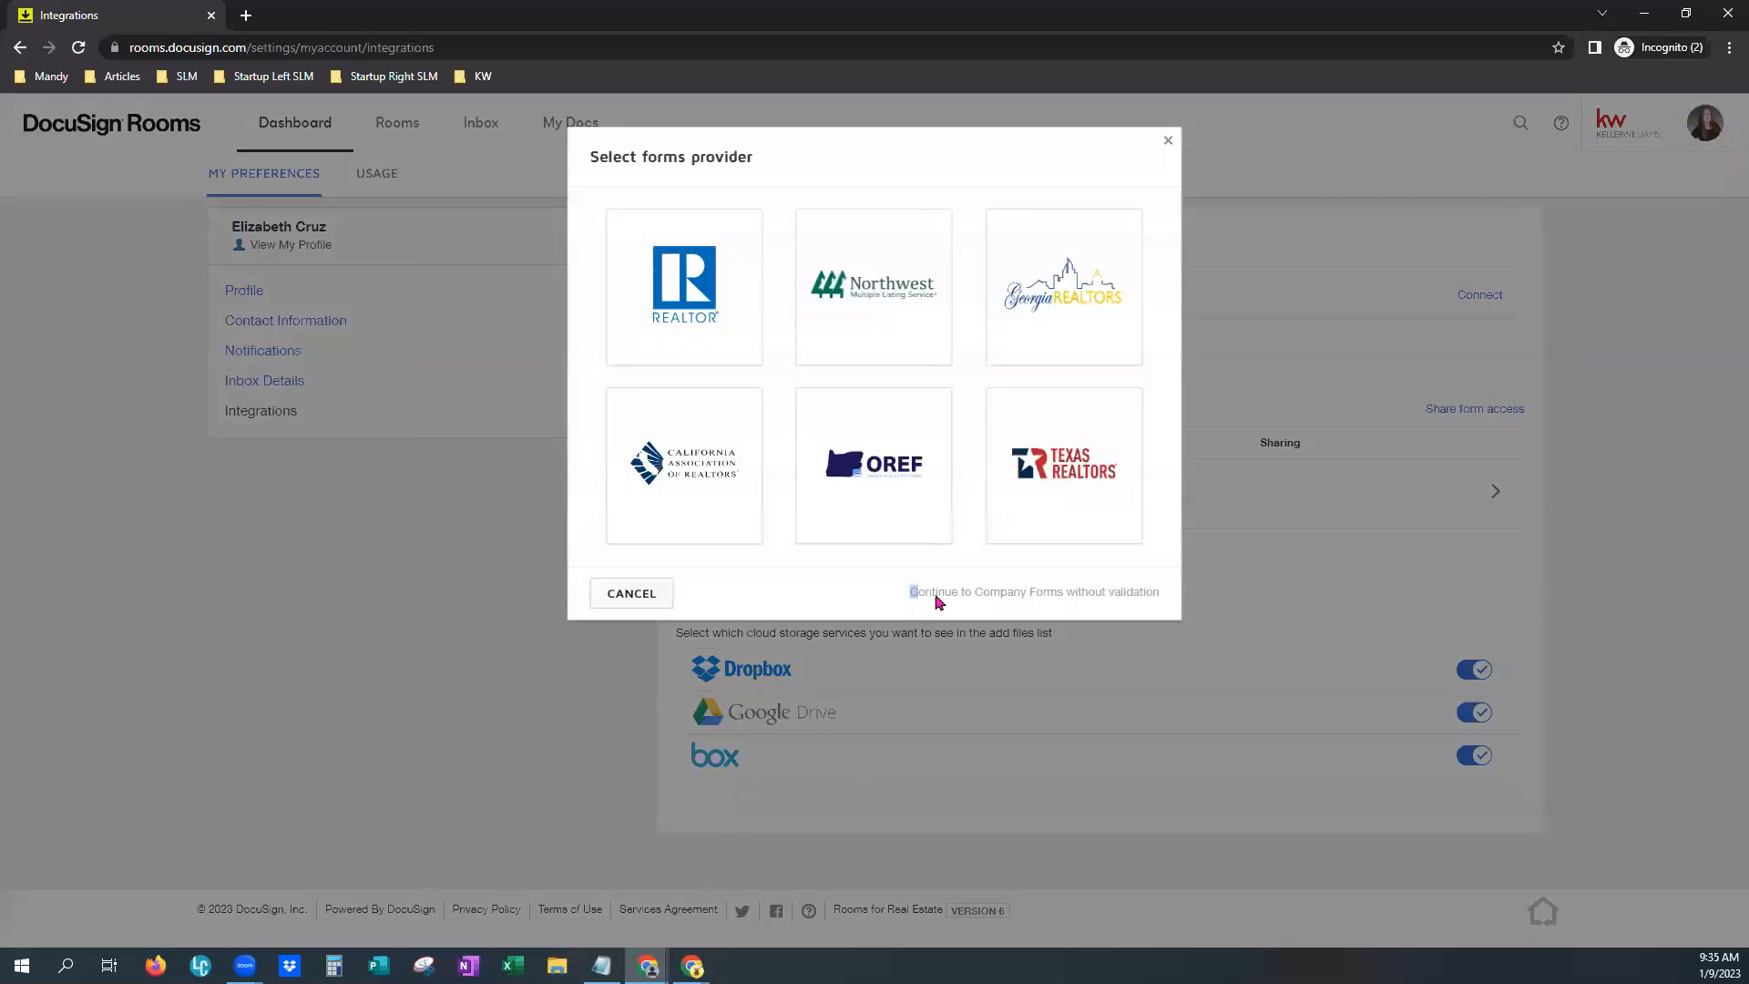
mouse_move(1163, 597)
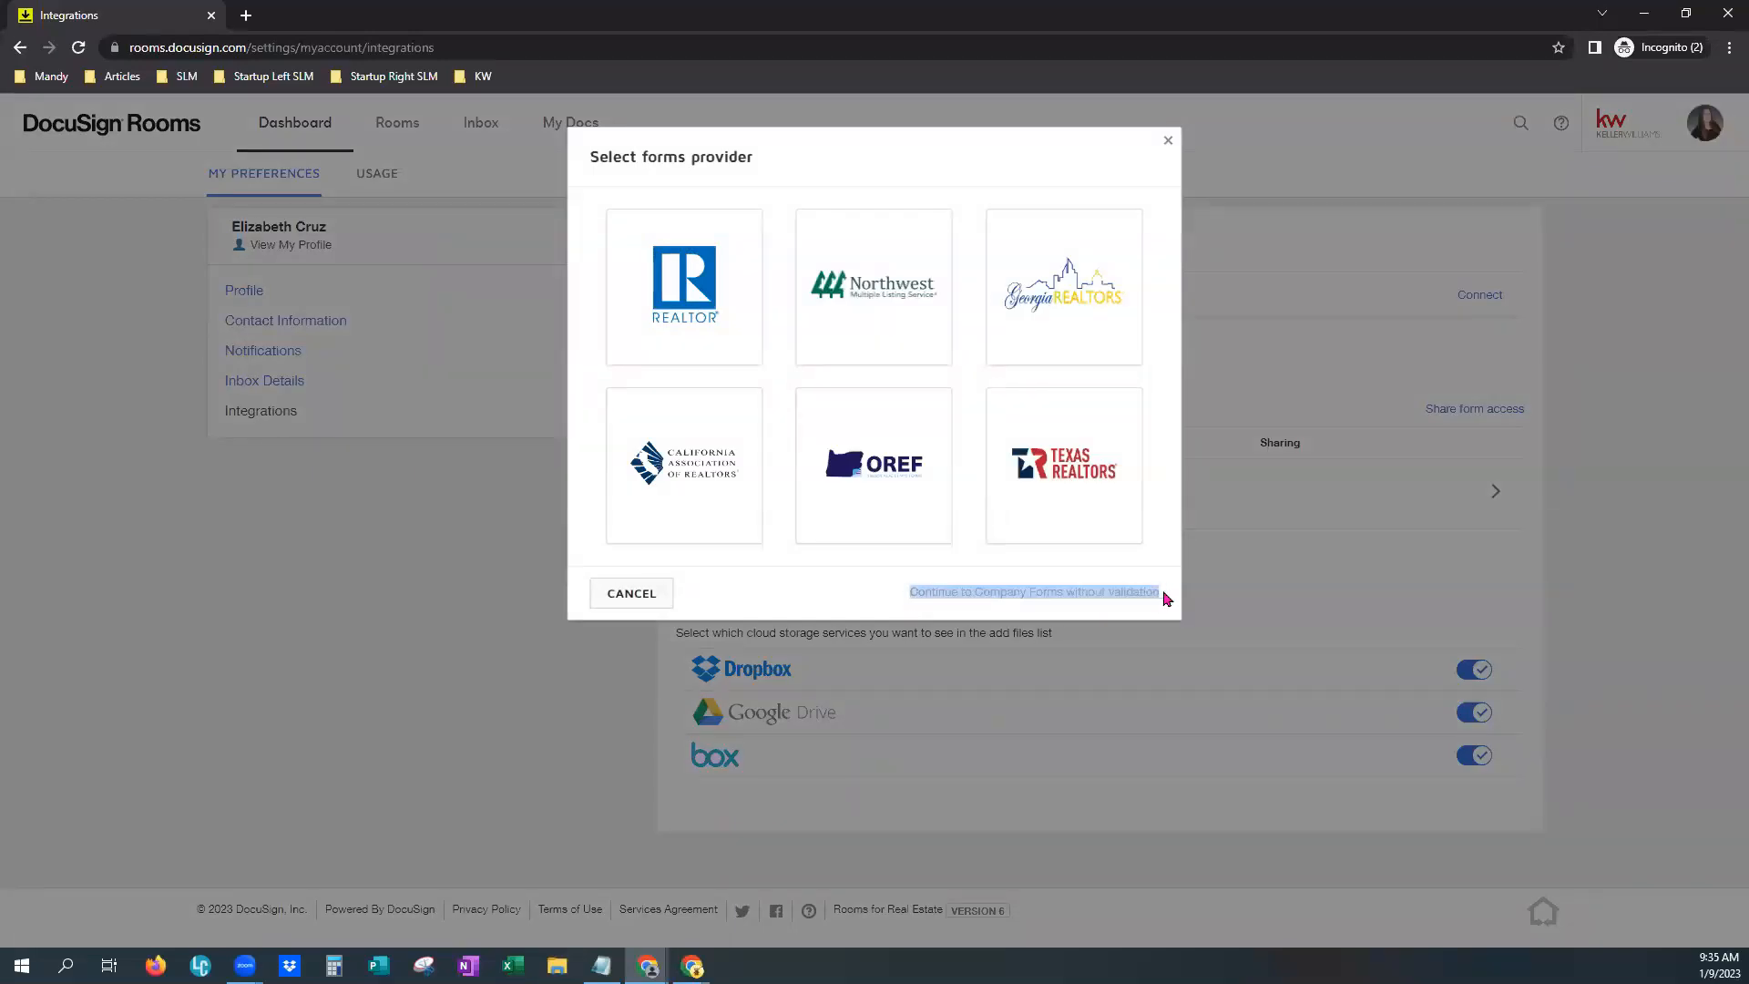
mouse_move(1139, 602)
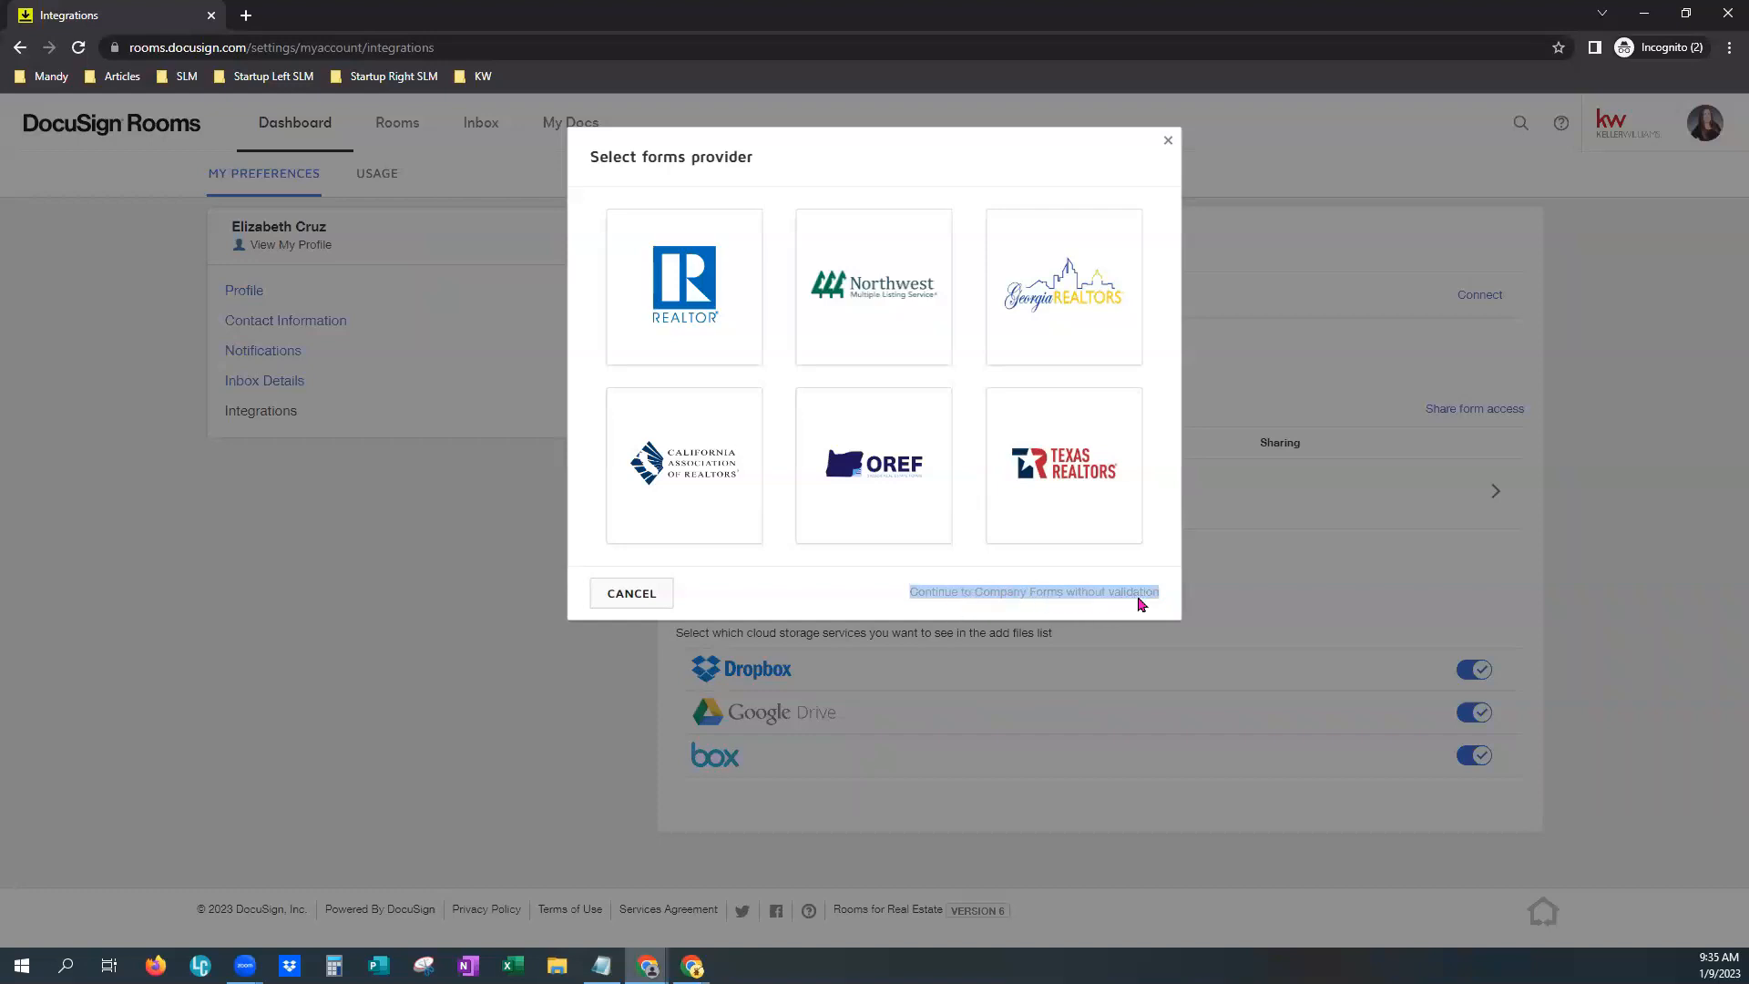
mouse_move(1101, 602)
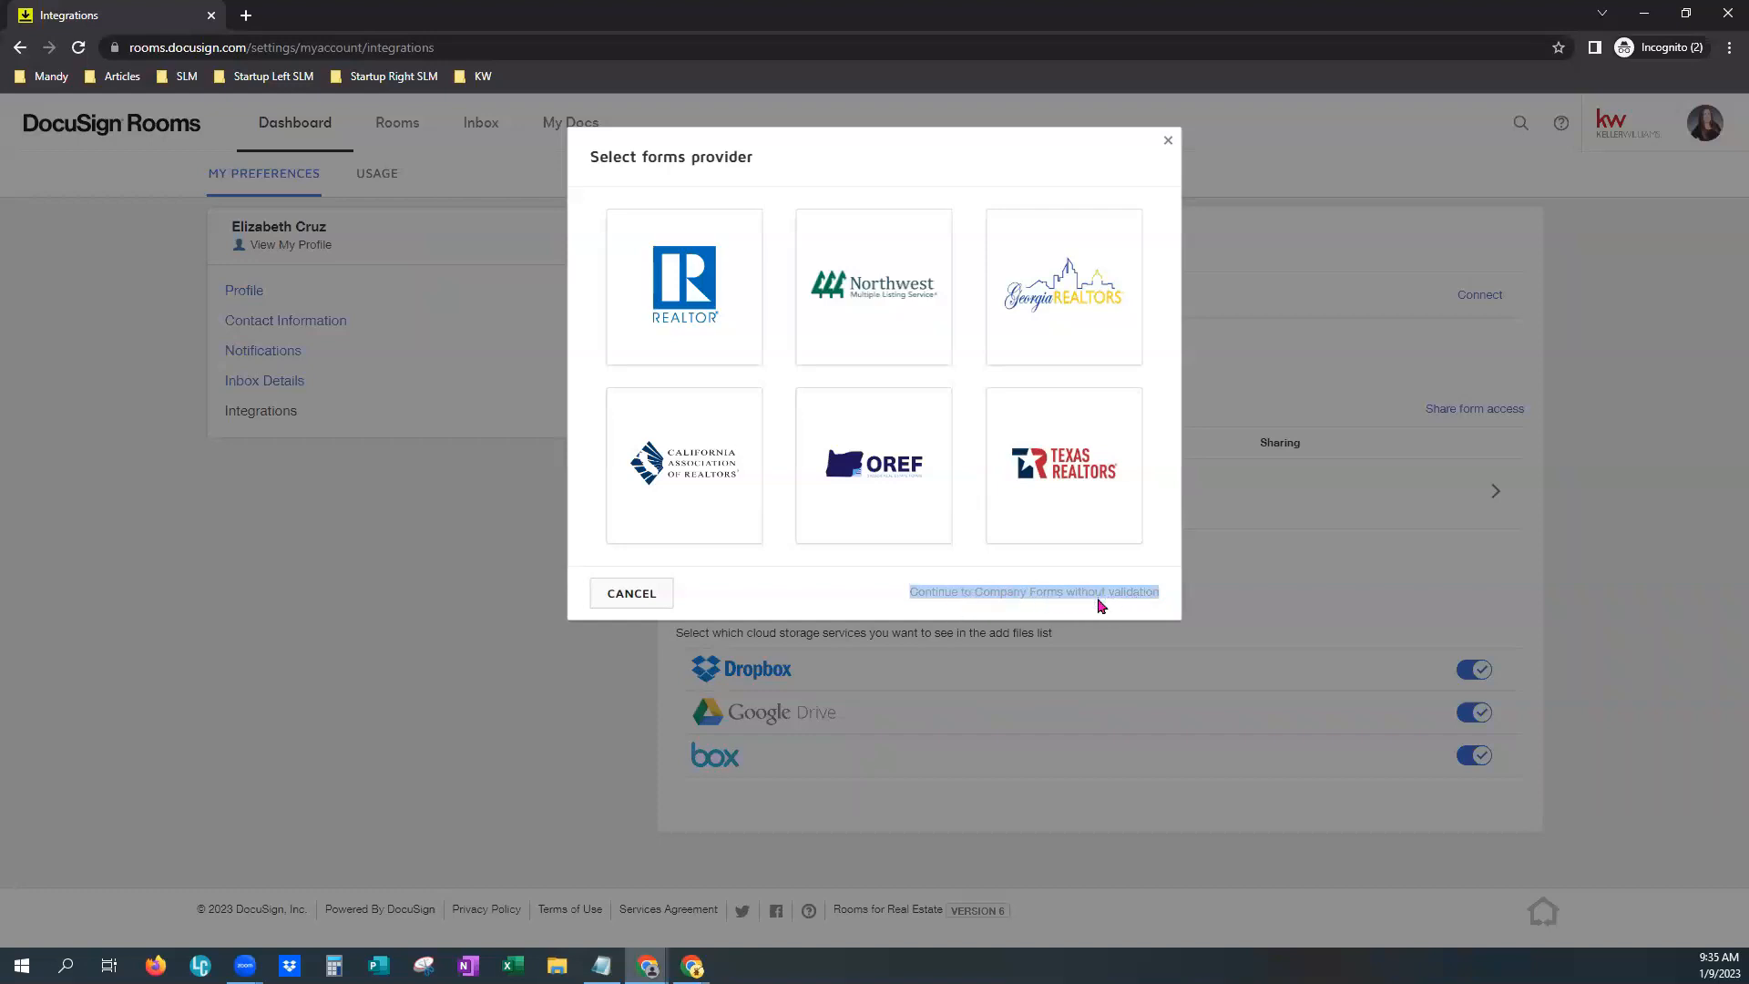
click(1032, 591)
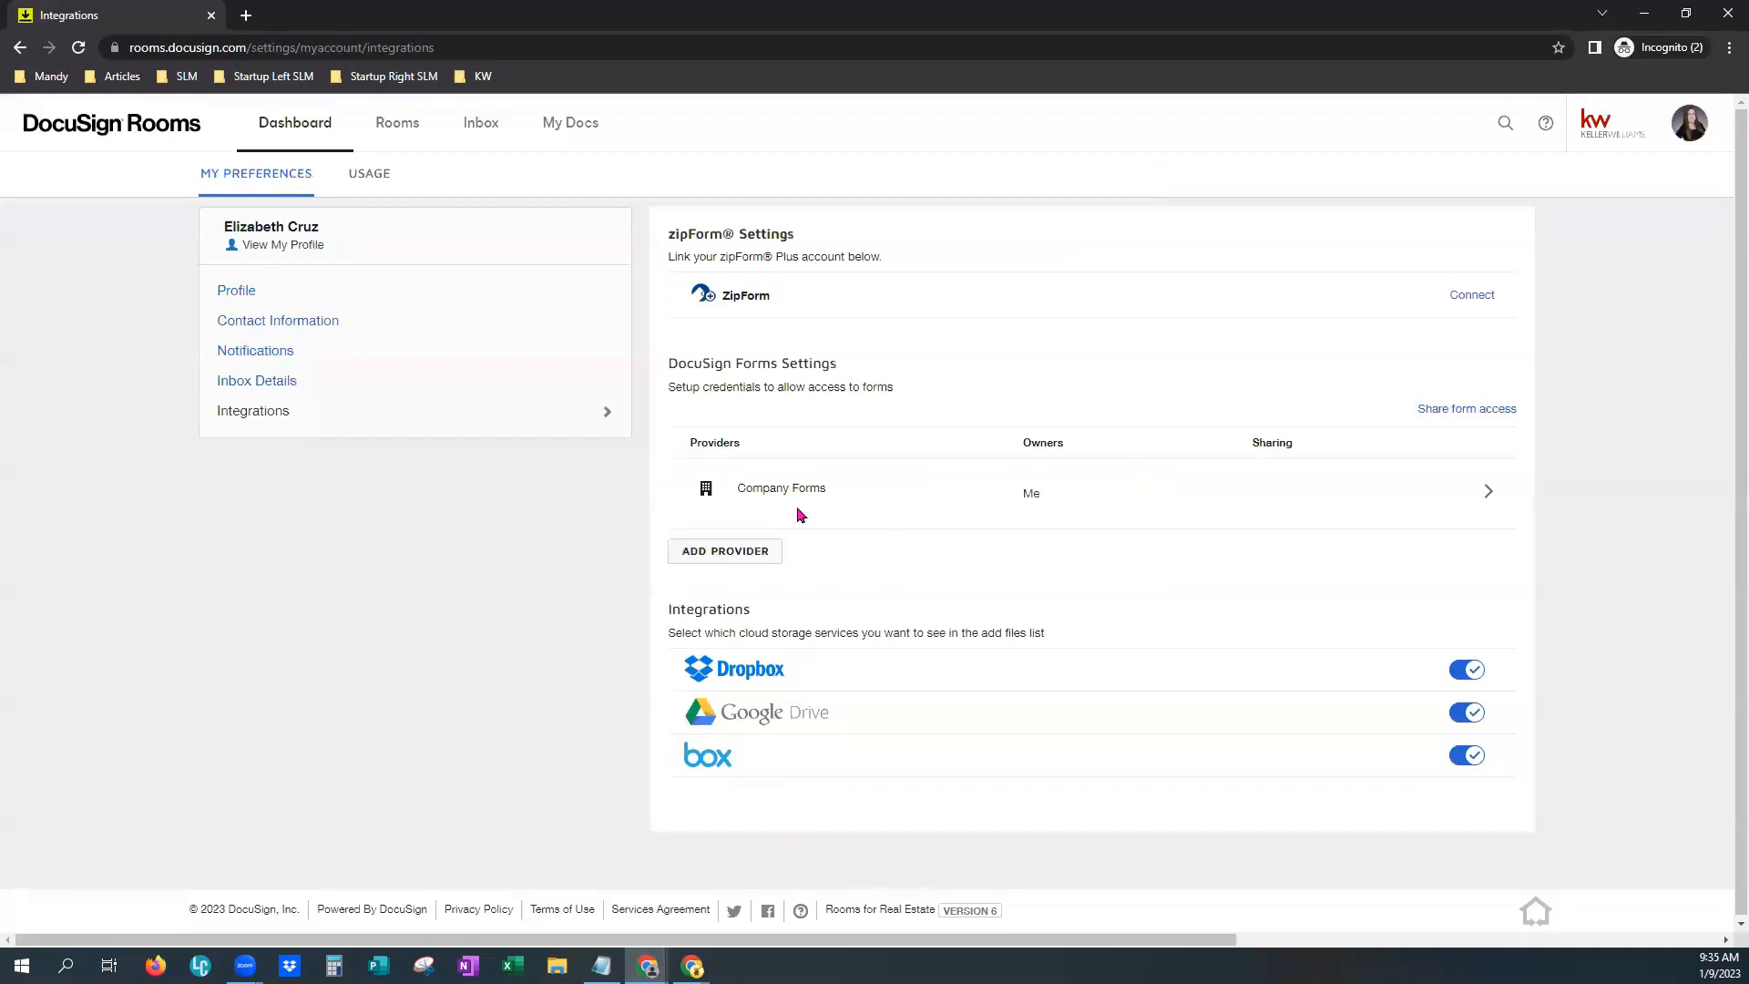
mouse_move(1489, 516)
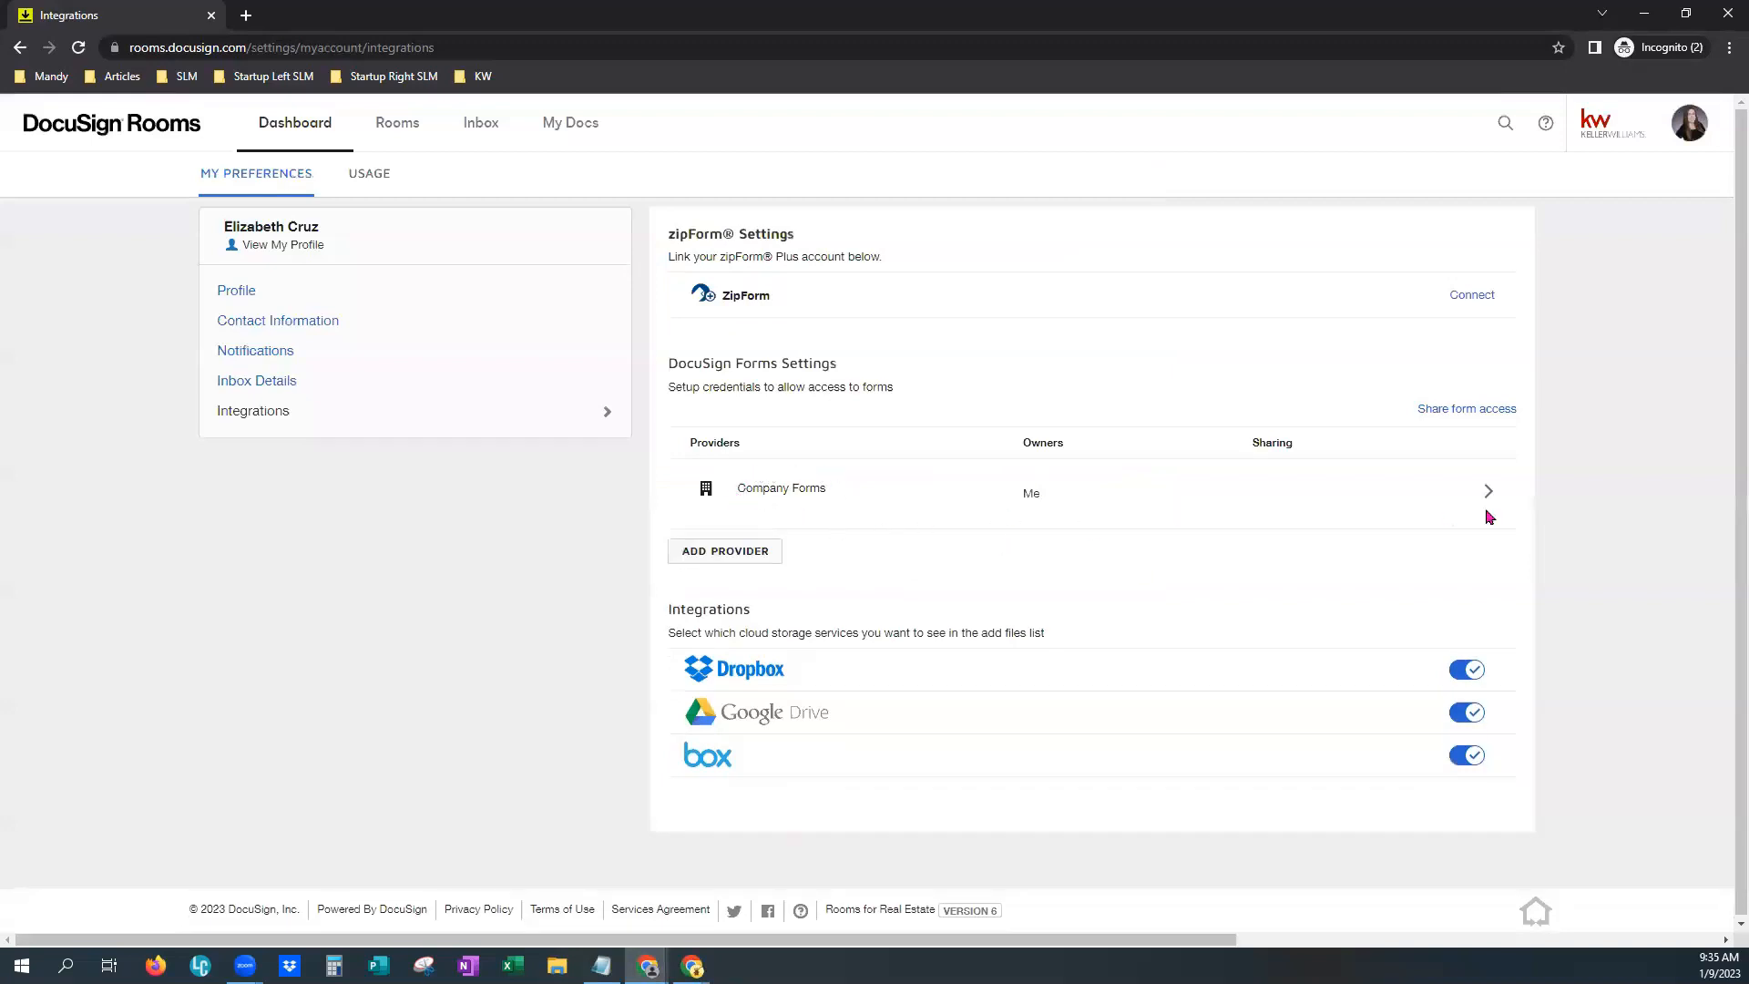
mouse_move(1153, 537)
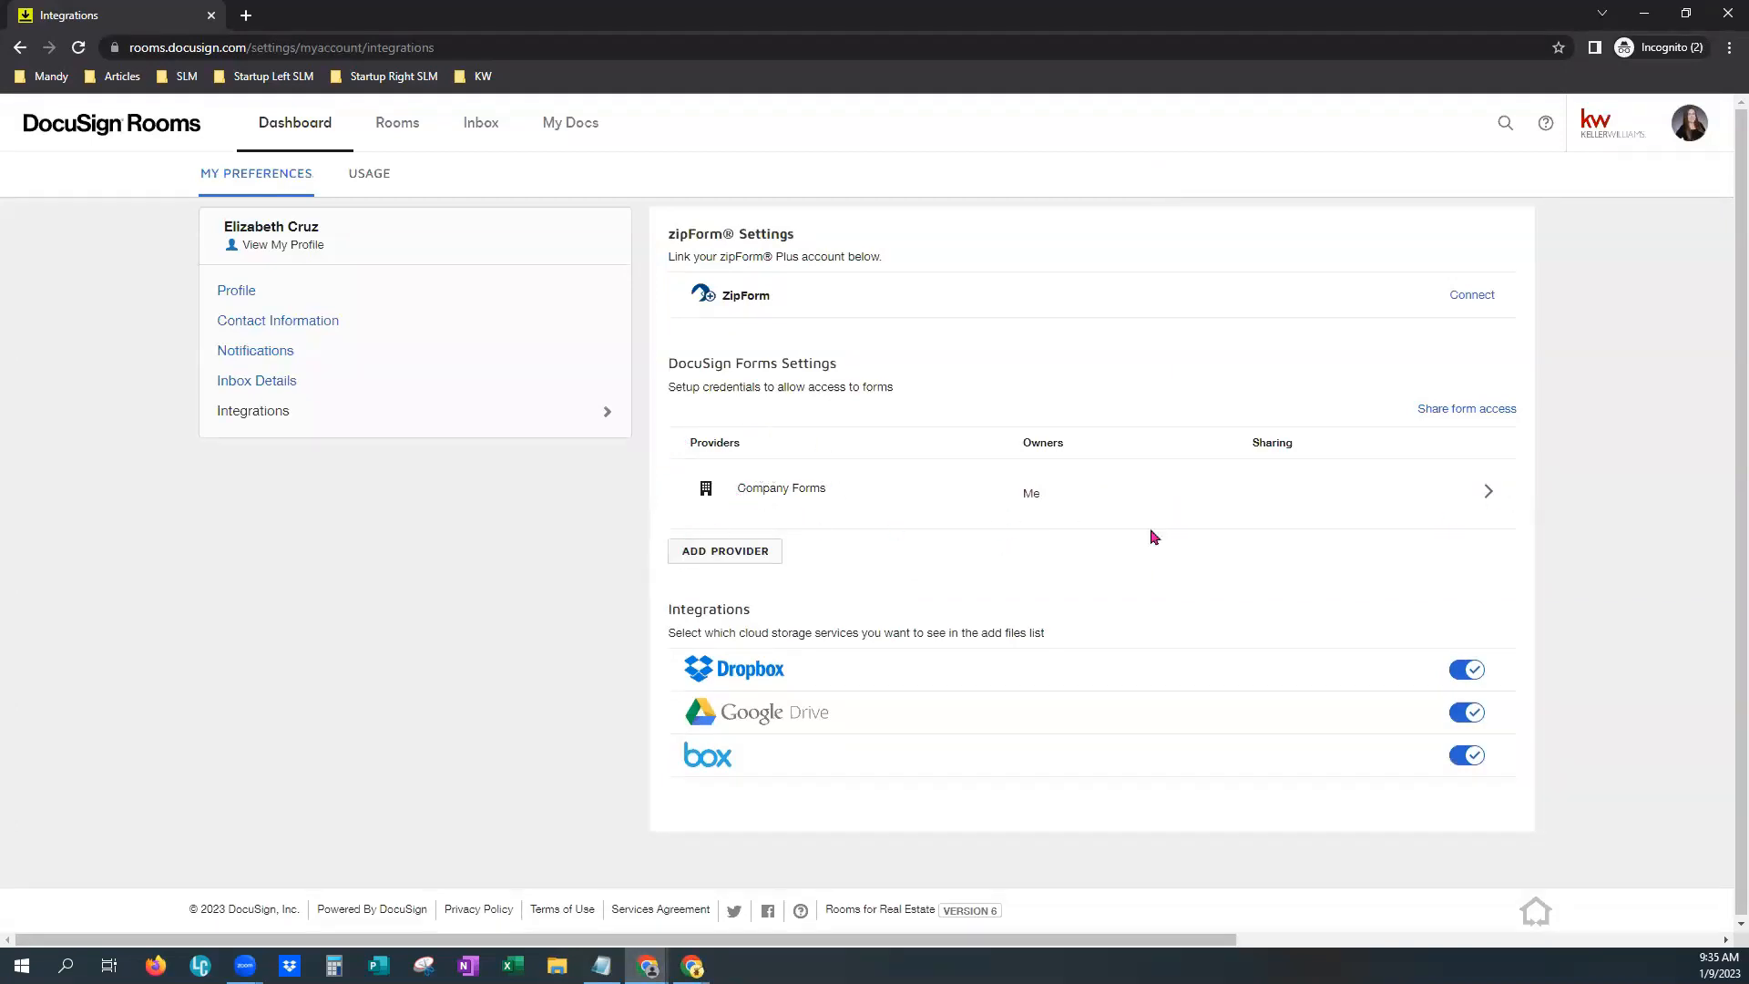
mouse_move(1263, 457)
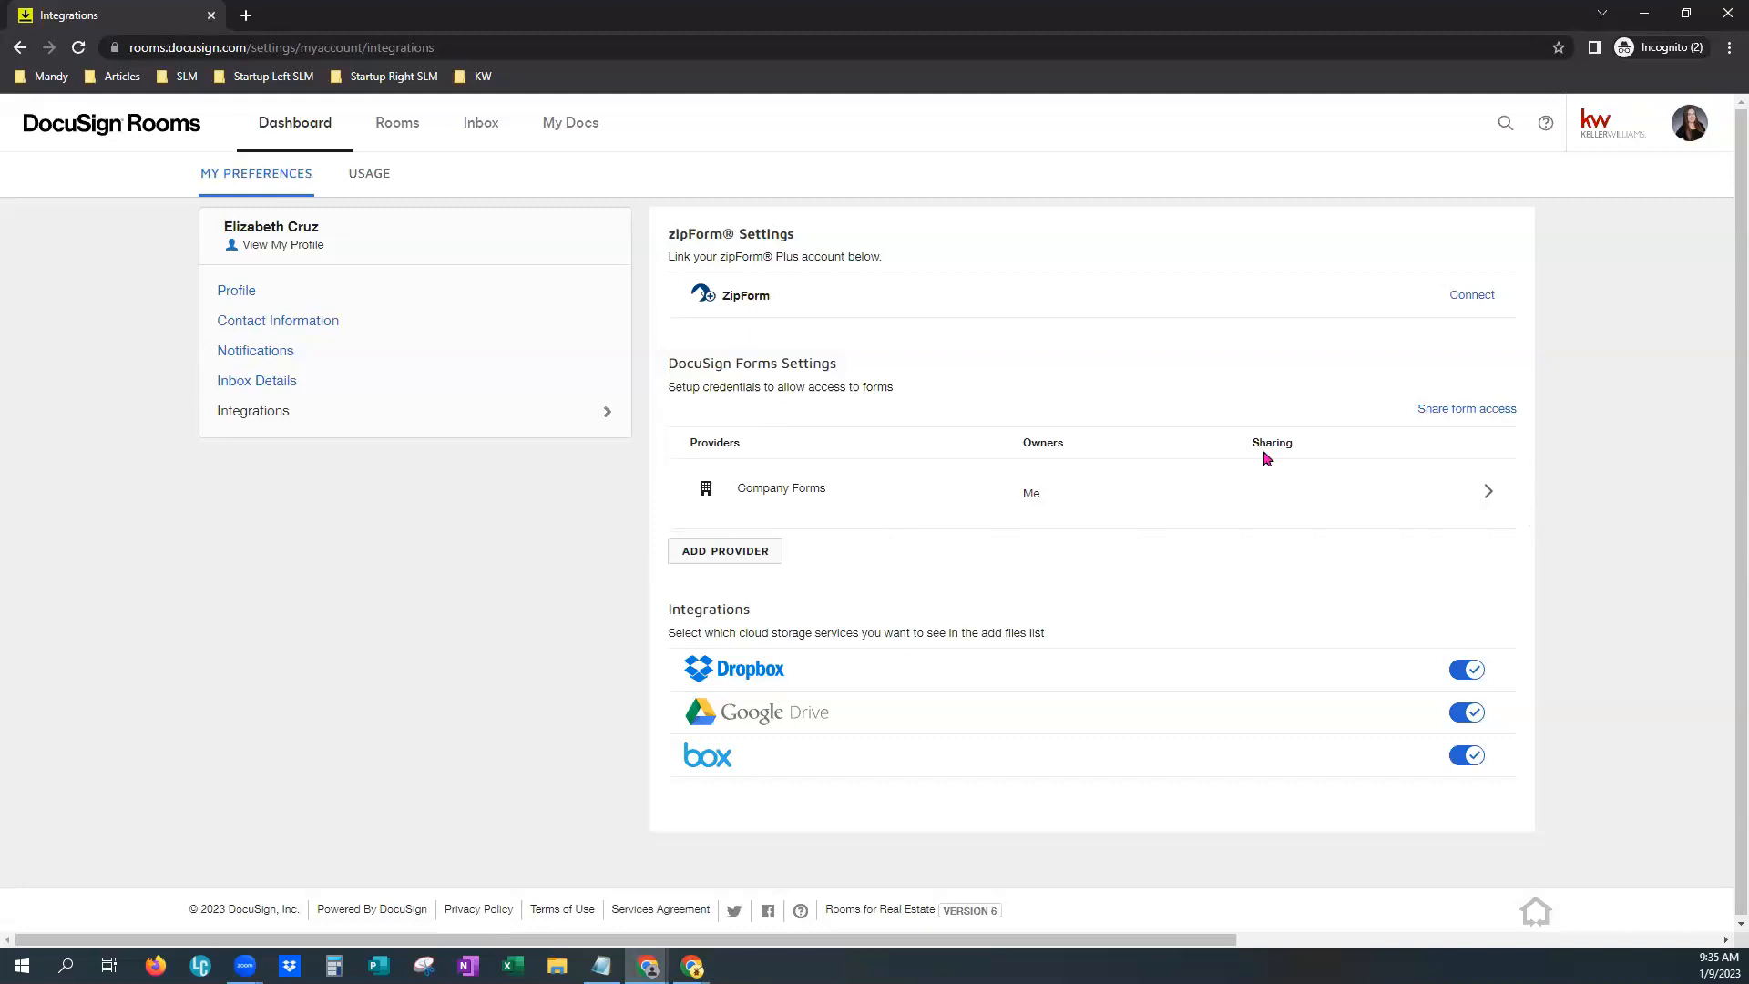
mouse_move(588, 556)
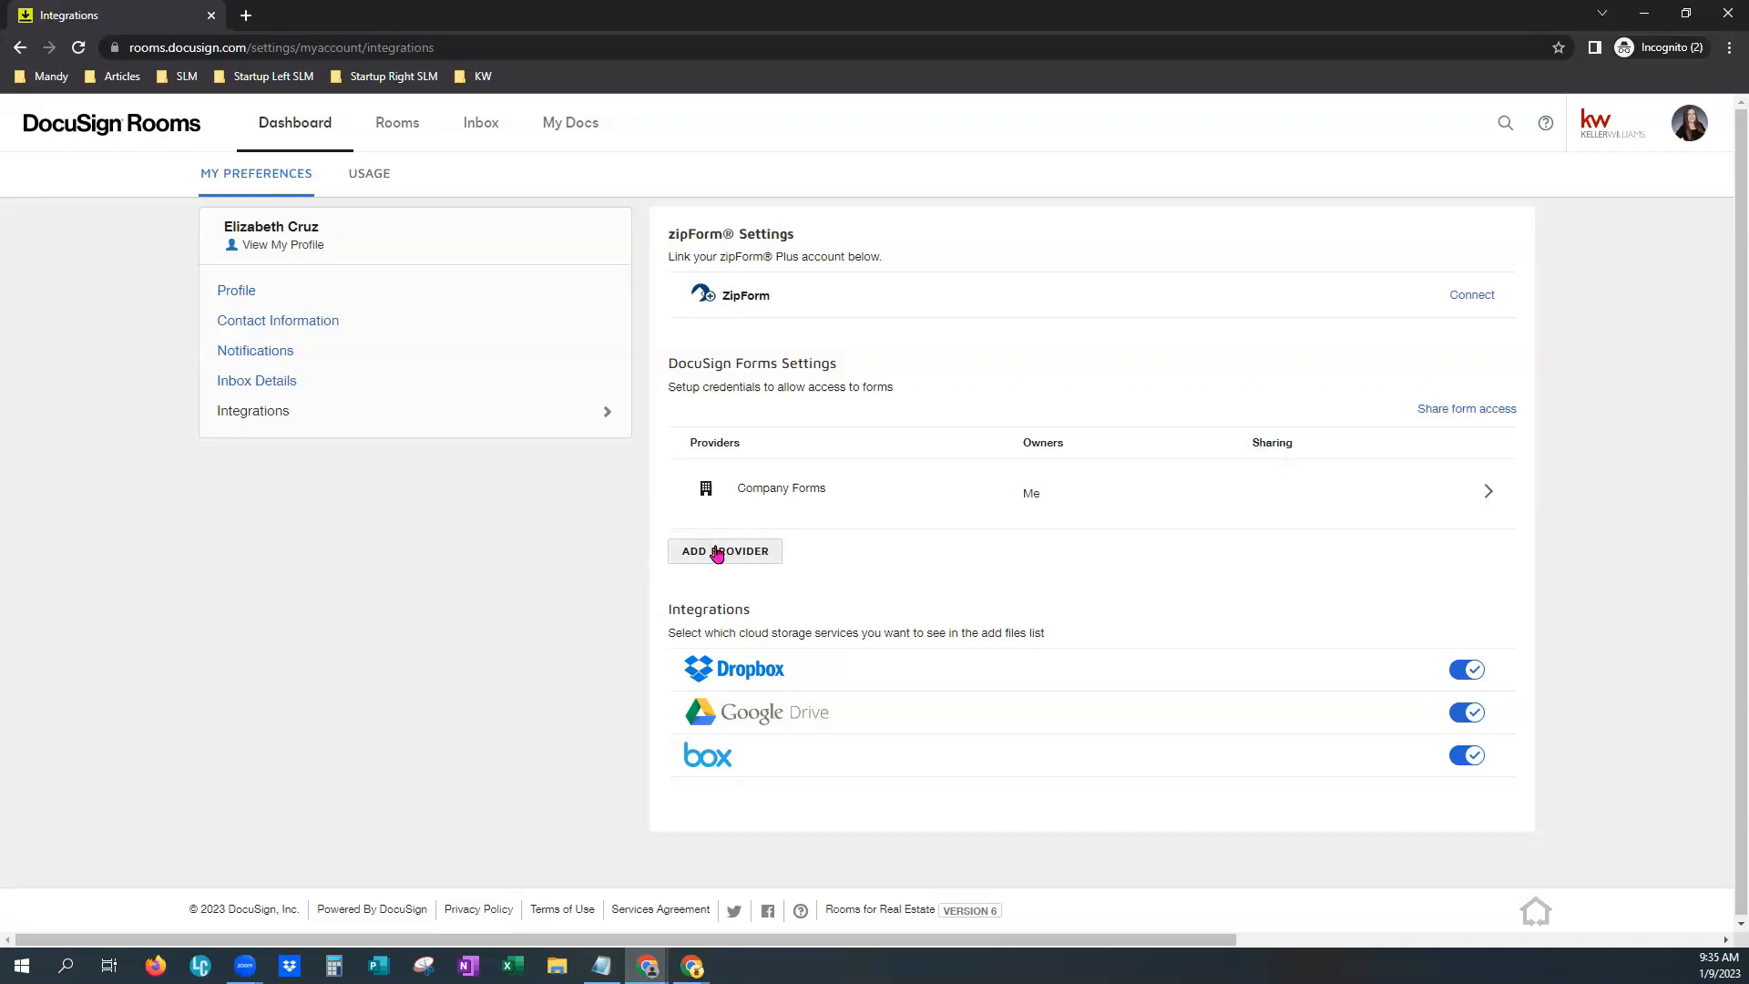
Add a forms provider and choose REALTOR to open the NAR validation form
click(725, 550)
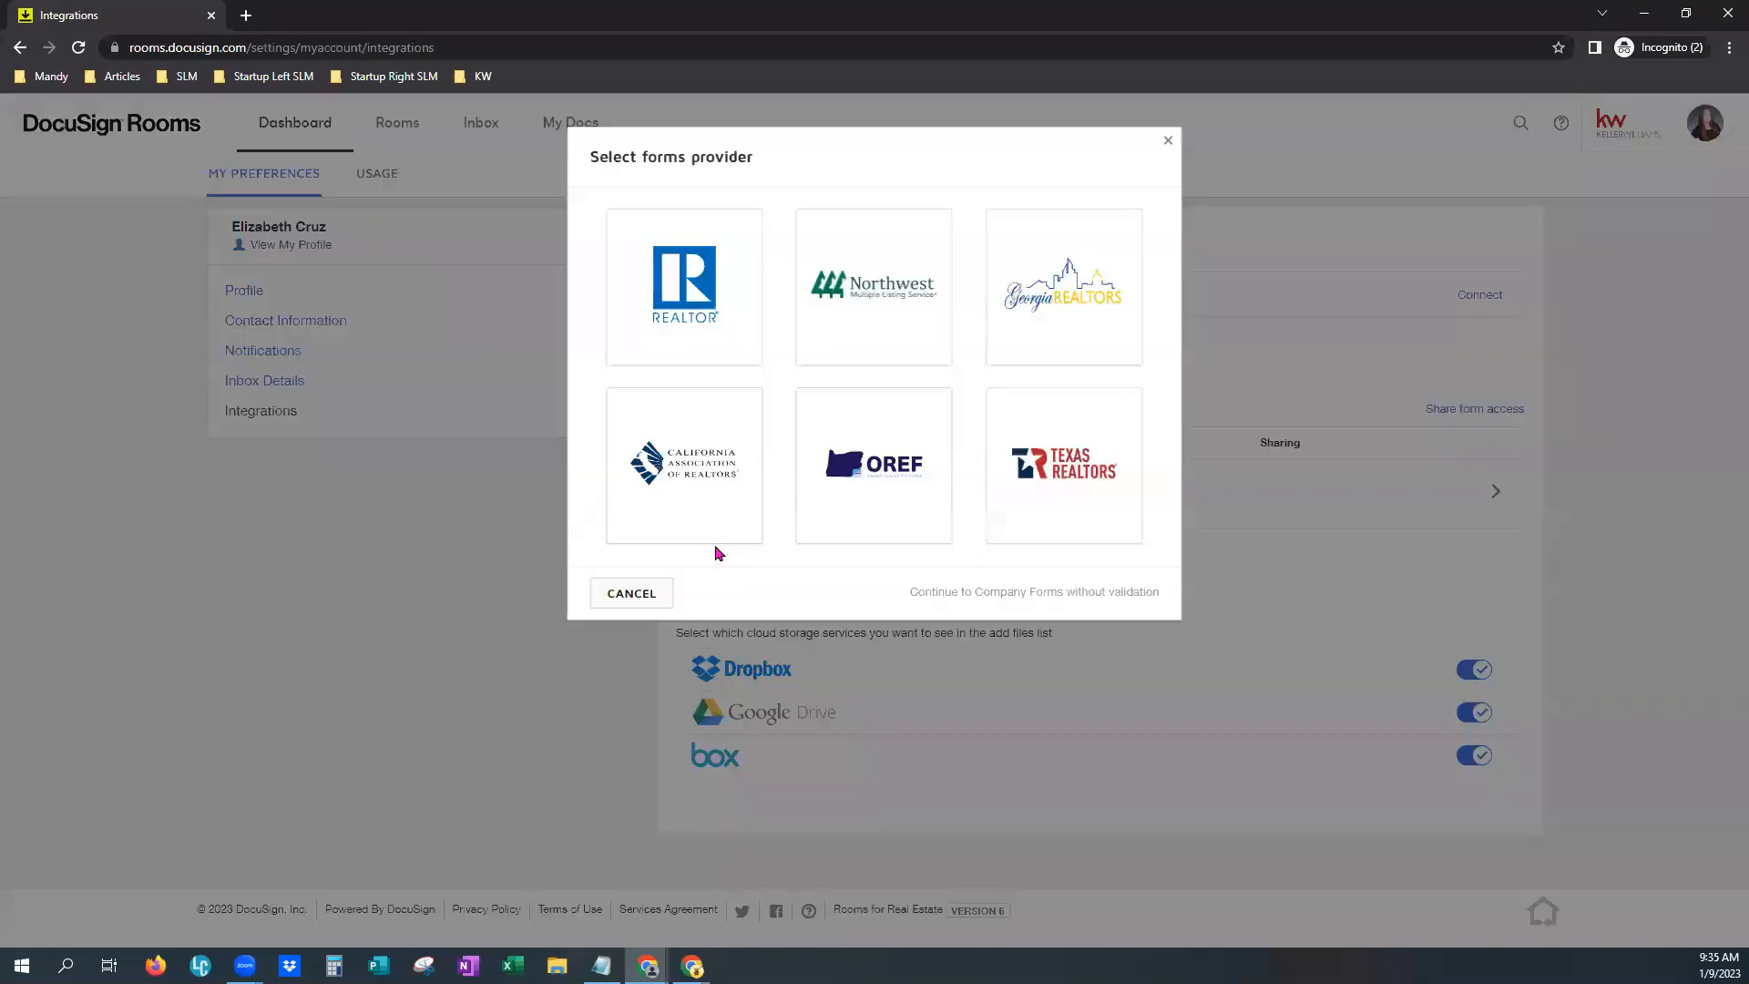
mouse_move(1015, 517)
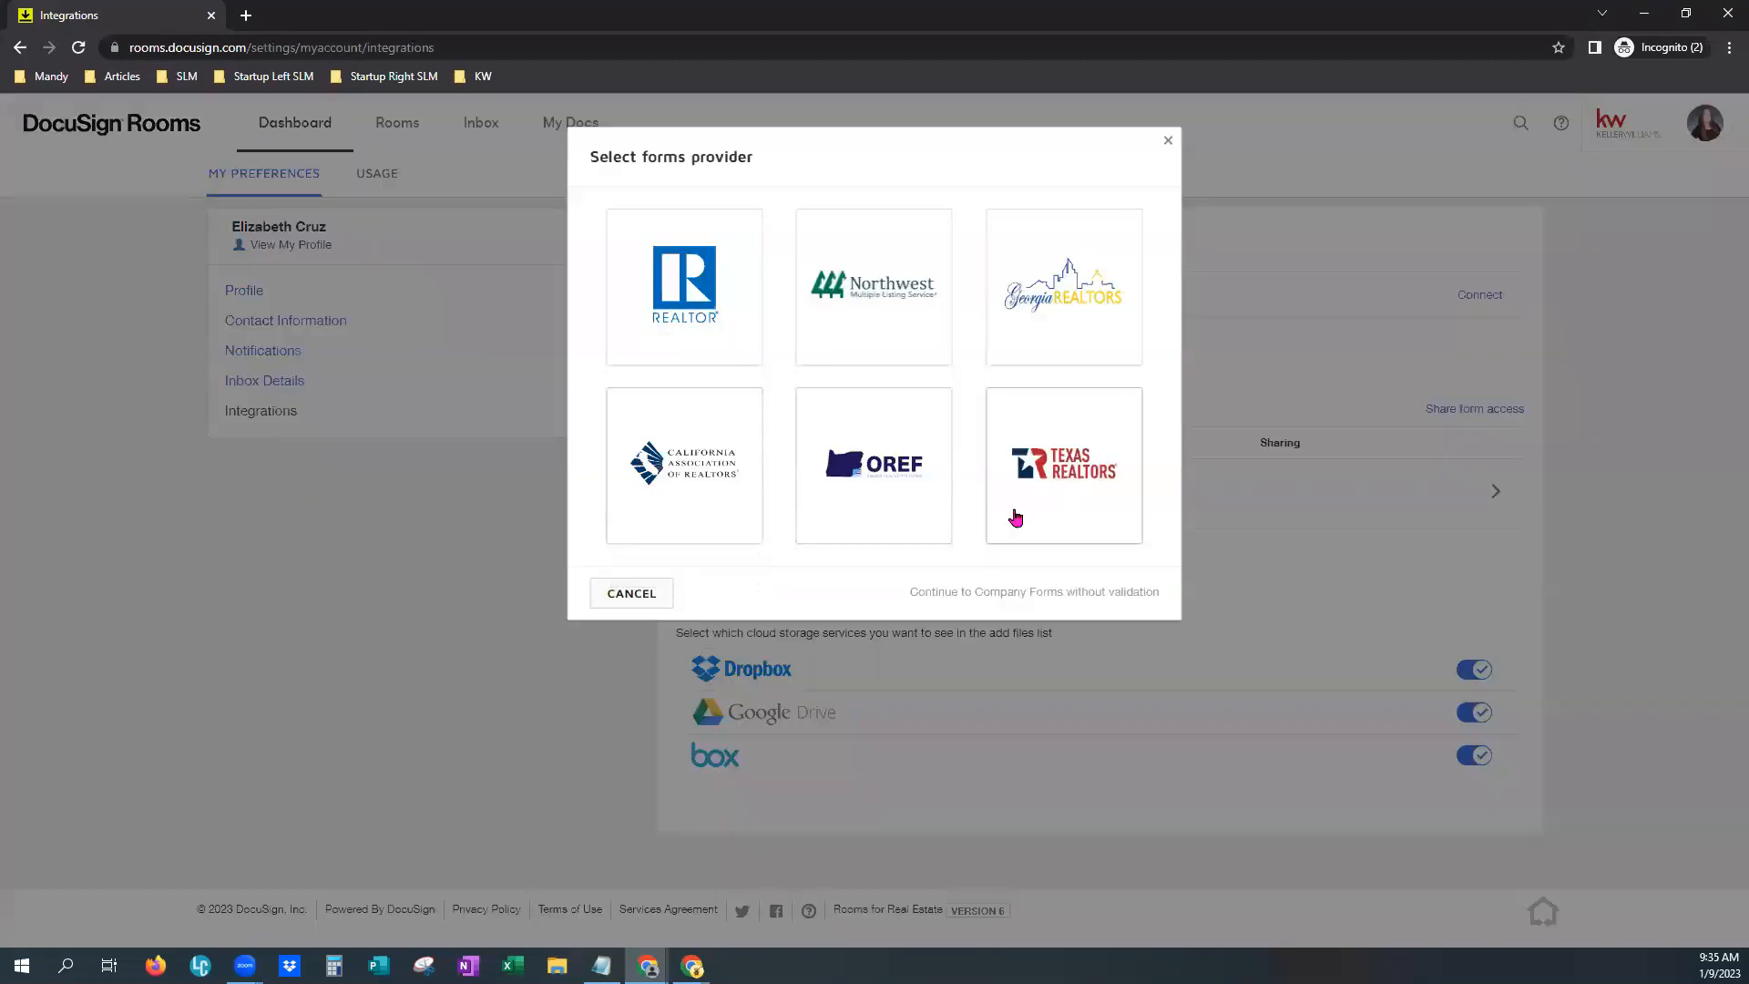
mouse_move(1063, 284)
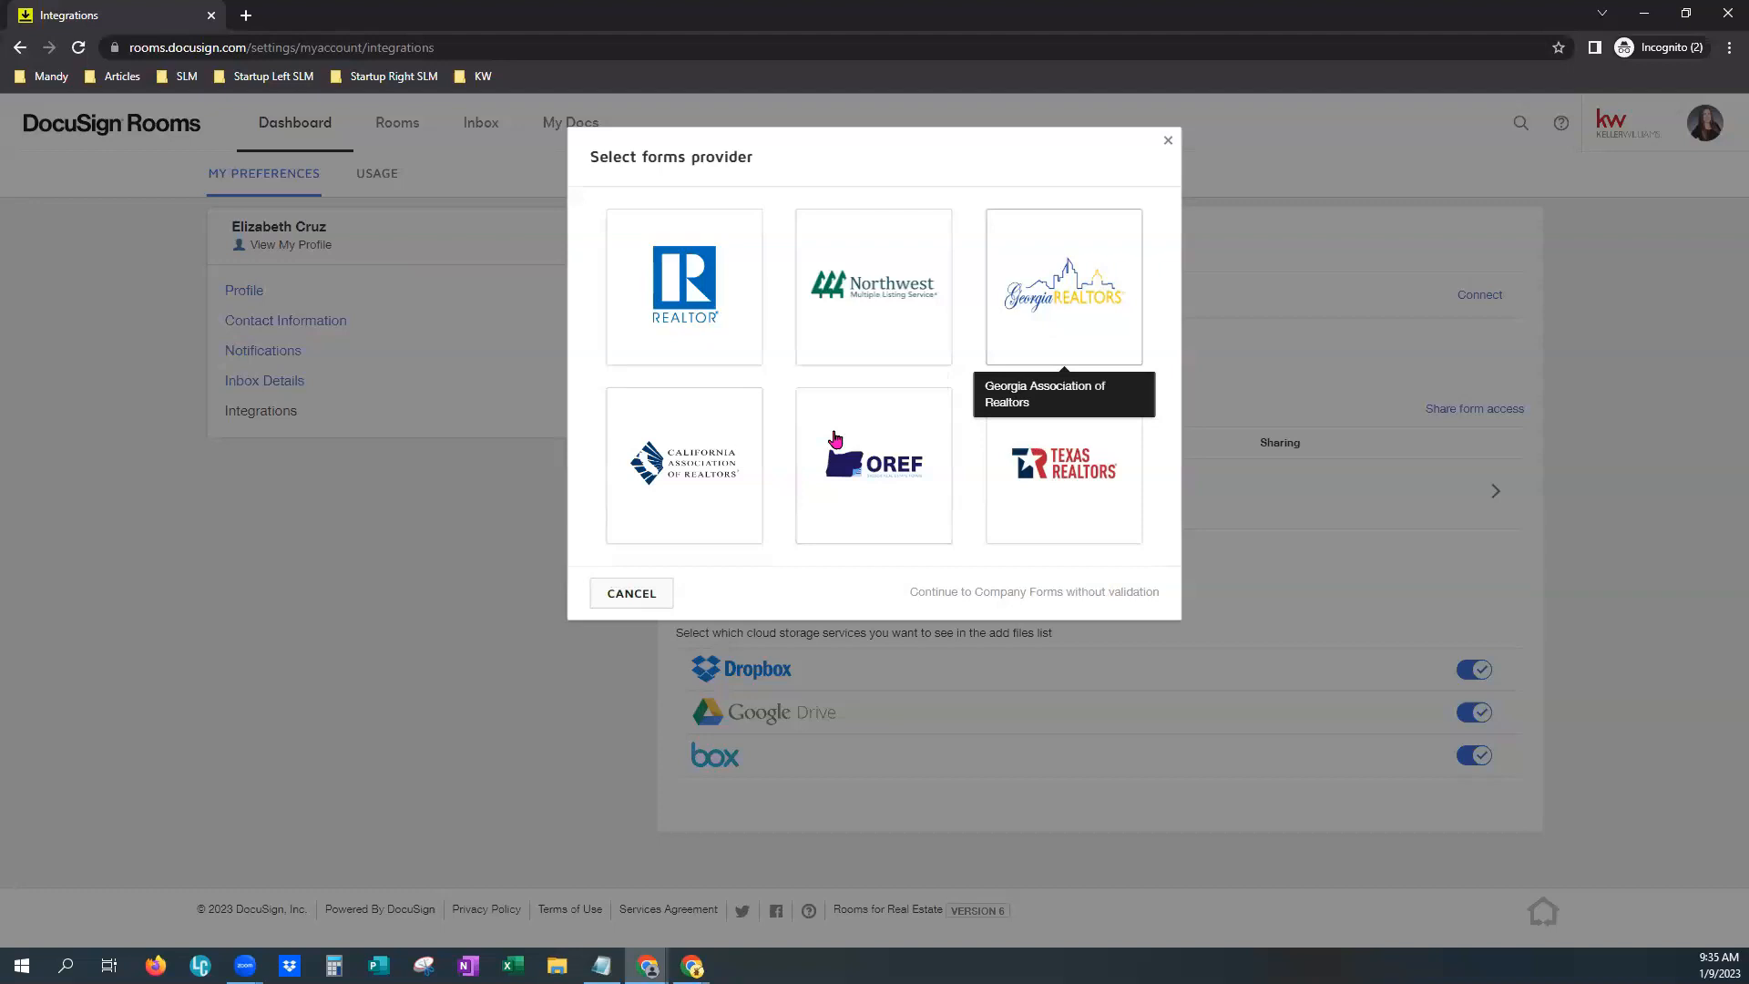
mouse_move(1064, 488)
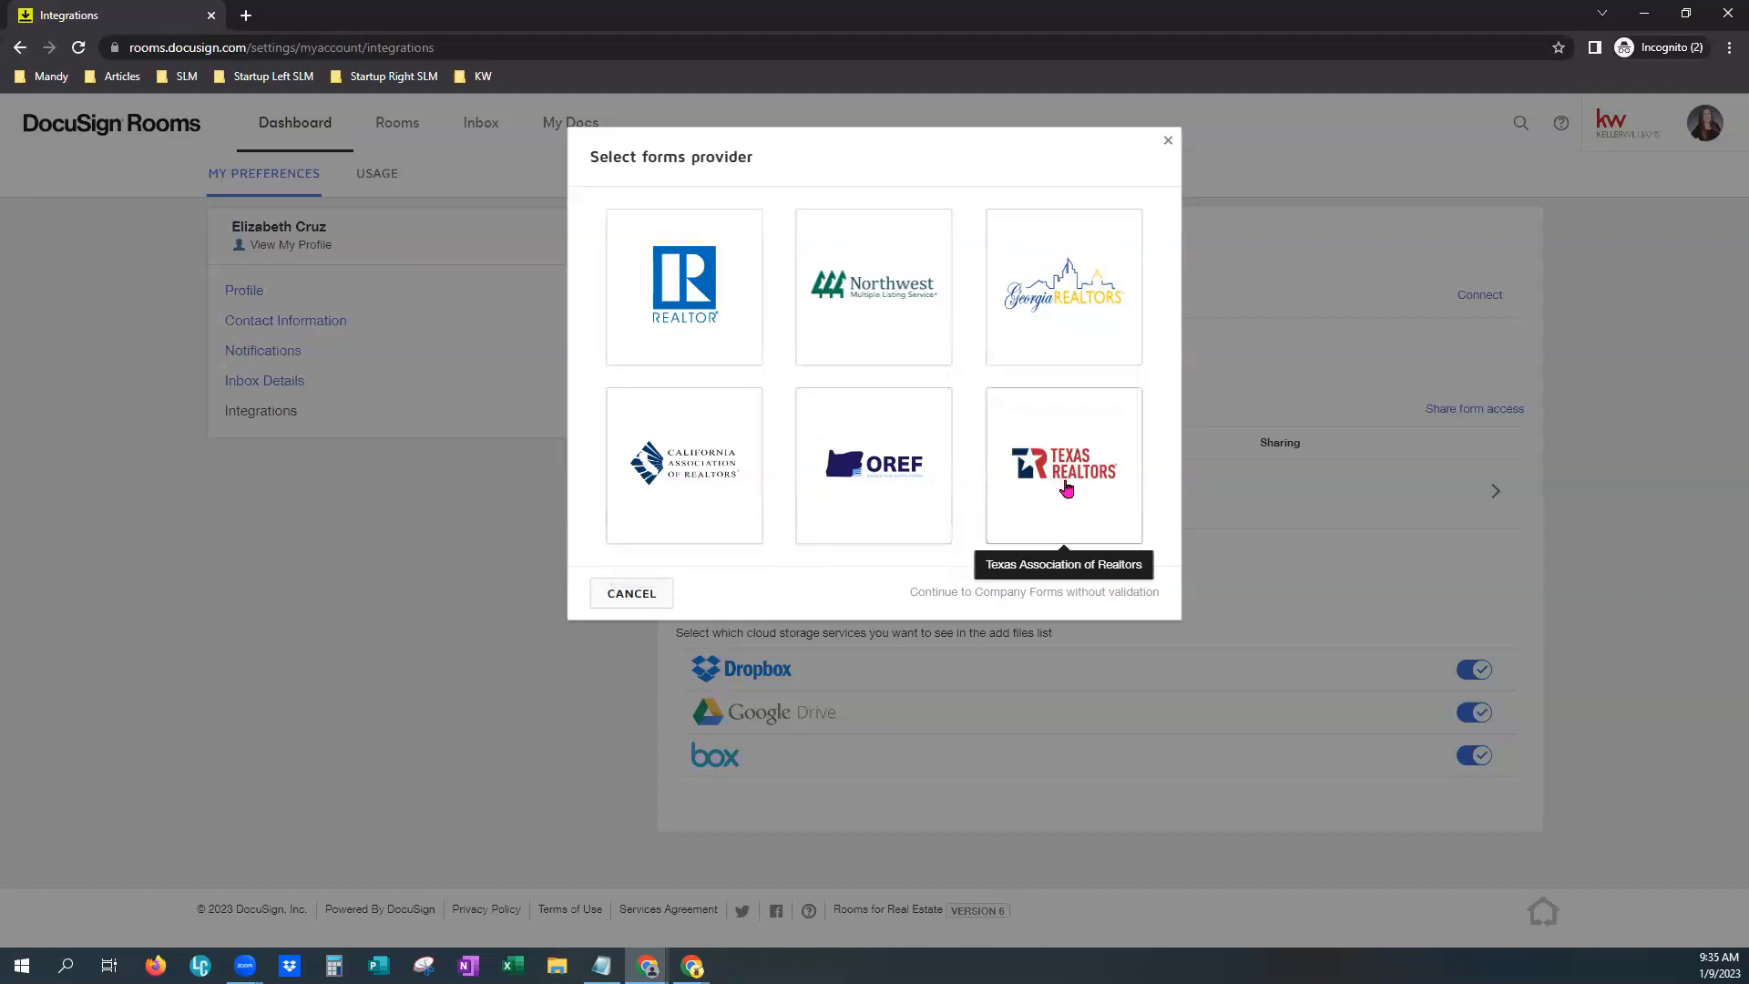
mouse_move(973, 379)
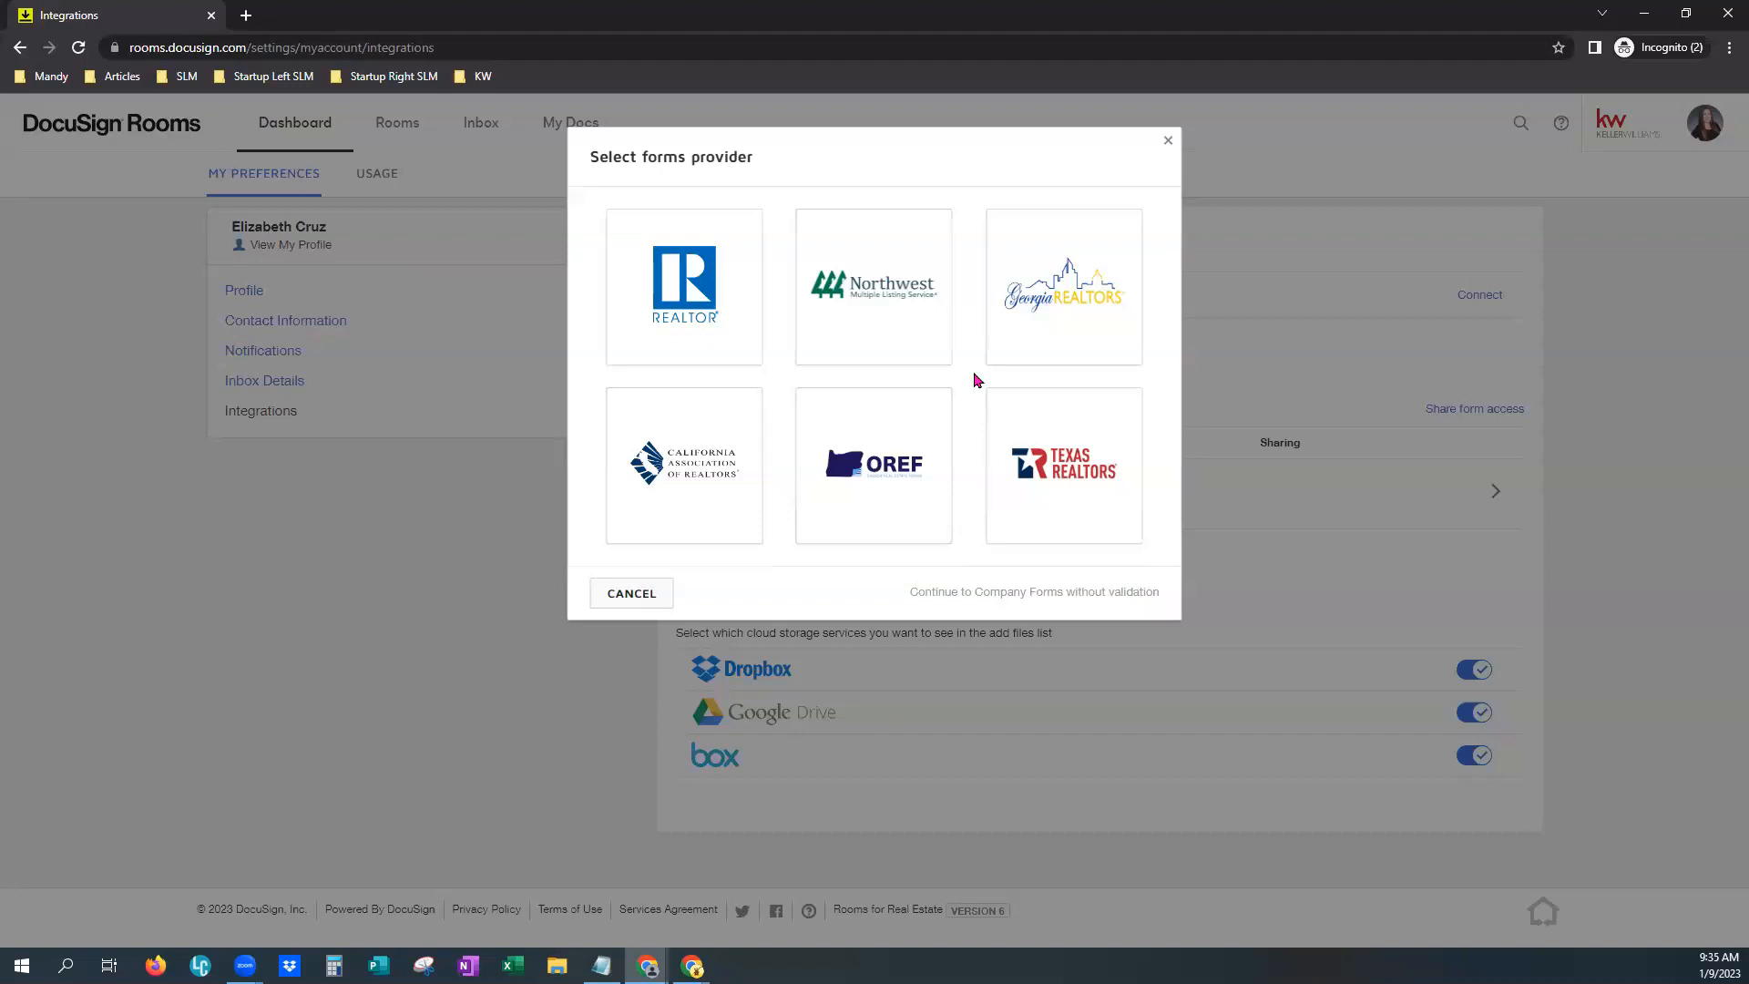
mouse_move(903, 295)
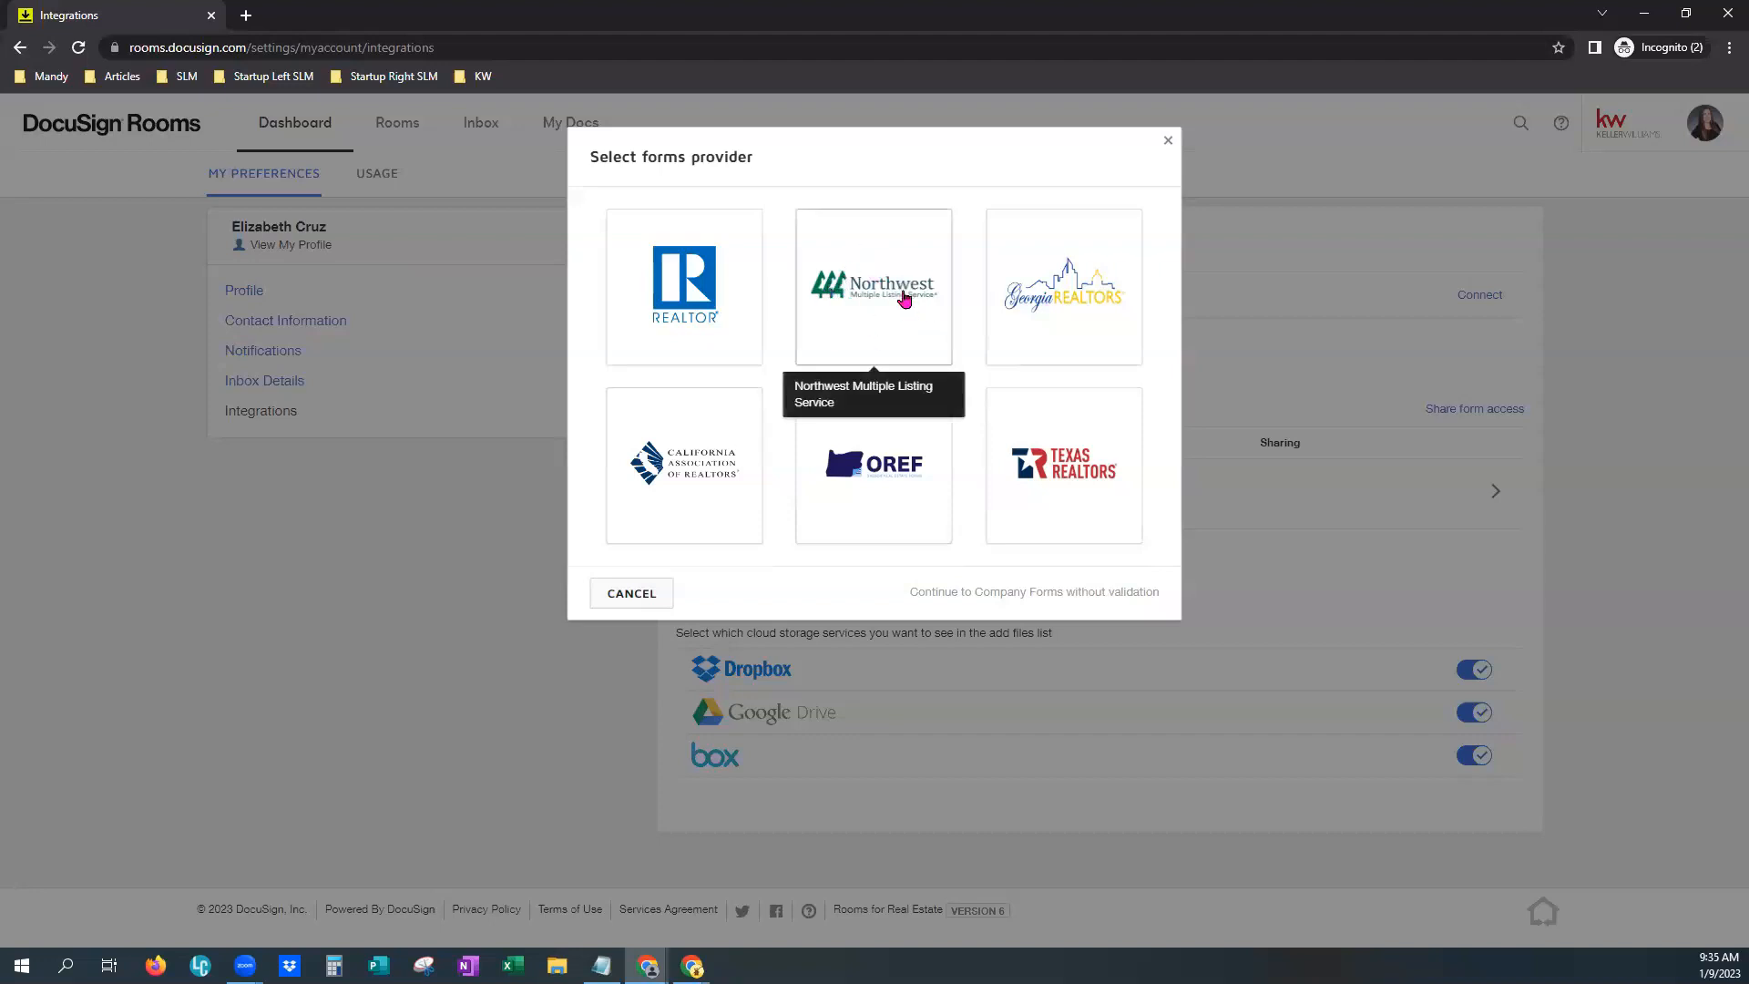
mouse_move(685, 273)
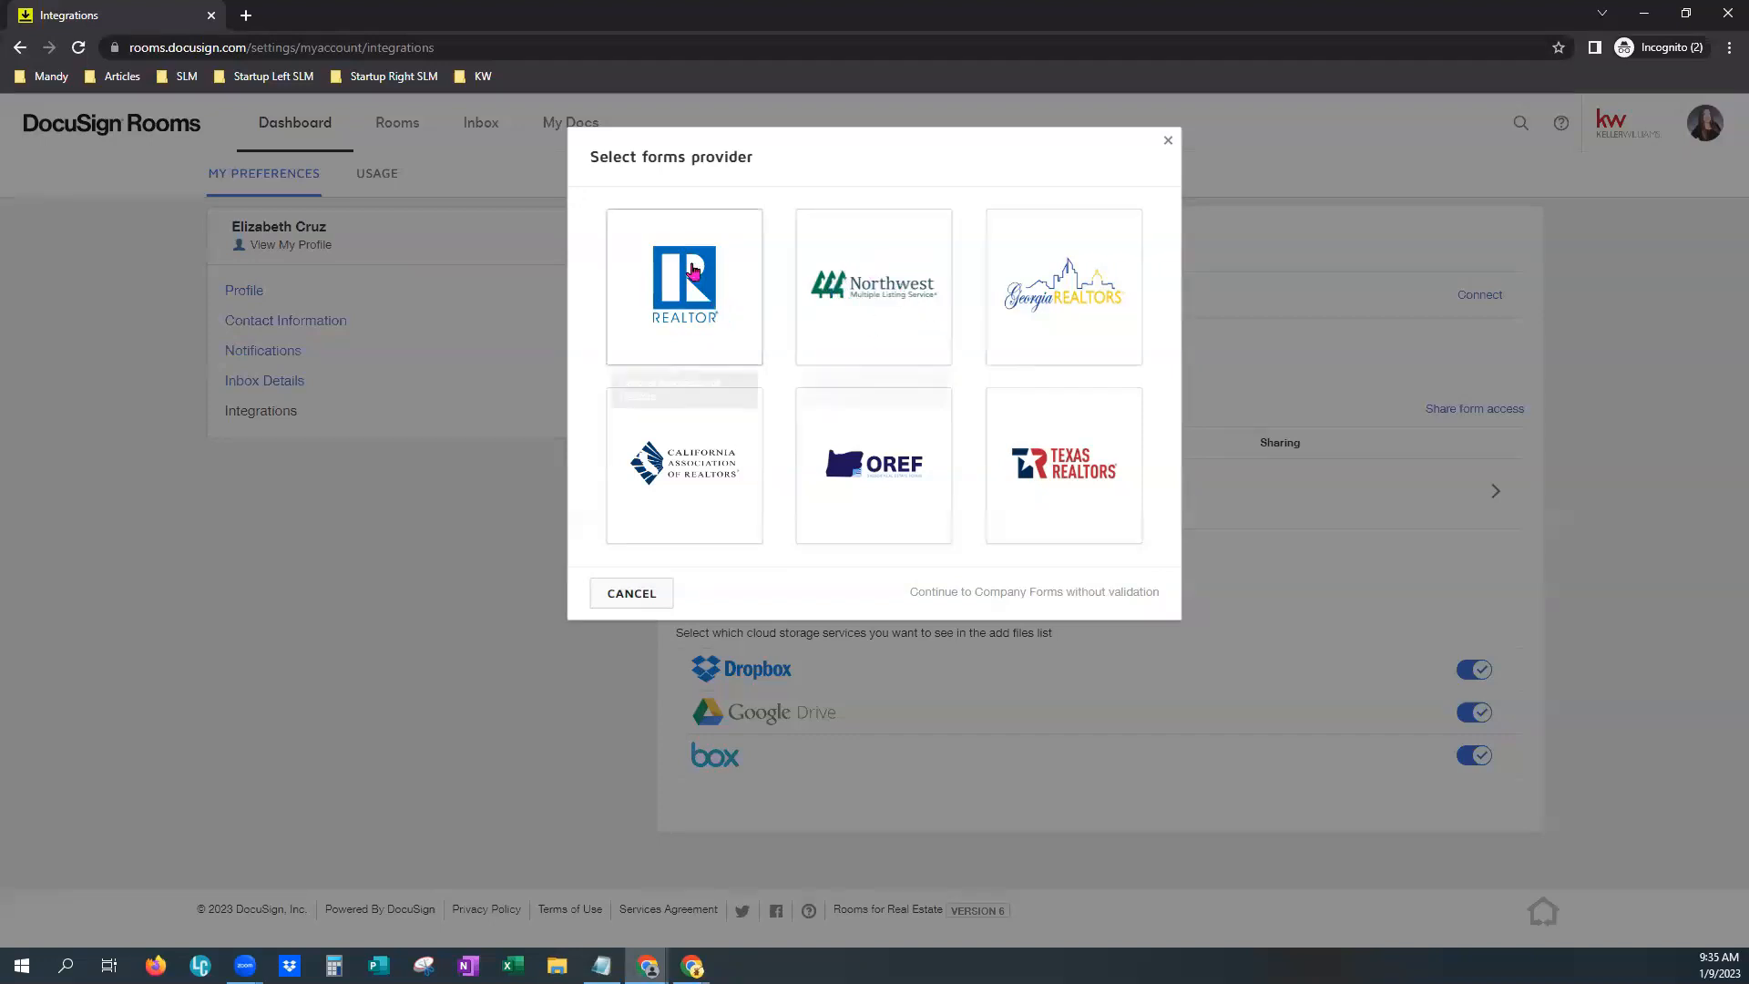
mouse_move(697, 234)
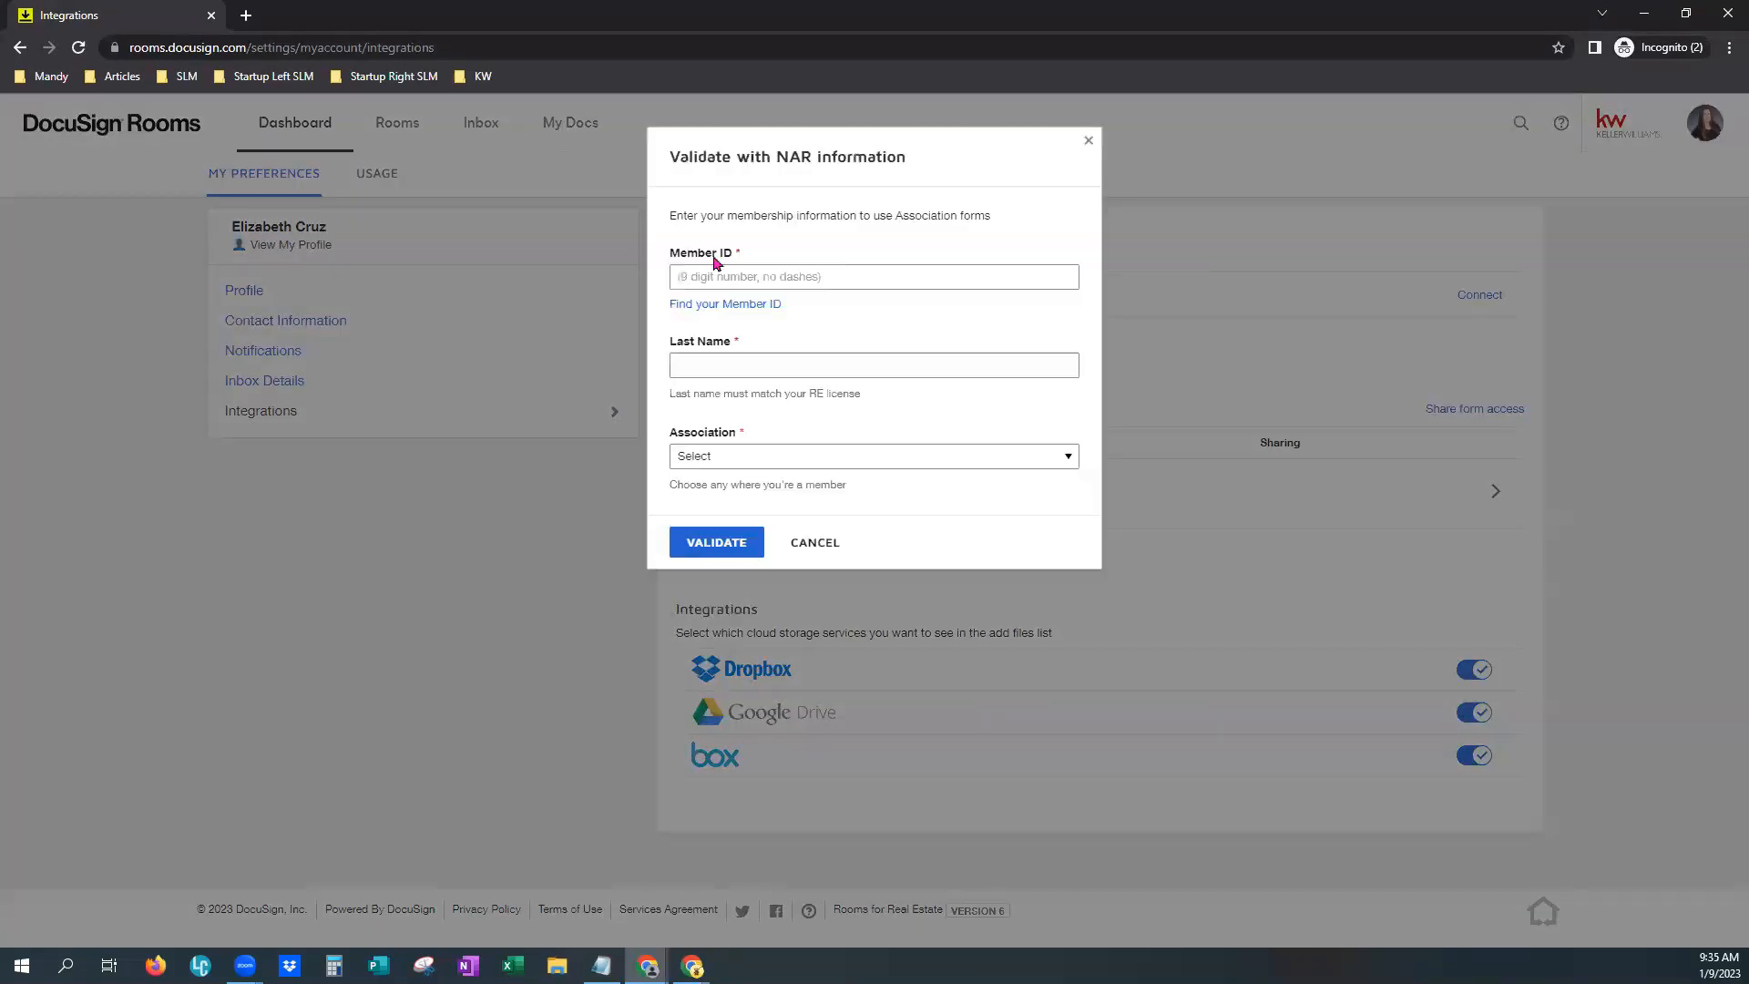
click(874, 277)
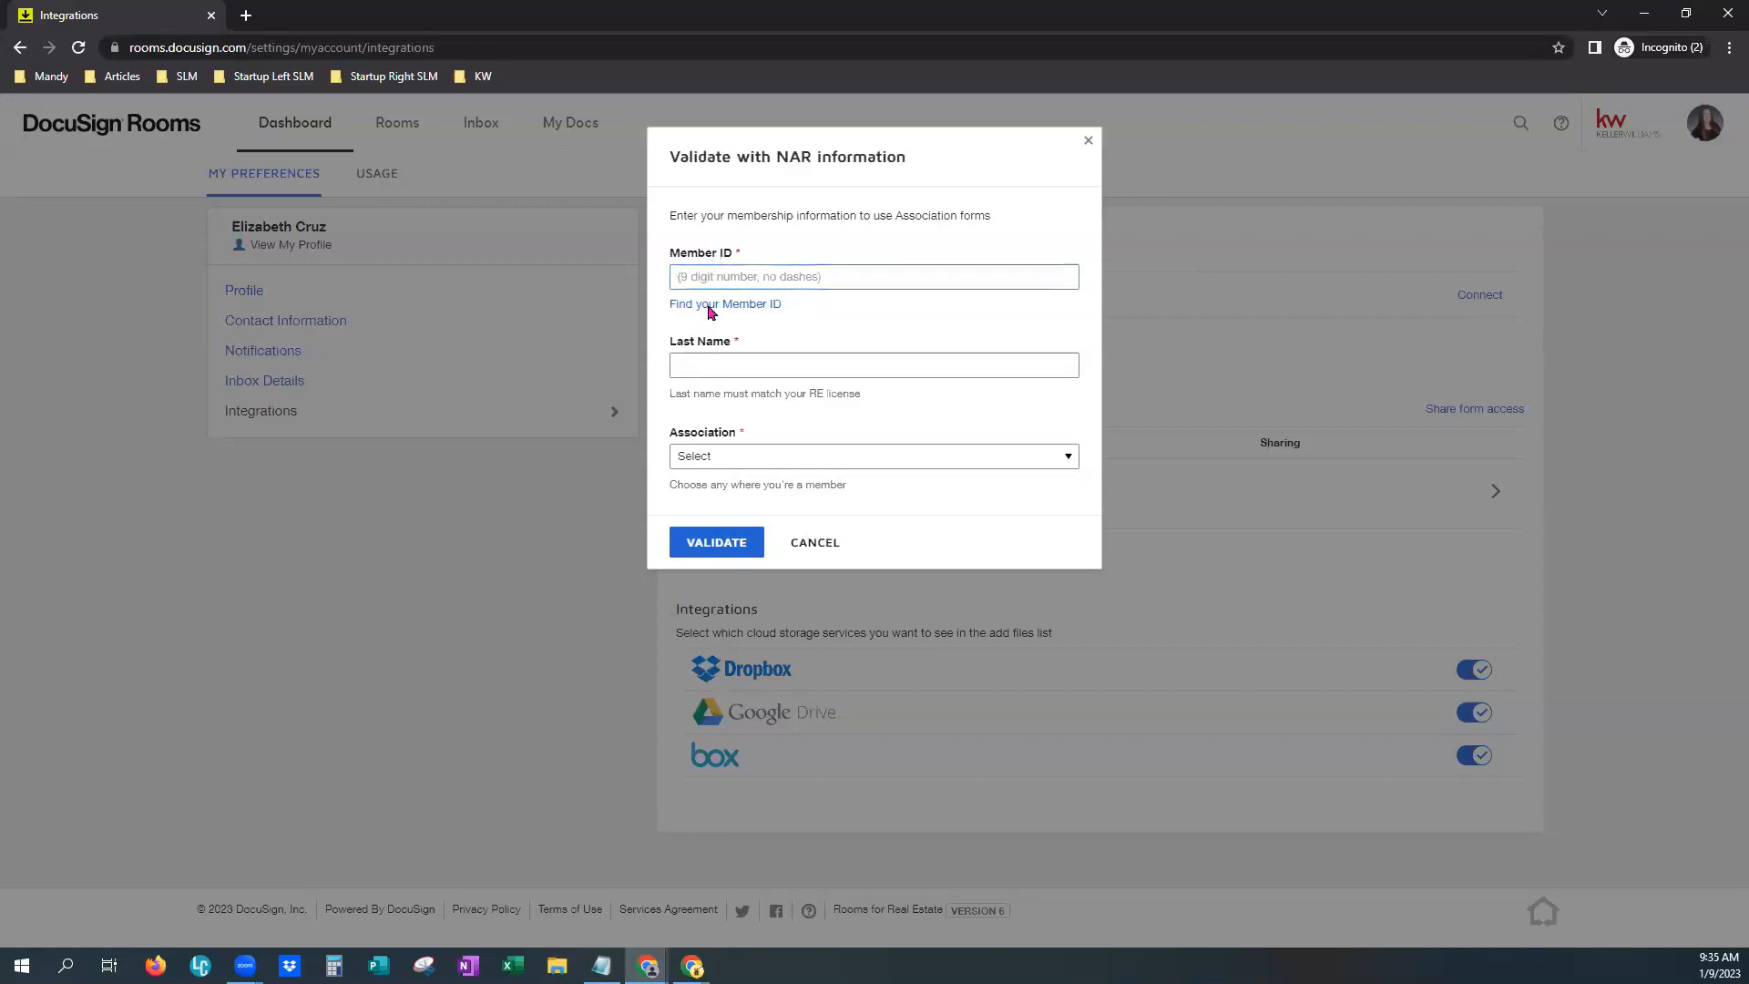
Open Find your Member ID and choose recovery by last name and license number
click(724, 304)
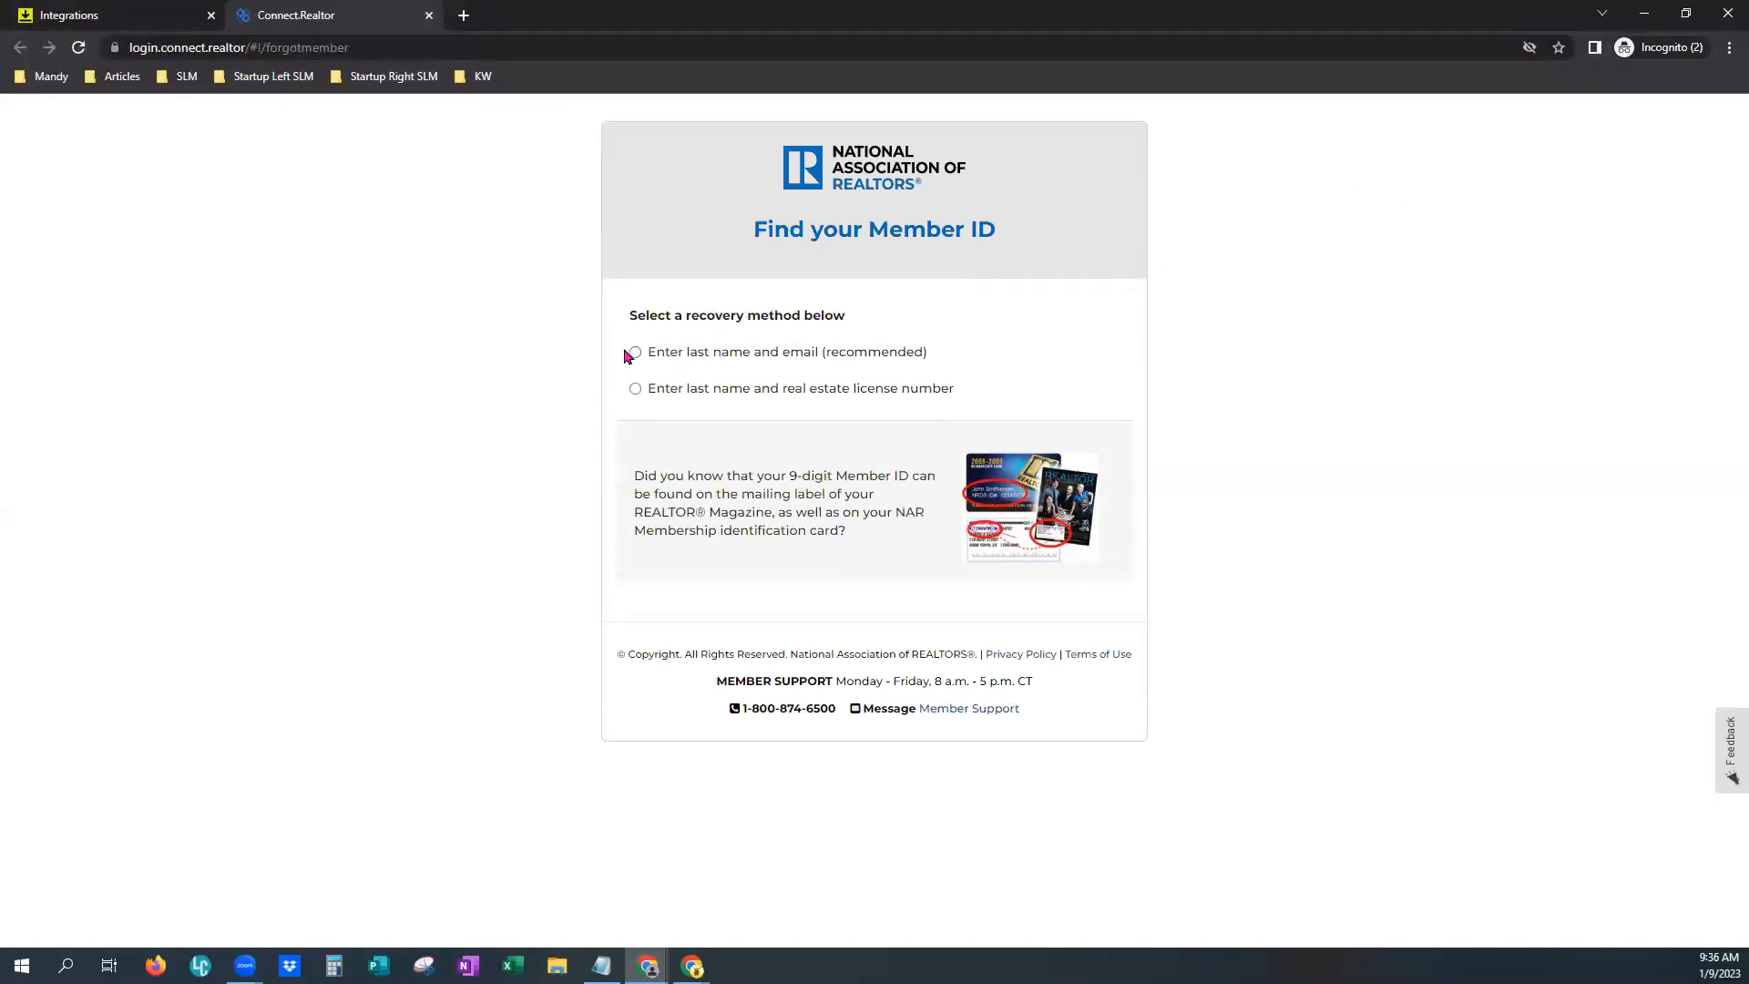
mouse_move(636, 388)
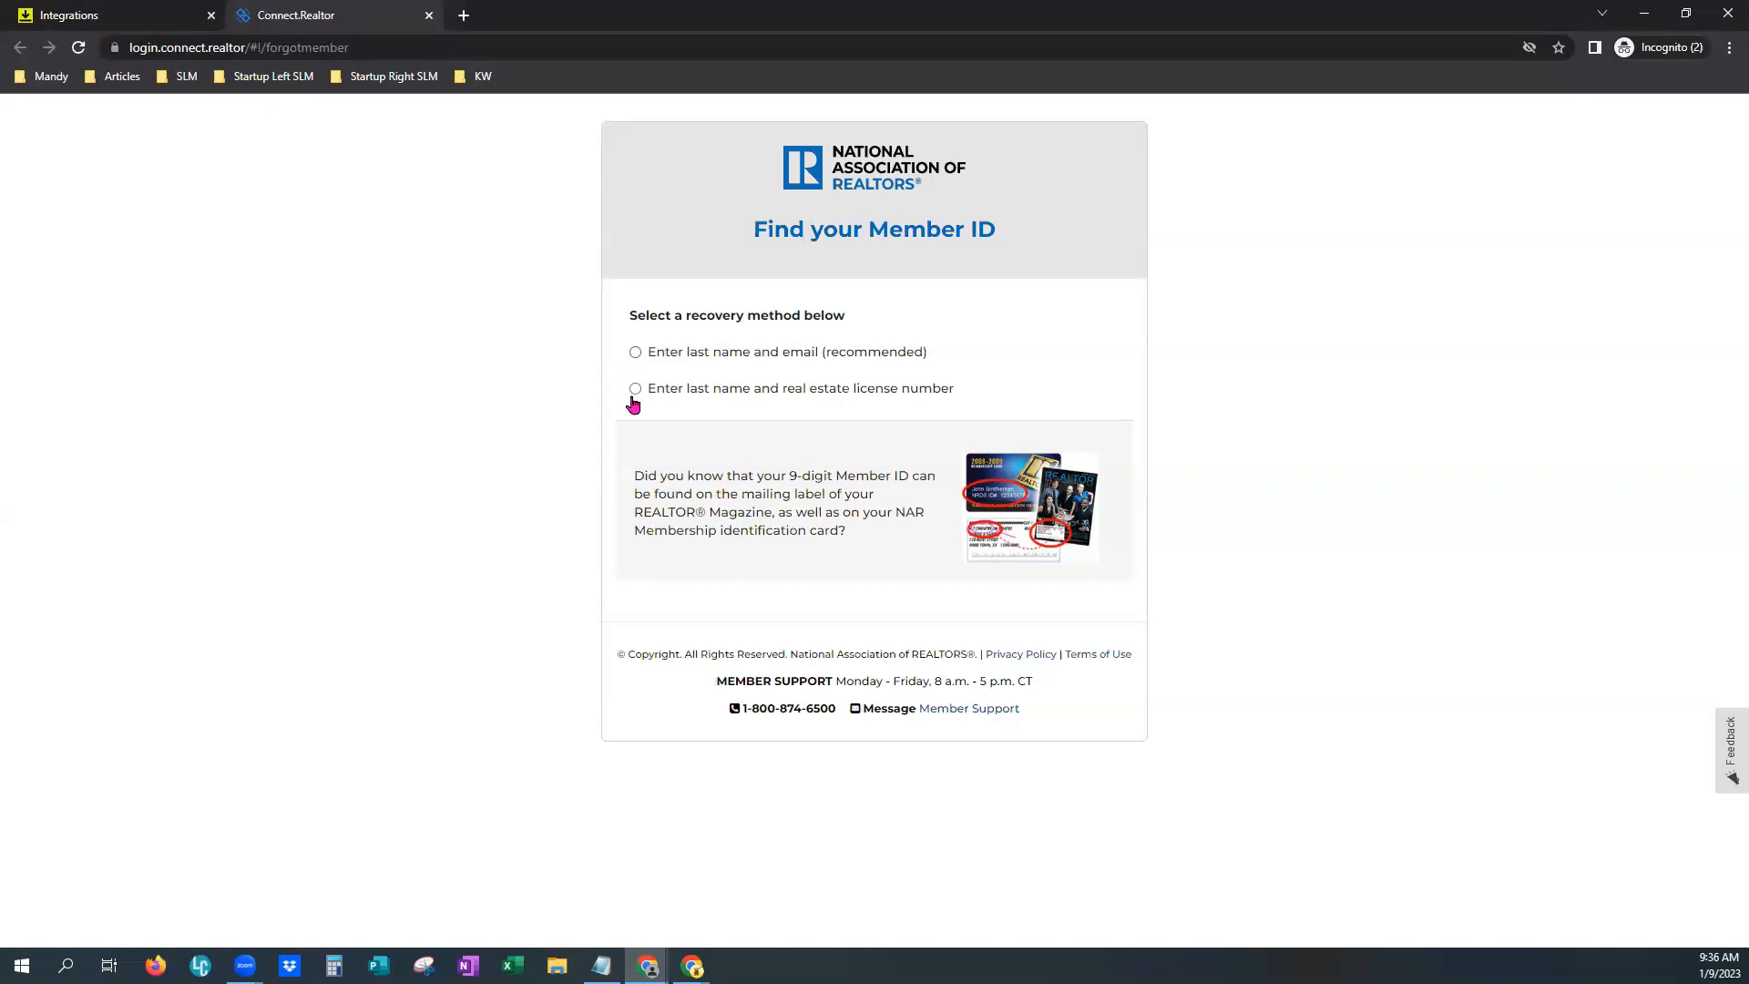
click(635, 388)
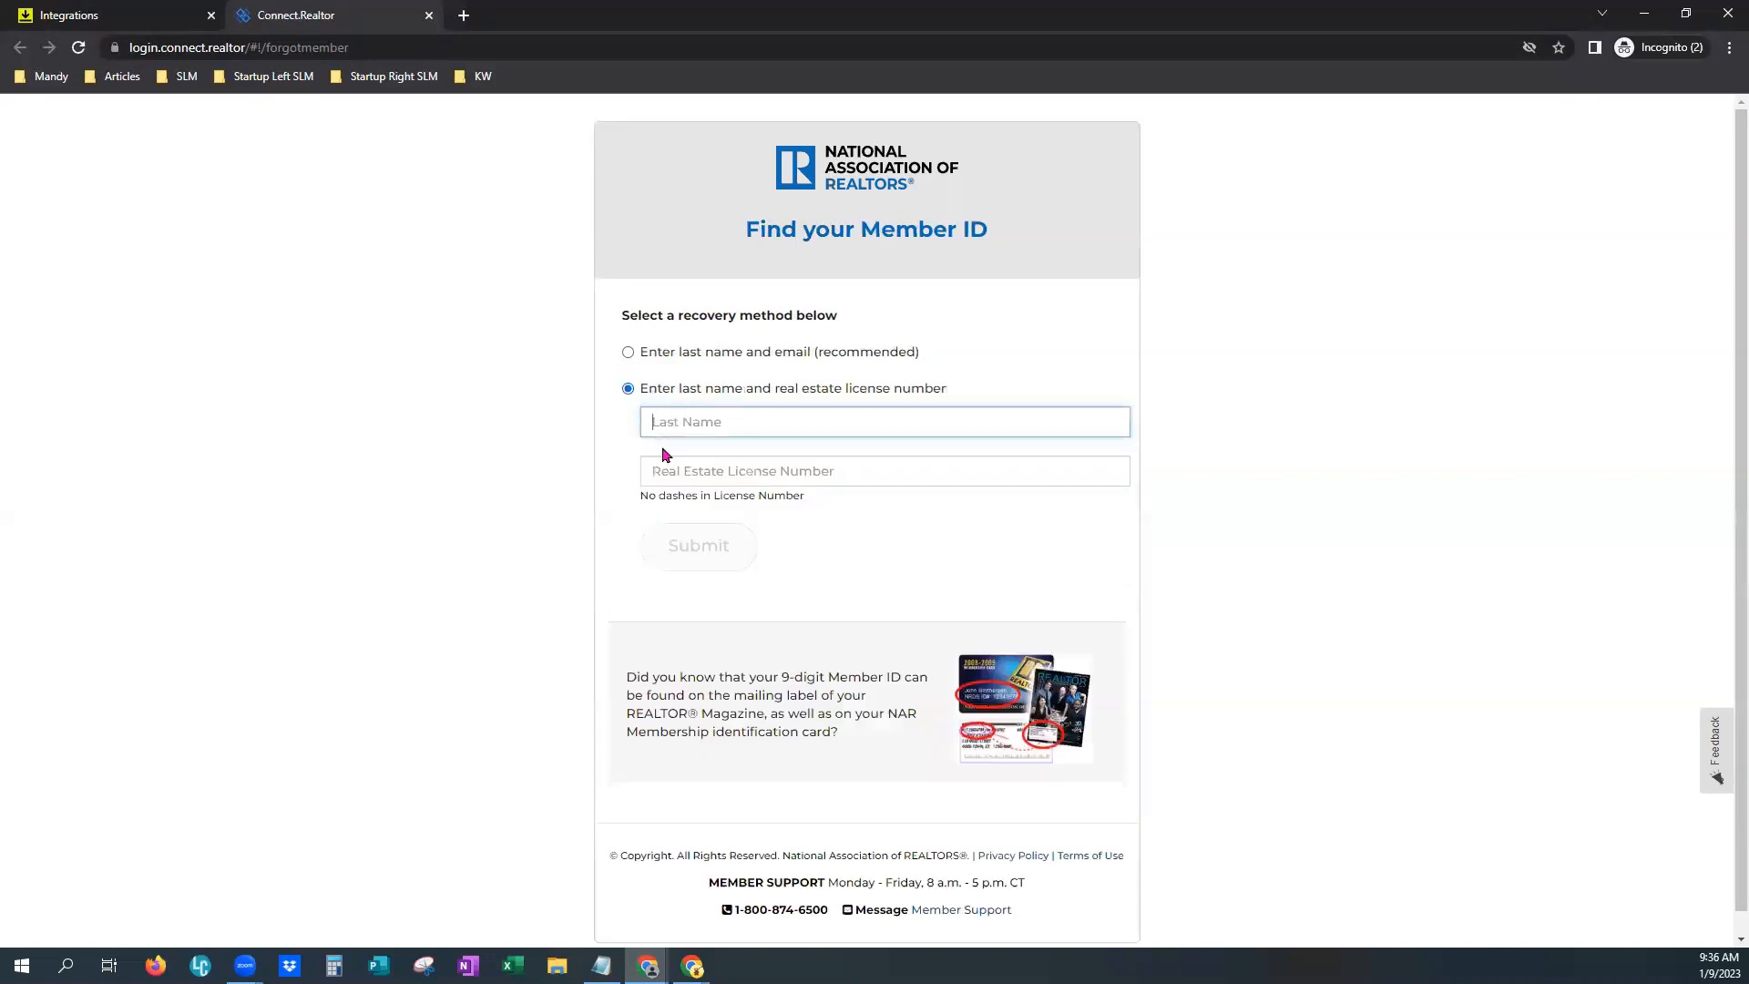
mouse_move(700, 545)
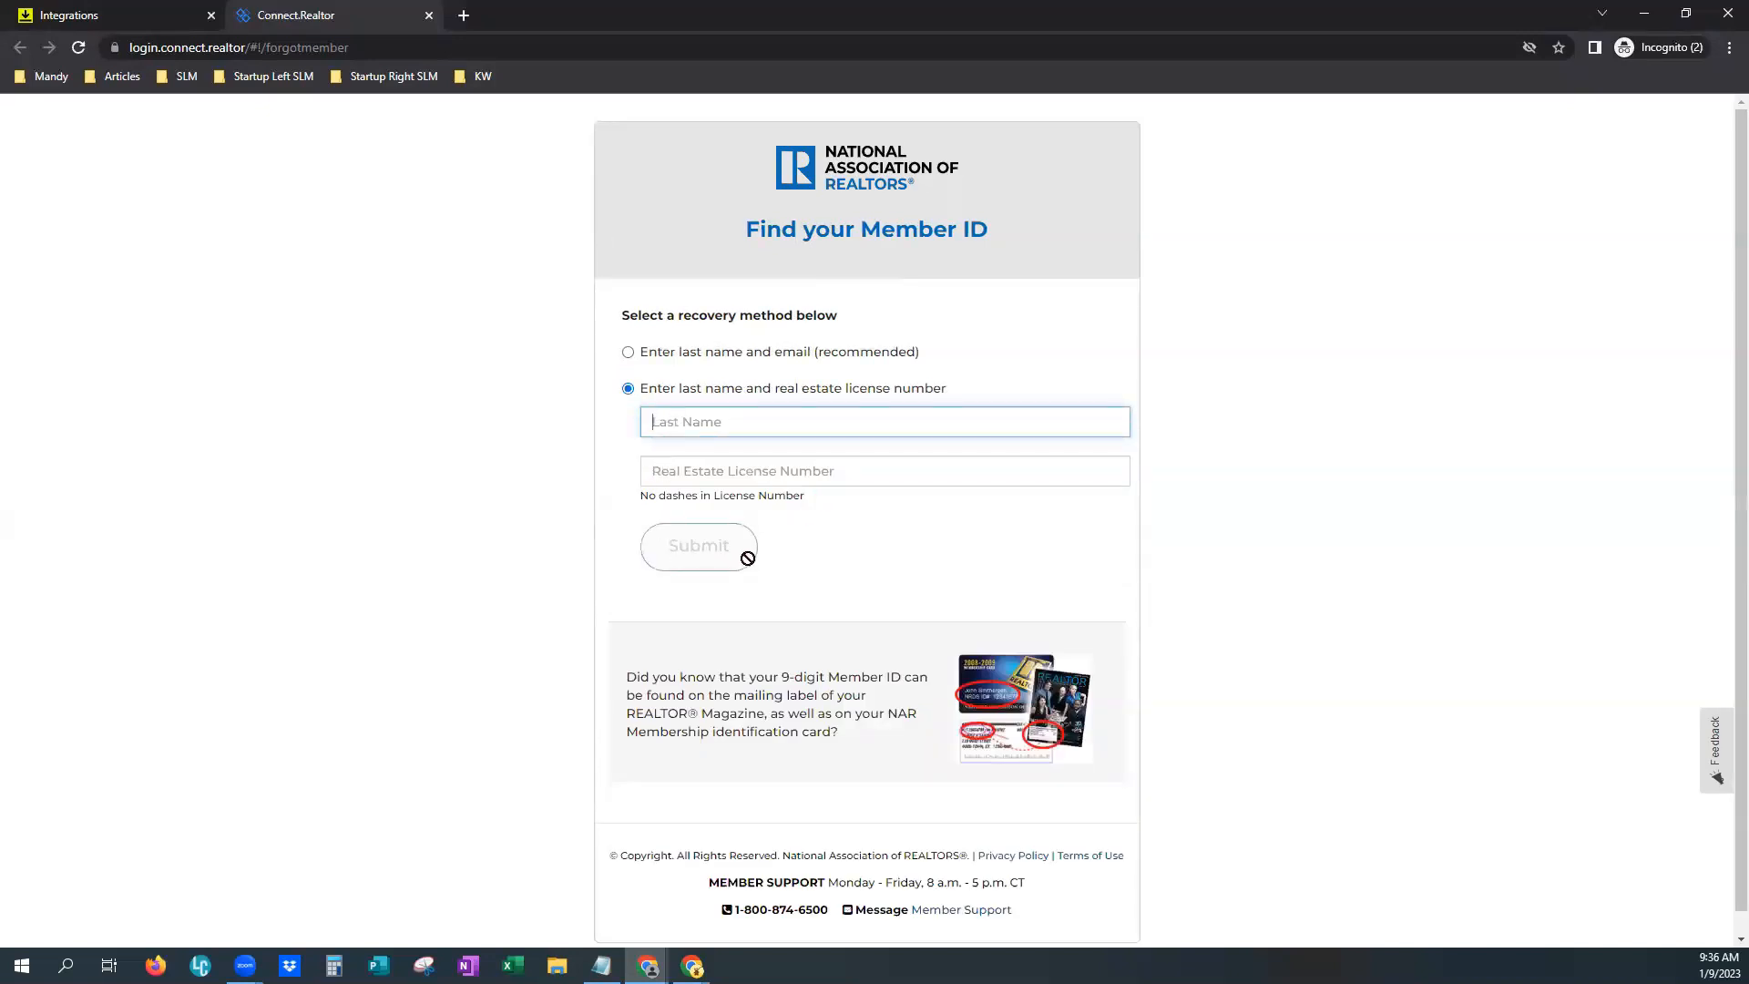
mouse_move(754, 551)
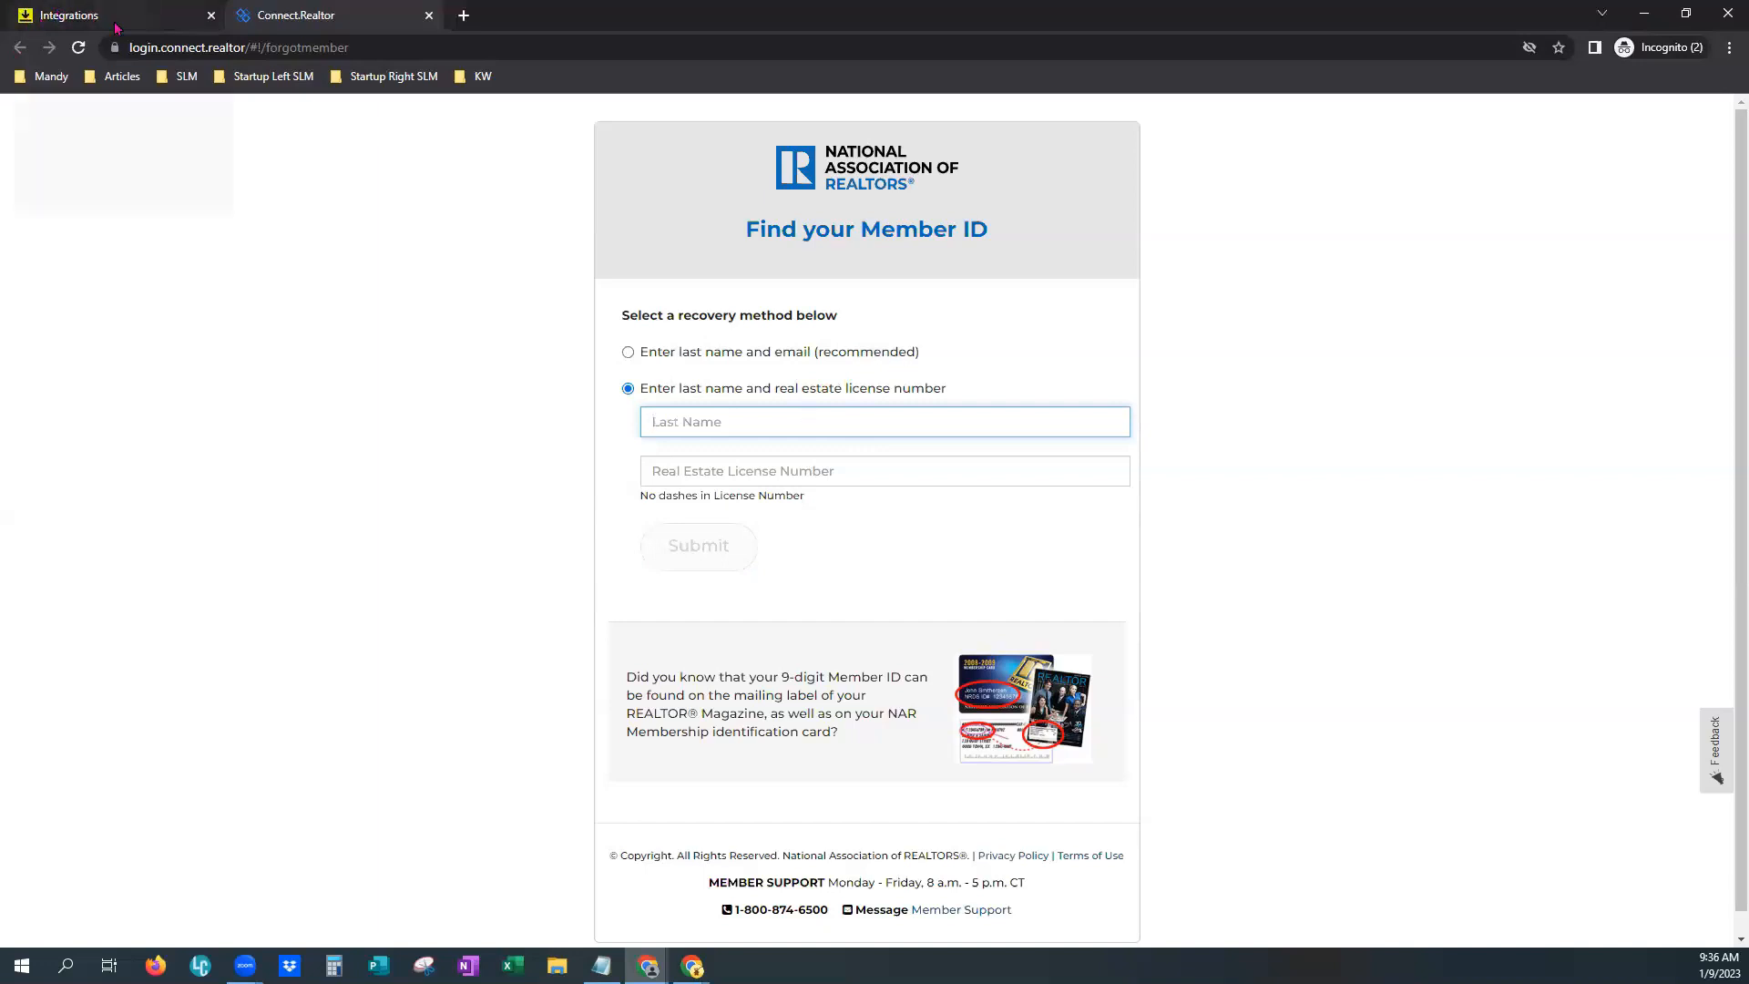
mouse_move(654, 586)
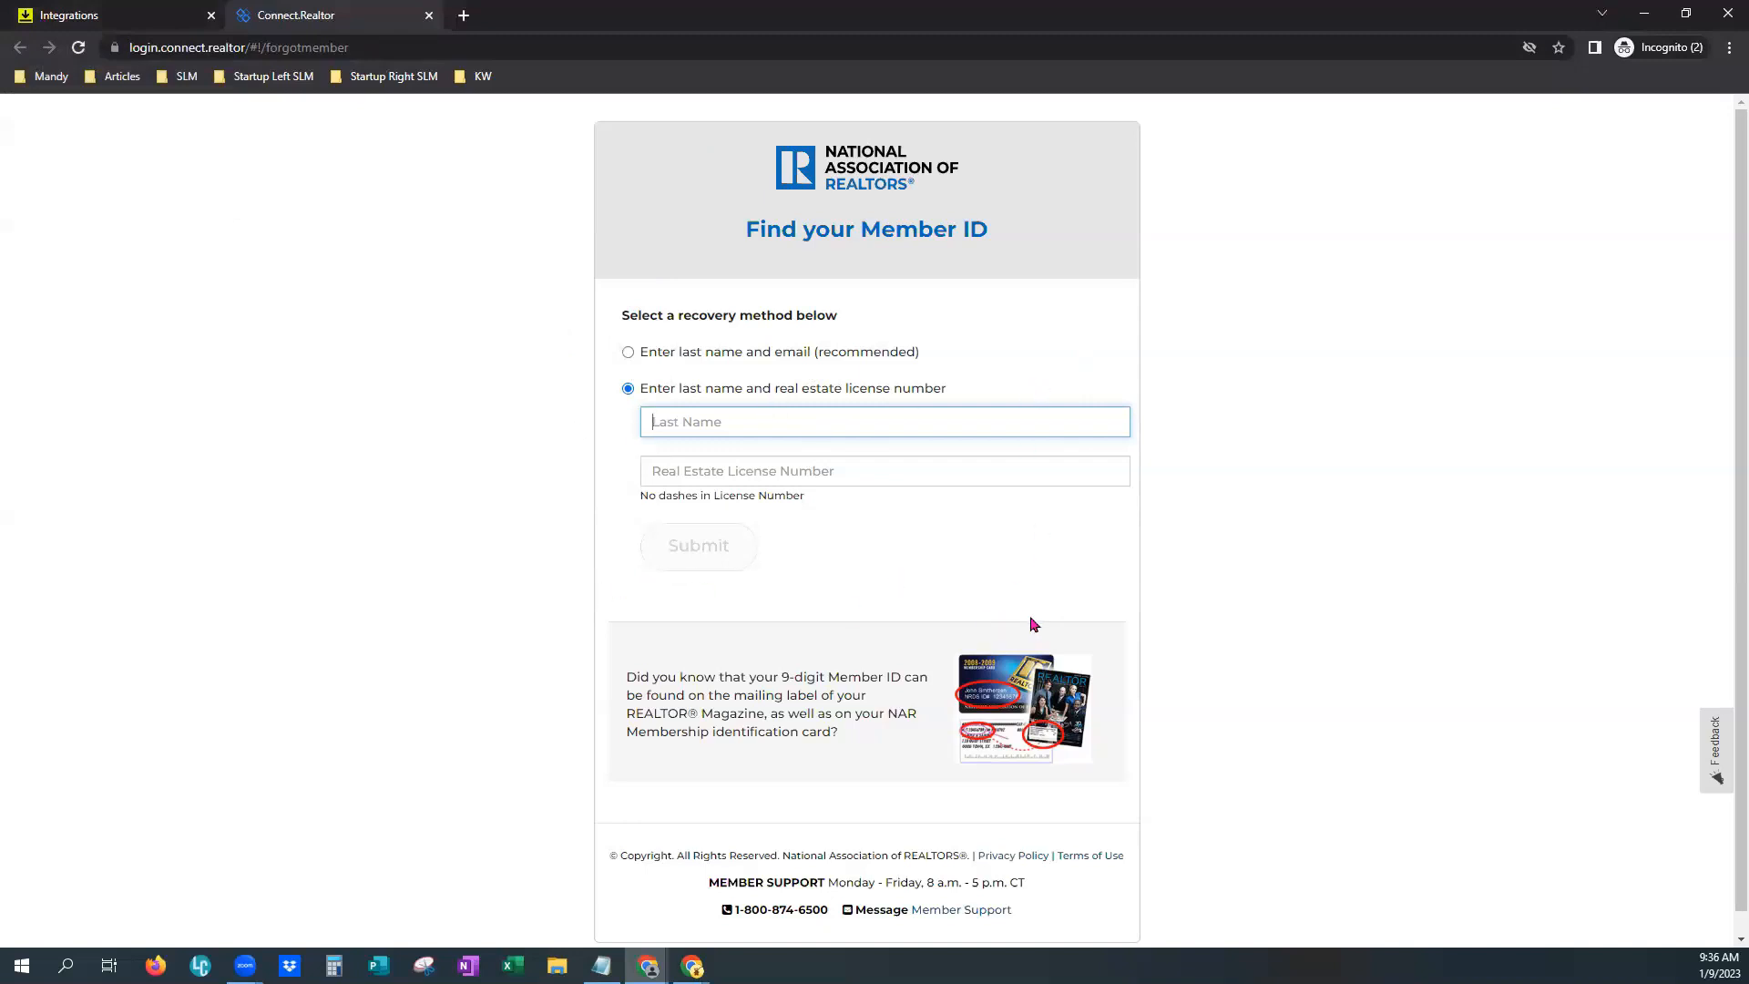
mouse_move(1039, 620)
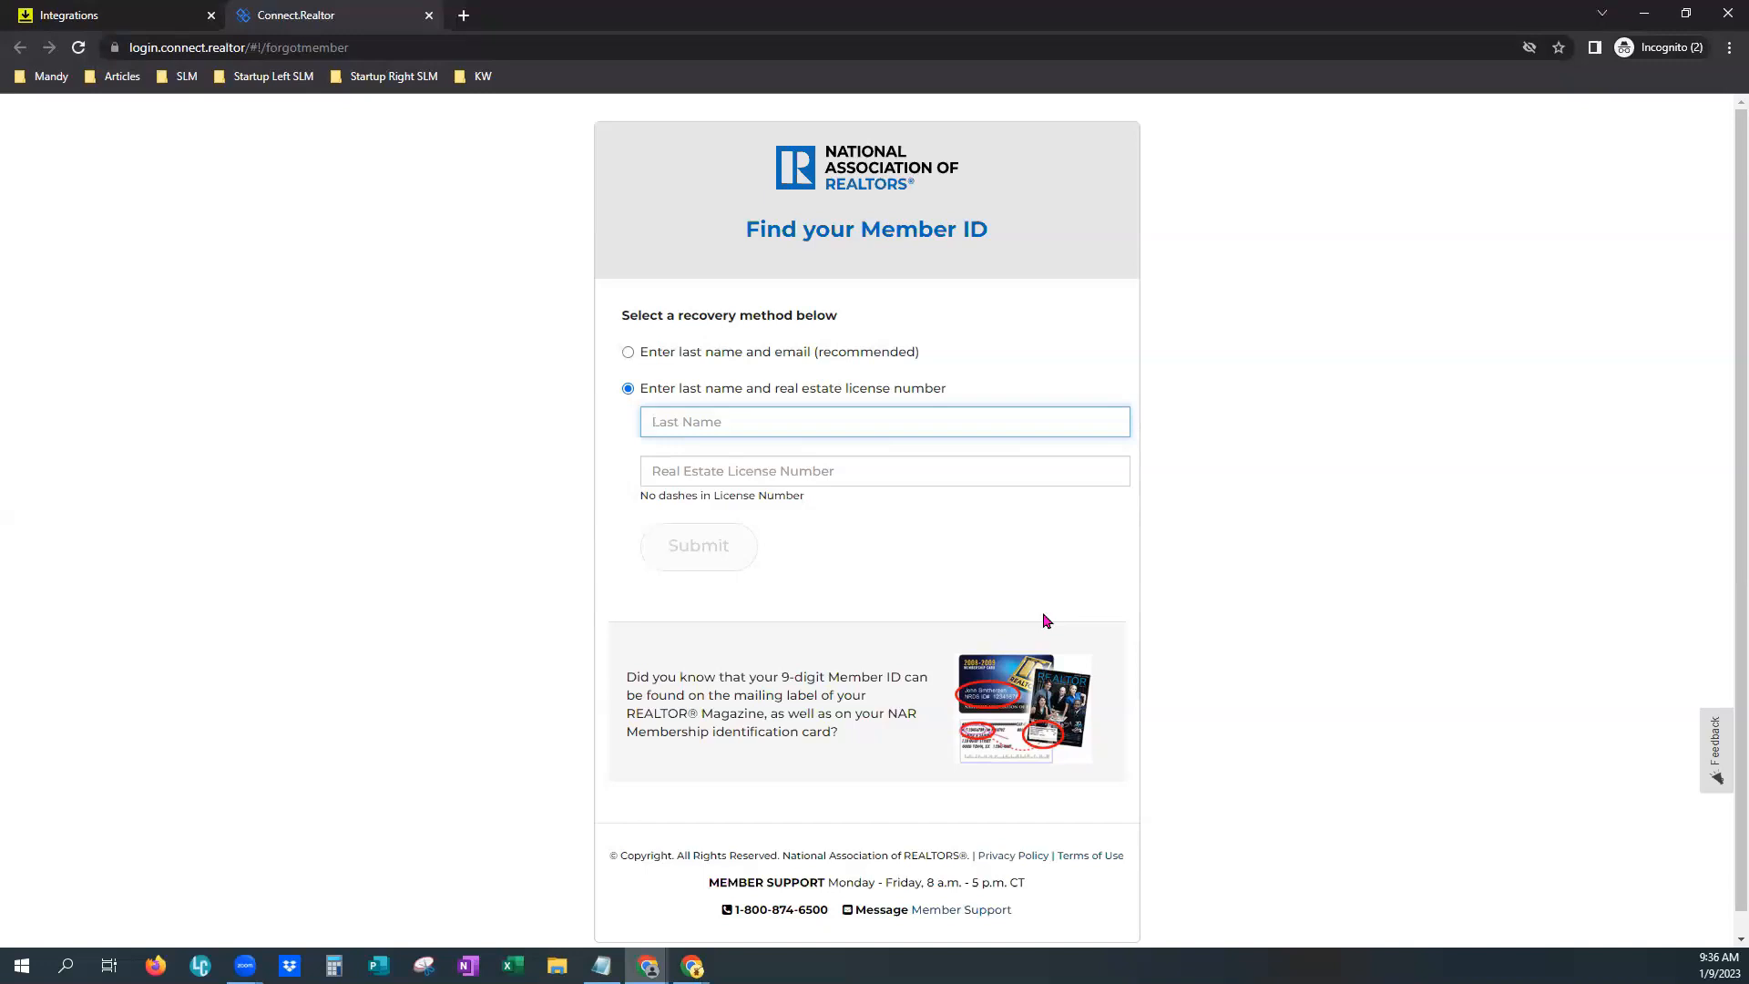
mouse_move(1079, 374)
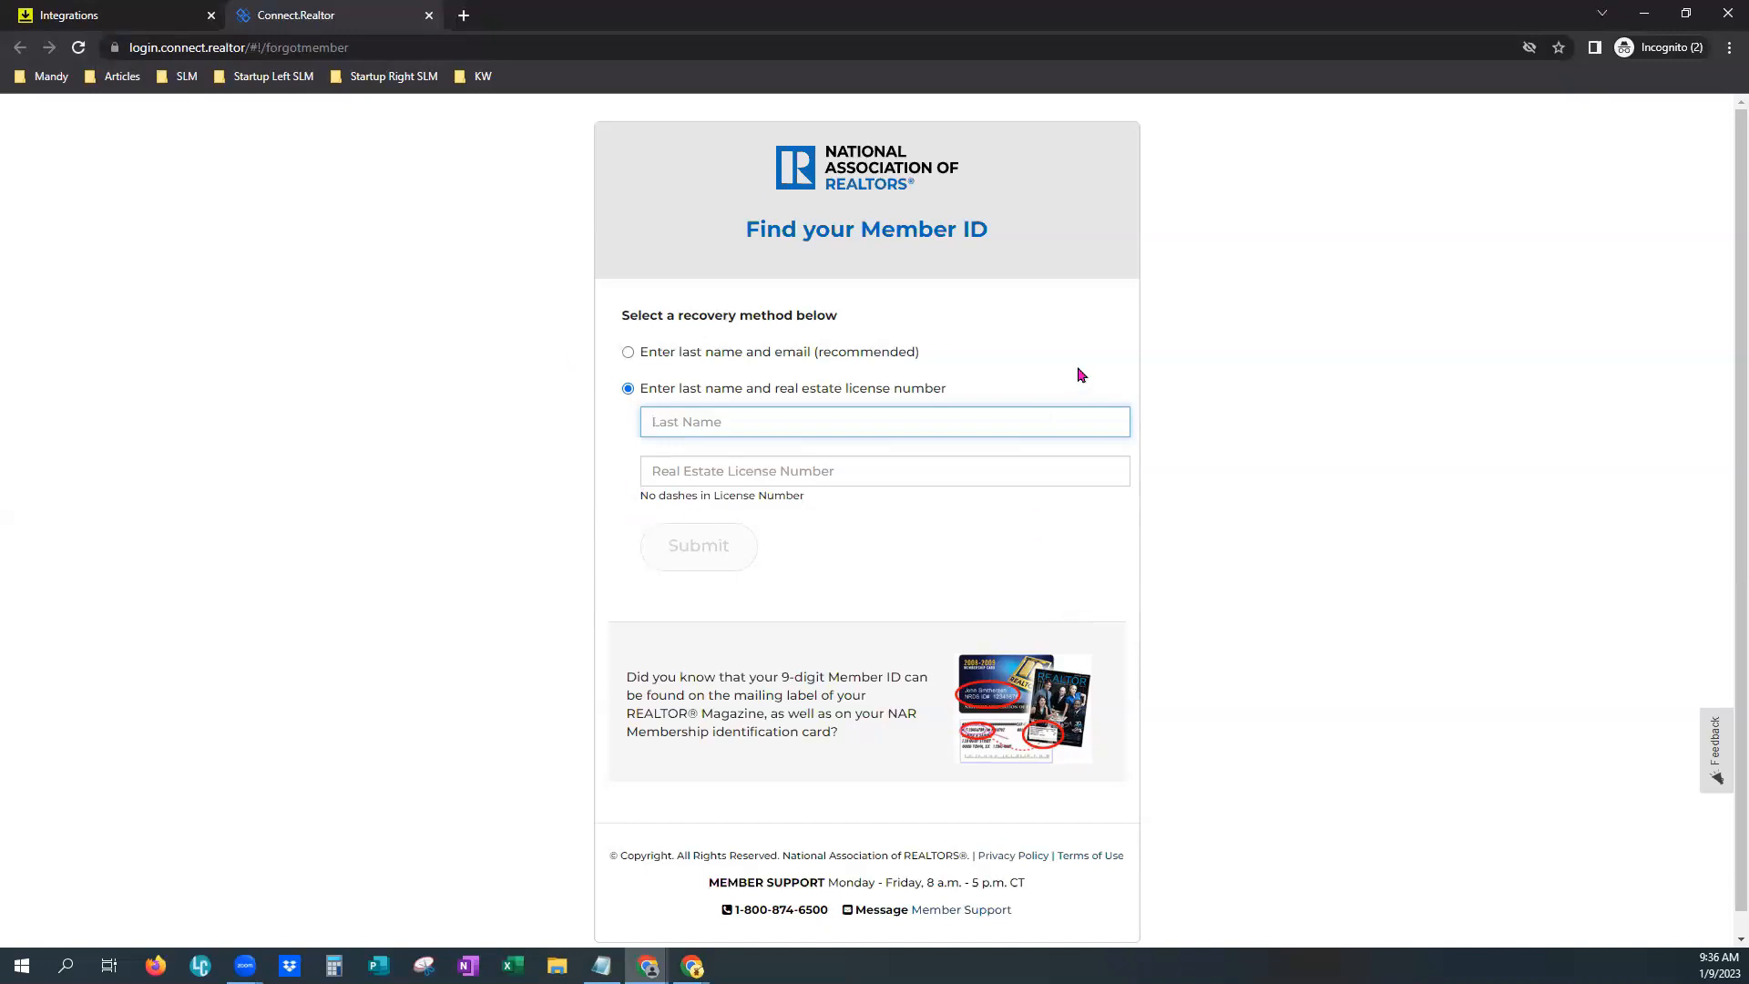
mouse_move(838, 368)
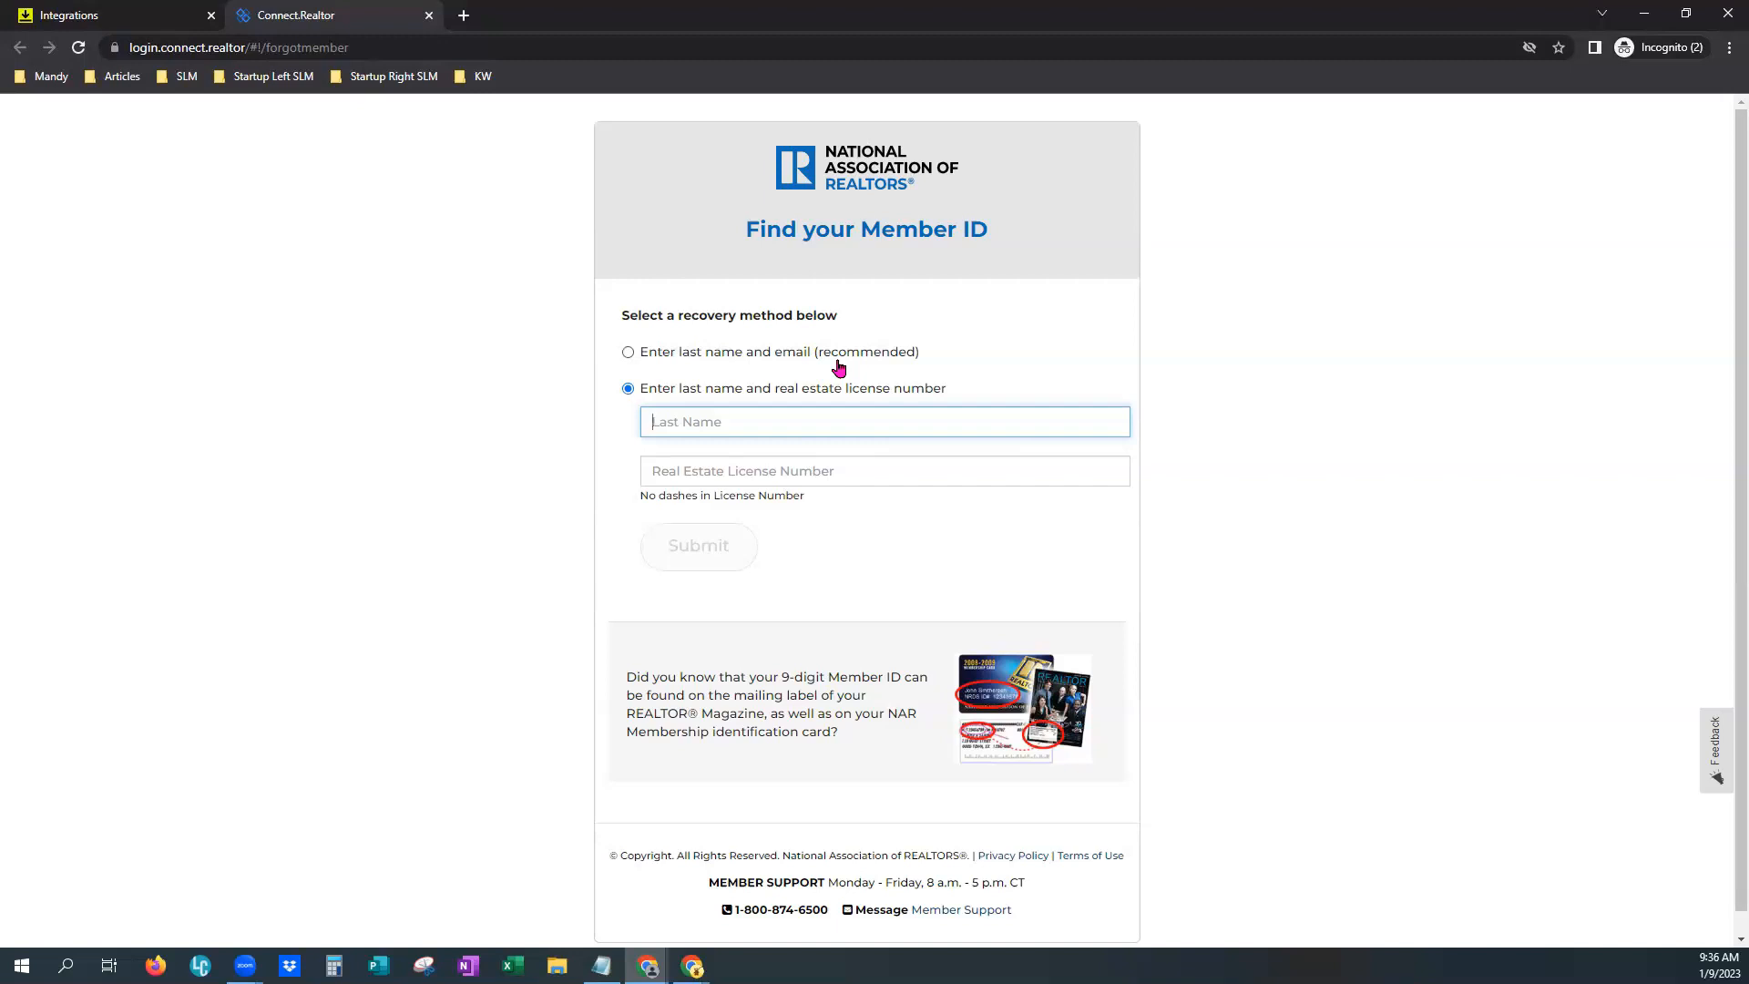
mouse_move(893, 630)
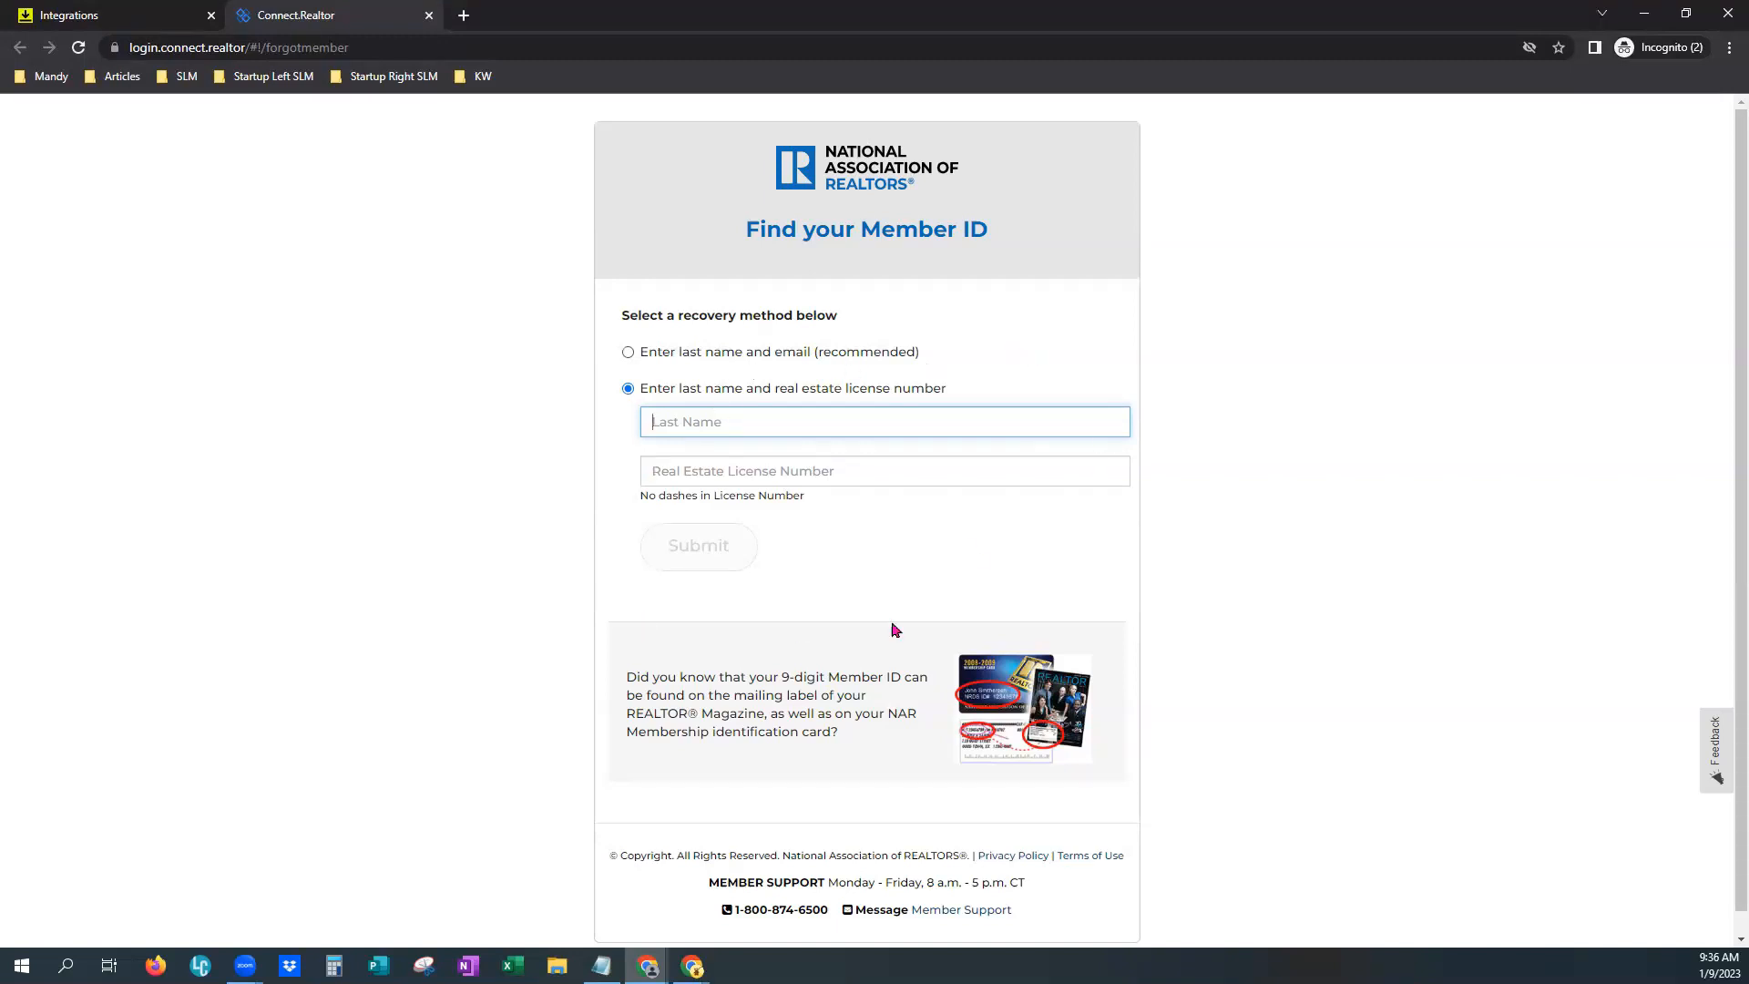
mouse_move(1119, 373)
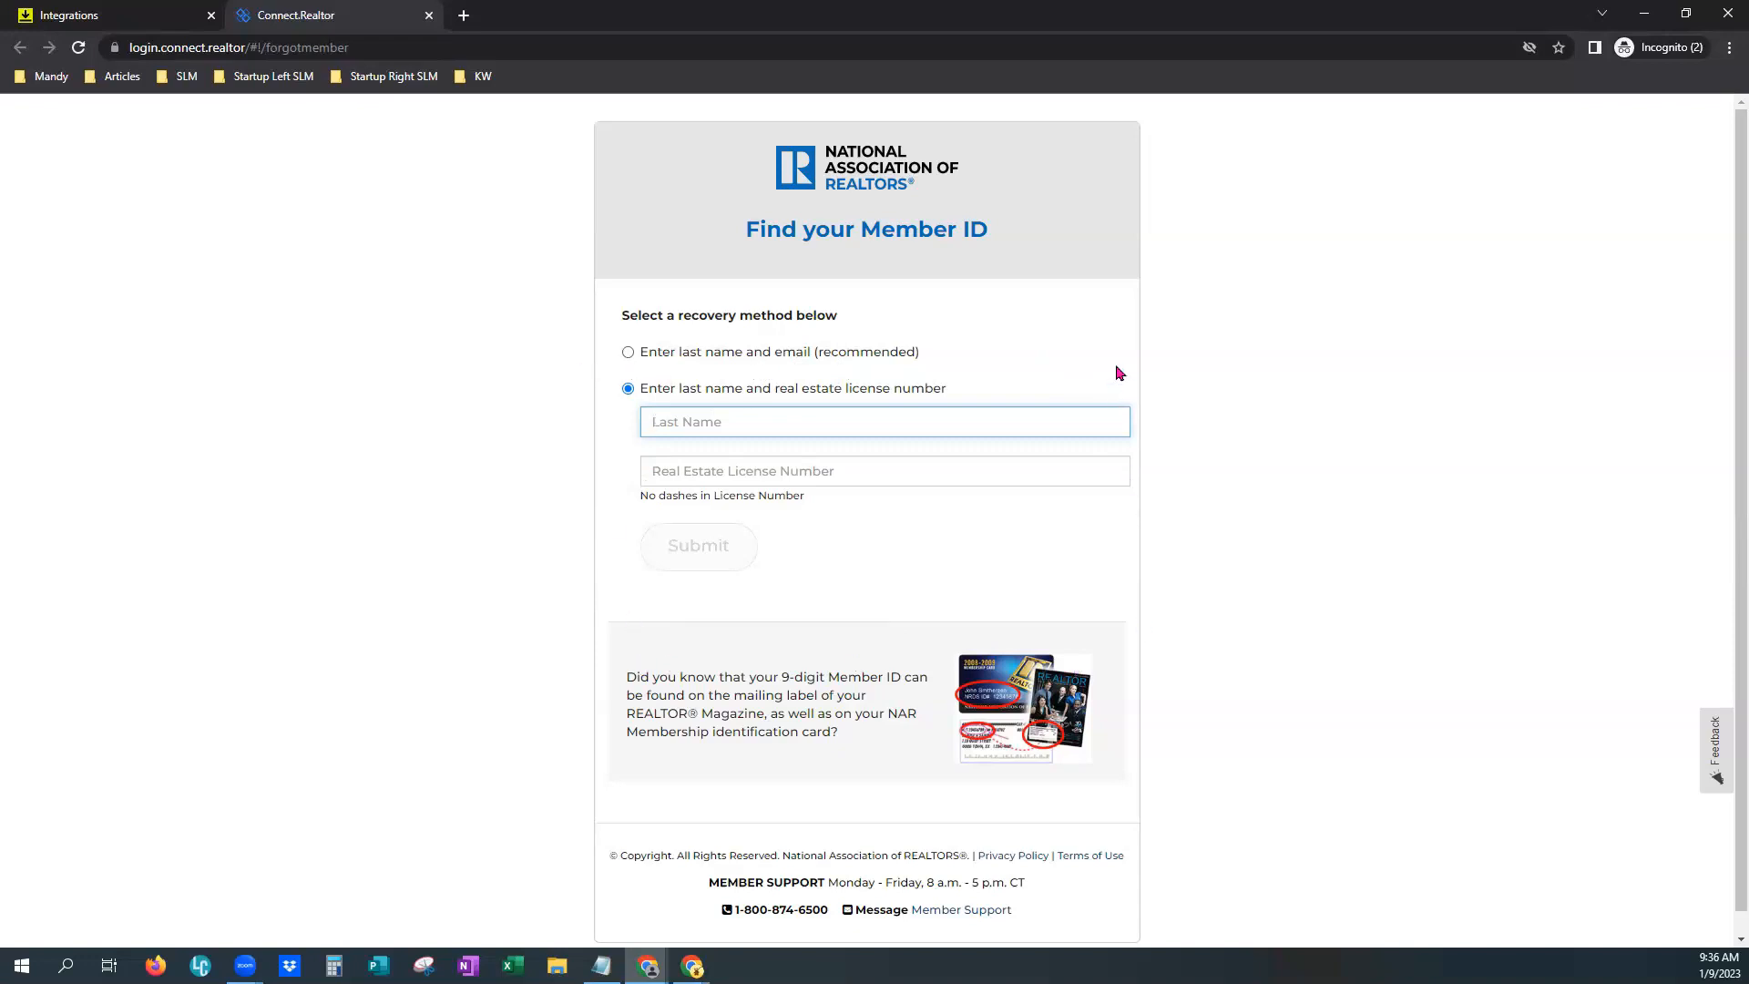
mouse_move(1169, 566)
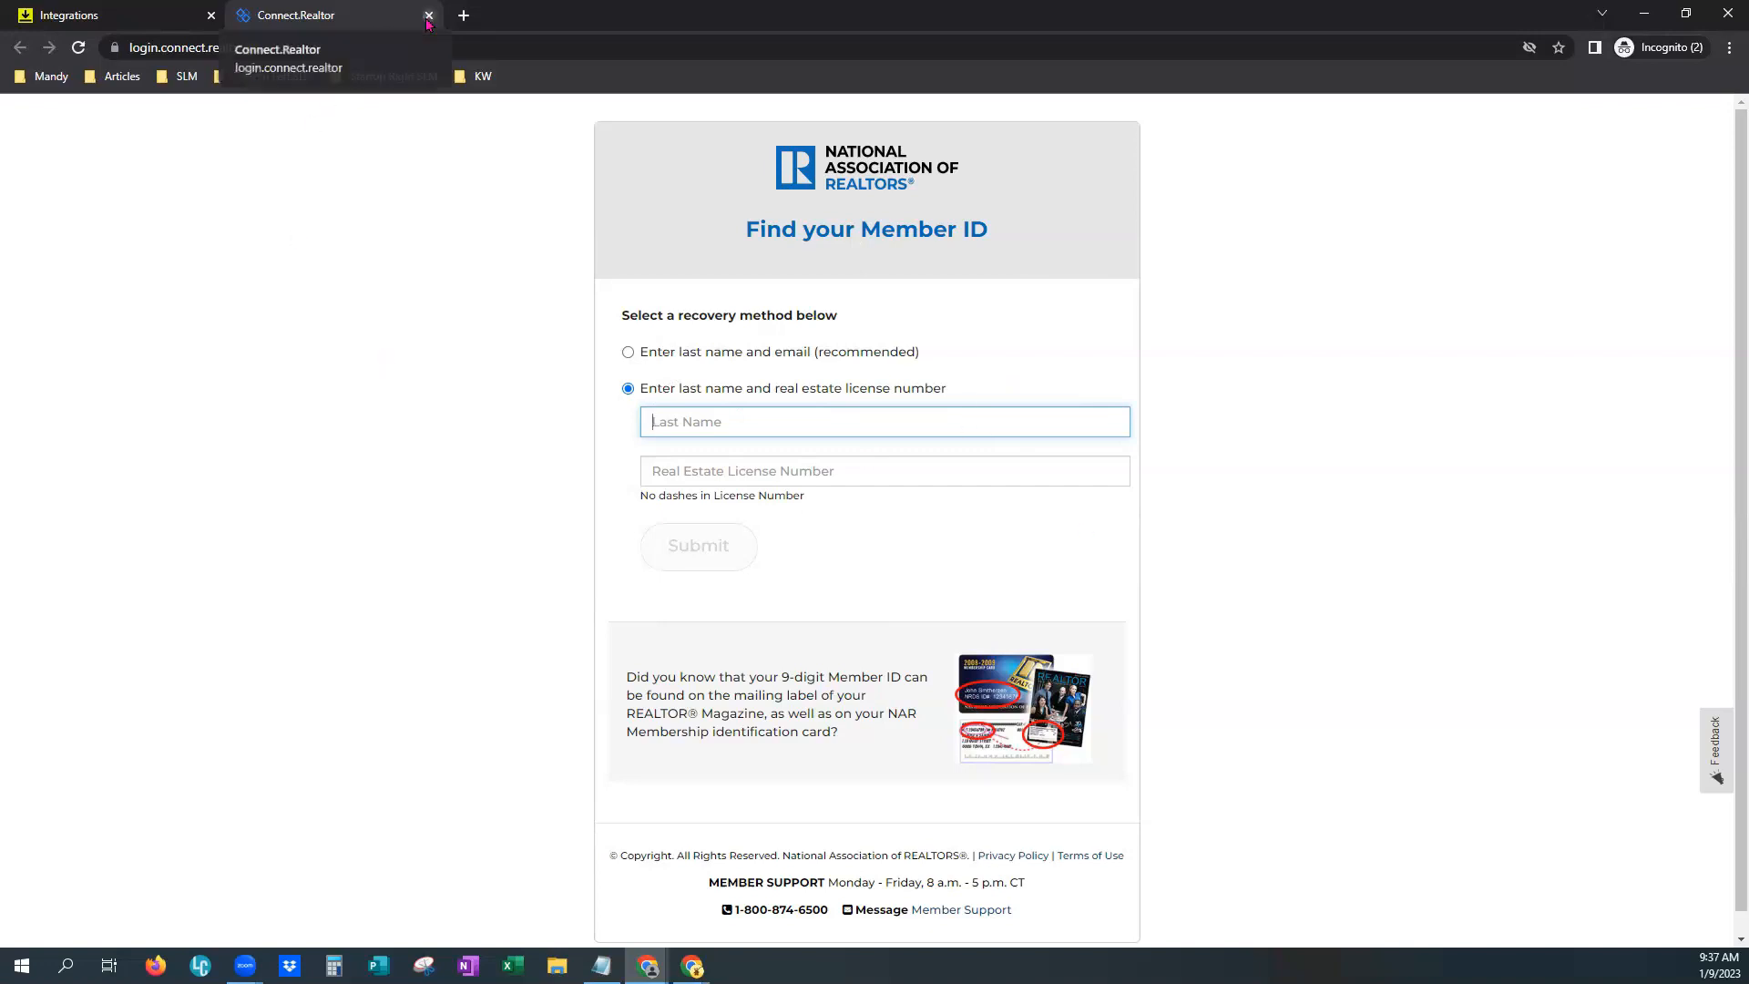
click(428, 15)
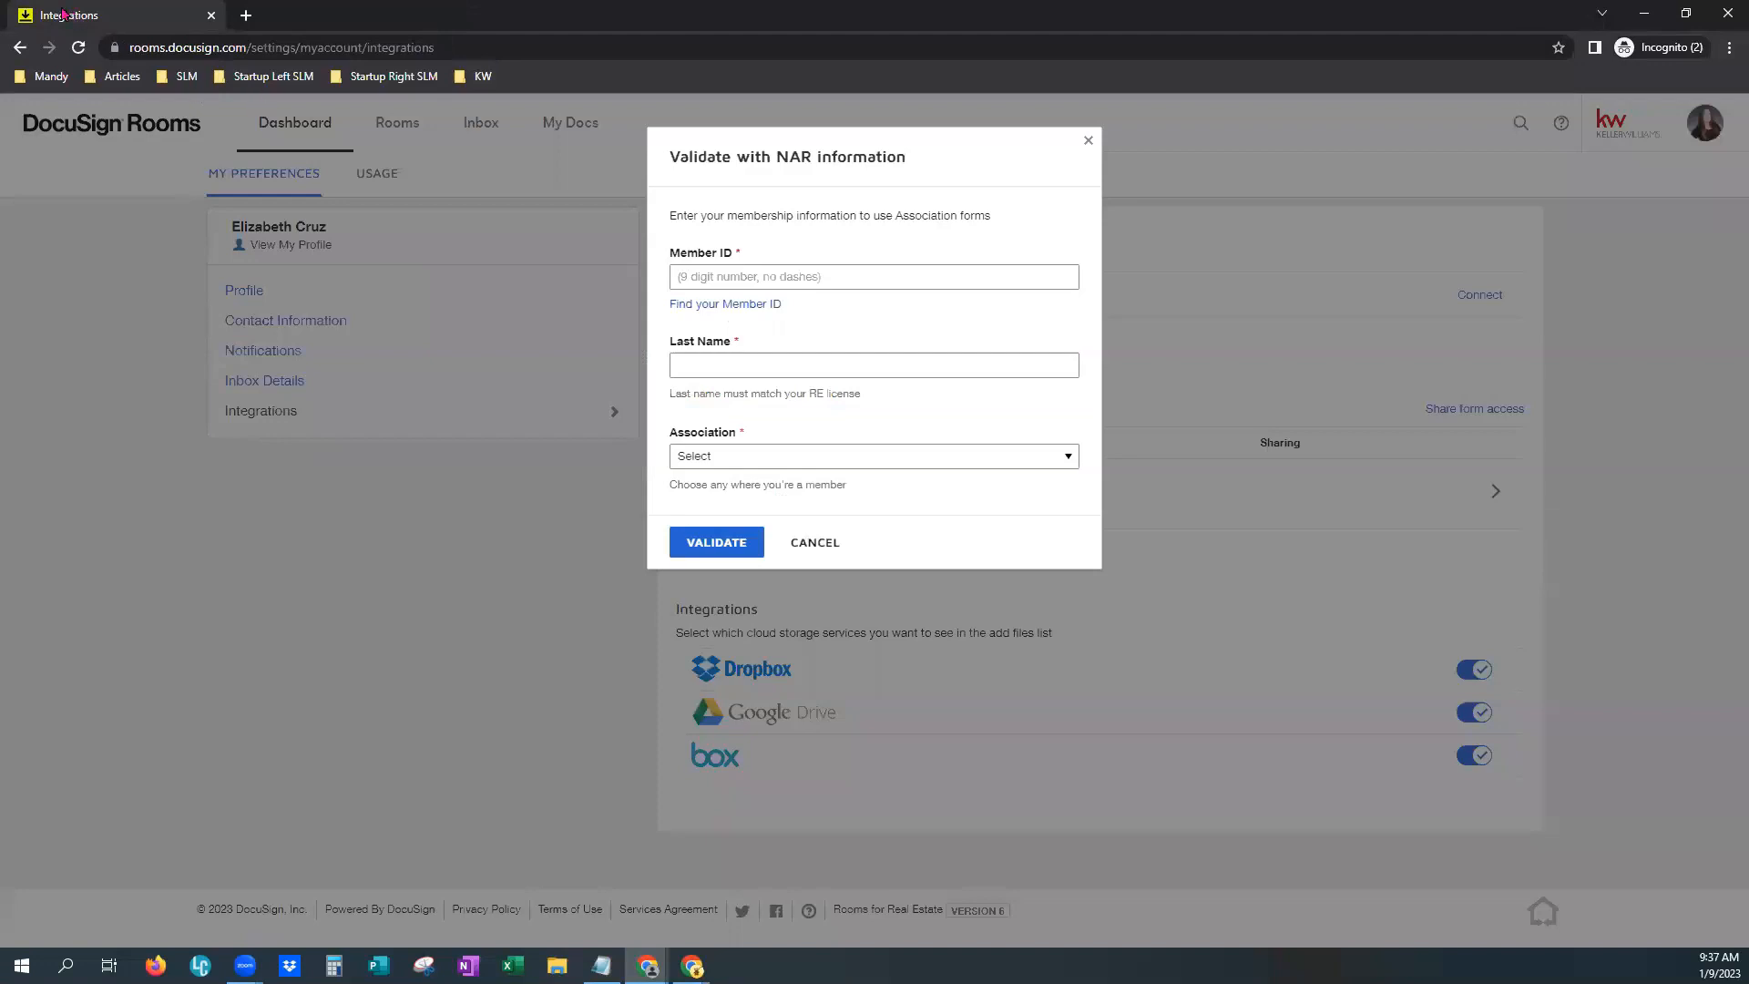
mouse_move(172, 131)
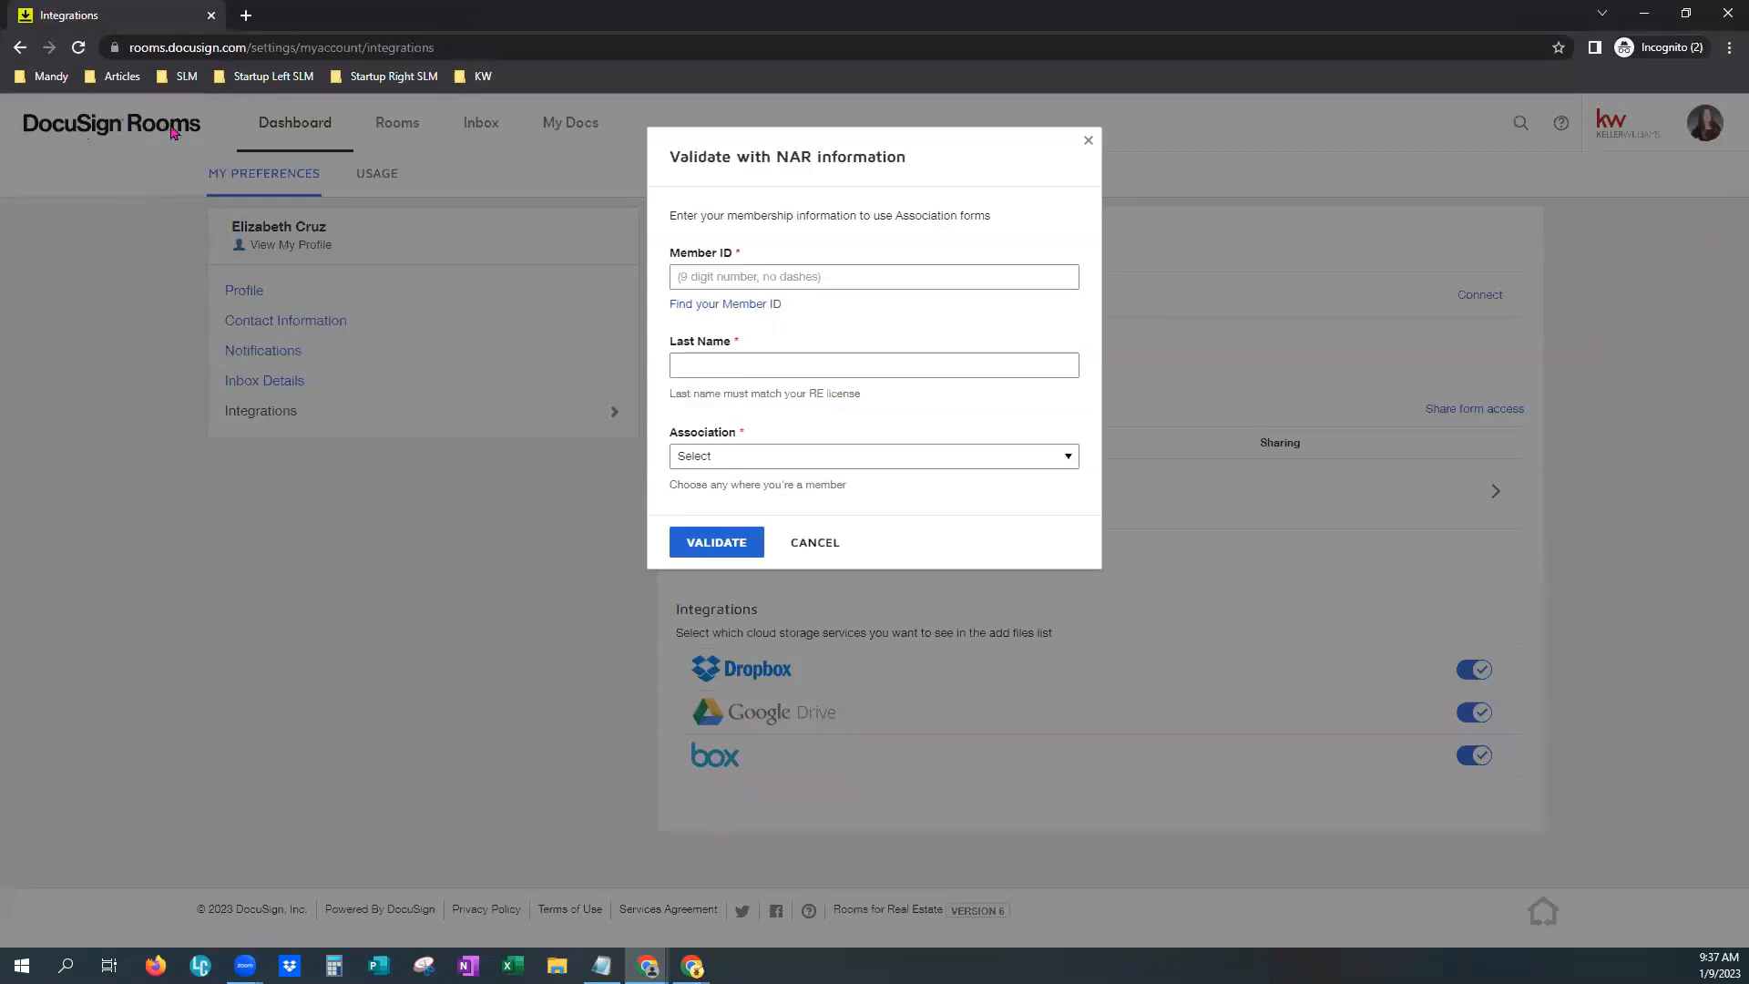
click(874, 275)
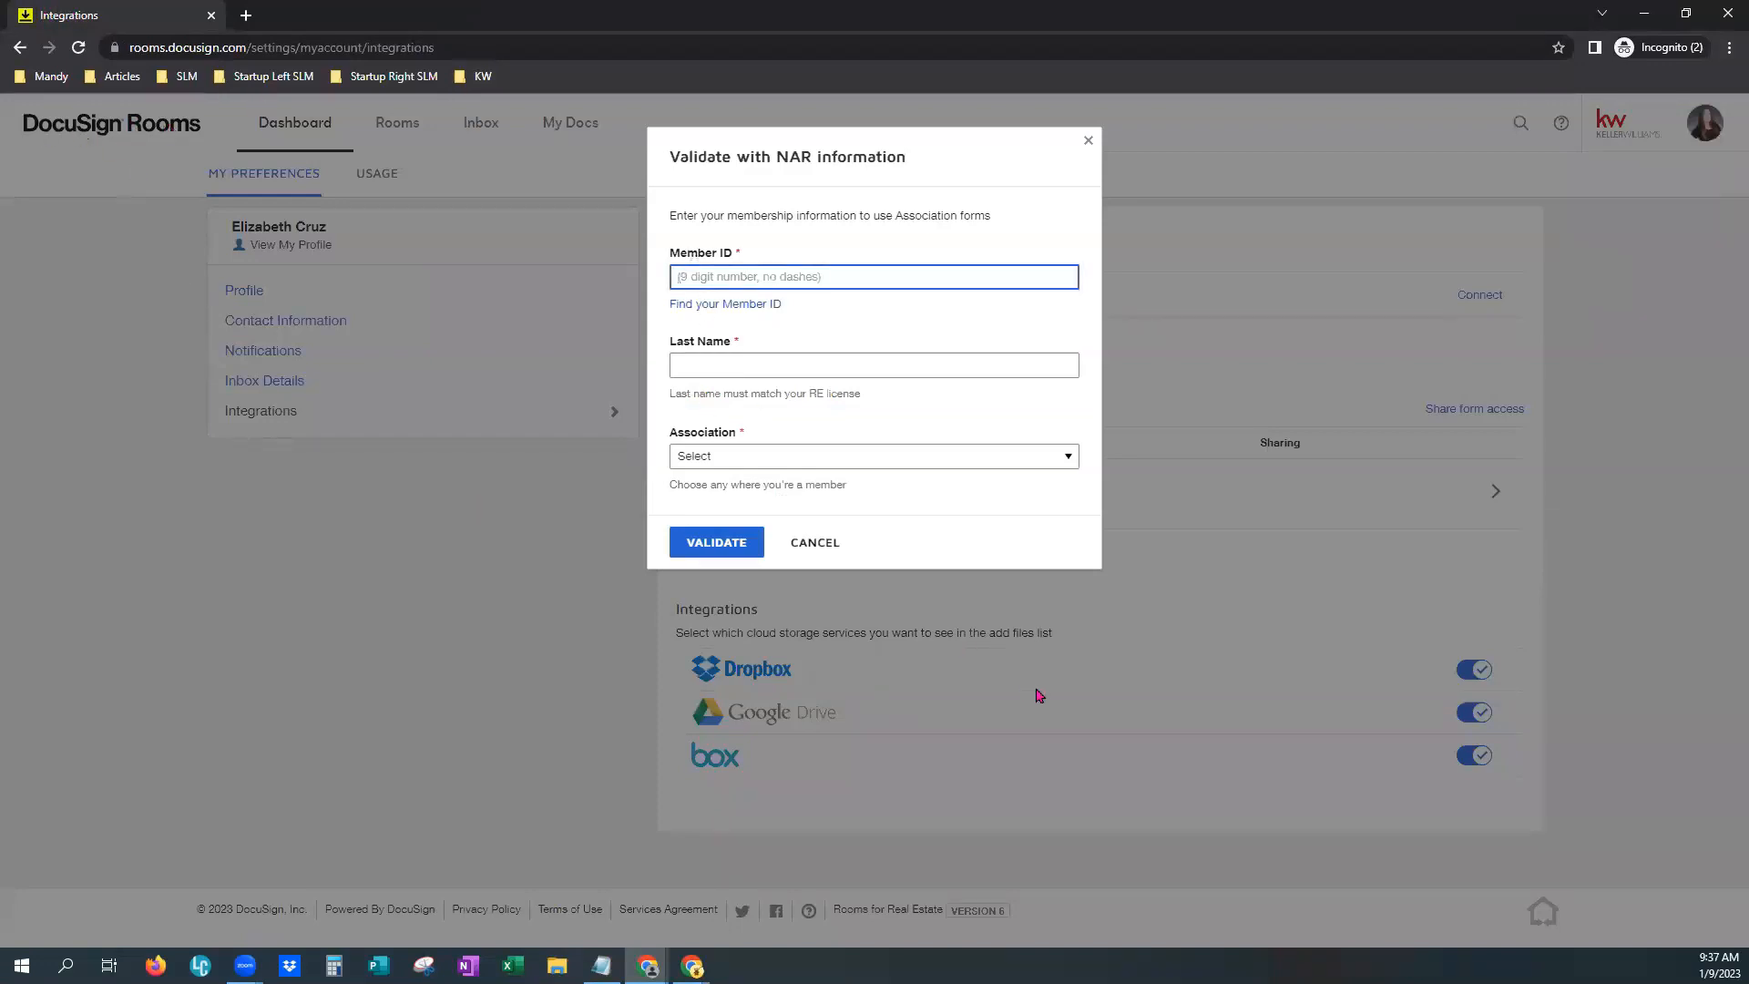
text(413591765)
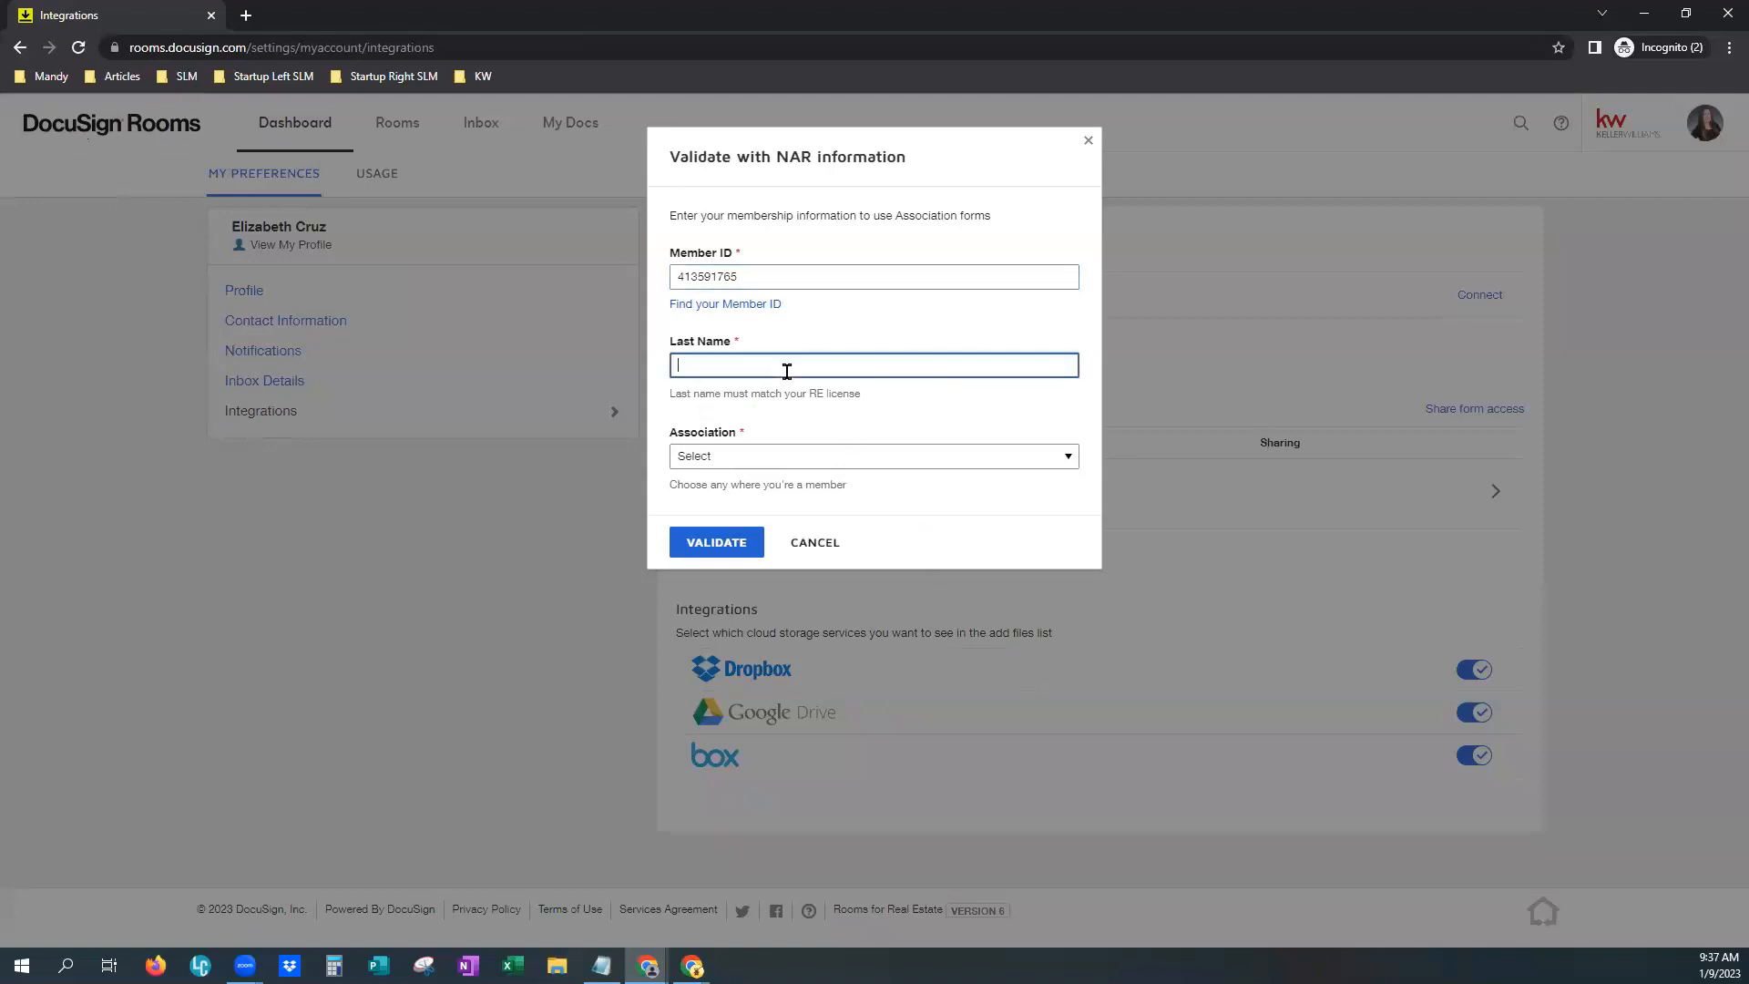
text(Cru)
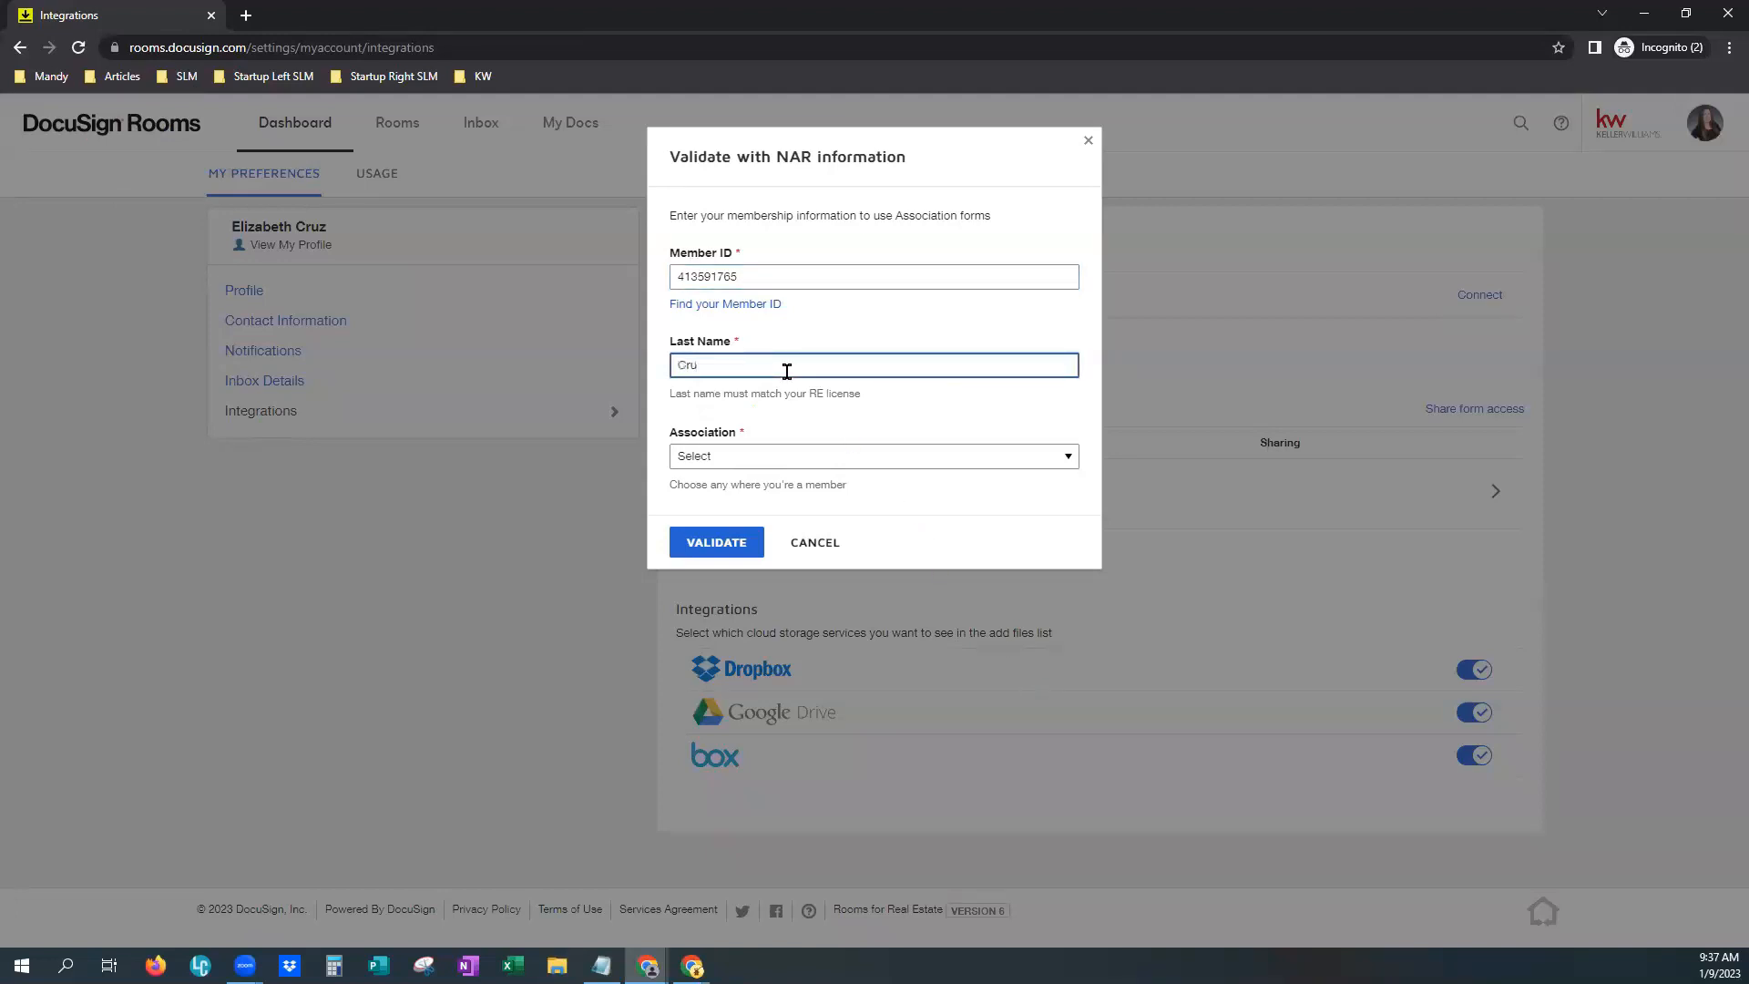
Choose KANSAS ASSOCIATION OF REALTORS® INC as the association
click(873, 455)
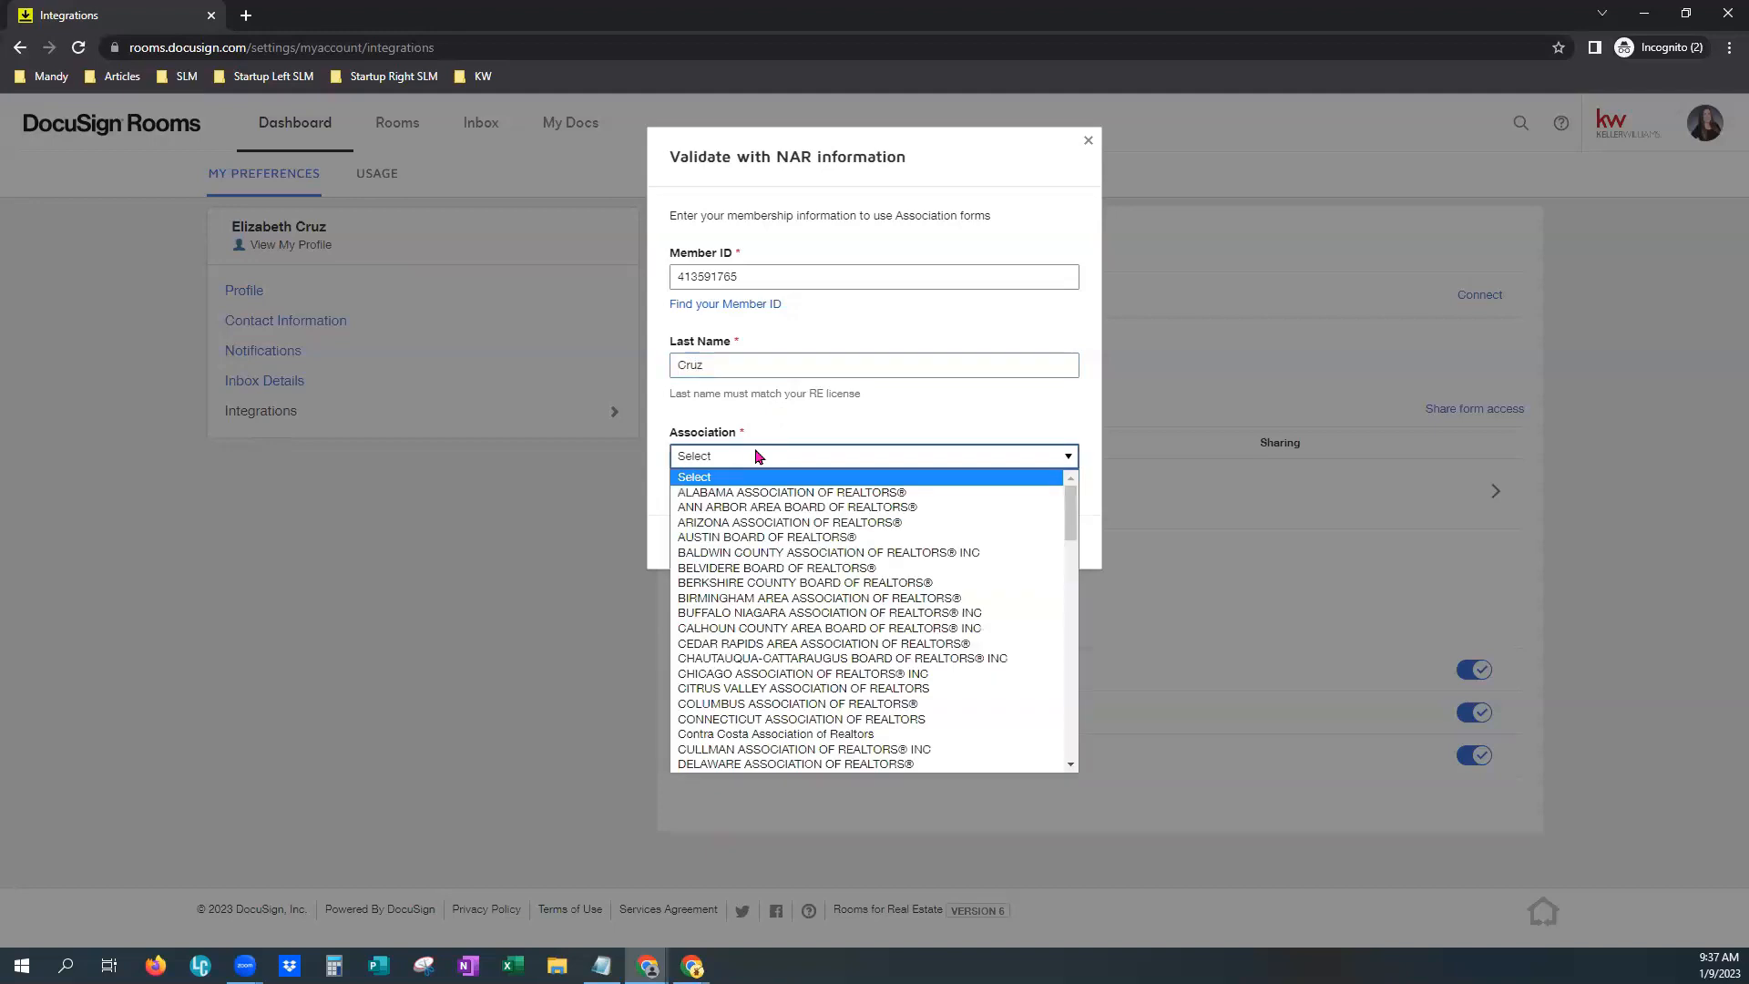
scroll(down, 3)
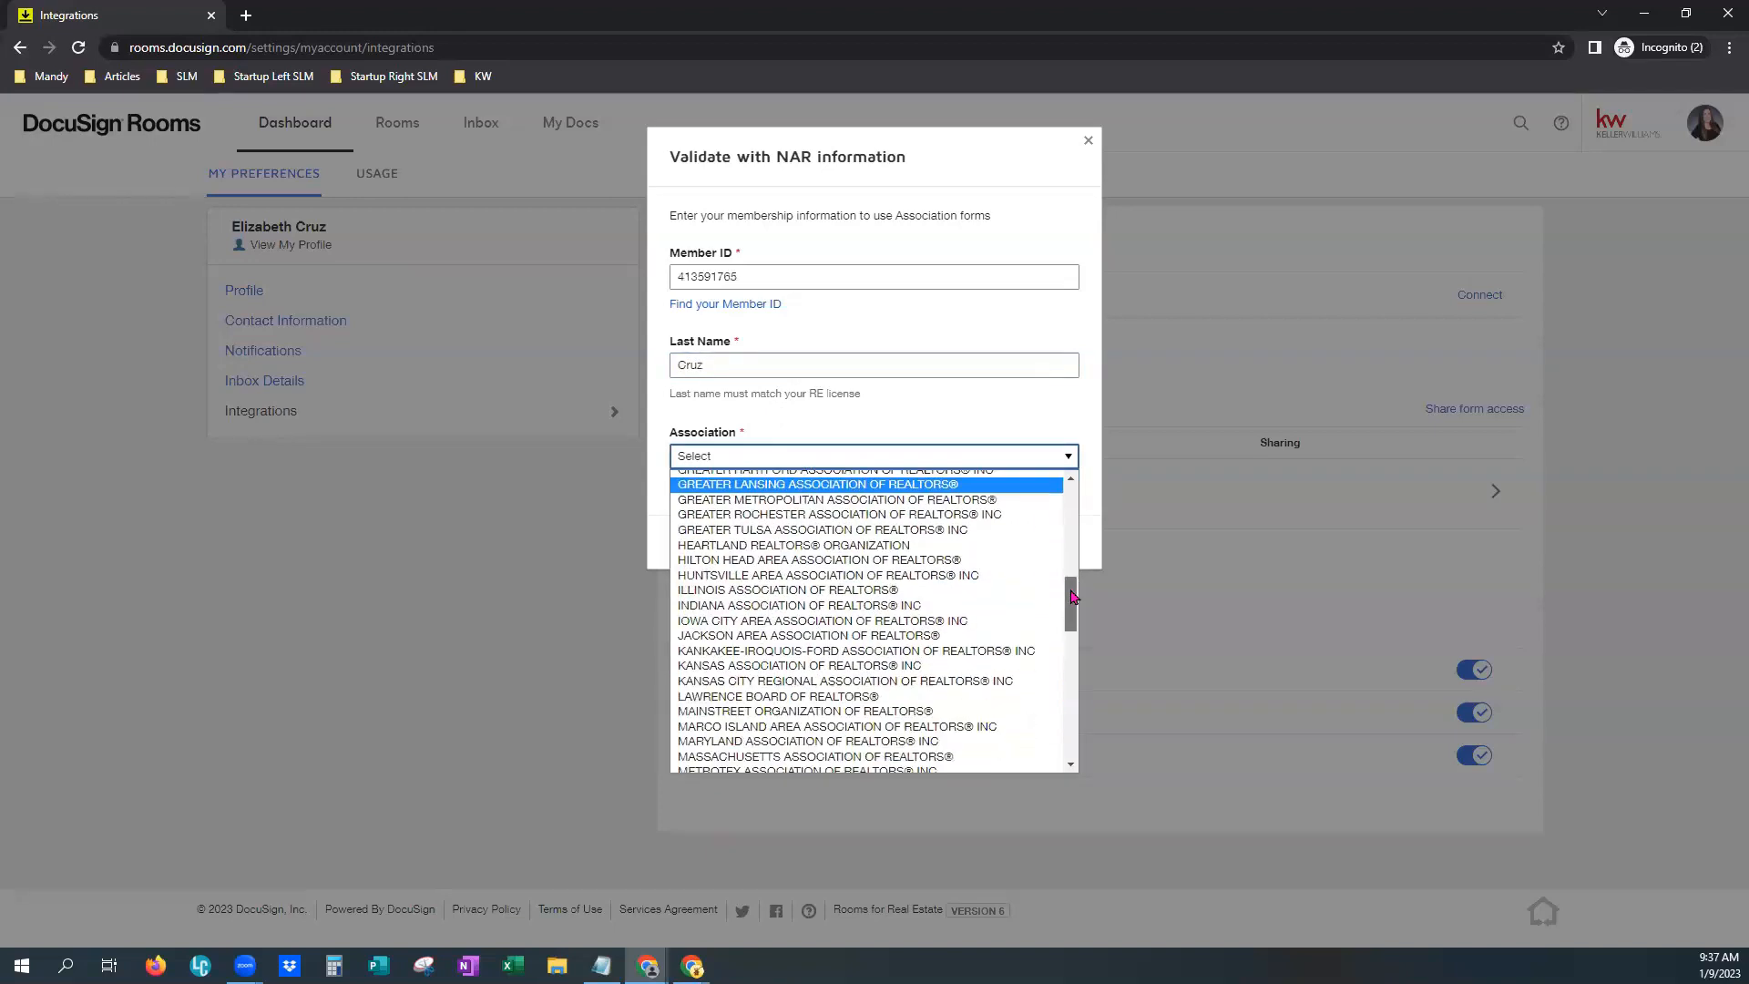
scroll(down, 3)
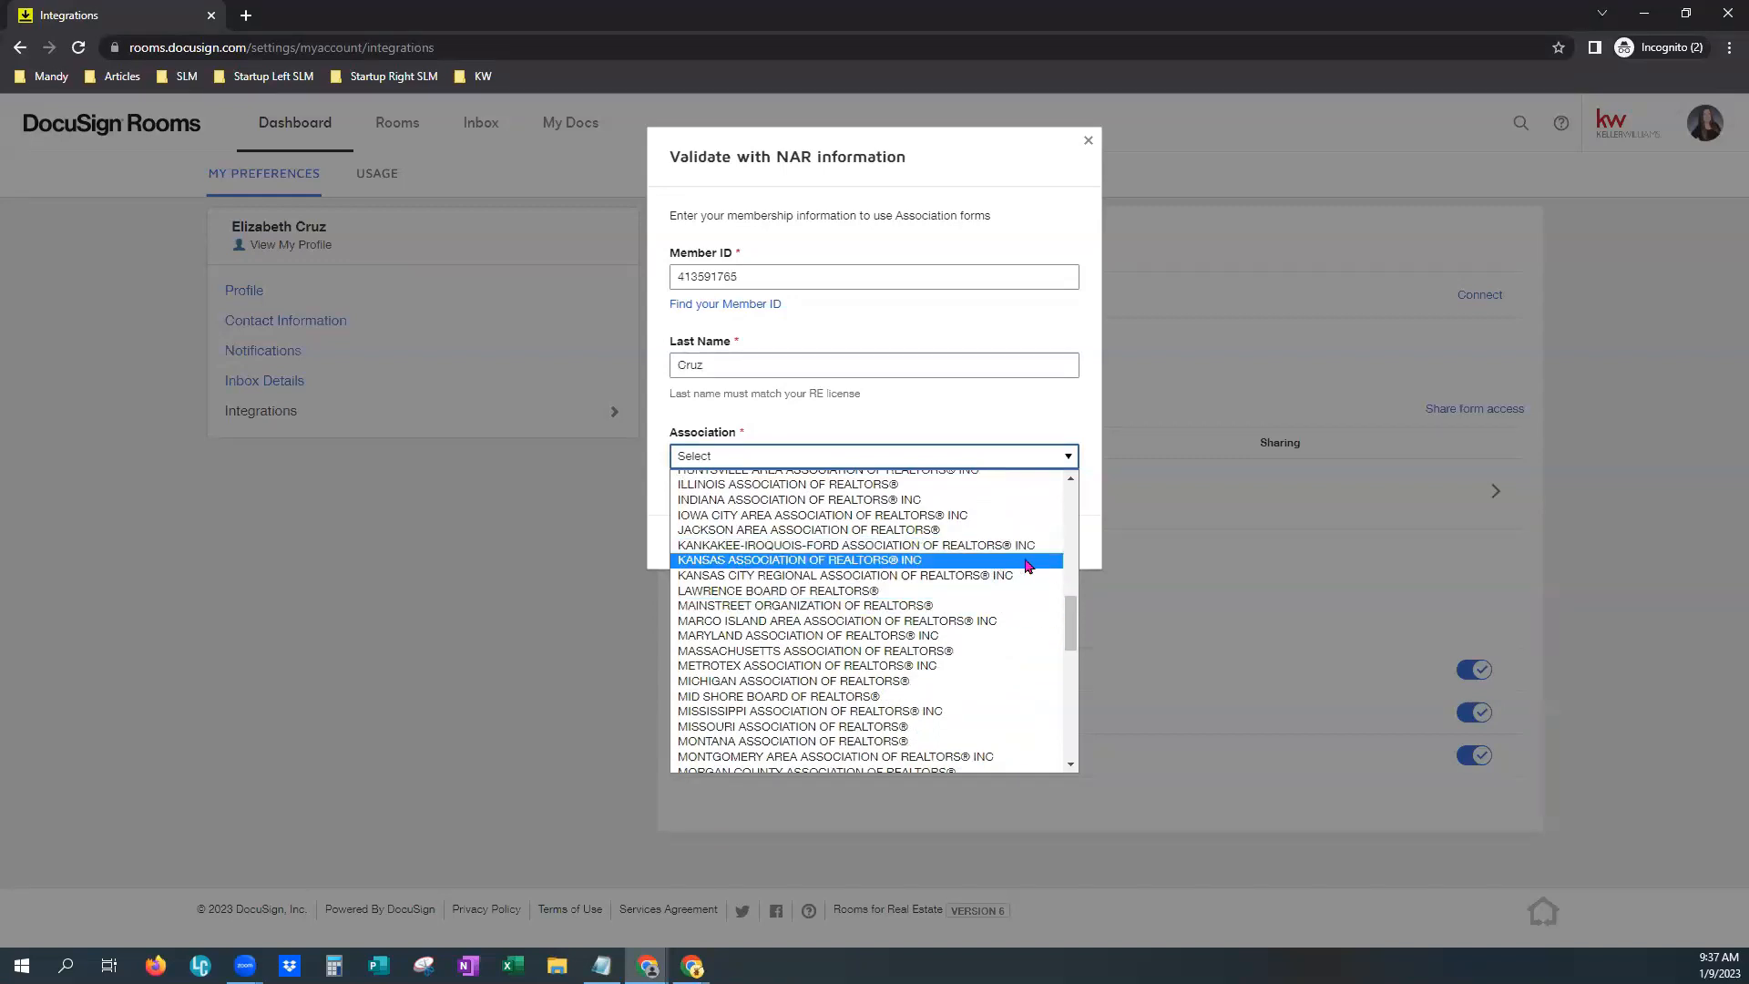
click(799, 560)
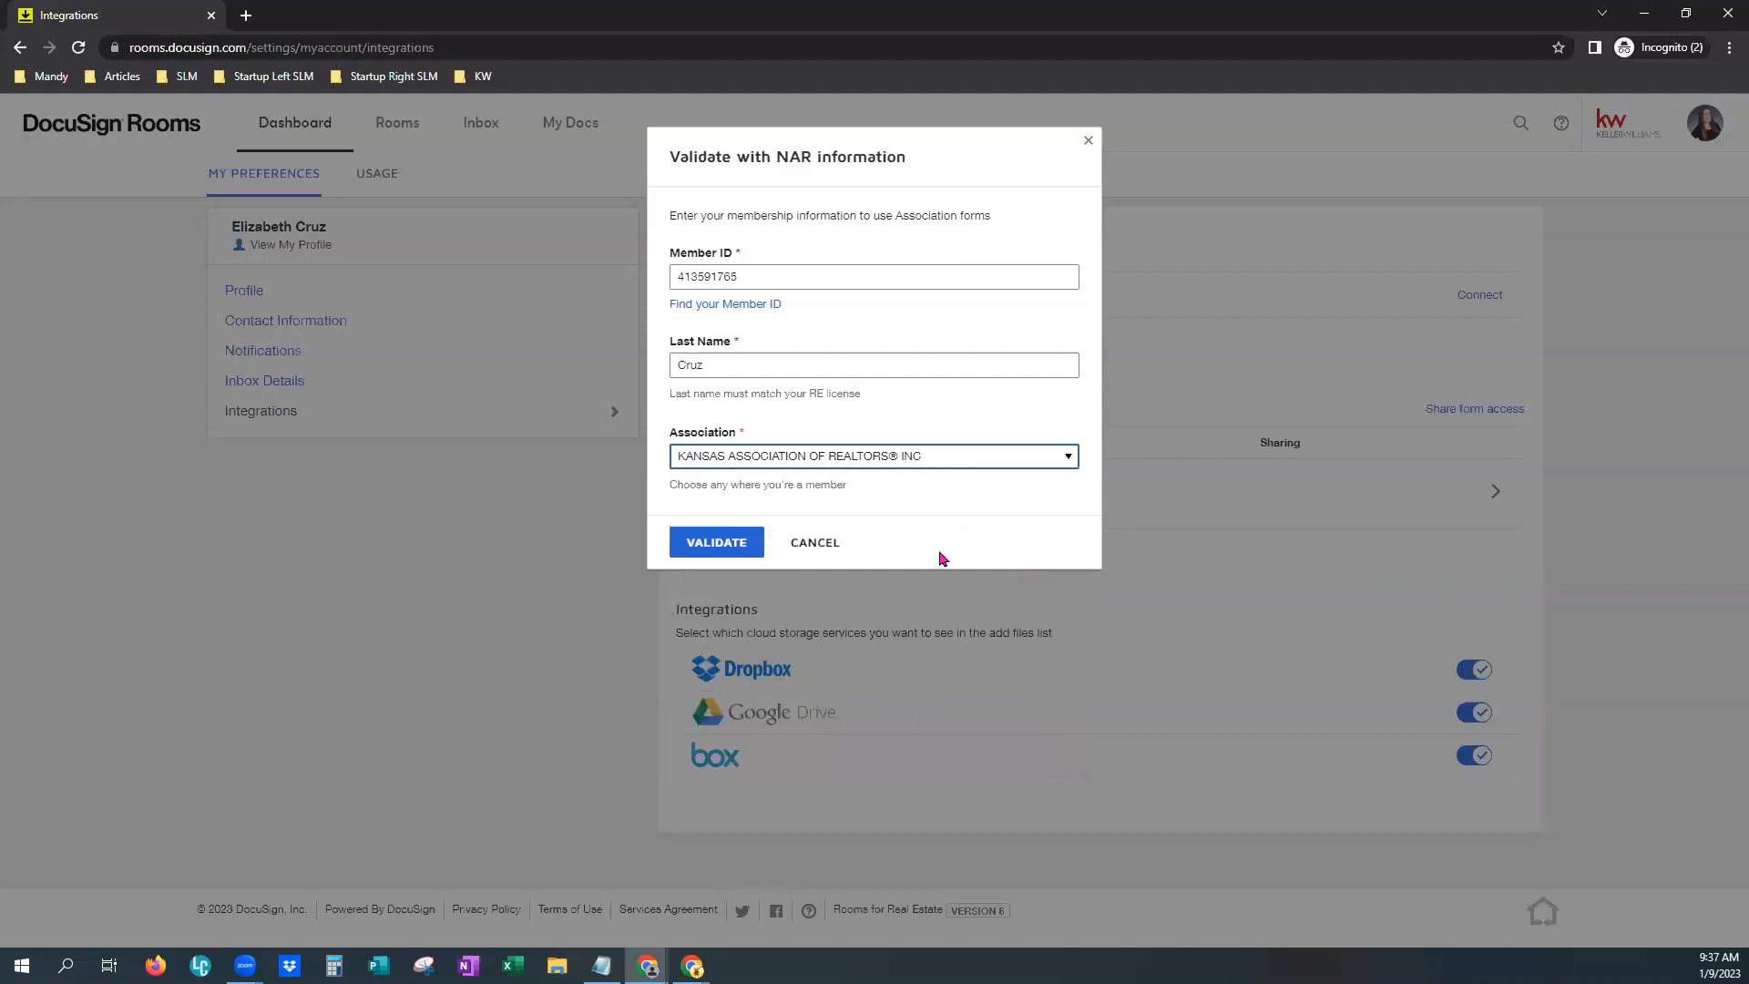
Validate the NAR membership details and wait for agreement checking to finish
click(716, 542)
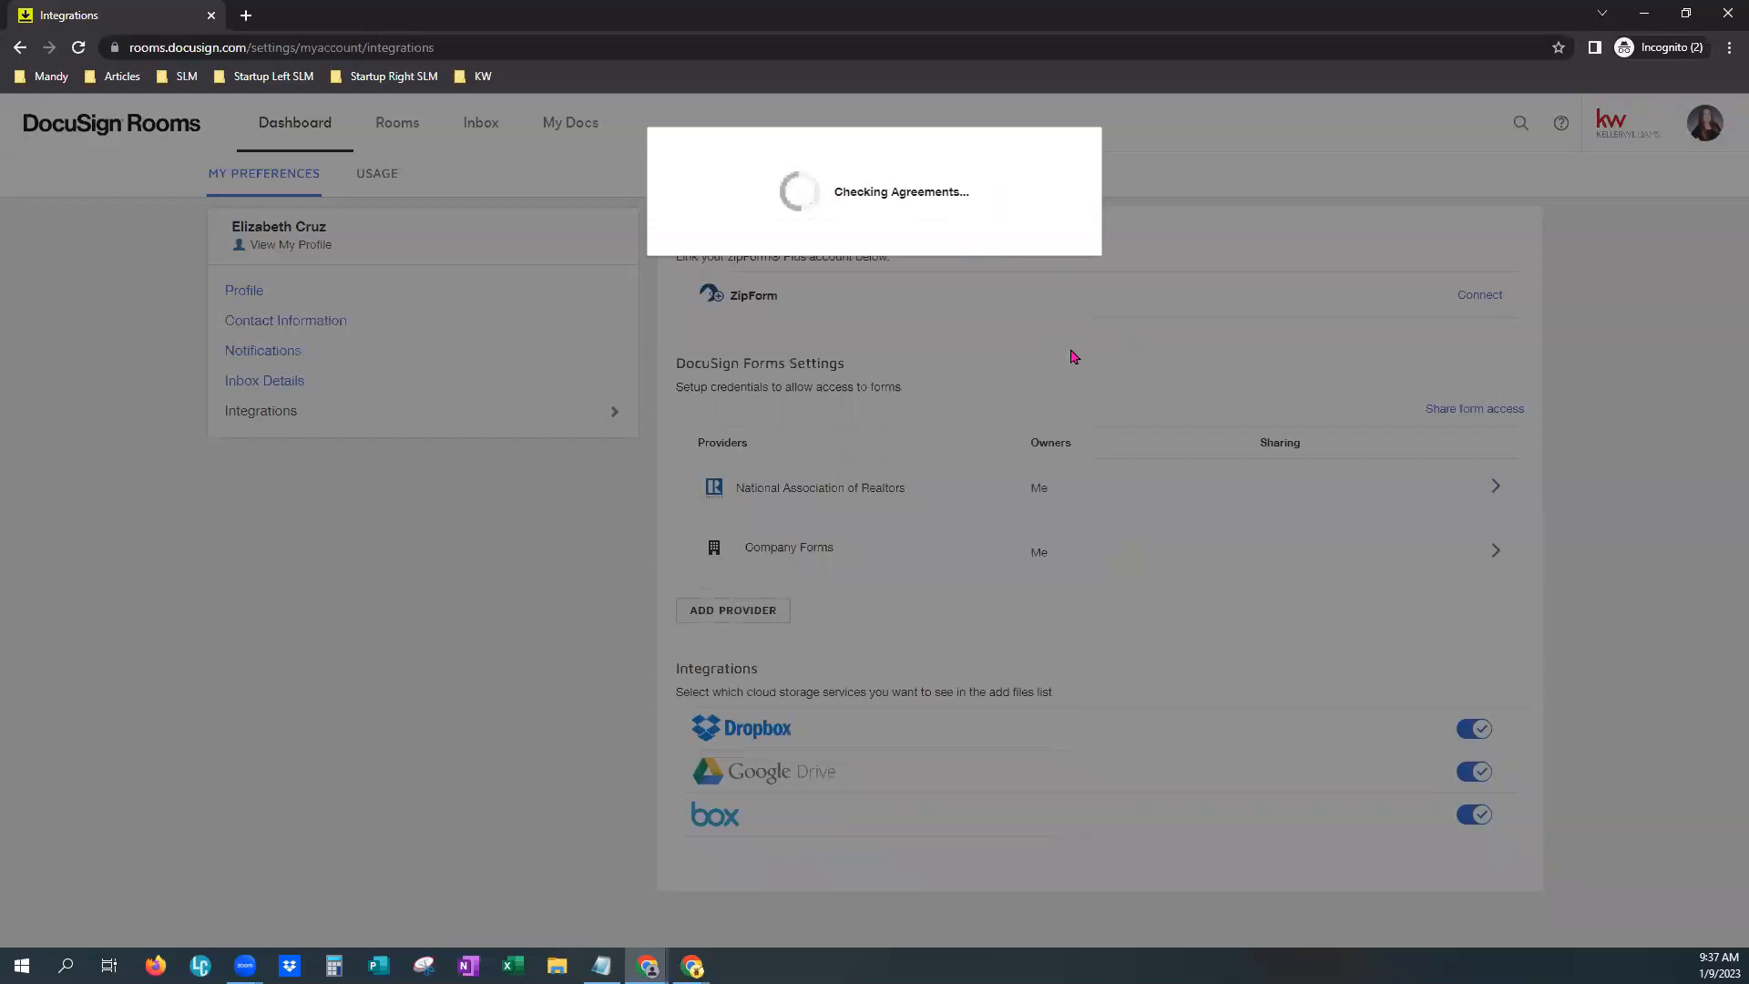
mouse_move(886, 146)
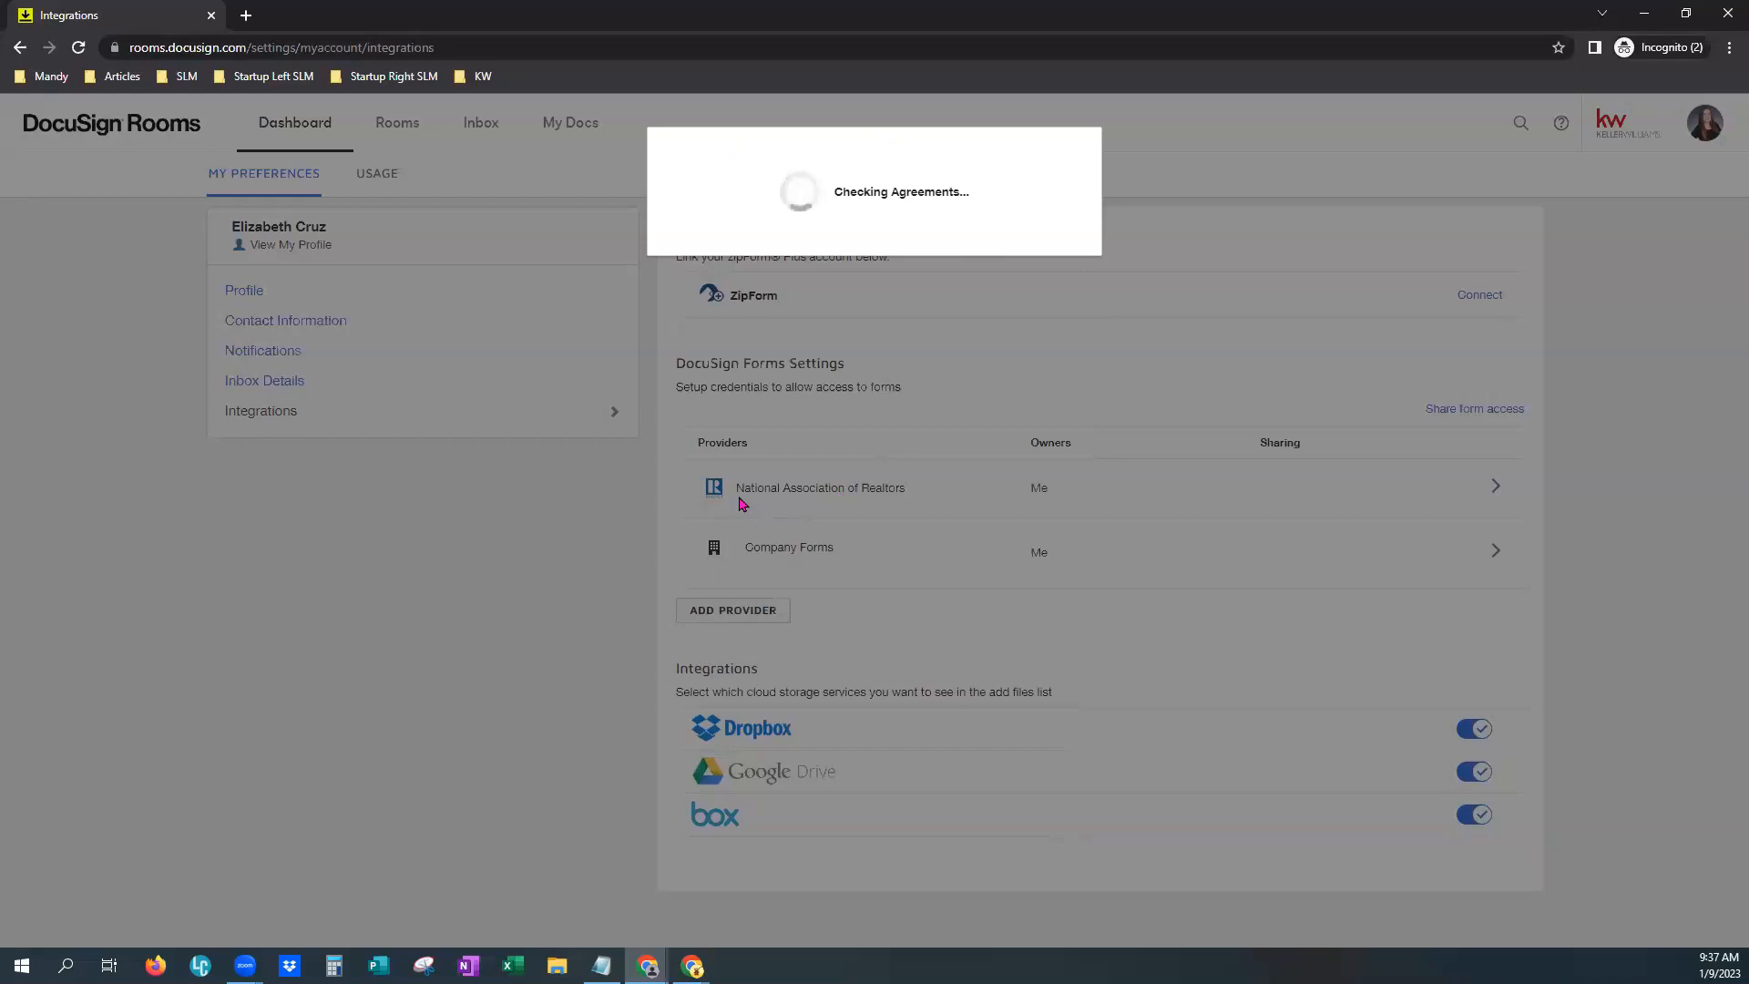
mouse_move(922, 500)
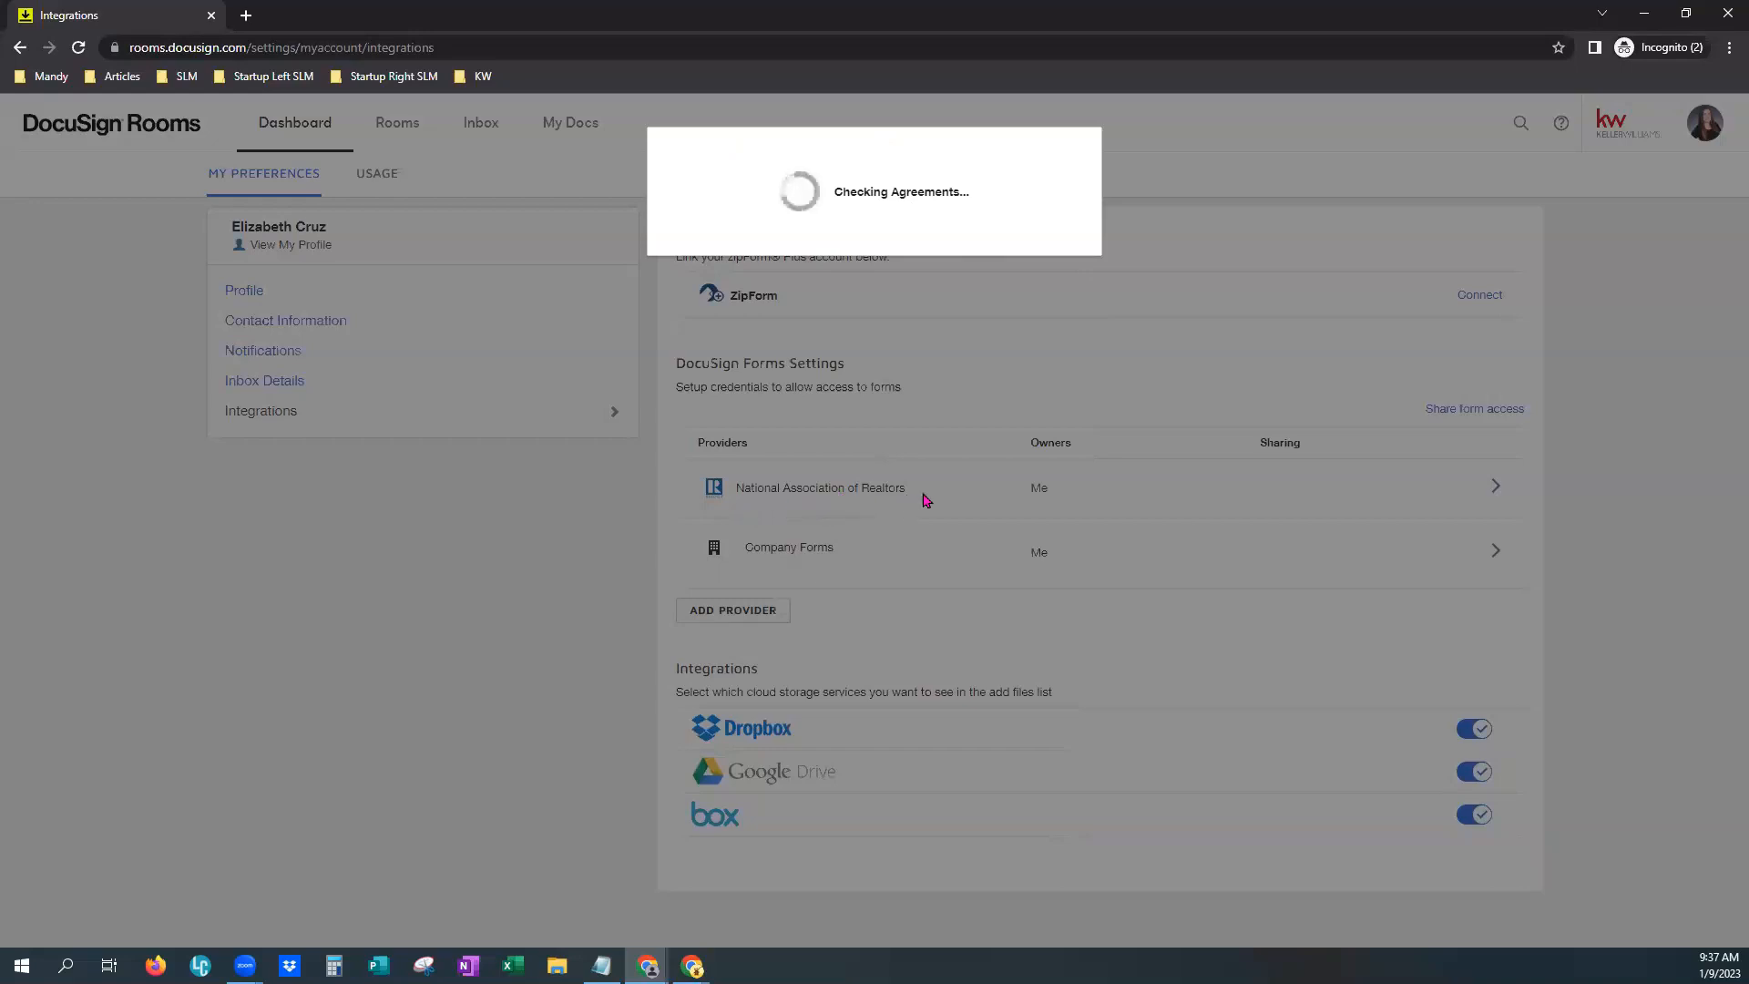
mouse_move(854, 503)
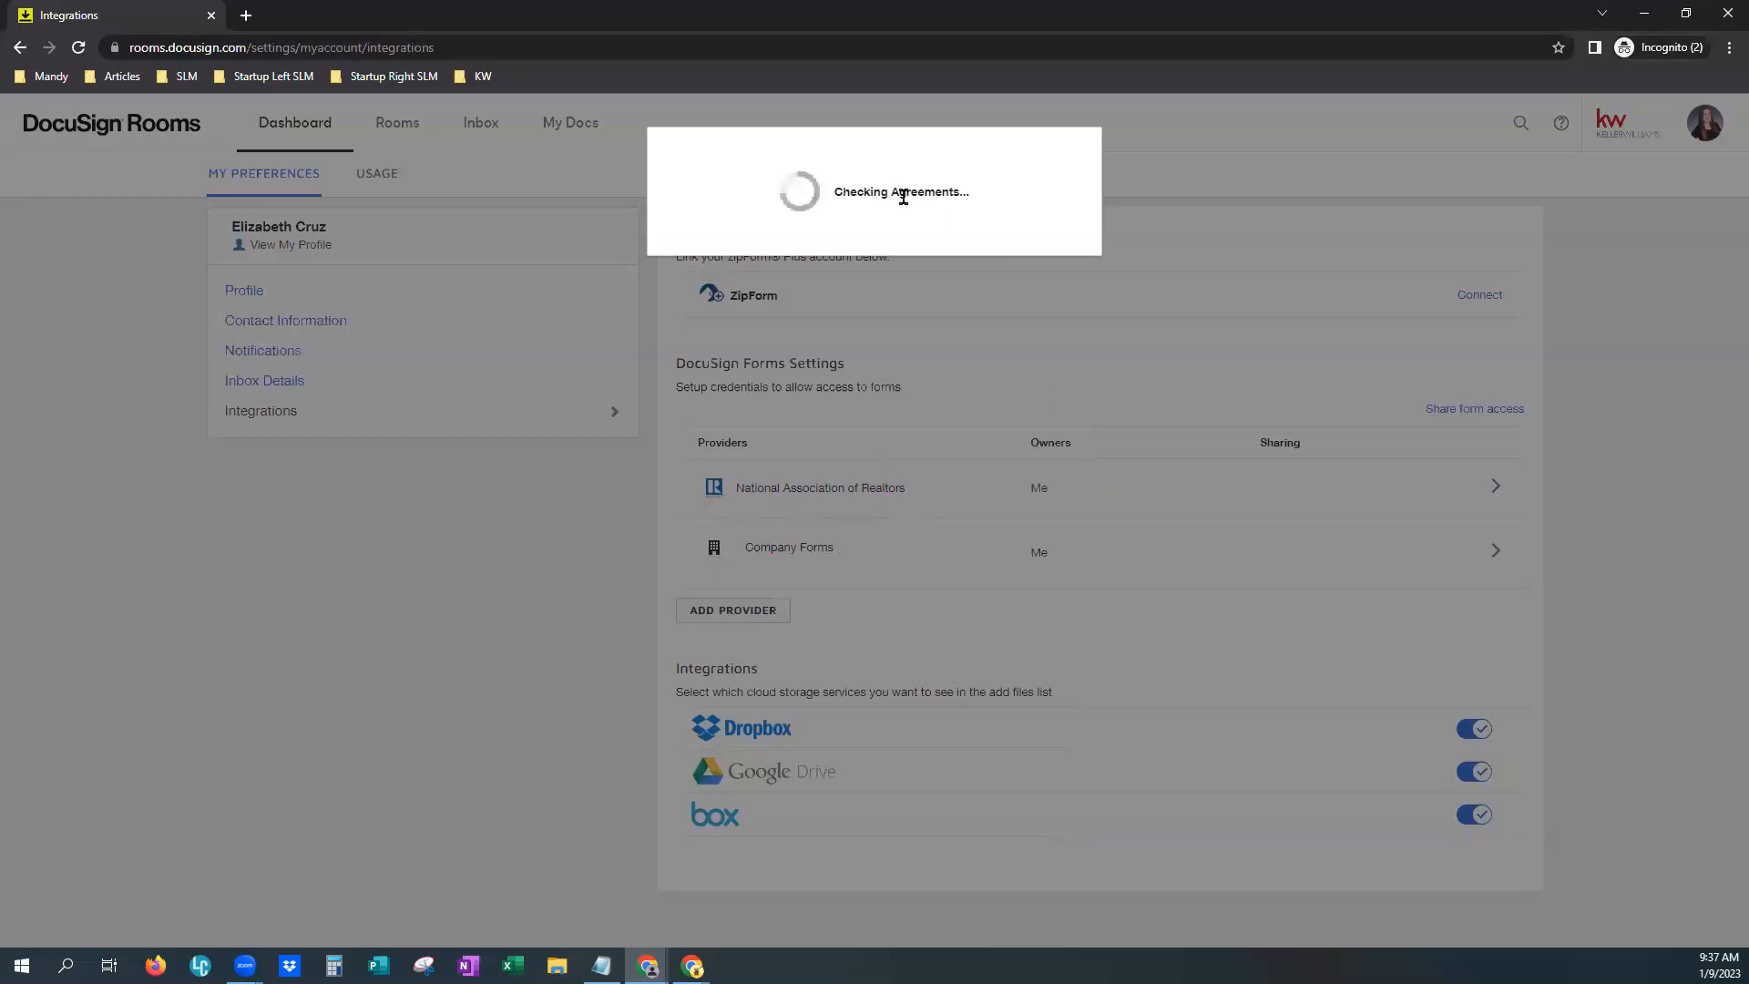
mouse_move(1022, 436)
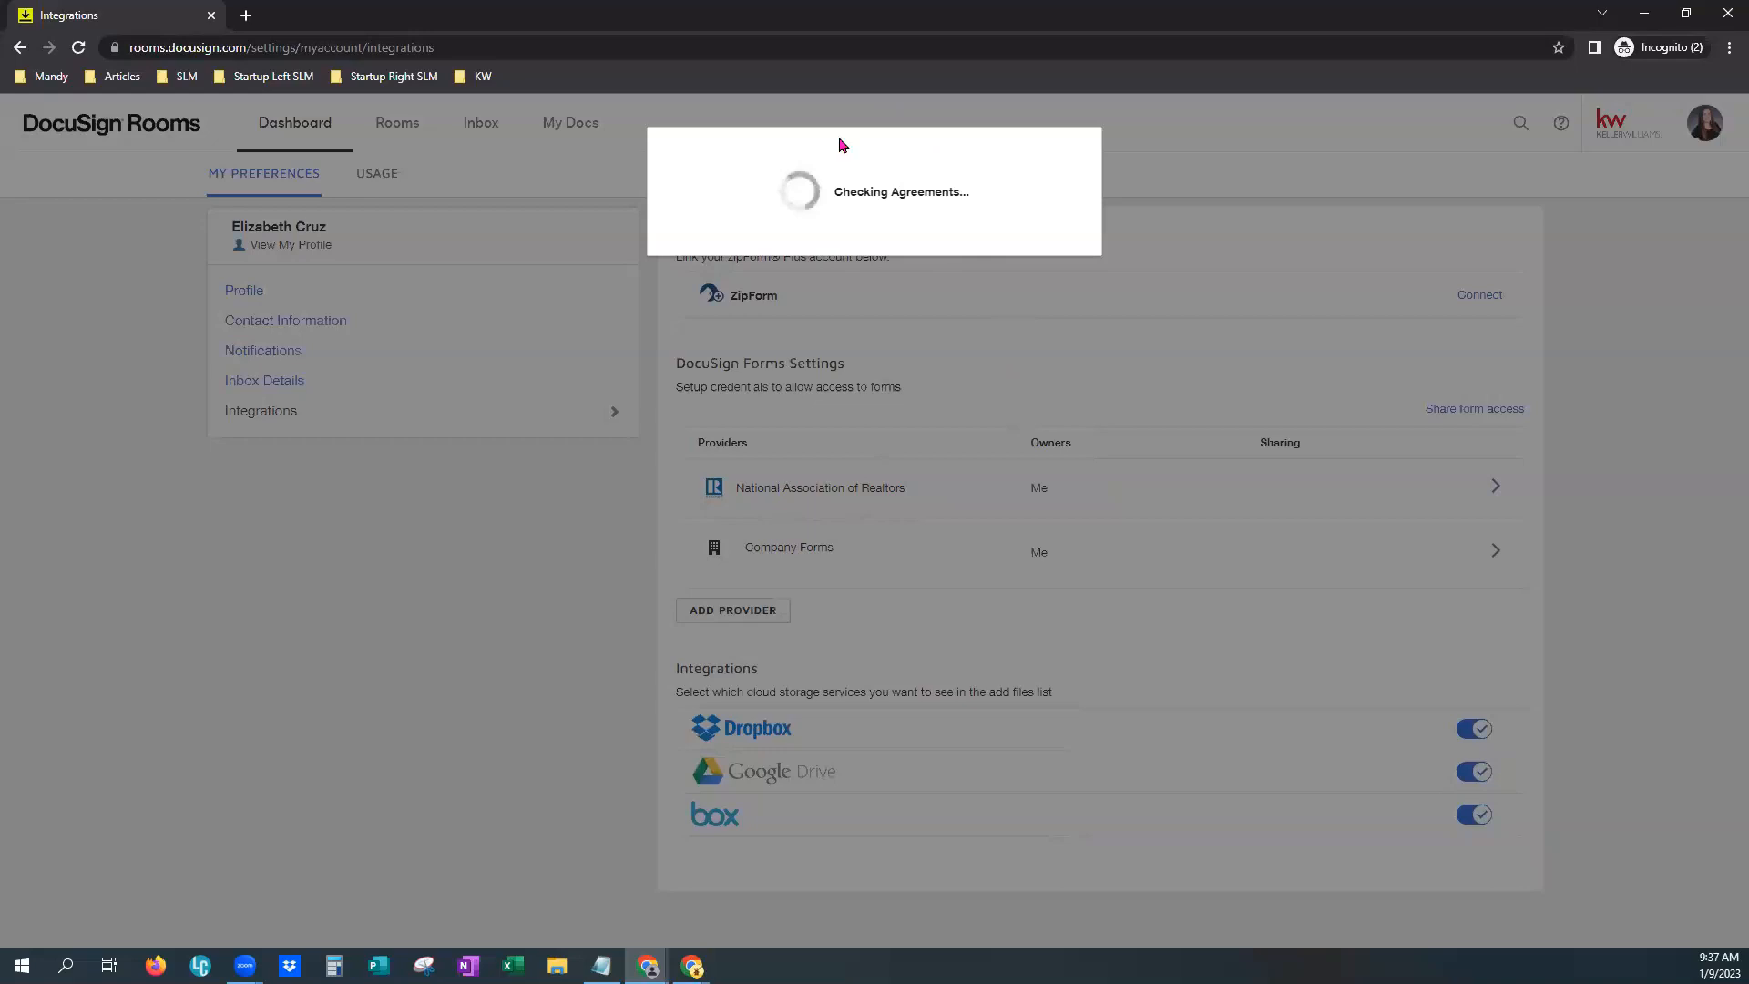
mouse_move(784, 168)
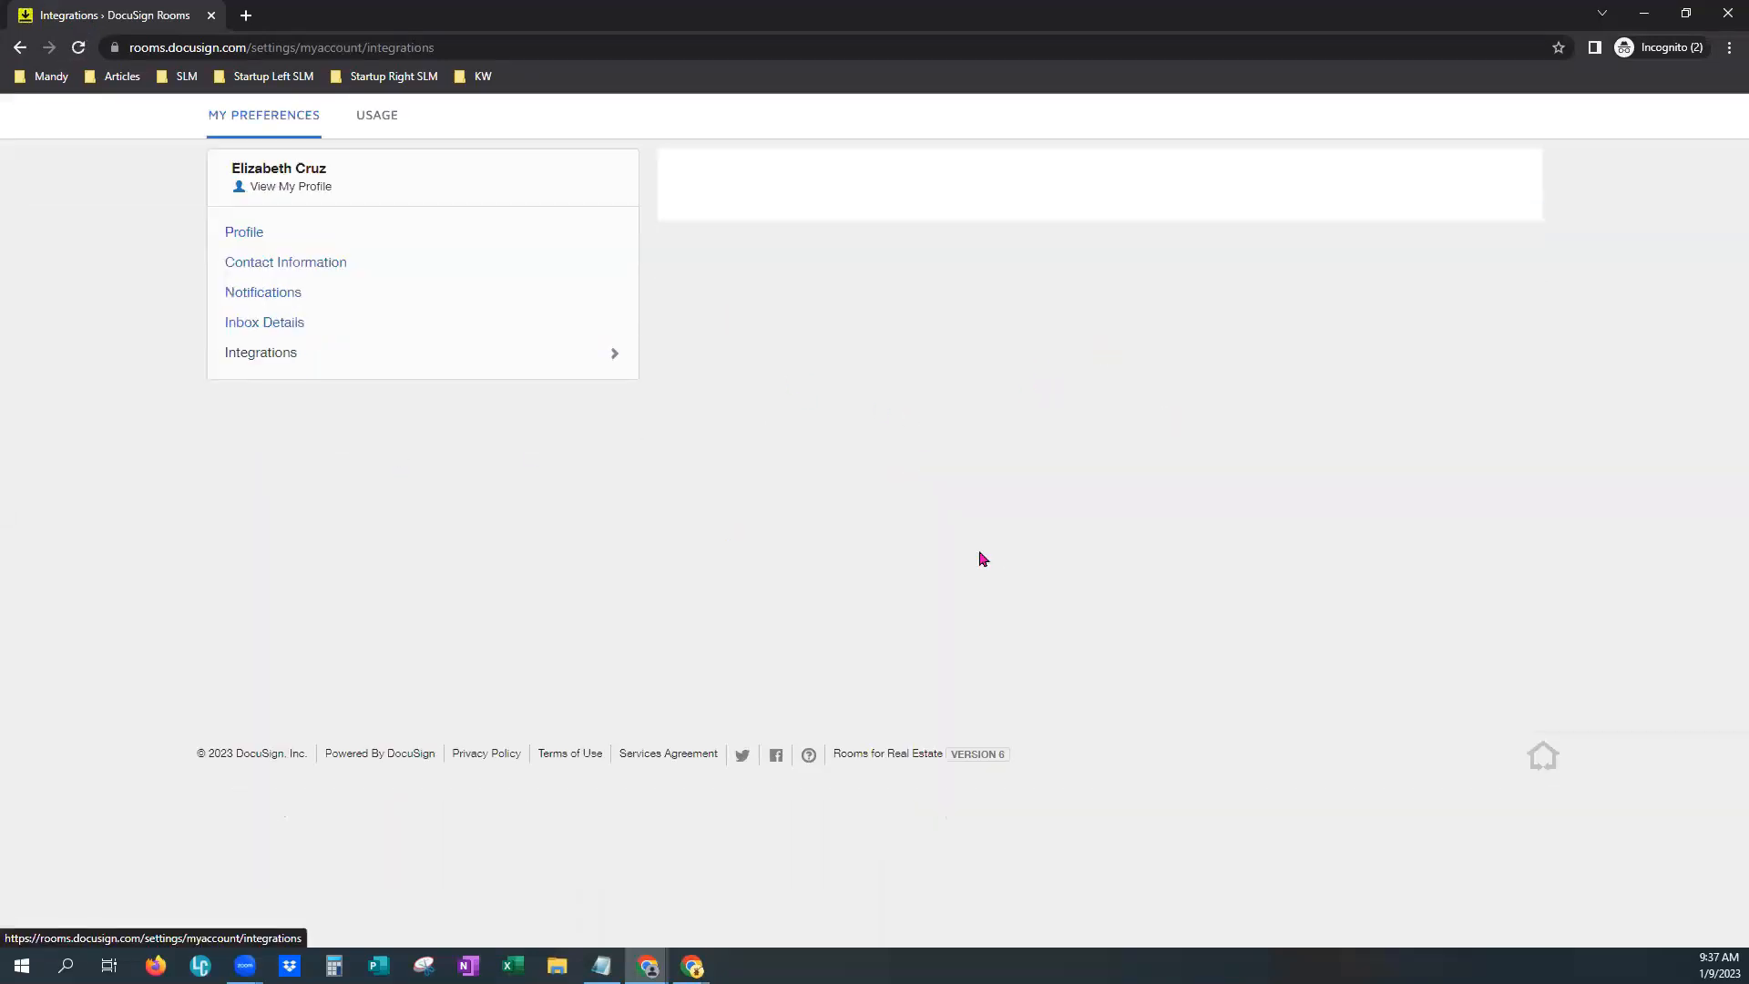
Open the National Association of Realtors details, select the stored member ID, then leave
click(259, 351)
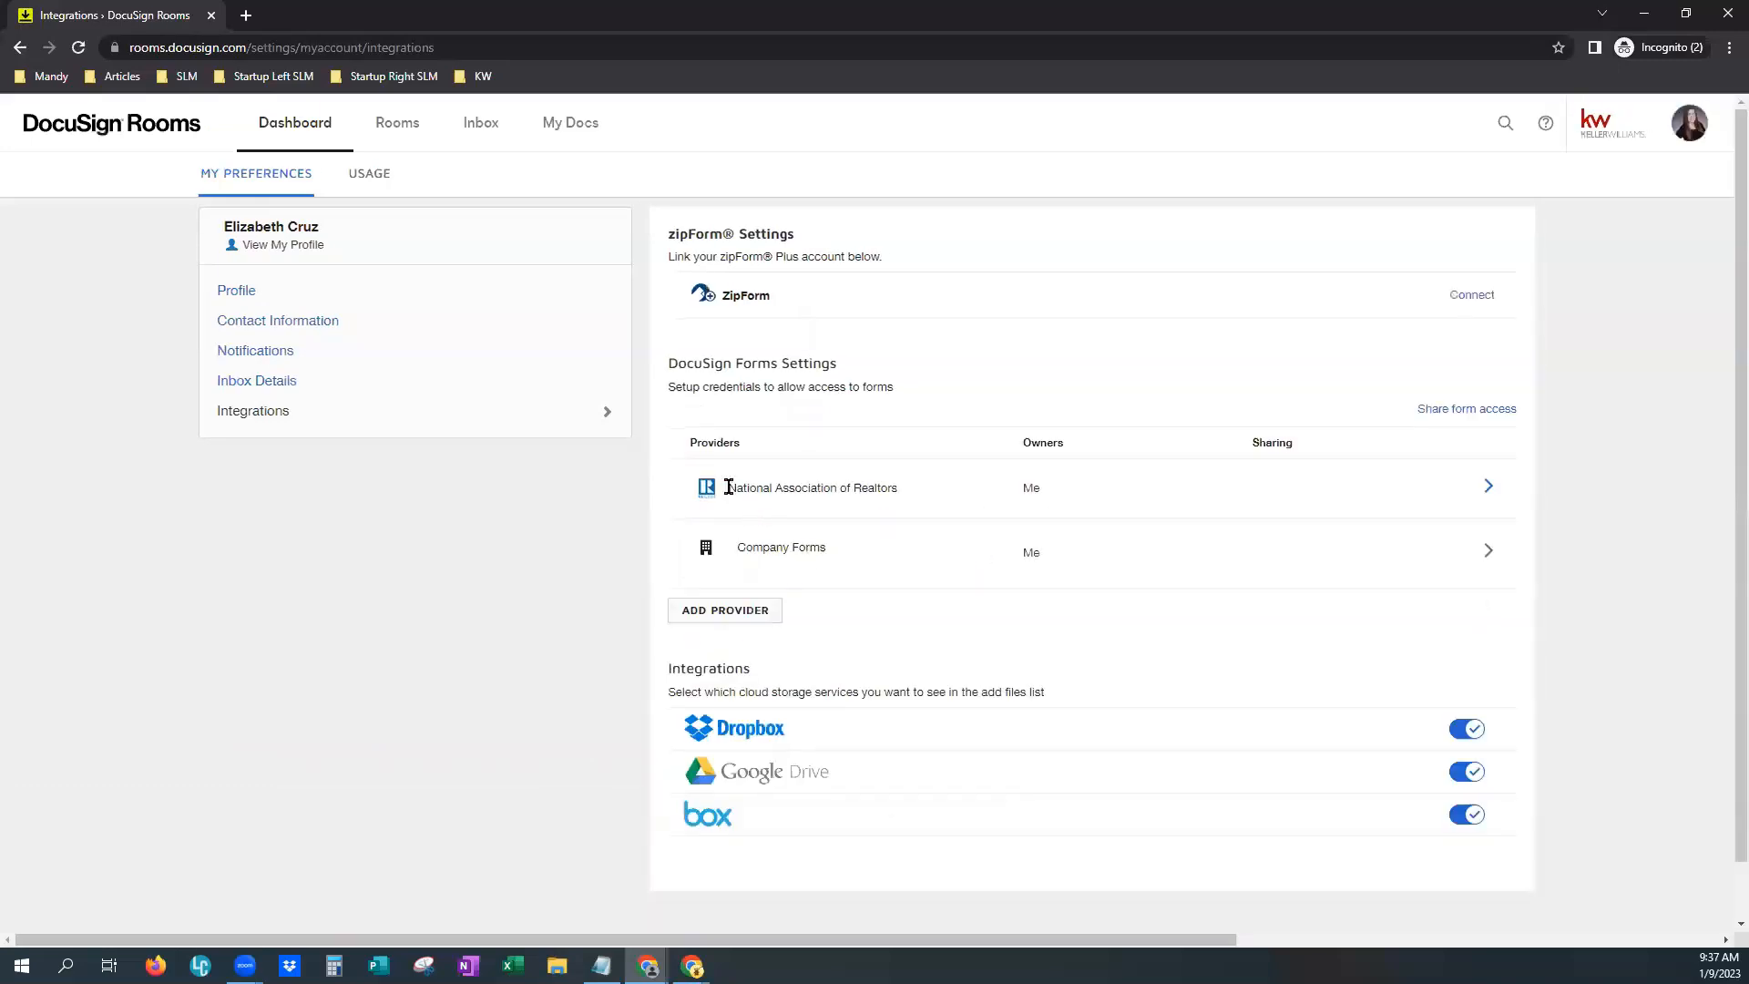
double_click(810, 487)
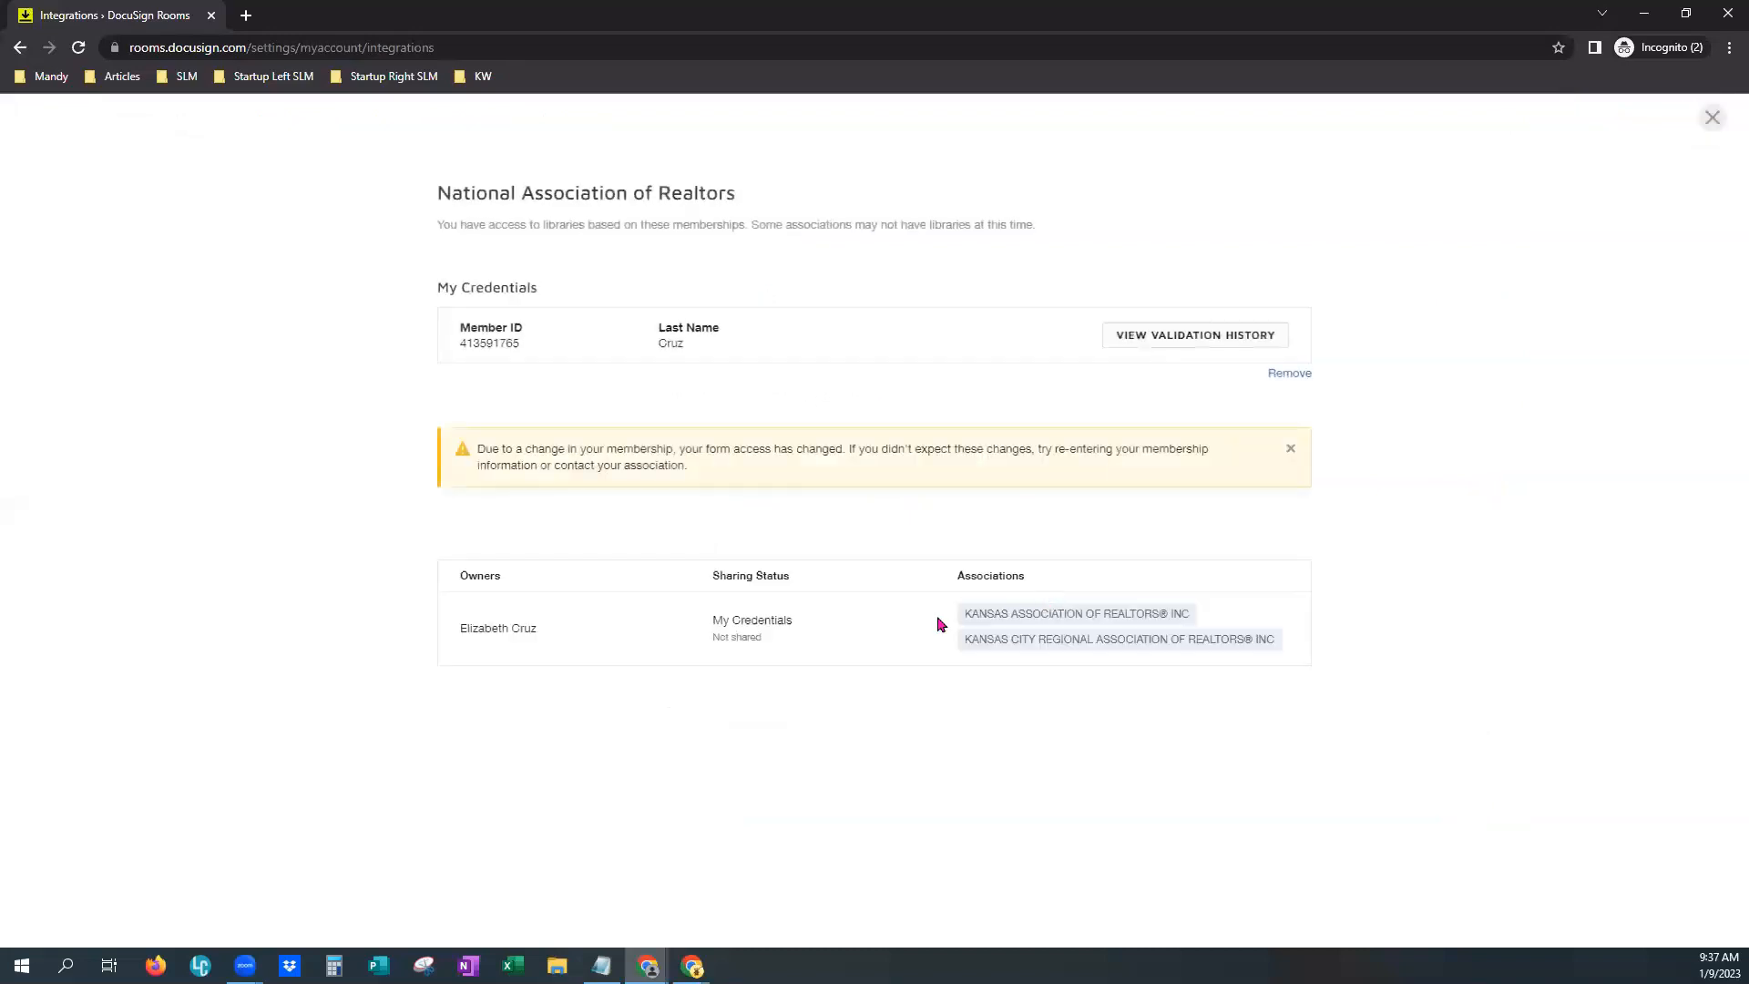
mouse_move(1057, 627)
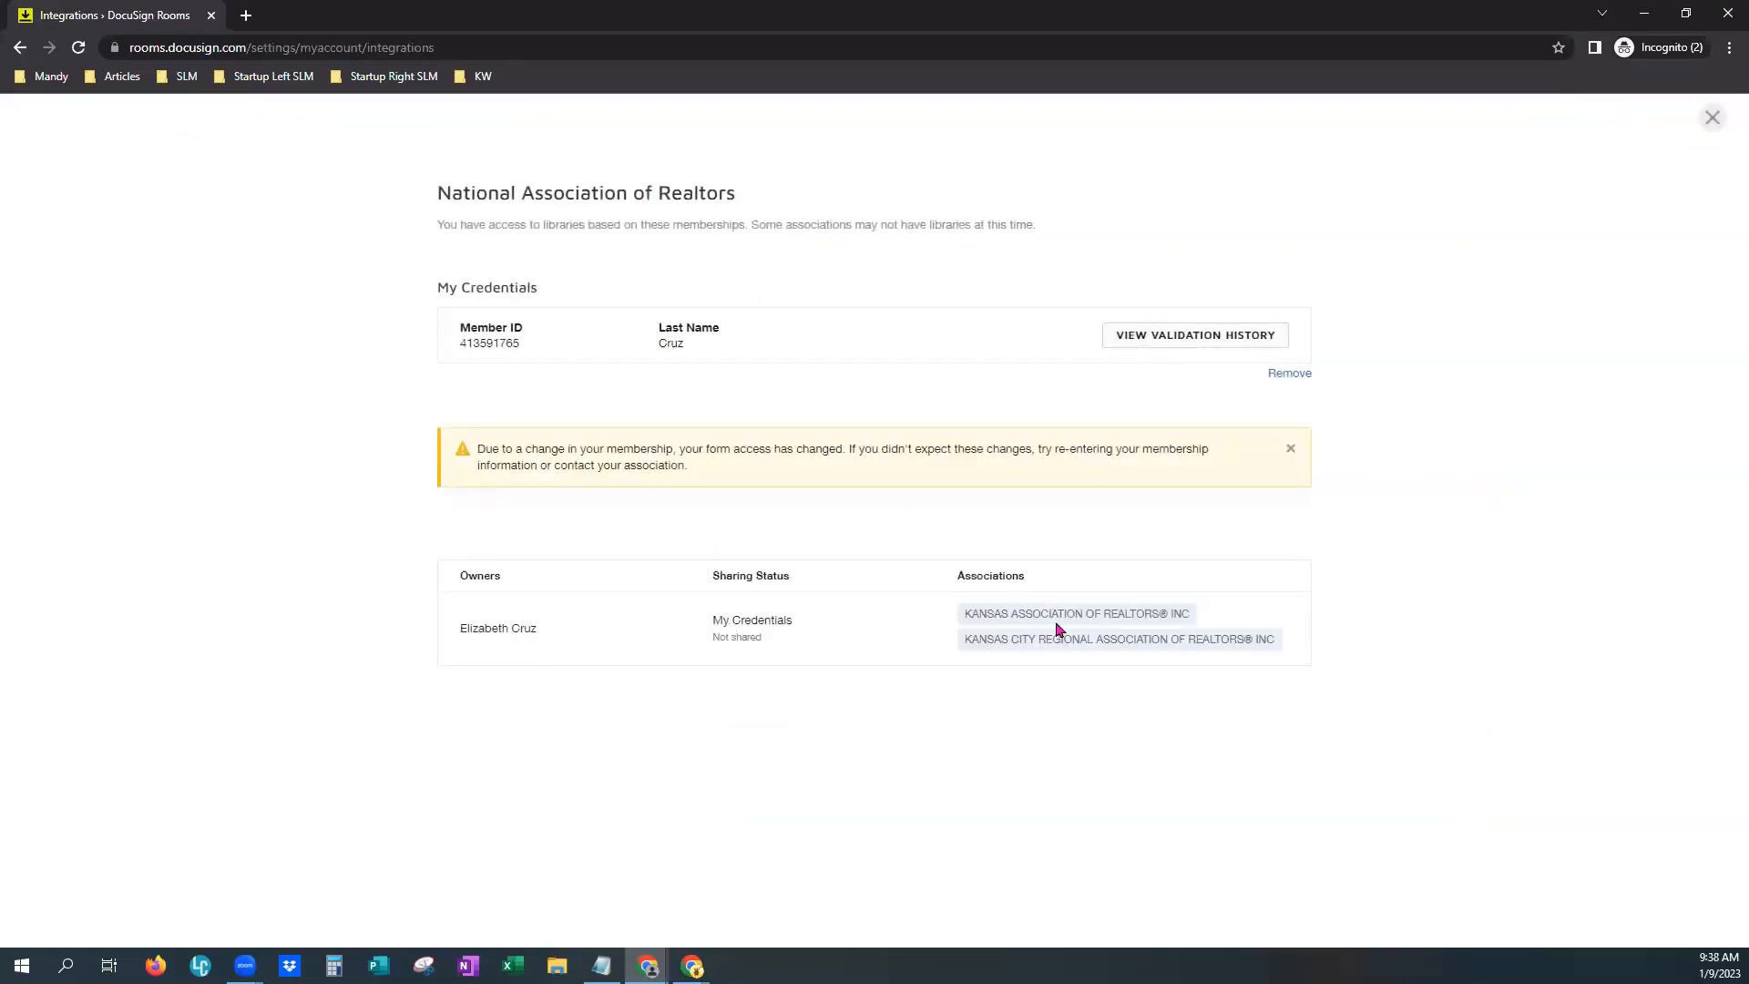
mouse_move(878, 419)
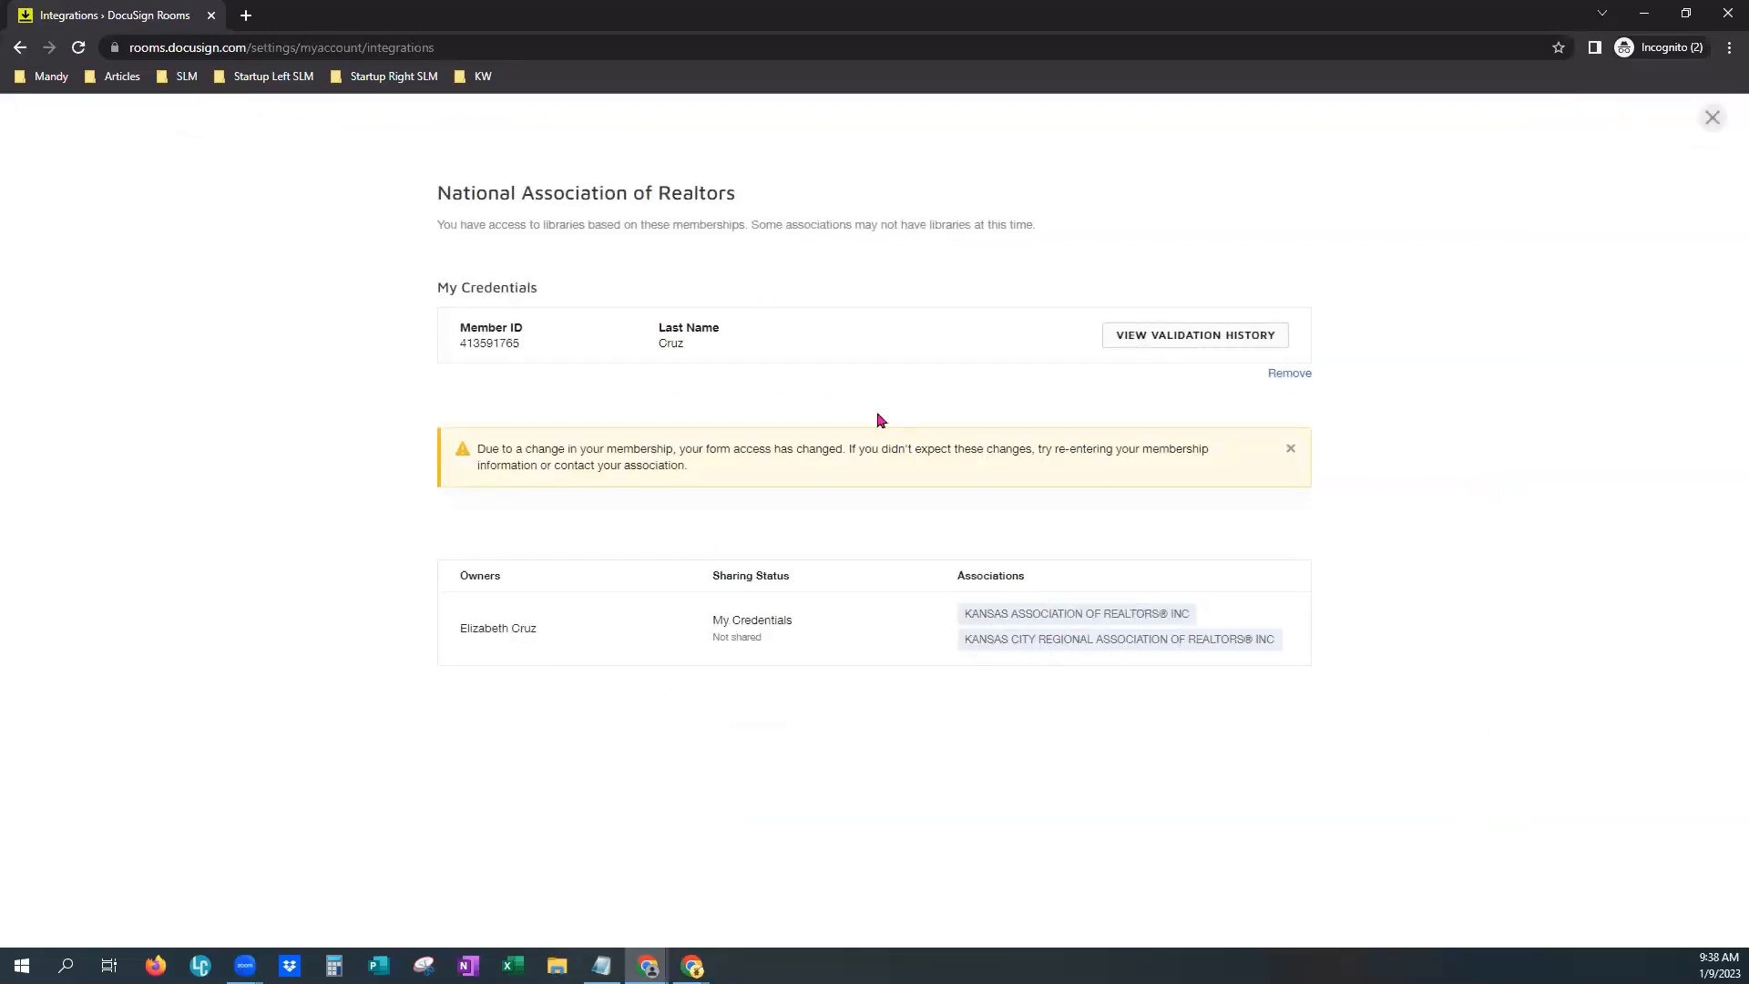
double_click(488, 343)
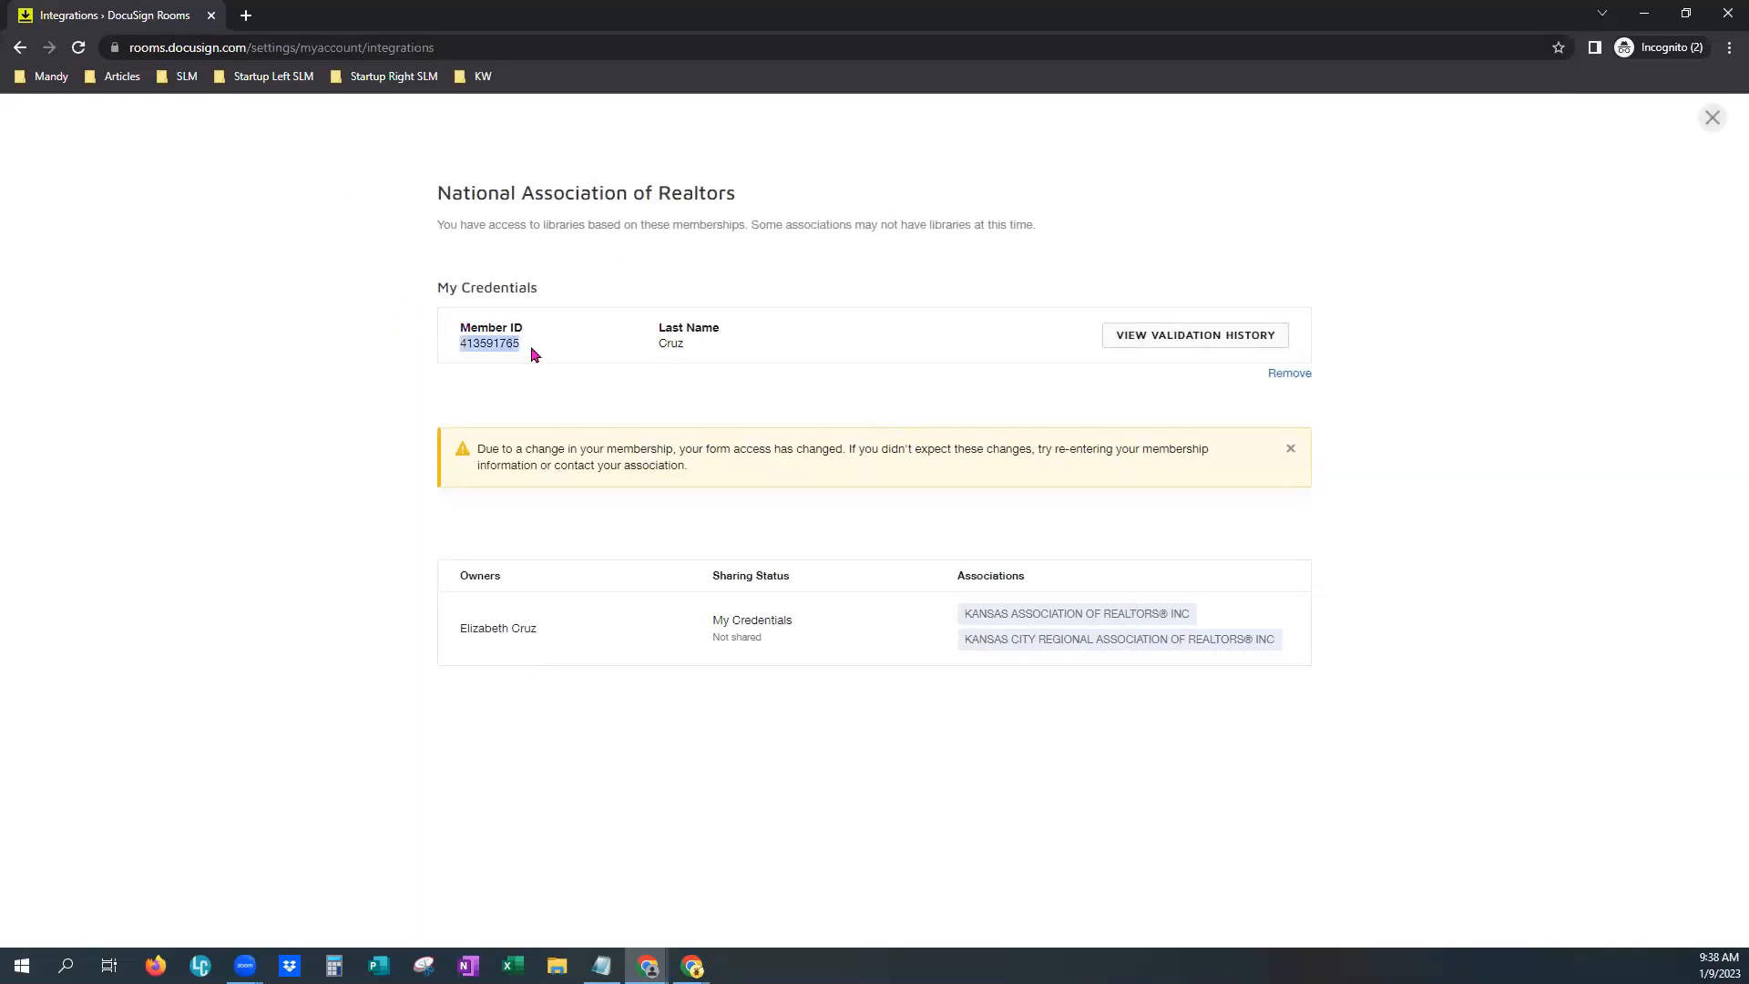
click(20, 46)
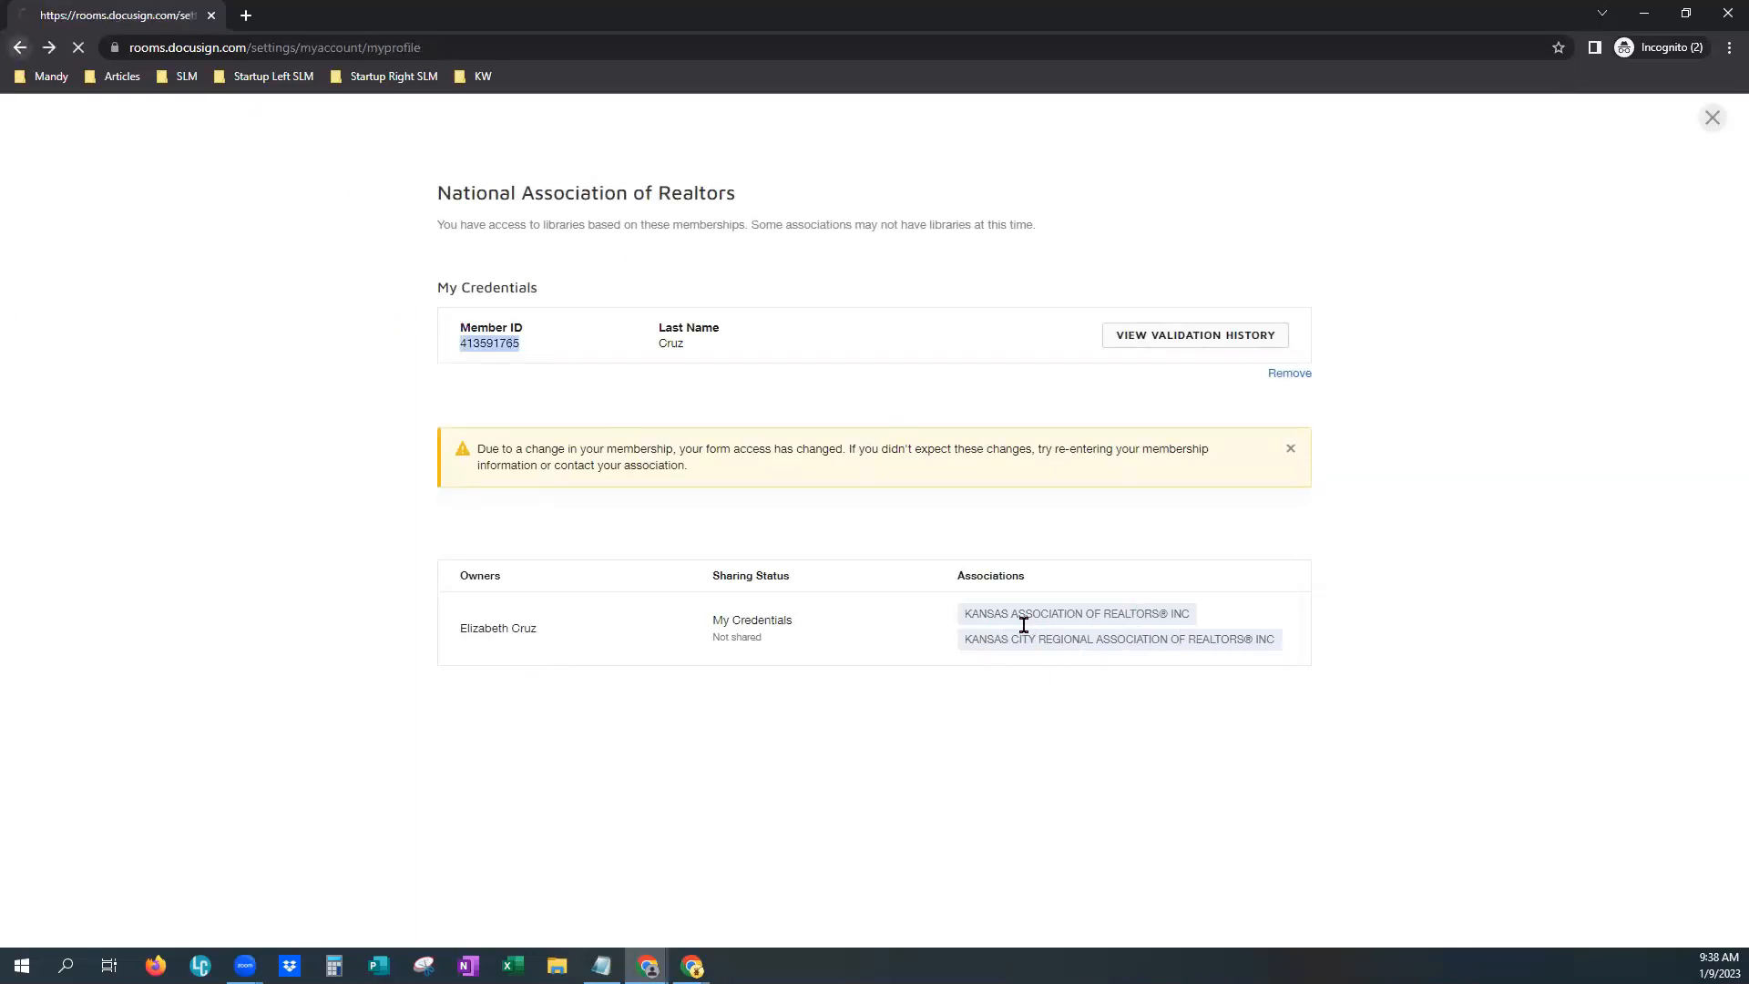
Return from profile preferences to the activity dashboard and go to the Rooms list
click(1711, 118)
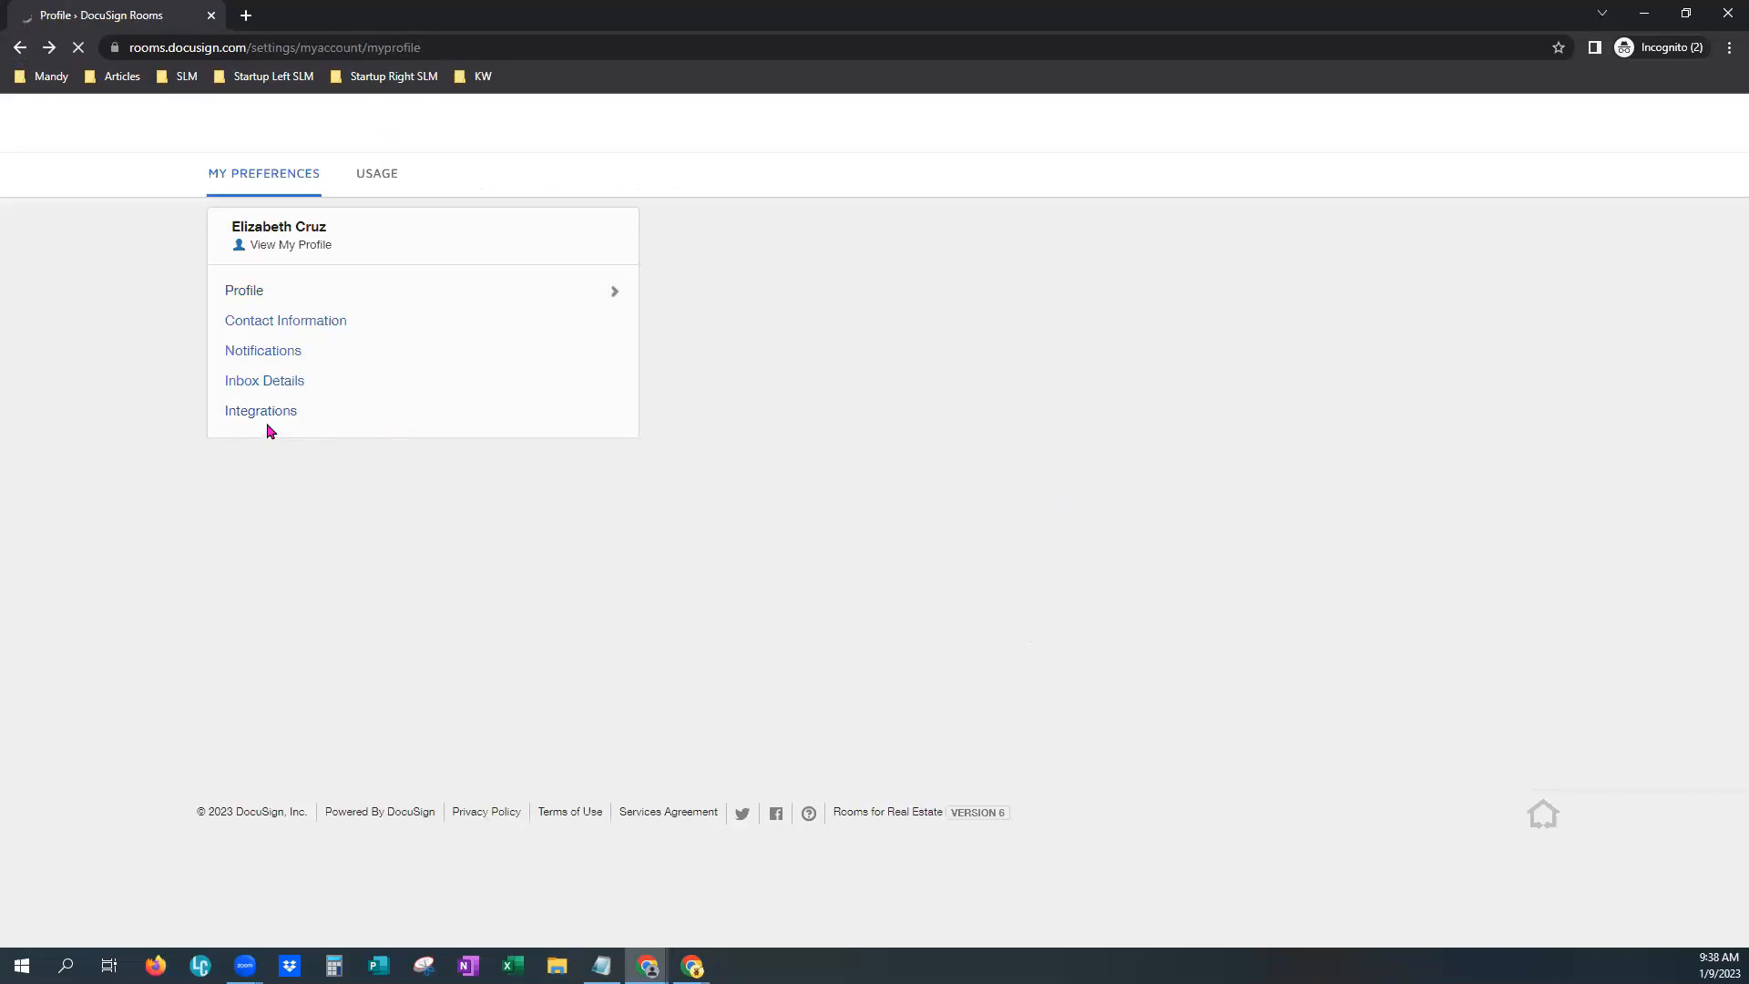
click(261, 411)
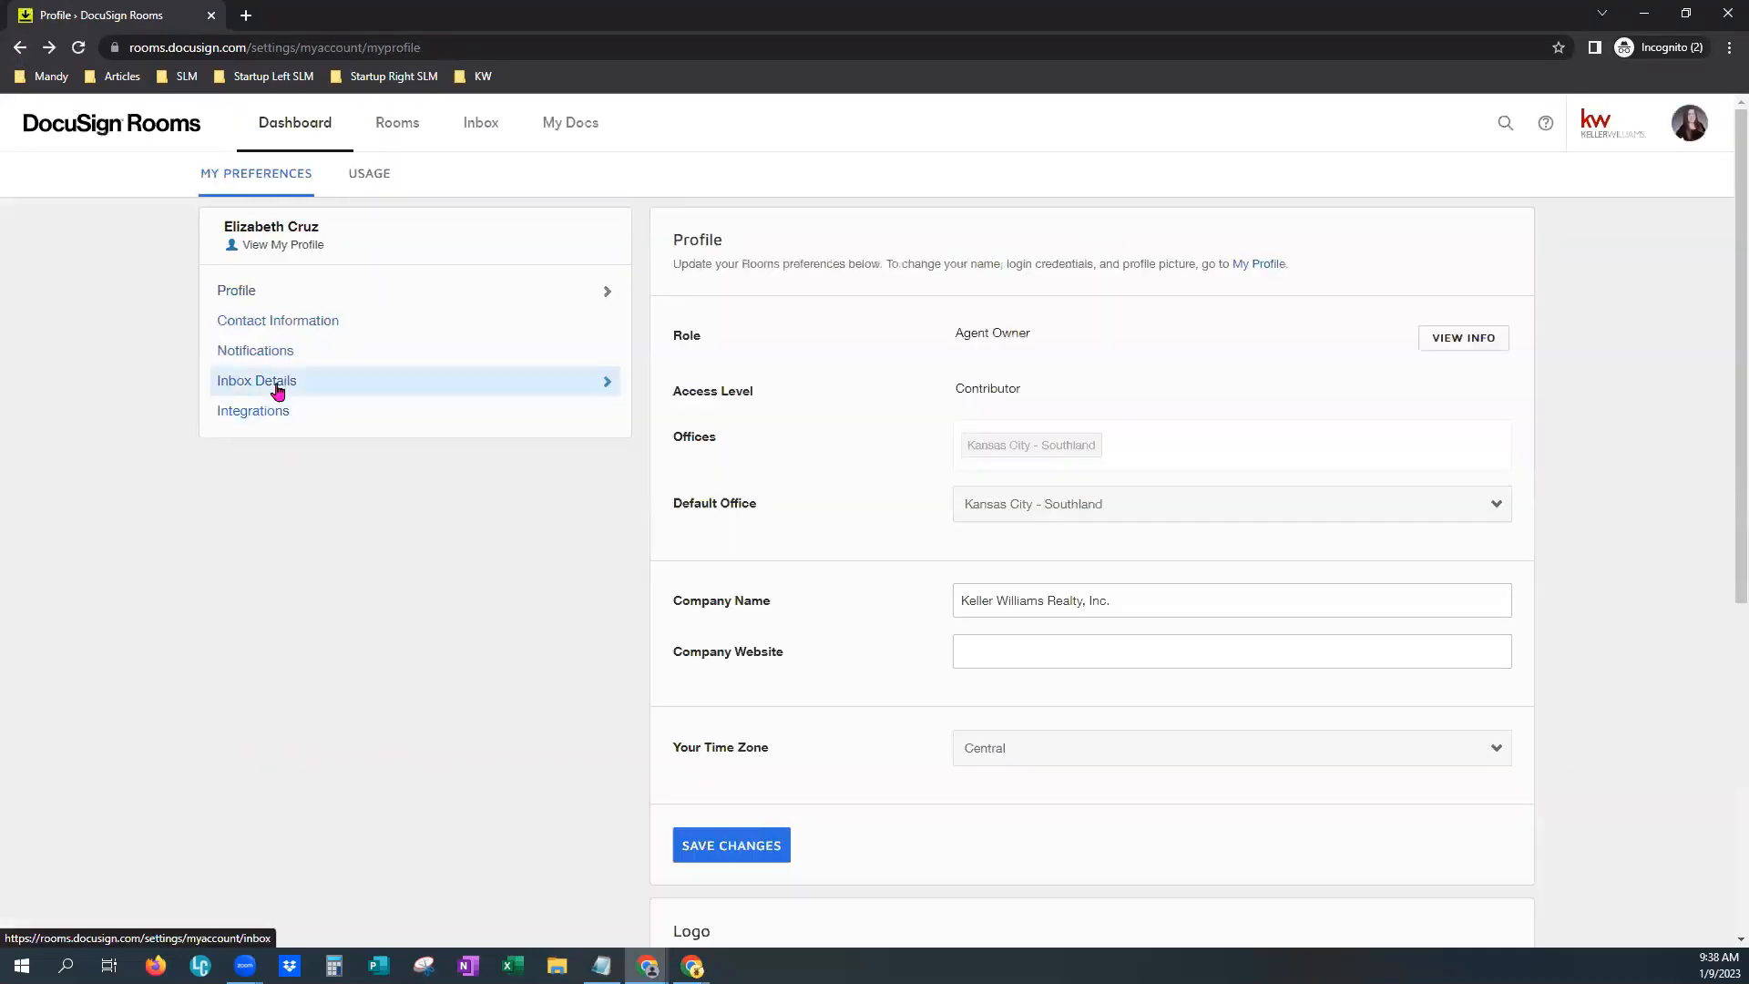
click(294, 123)
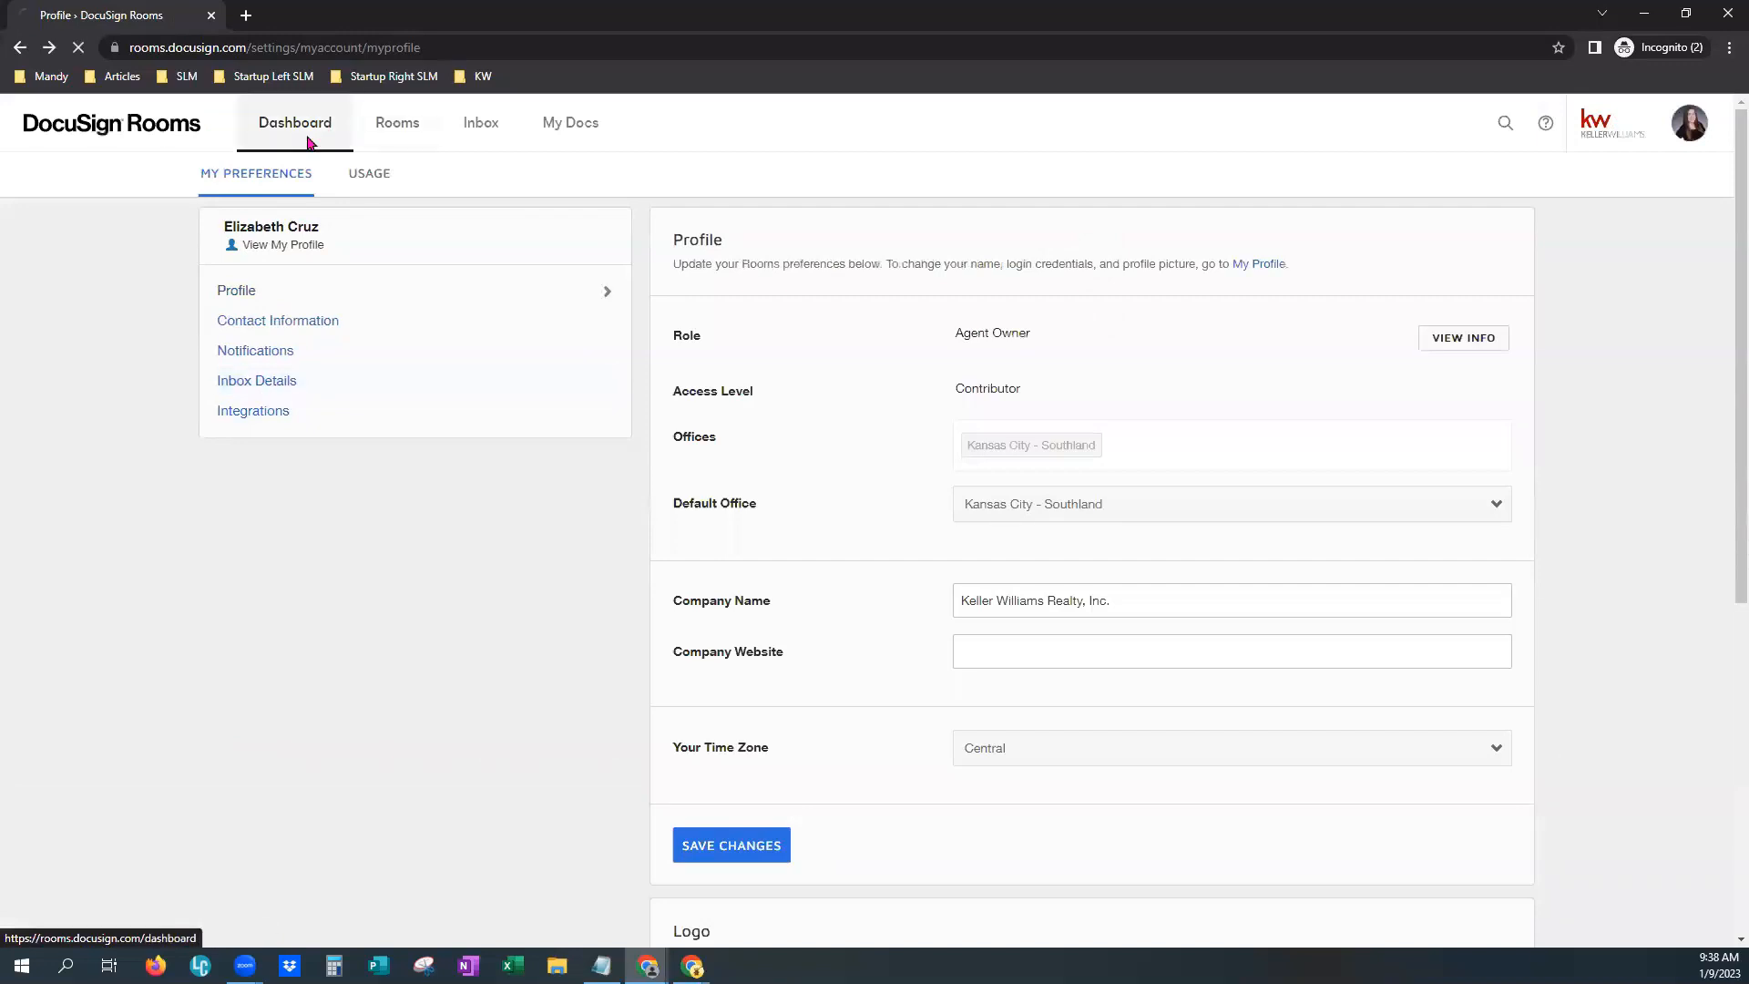
click(295, 123)
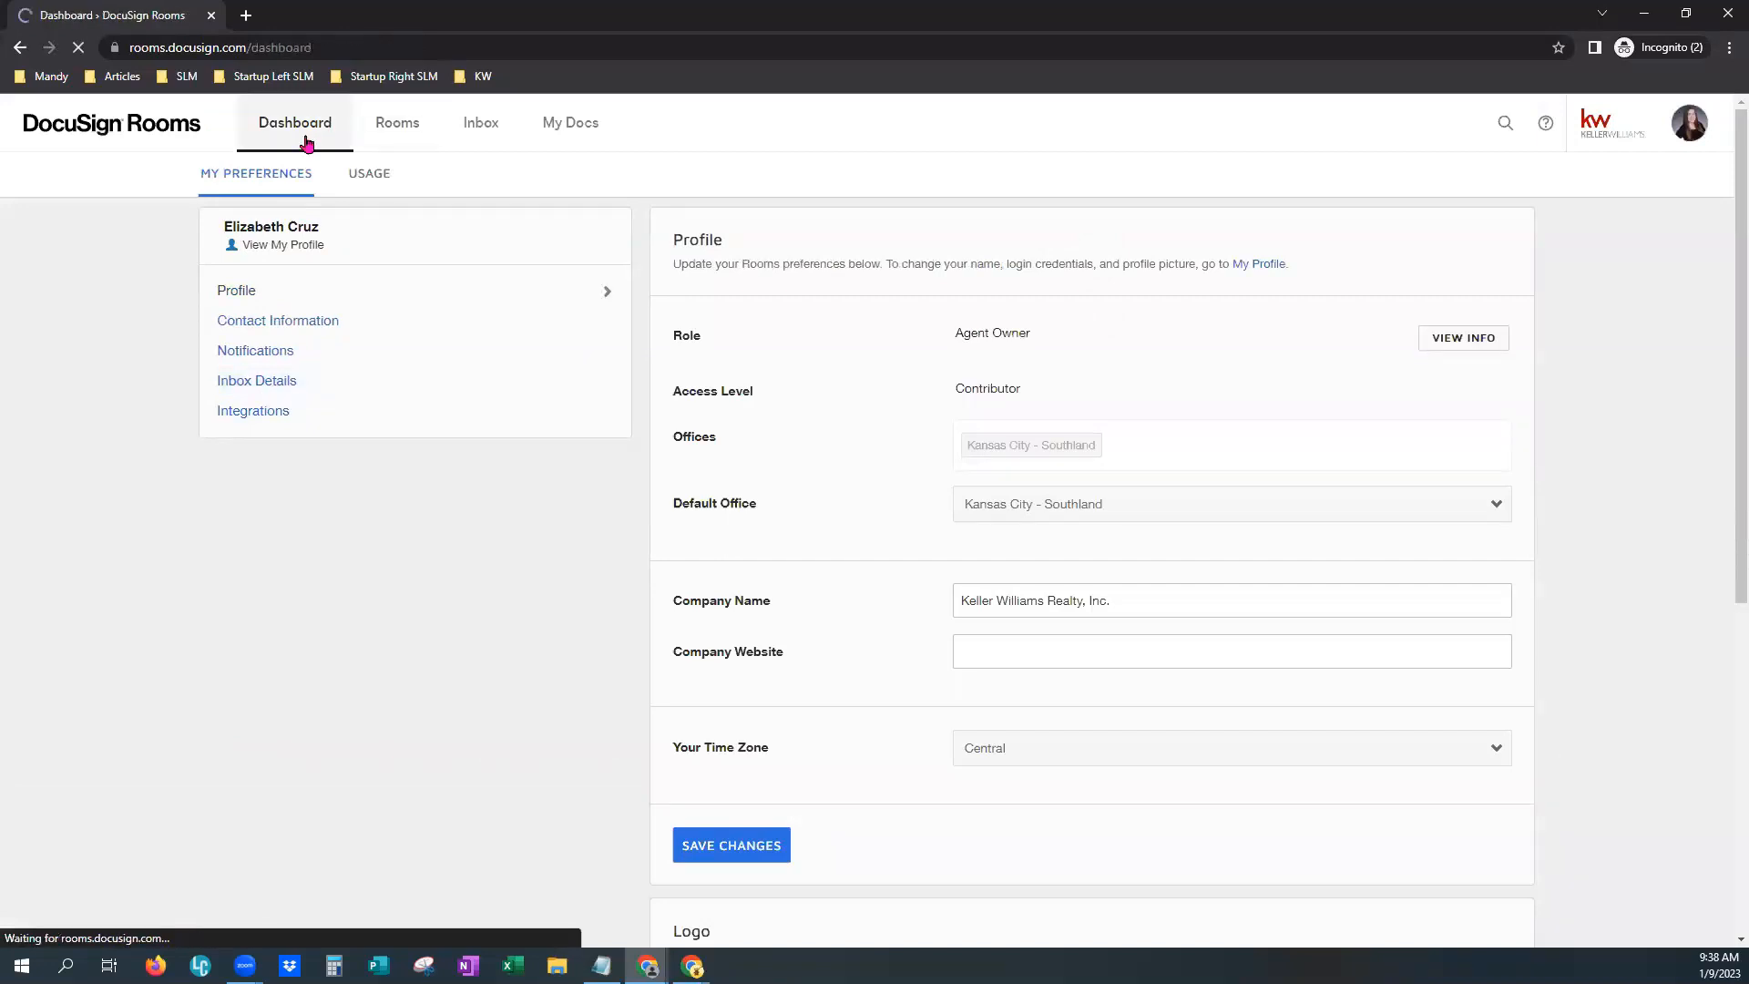
click(294, 123)
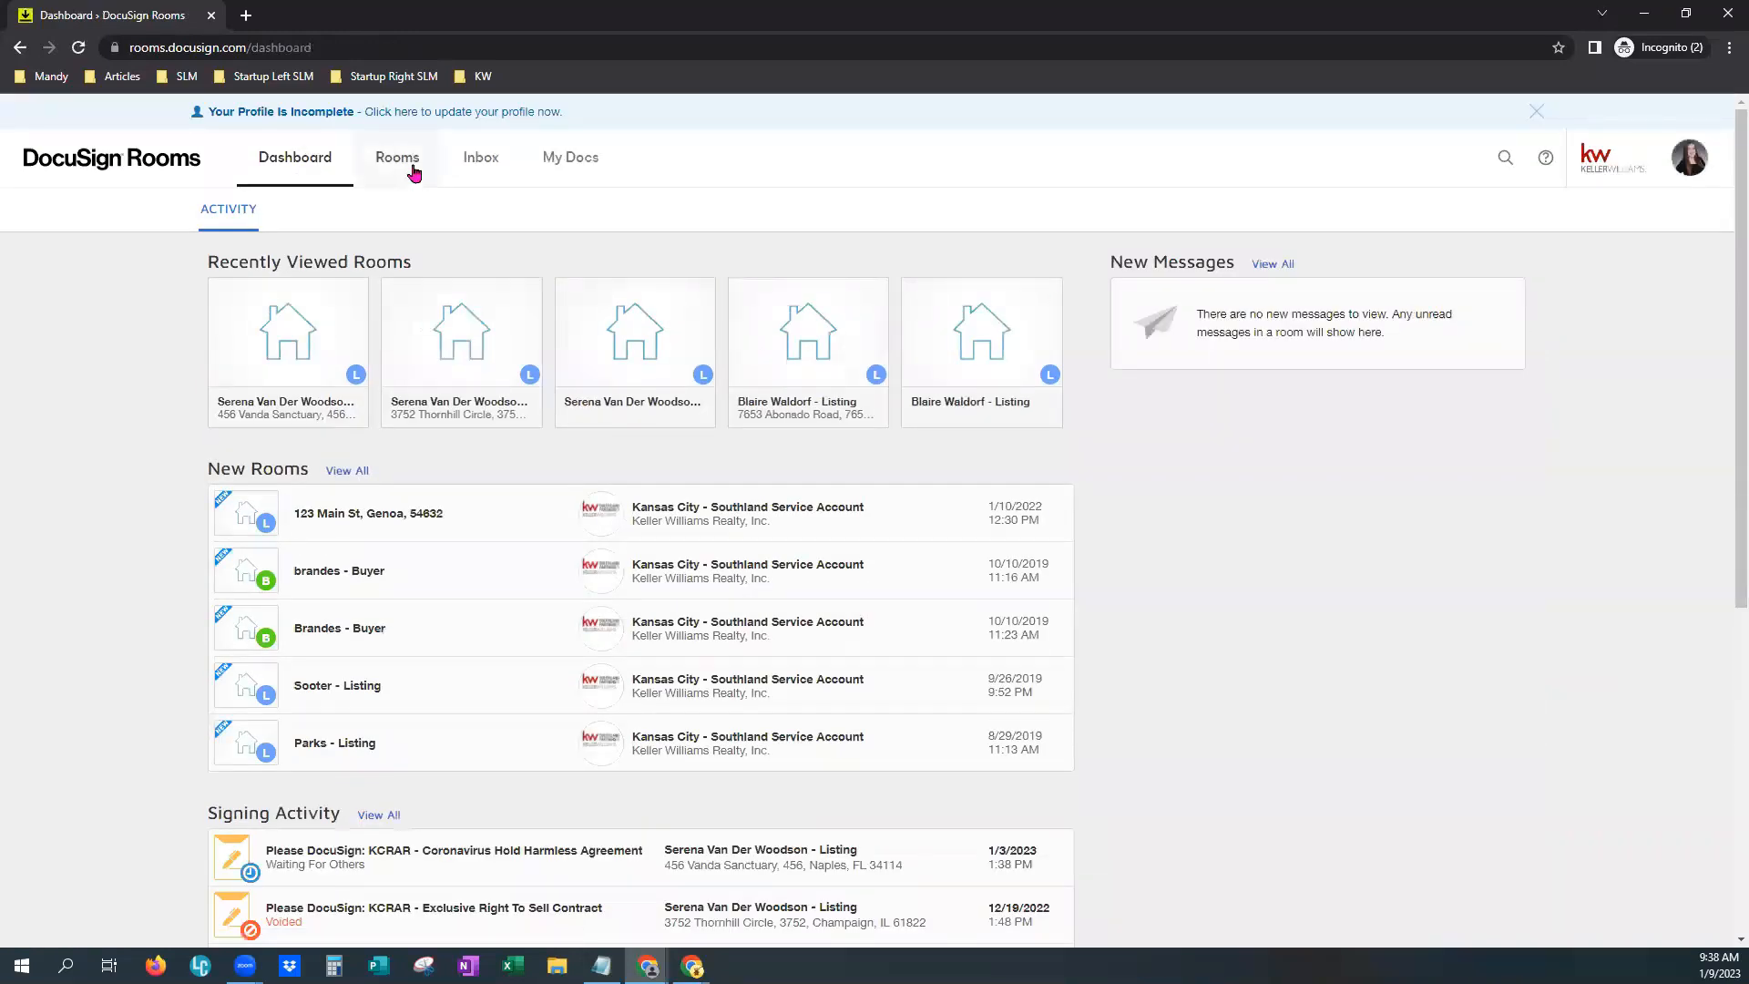
click(397, 156)
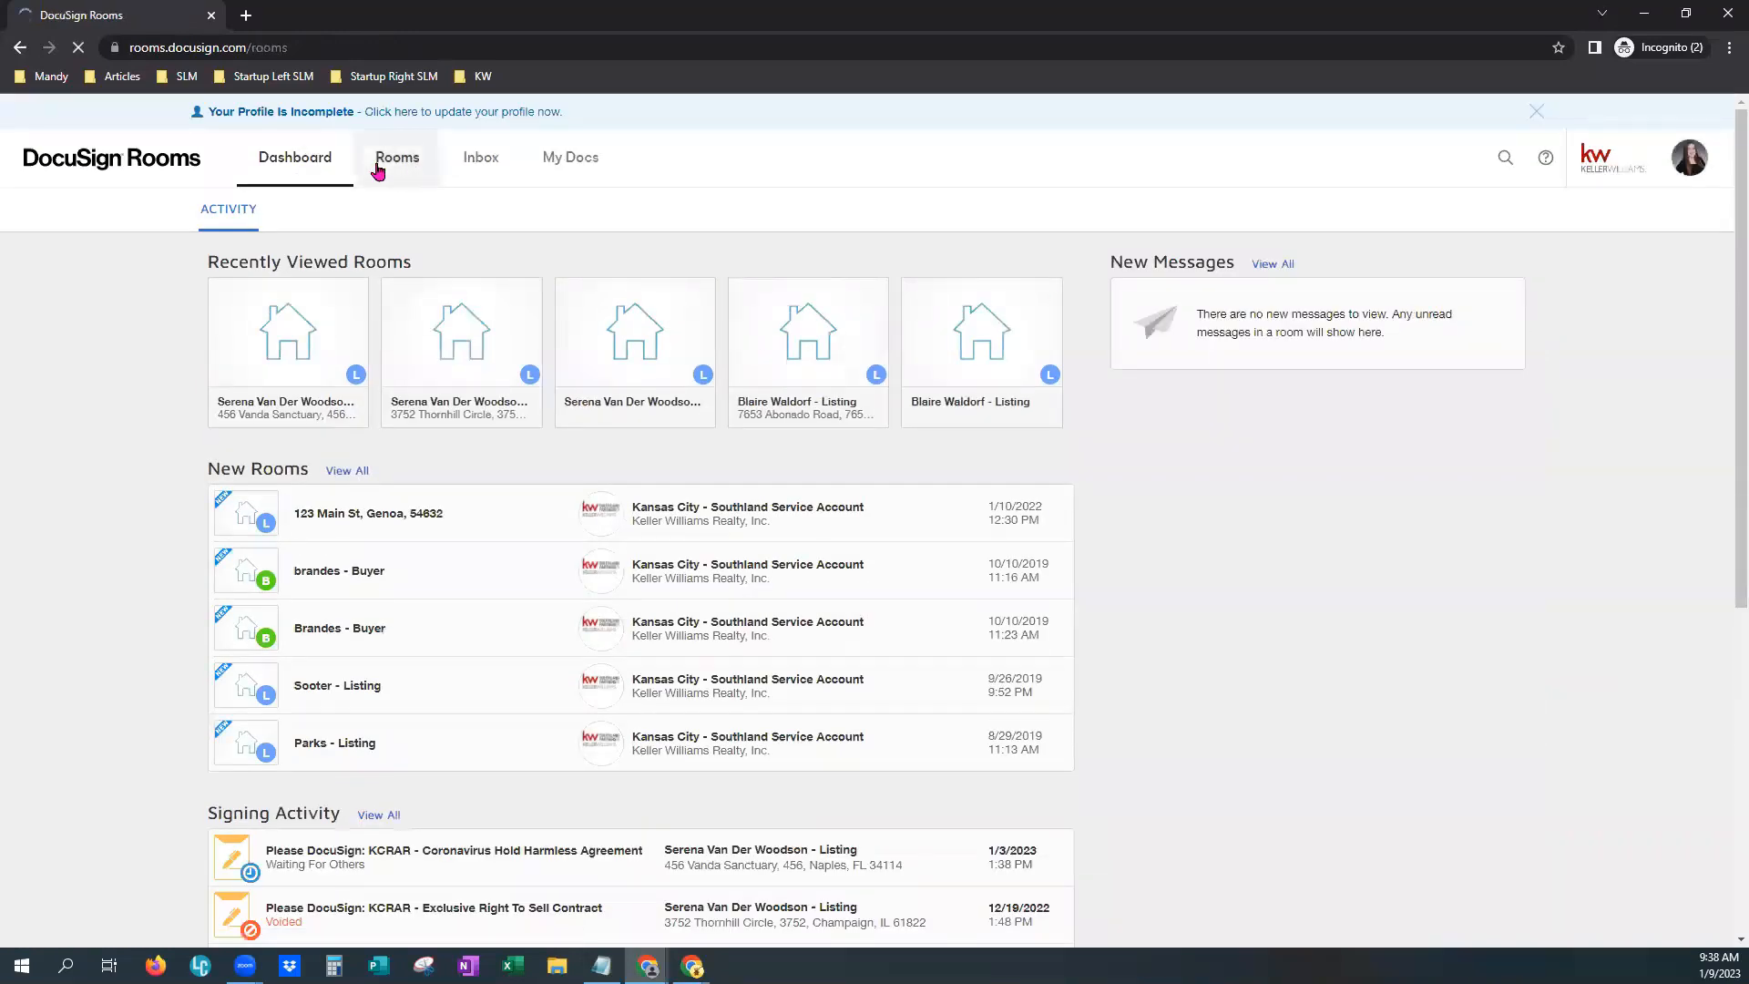
mouse_move(491, 480)
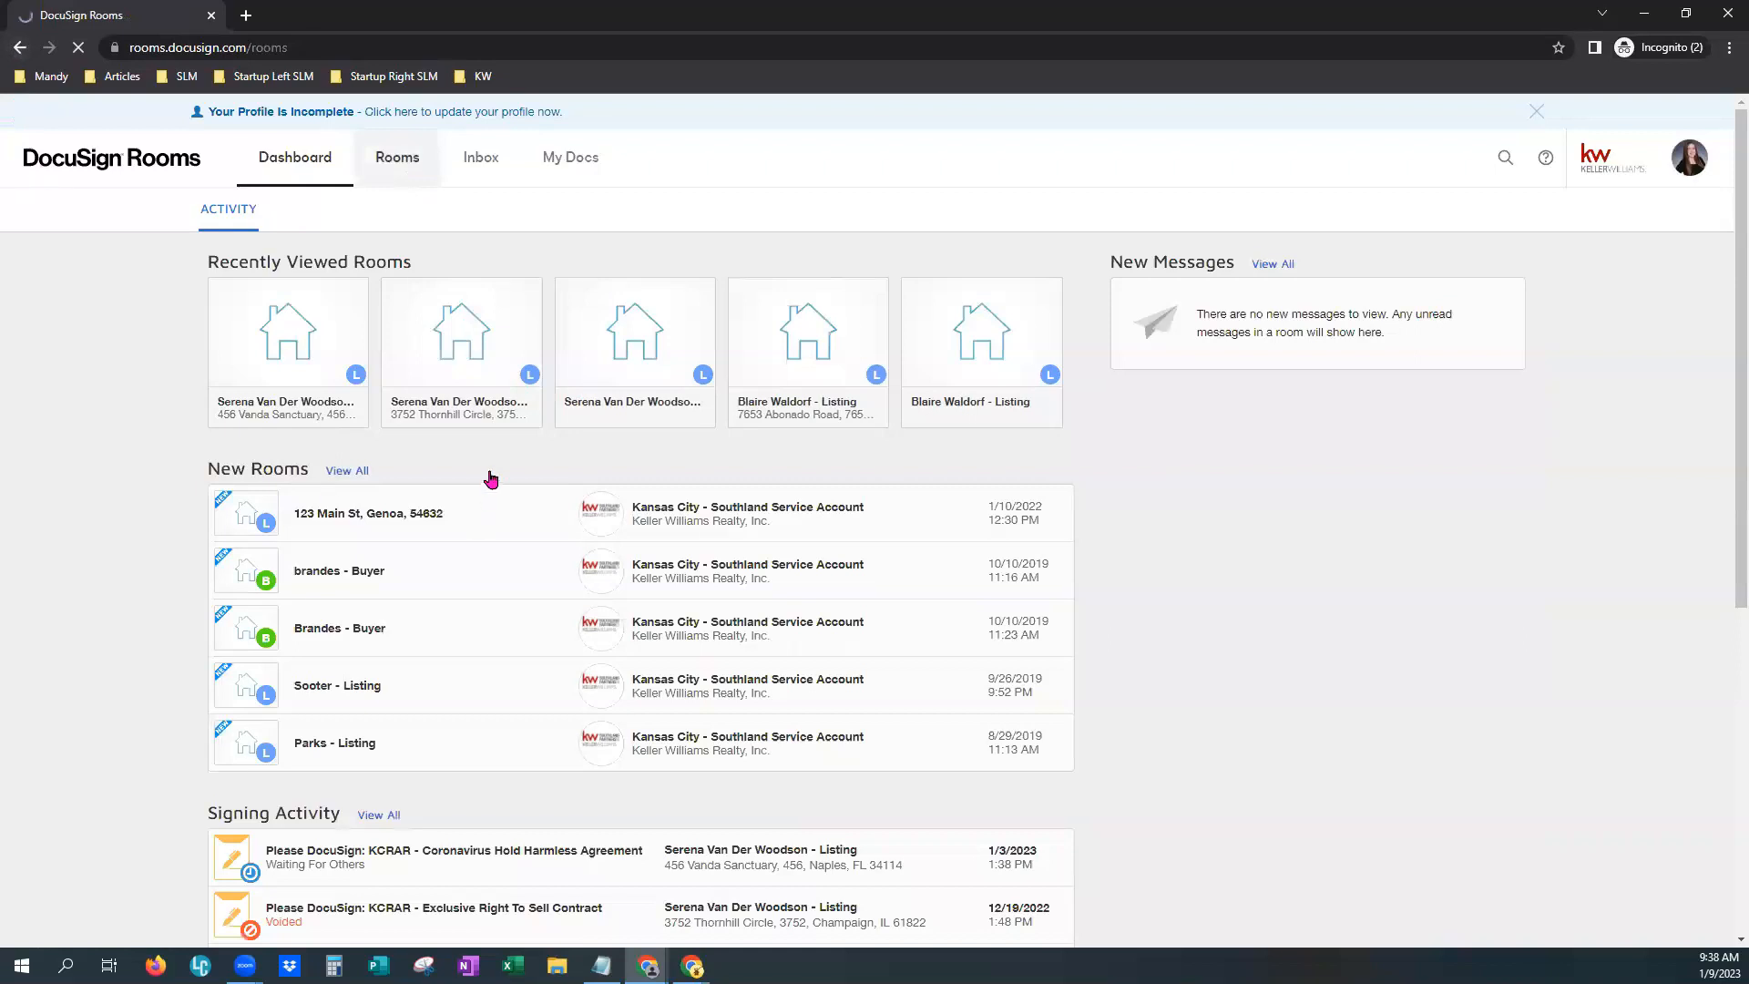
Open the 456 Vanda Sanctuary room's Documents tab and add documents from DocuSign Forms
click(397, 155)
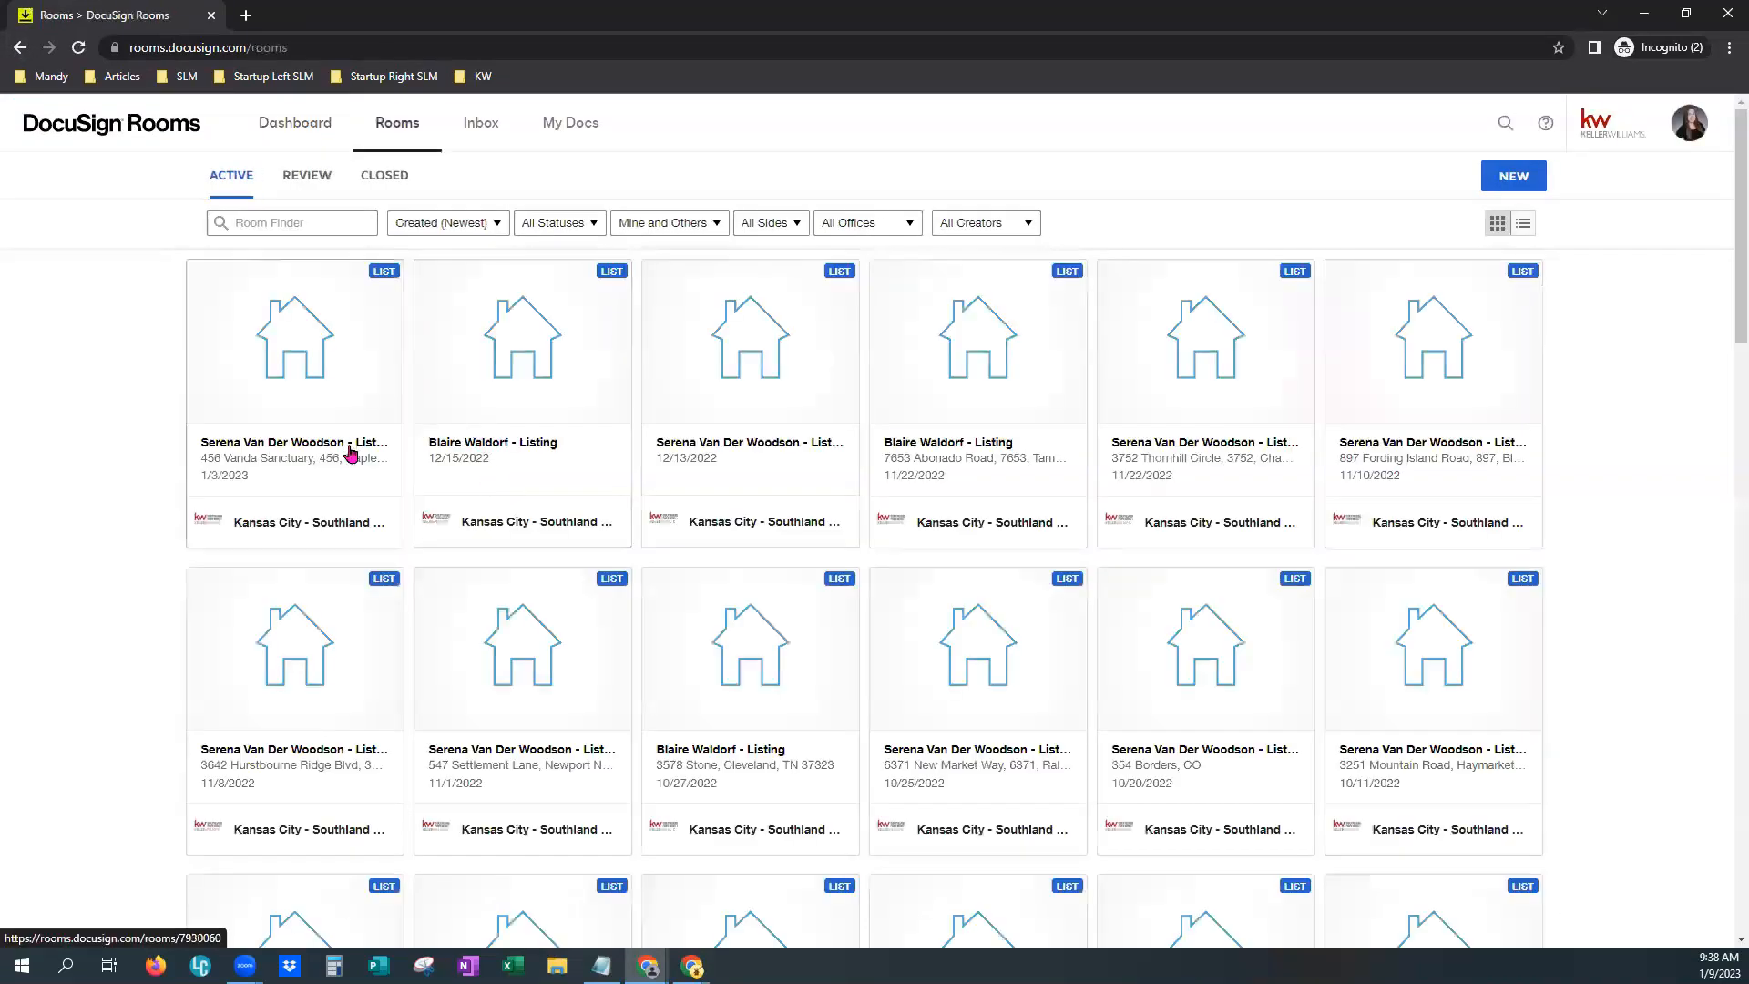
mouse_move(290, 413)
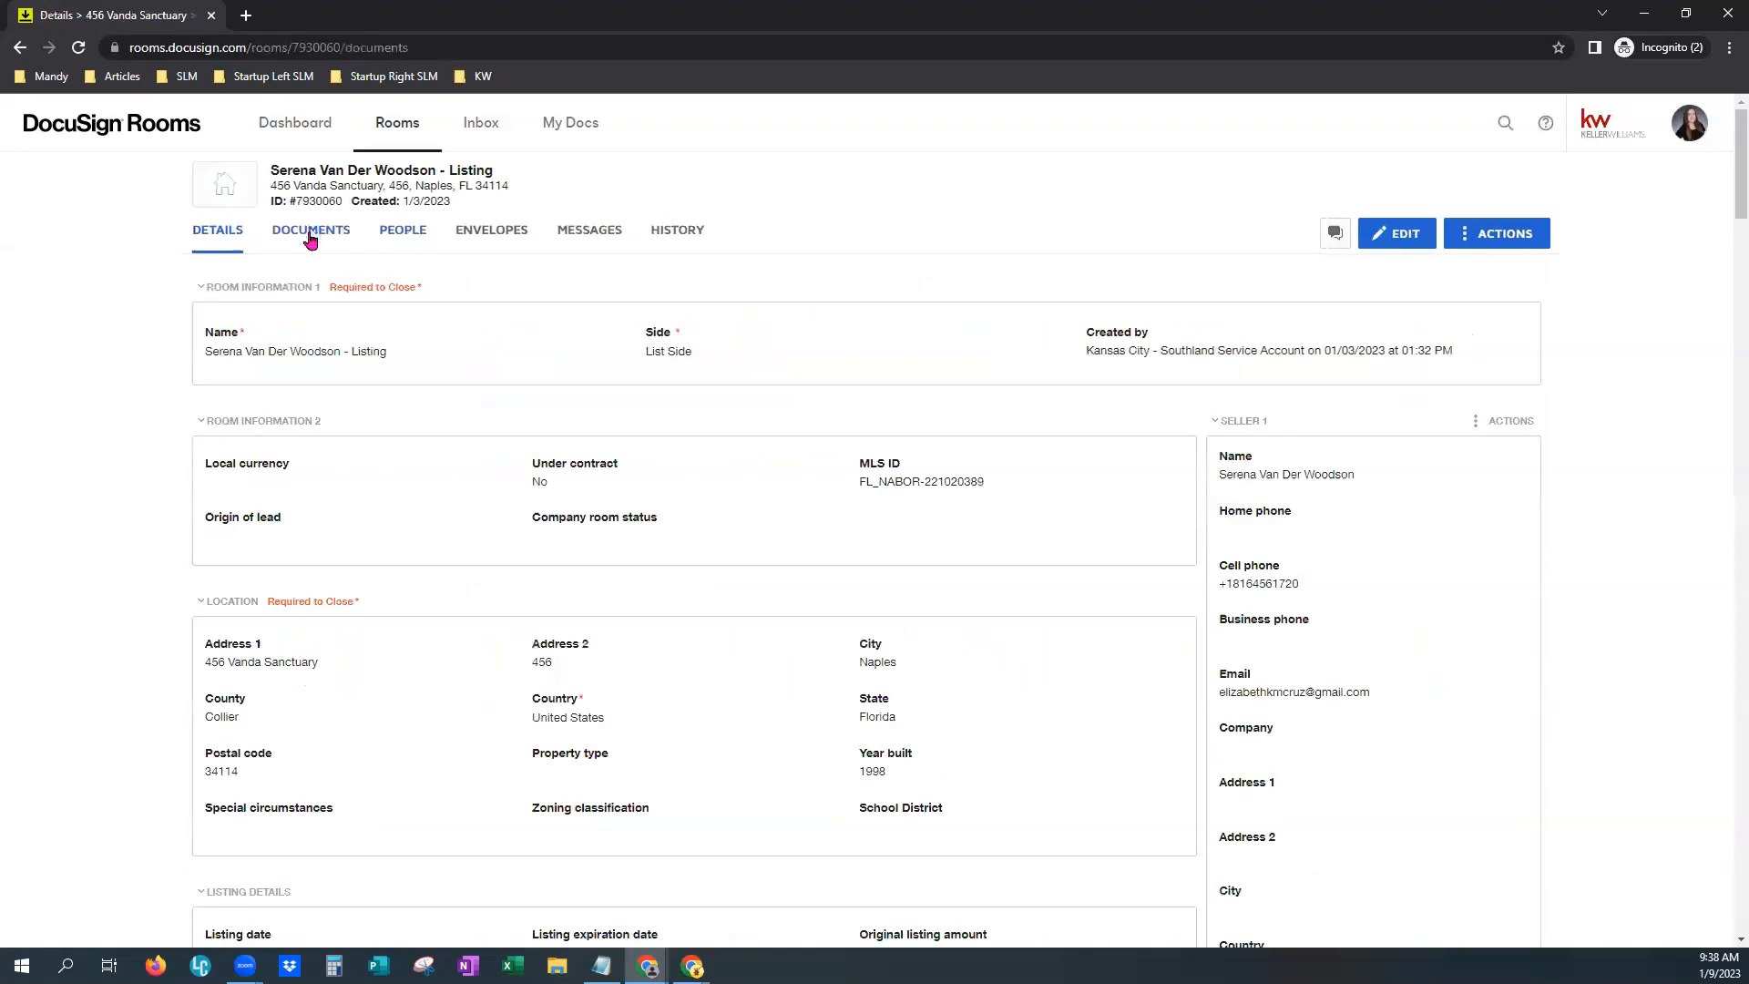
click(310, 229)
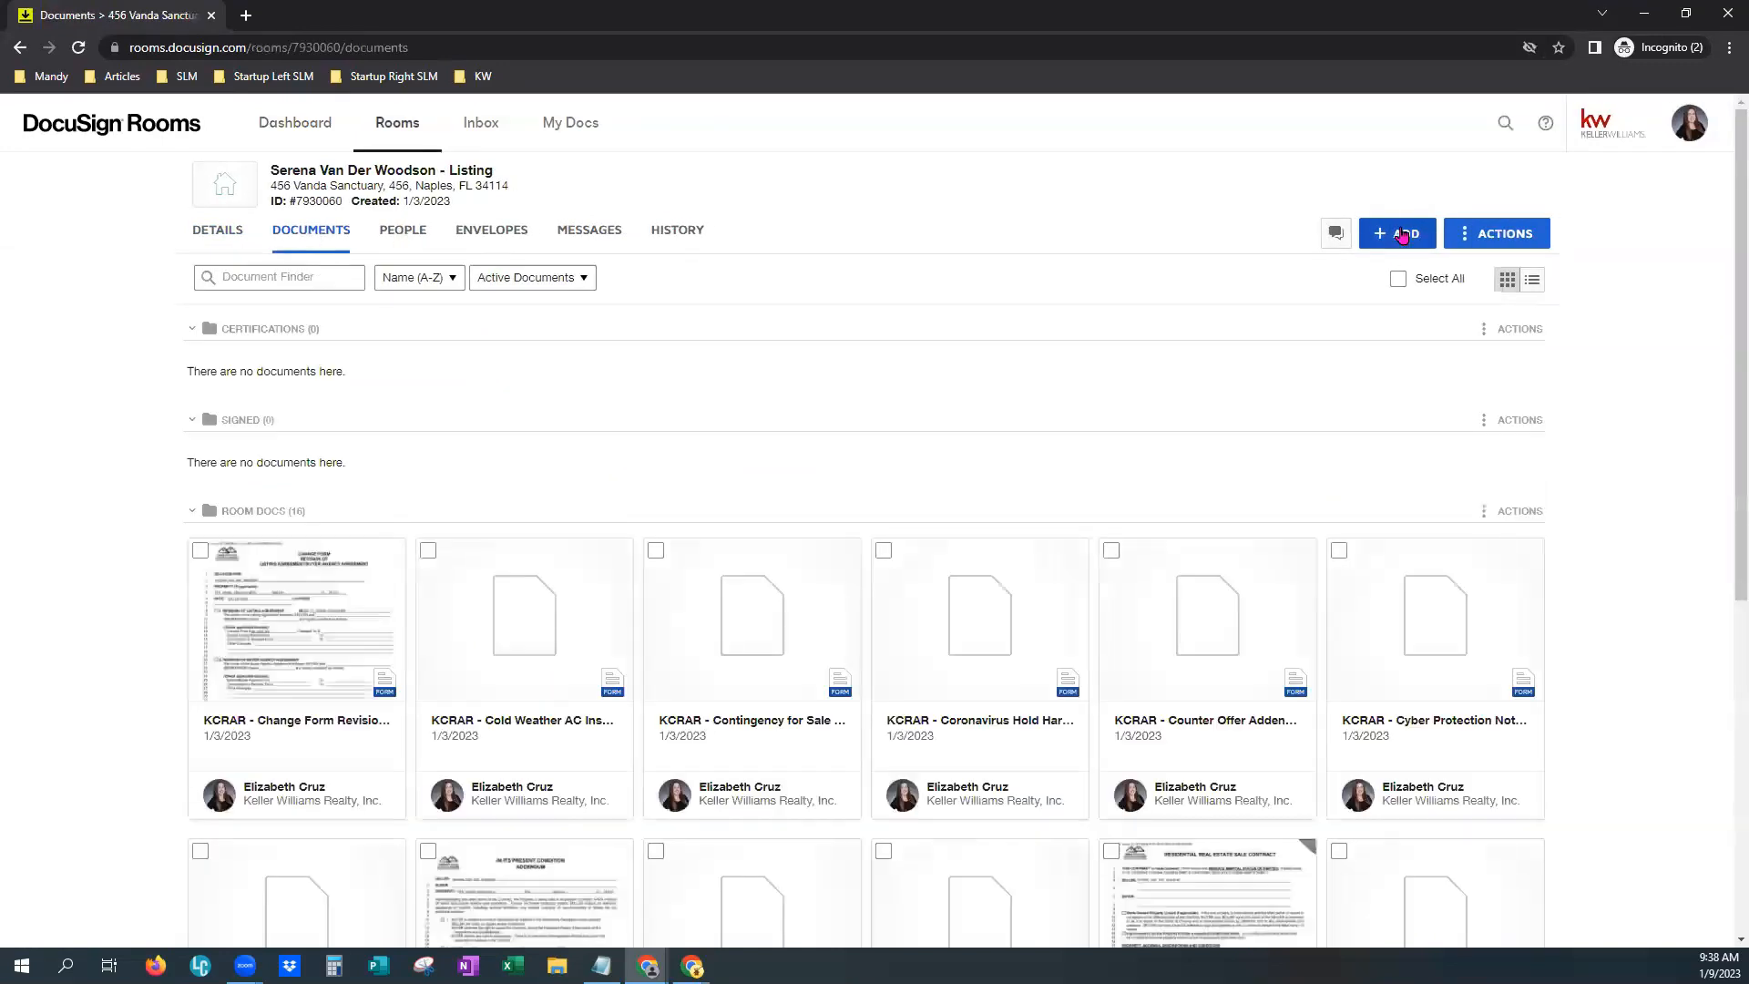
click(1396, 233)
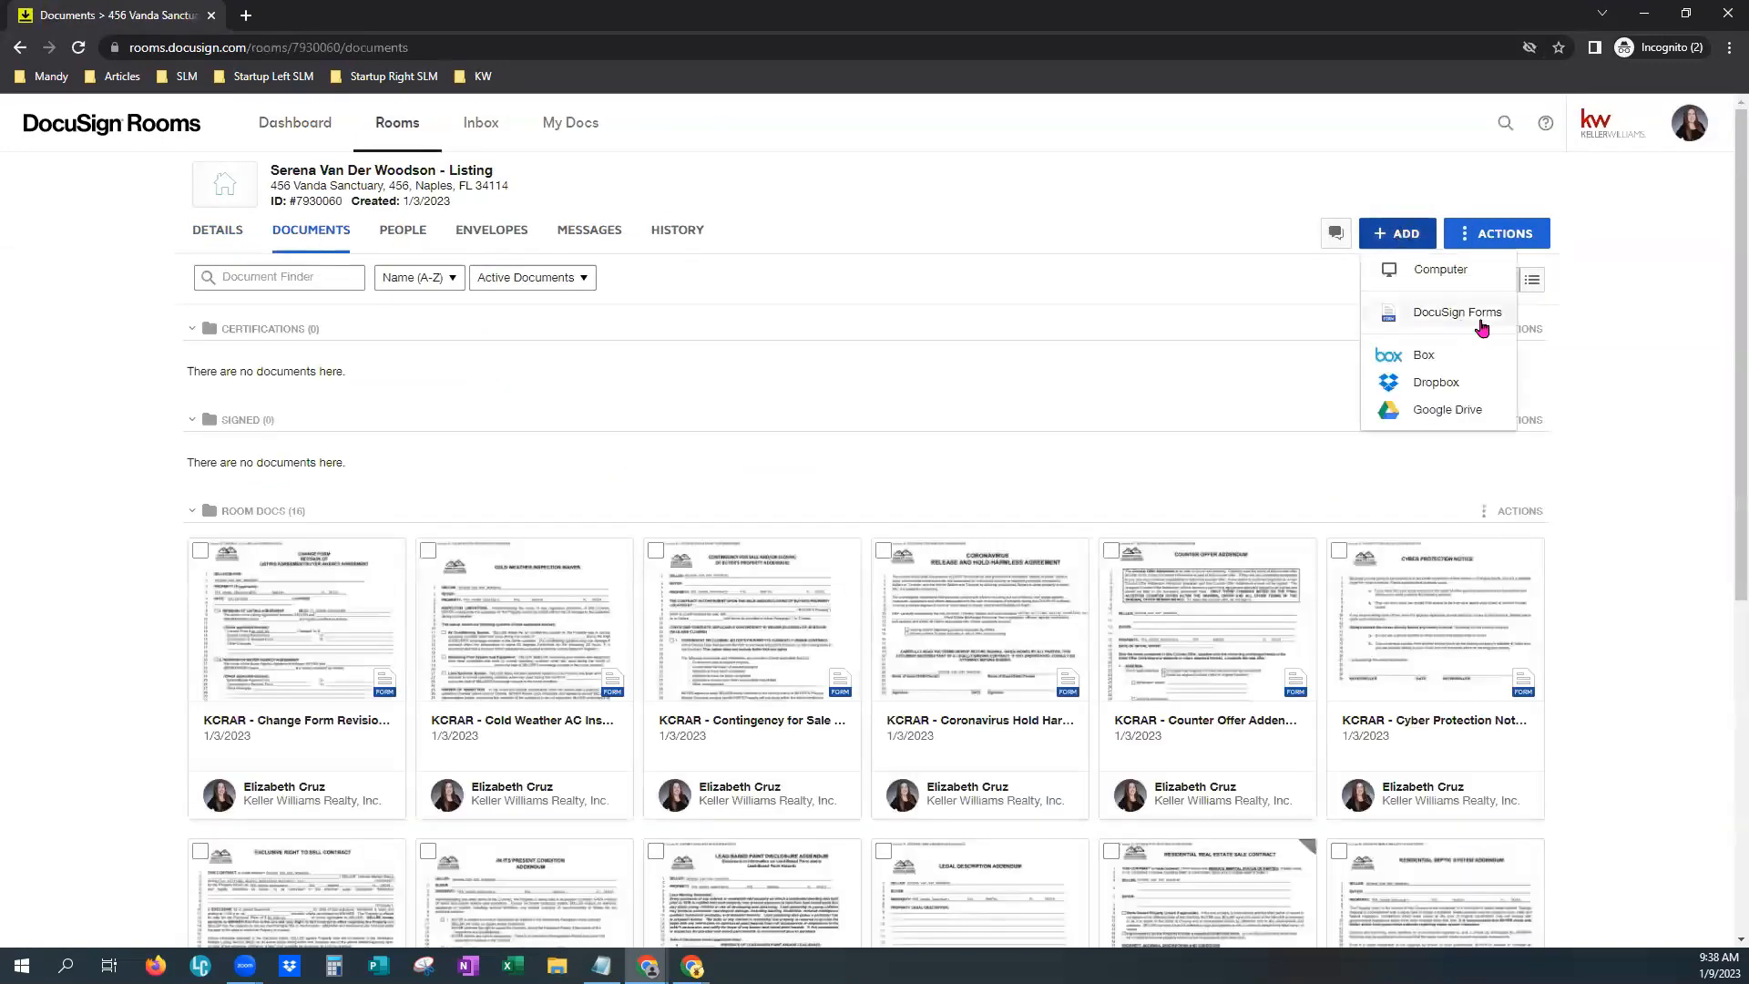
click(899, 675)
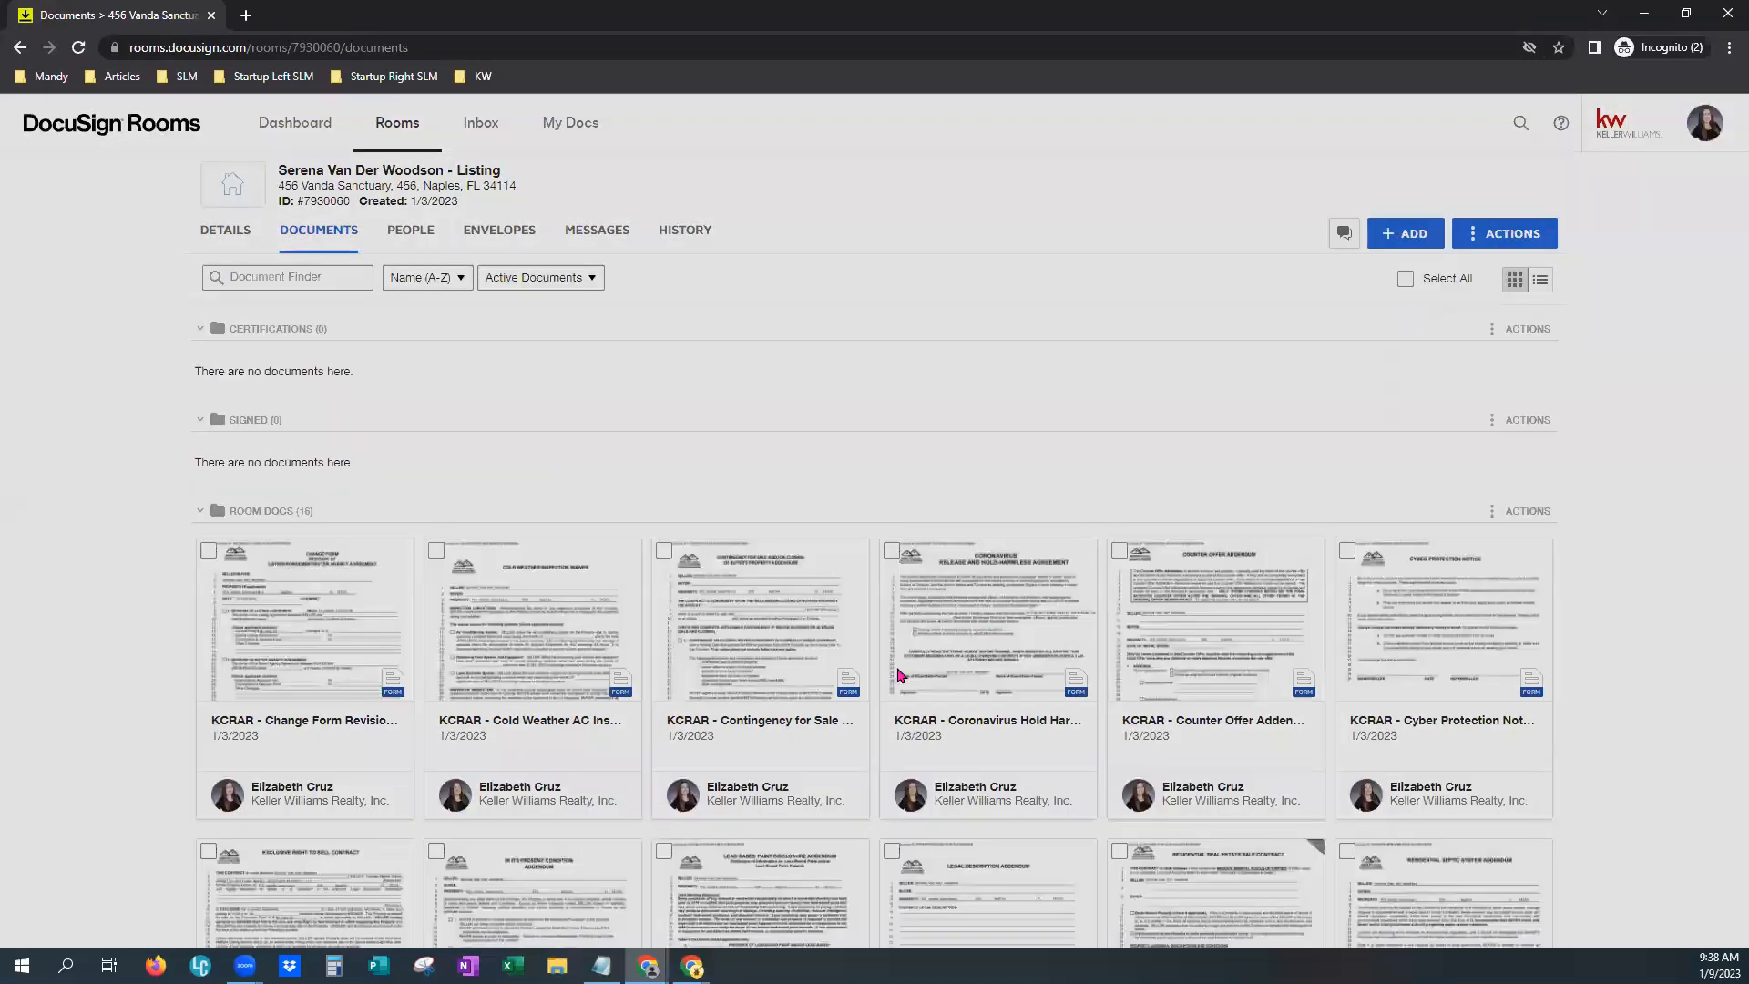
Browse the KAR, KCRAR, KREC and KW 595 - MO libraries, then the Buyer/Land and Contract/New Home groups
click(1404, 233)
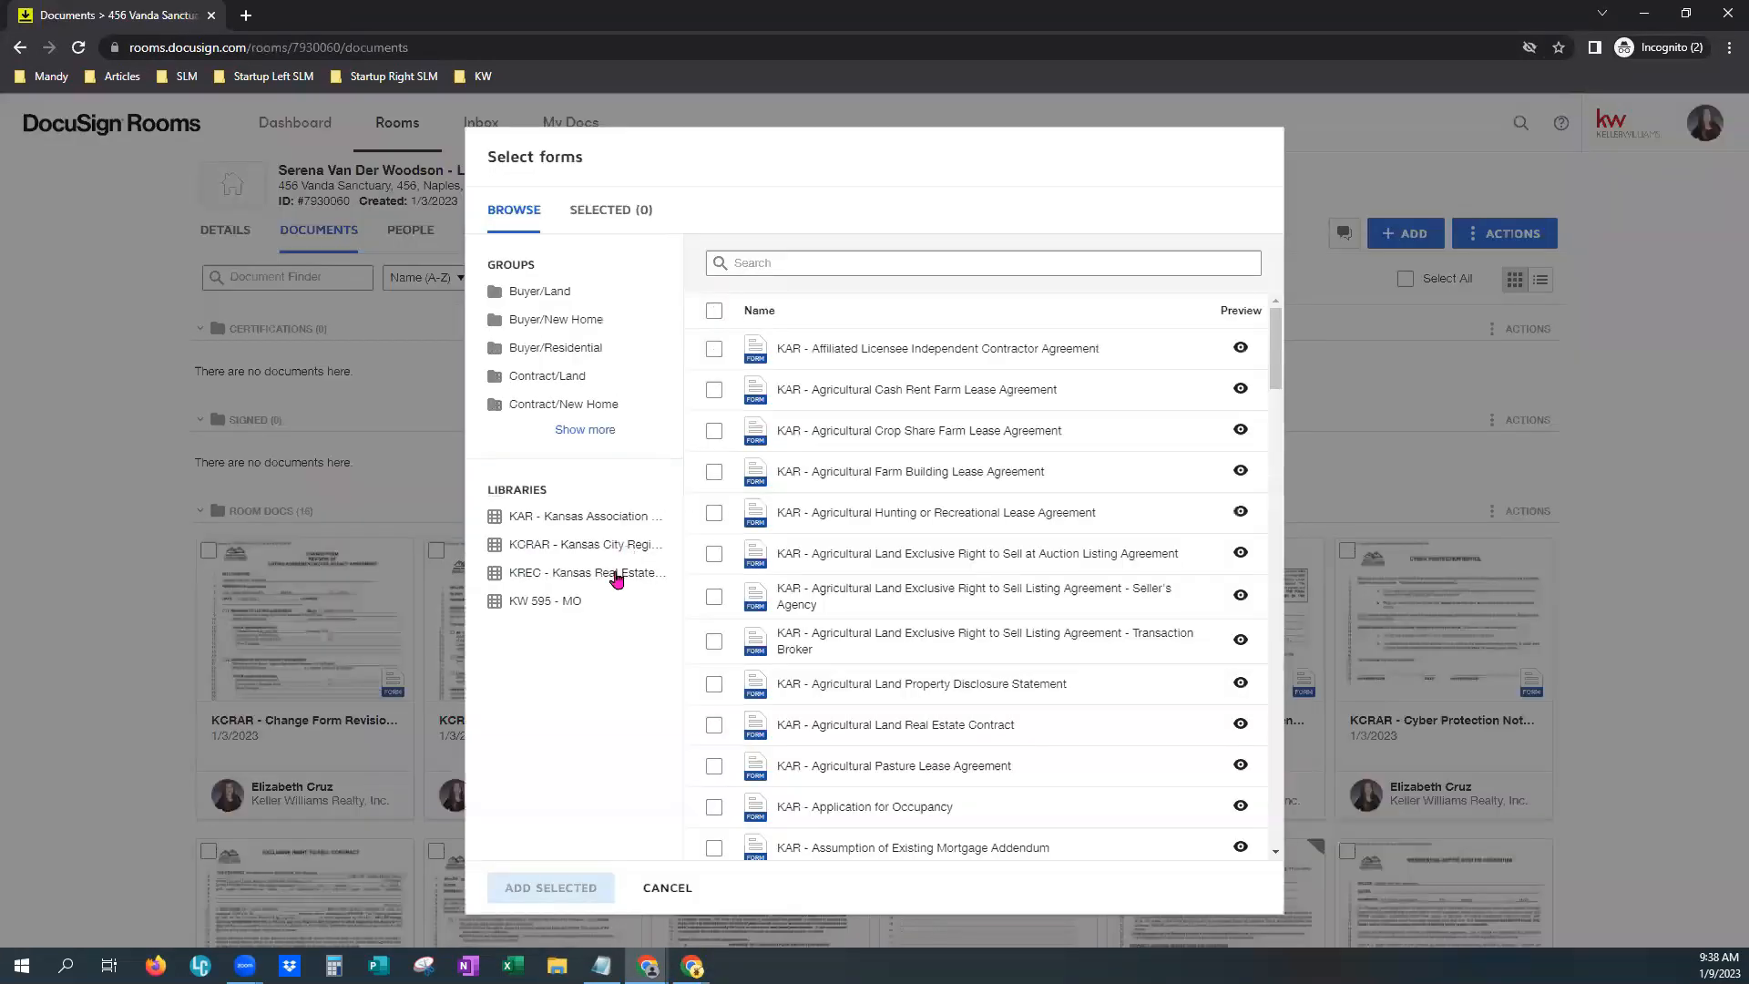
click(583, 516)
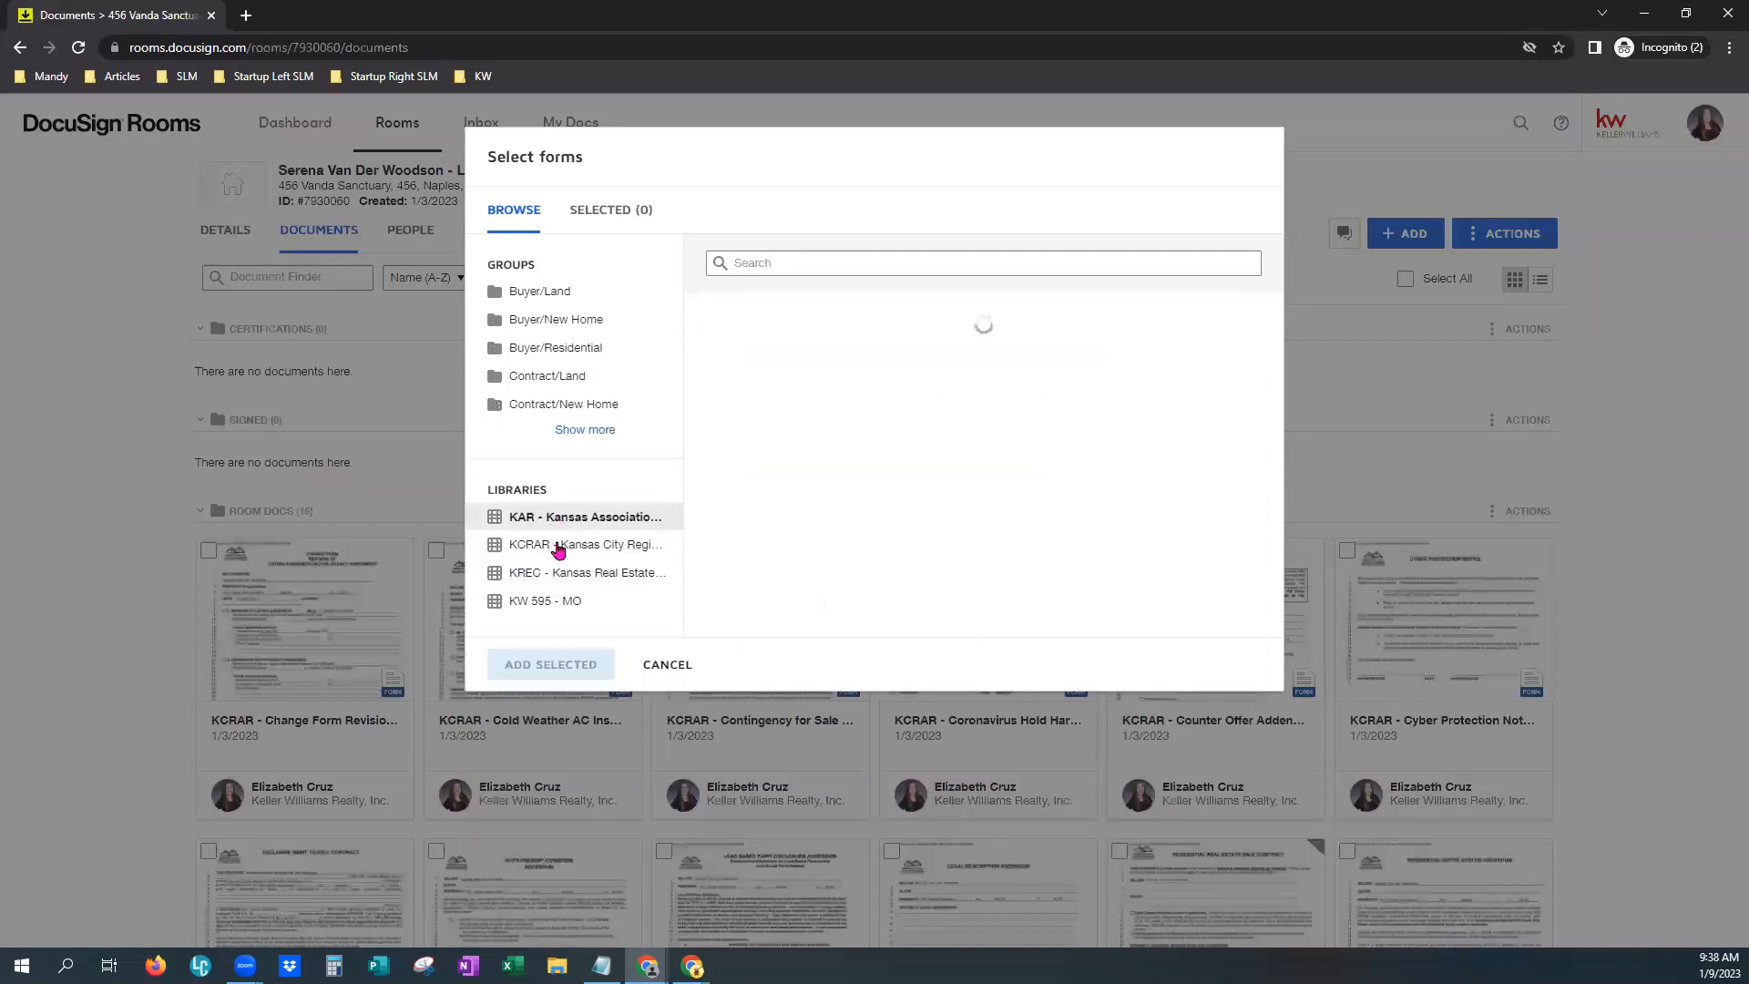
click(584, 516)
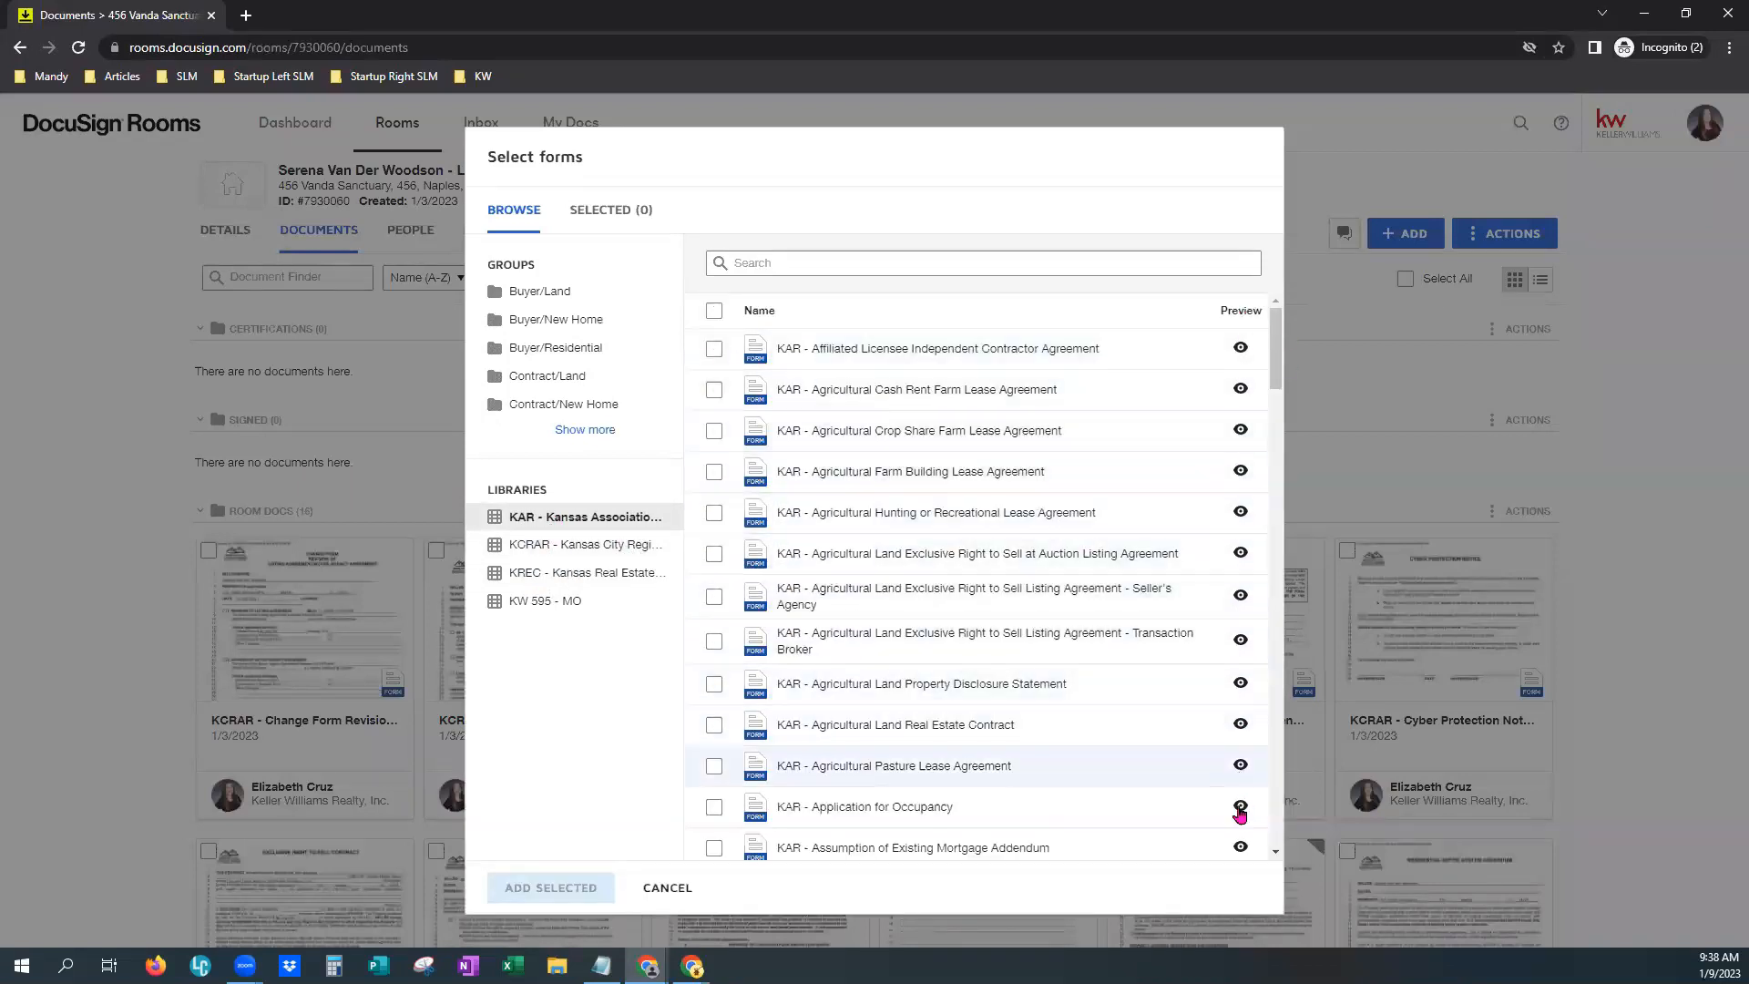
click(585, 544)
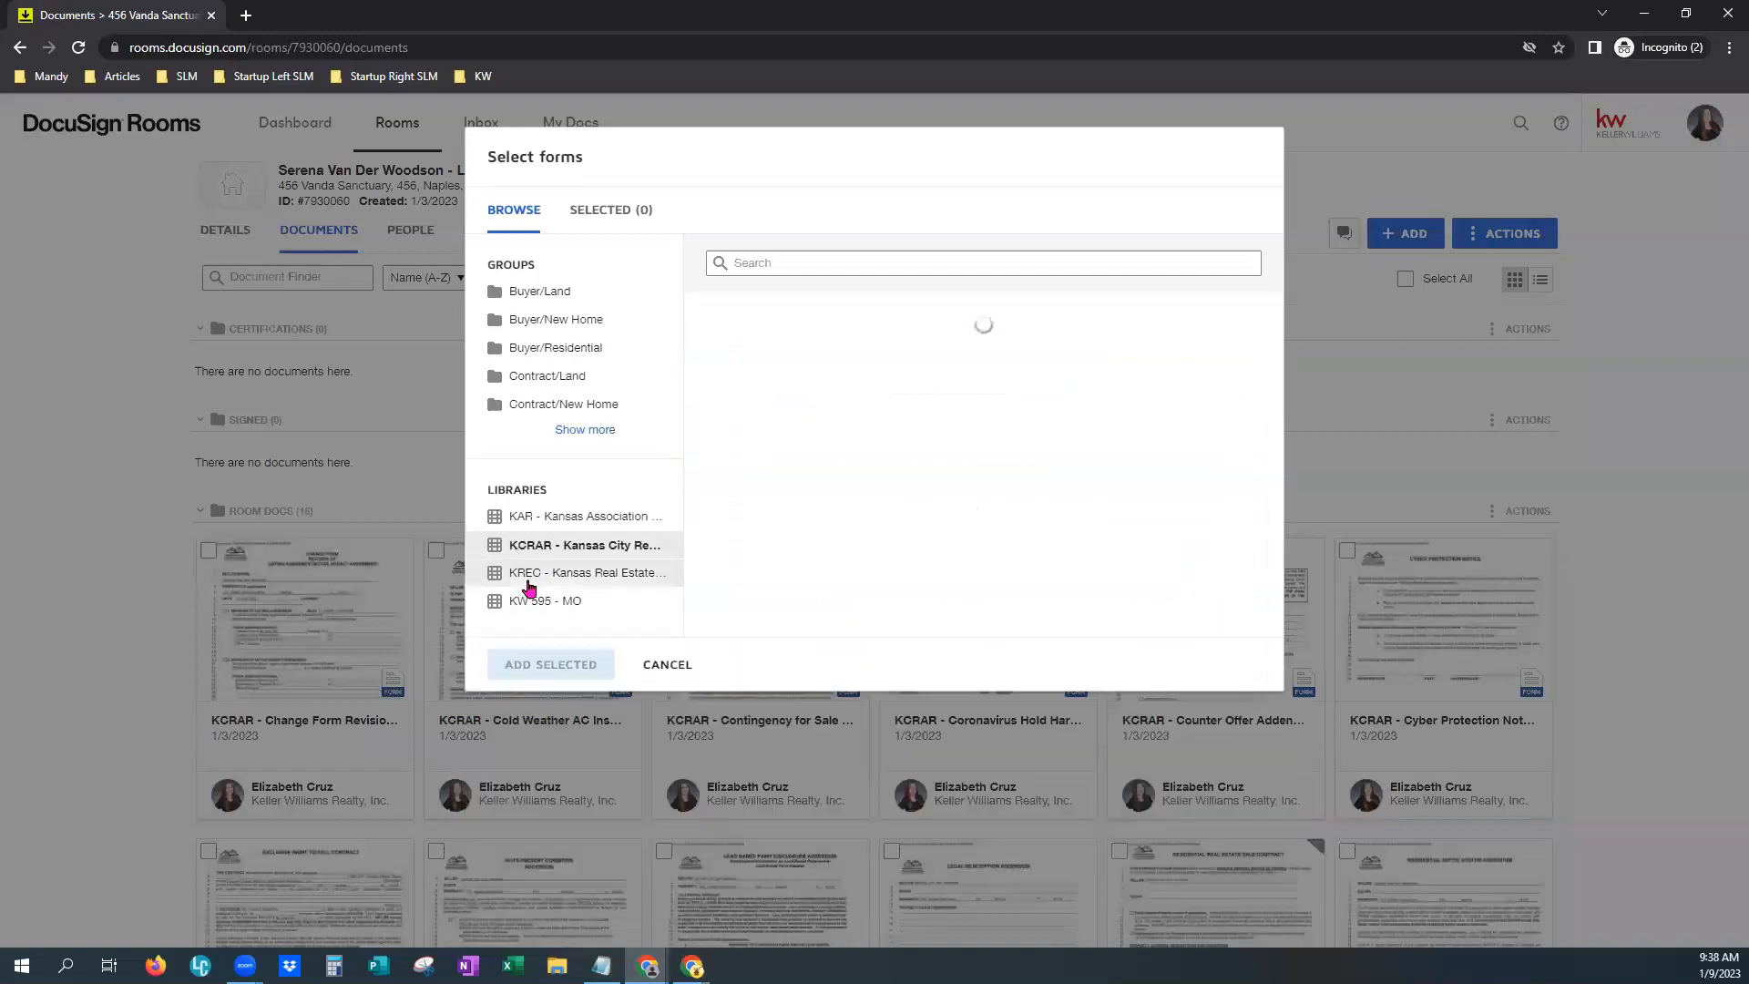
click(586, 572)
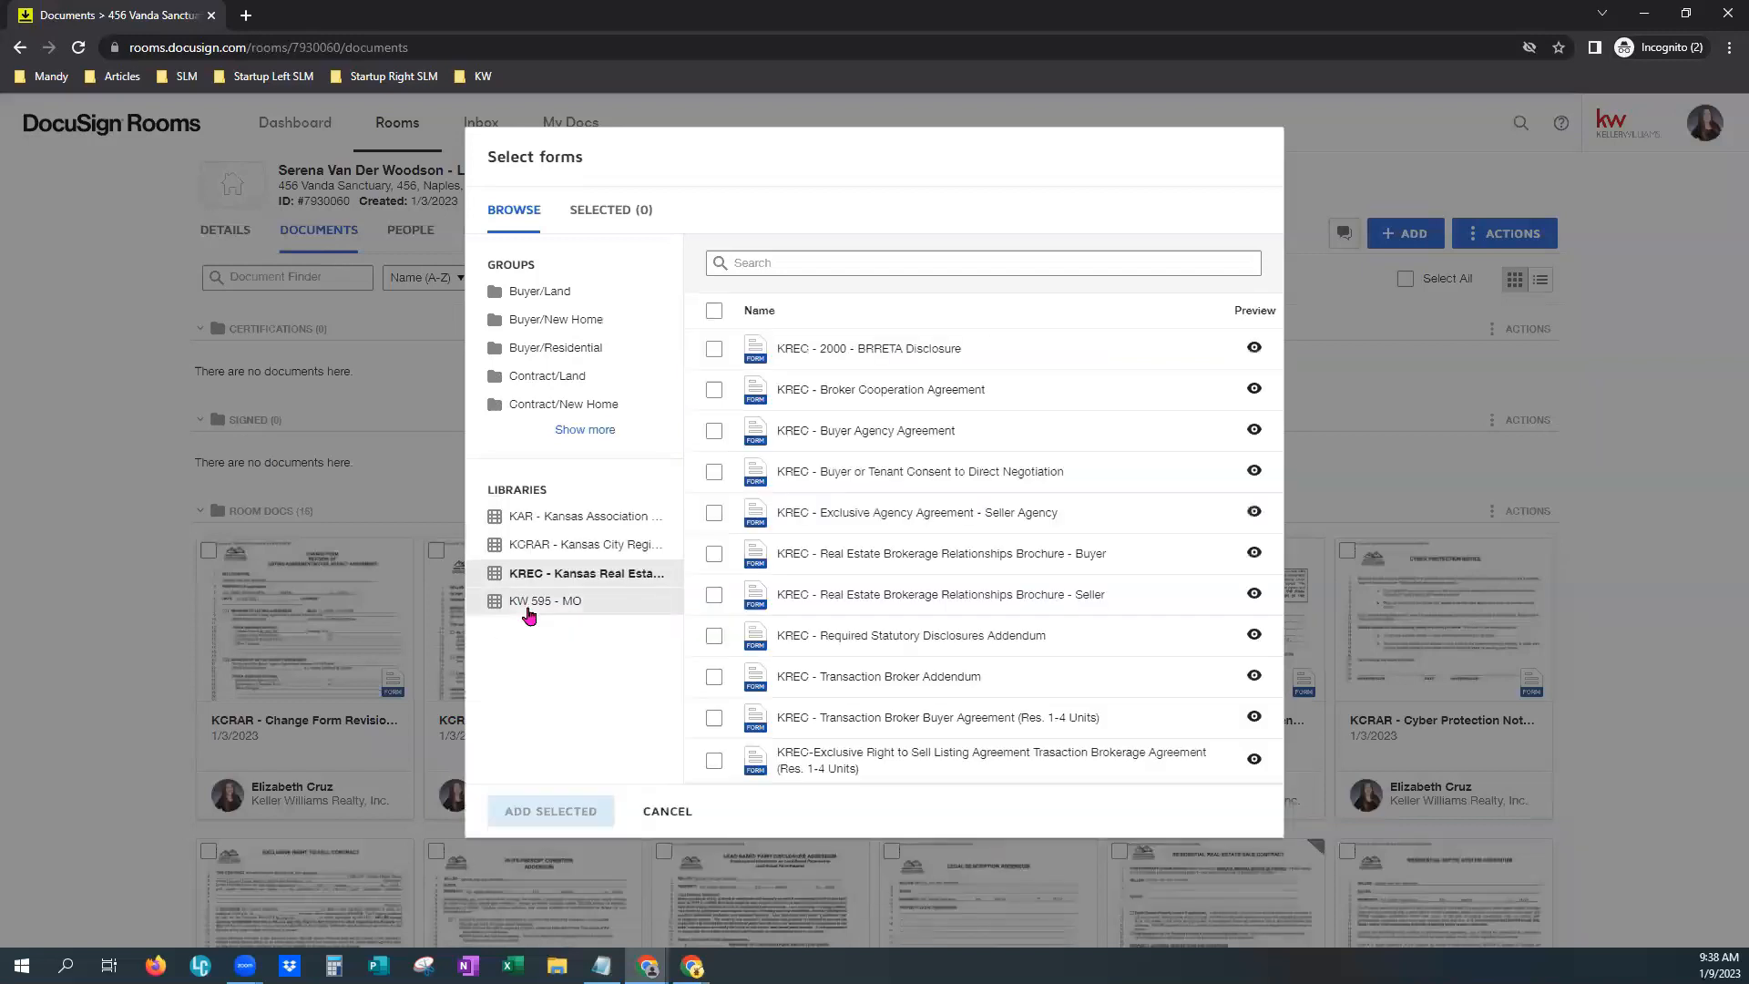
click(545, 601)
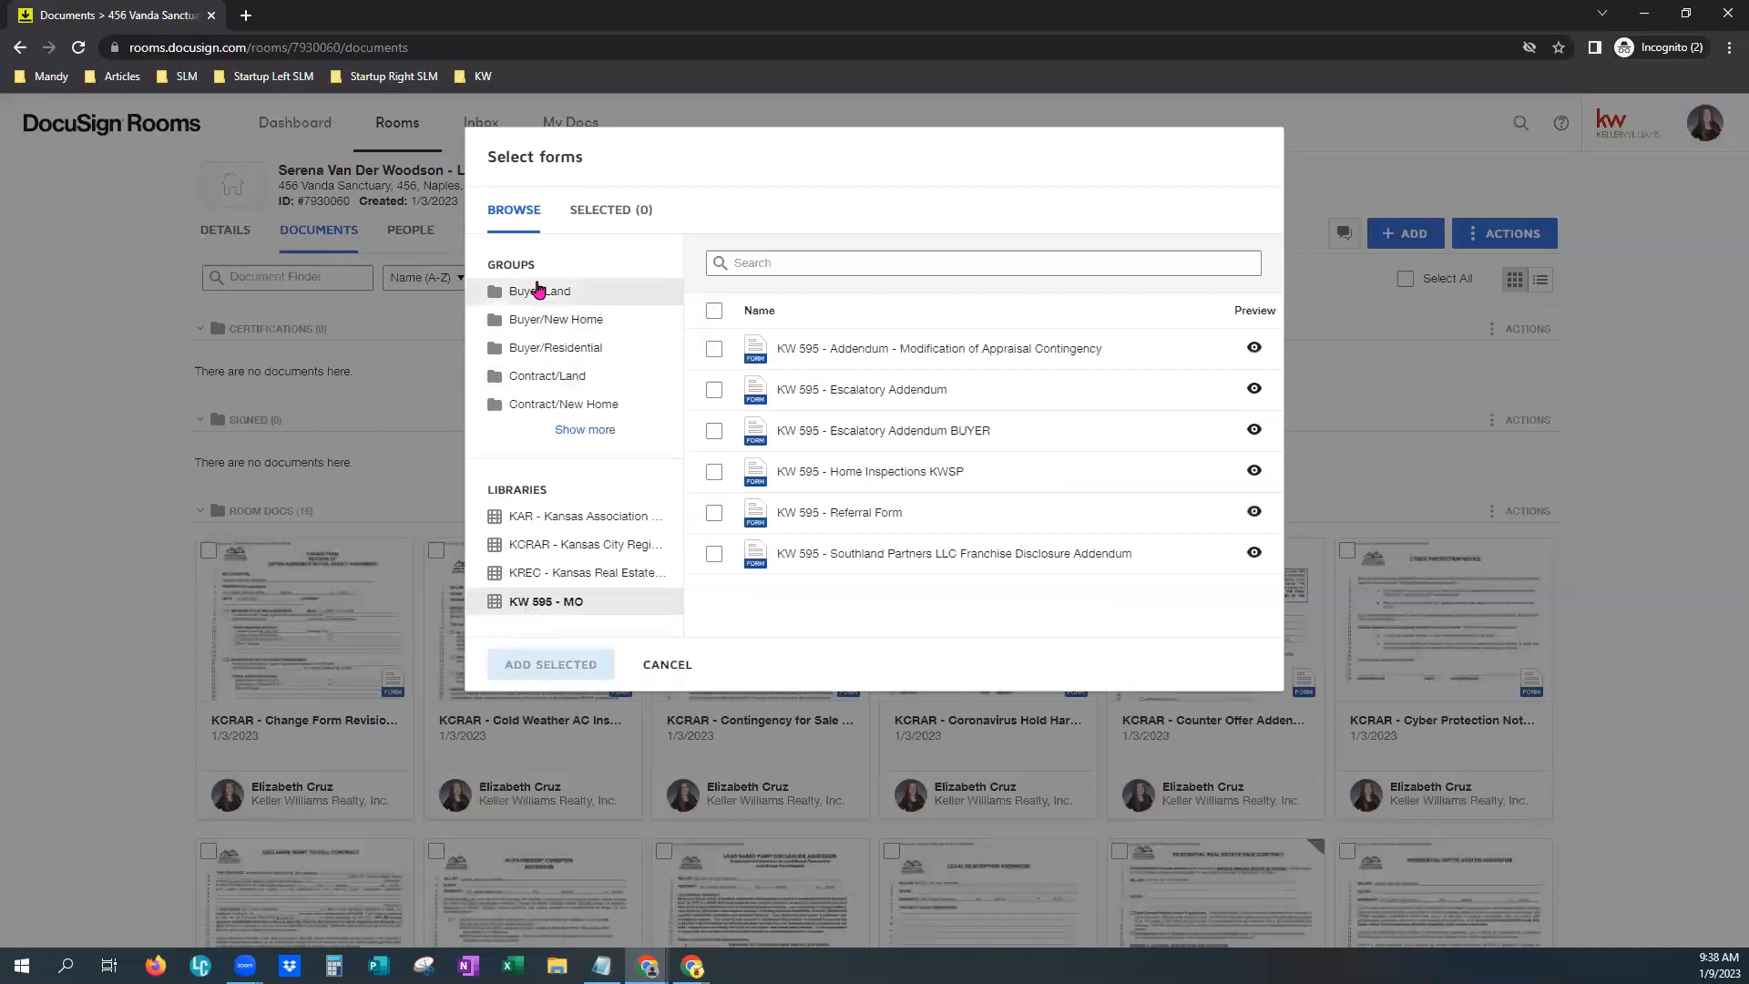
click(541, 292)
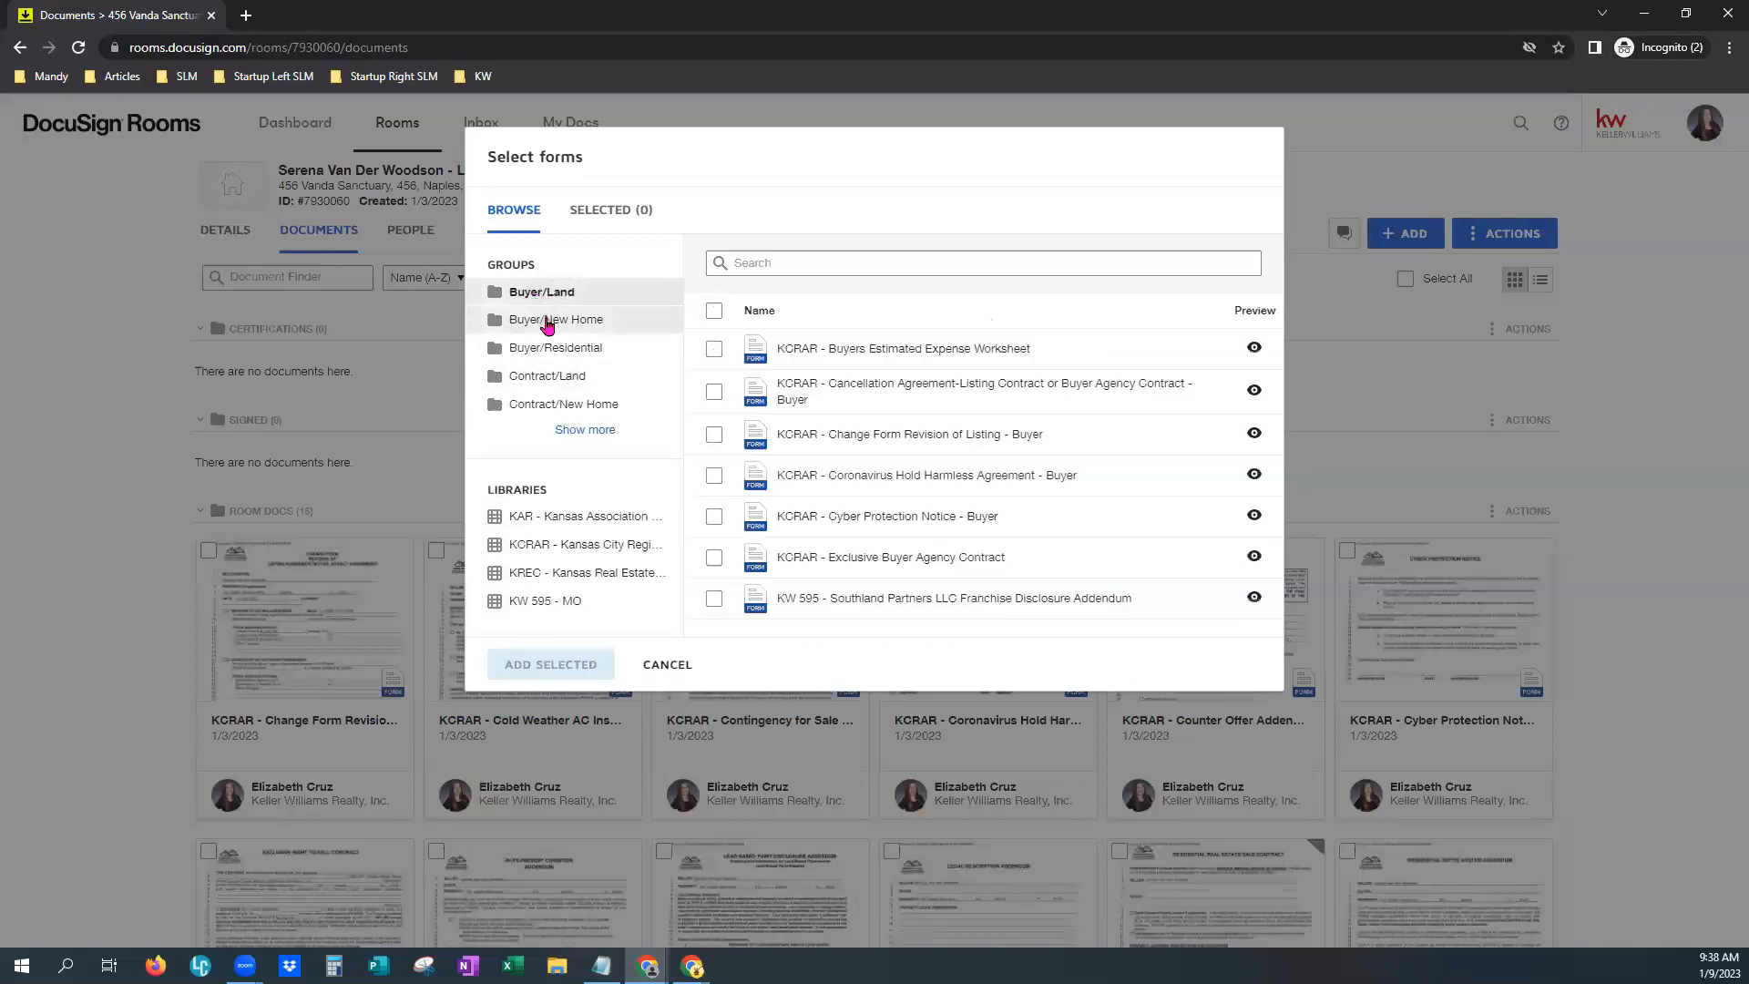
mouse_move(556, 318)
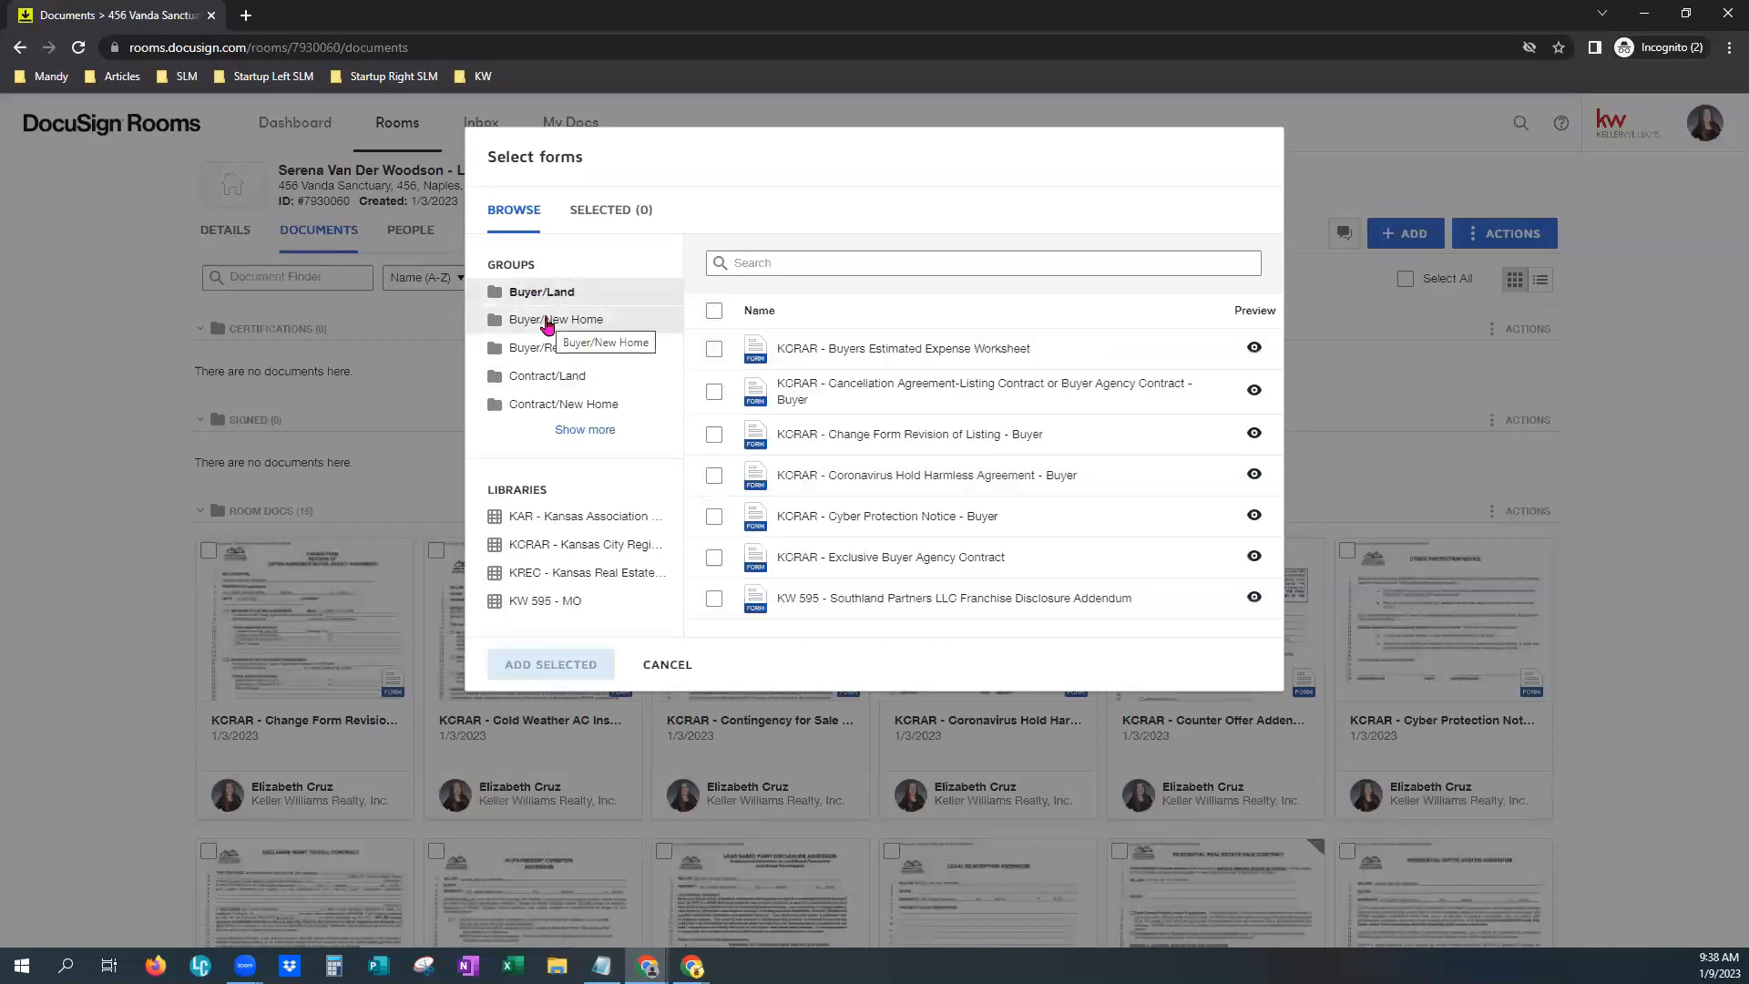
mouse_move(556, 319)
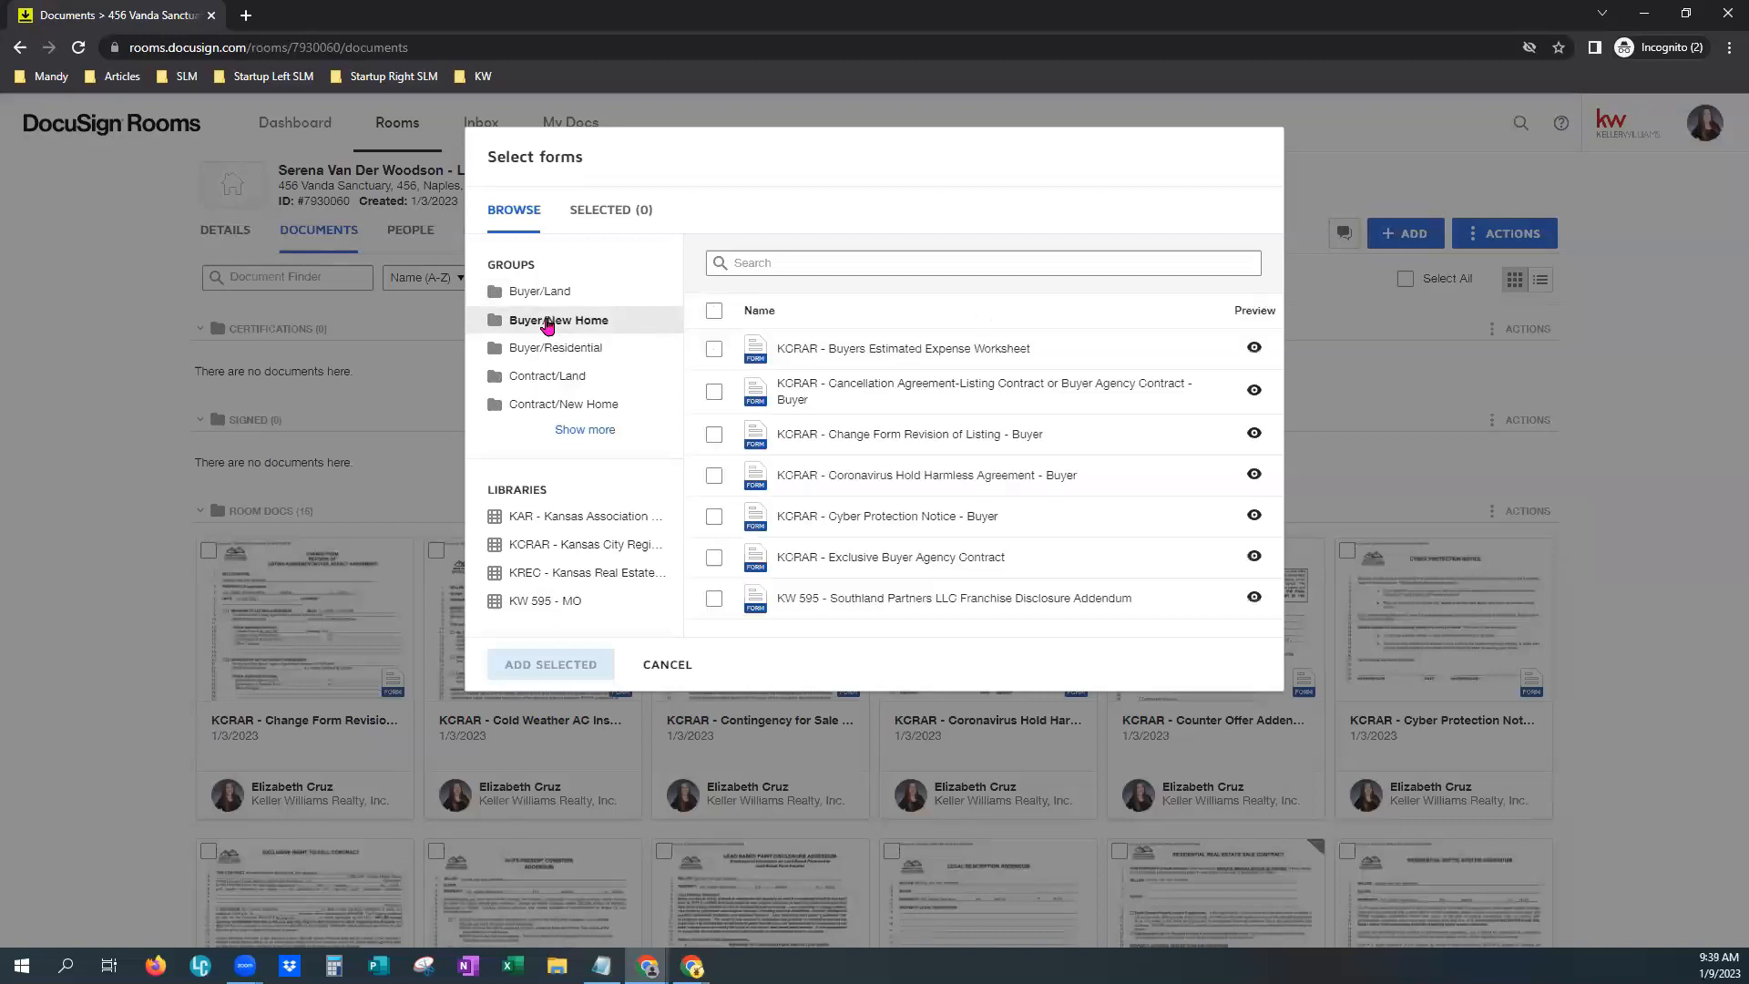
click(548, 376)
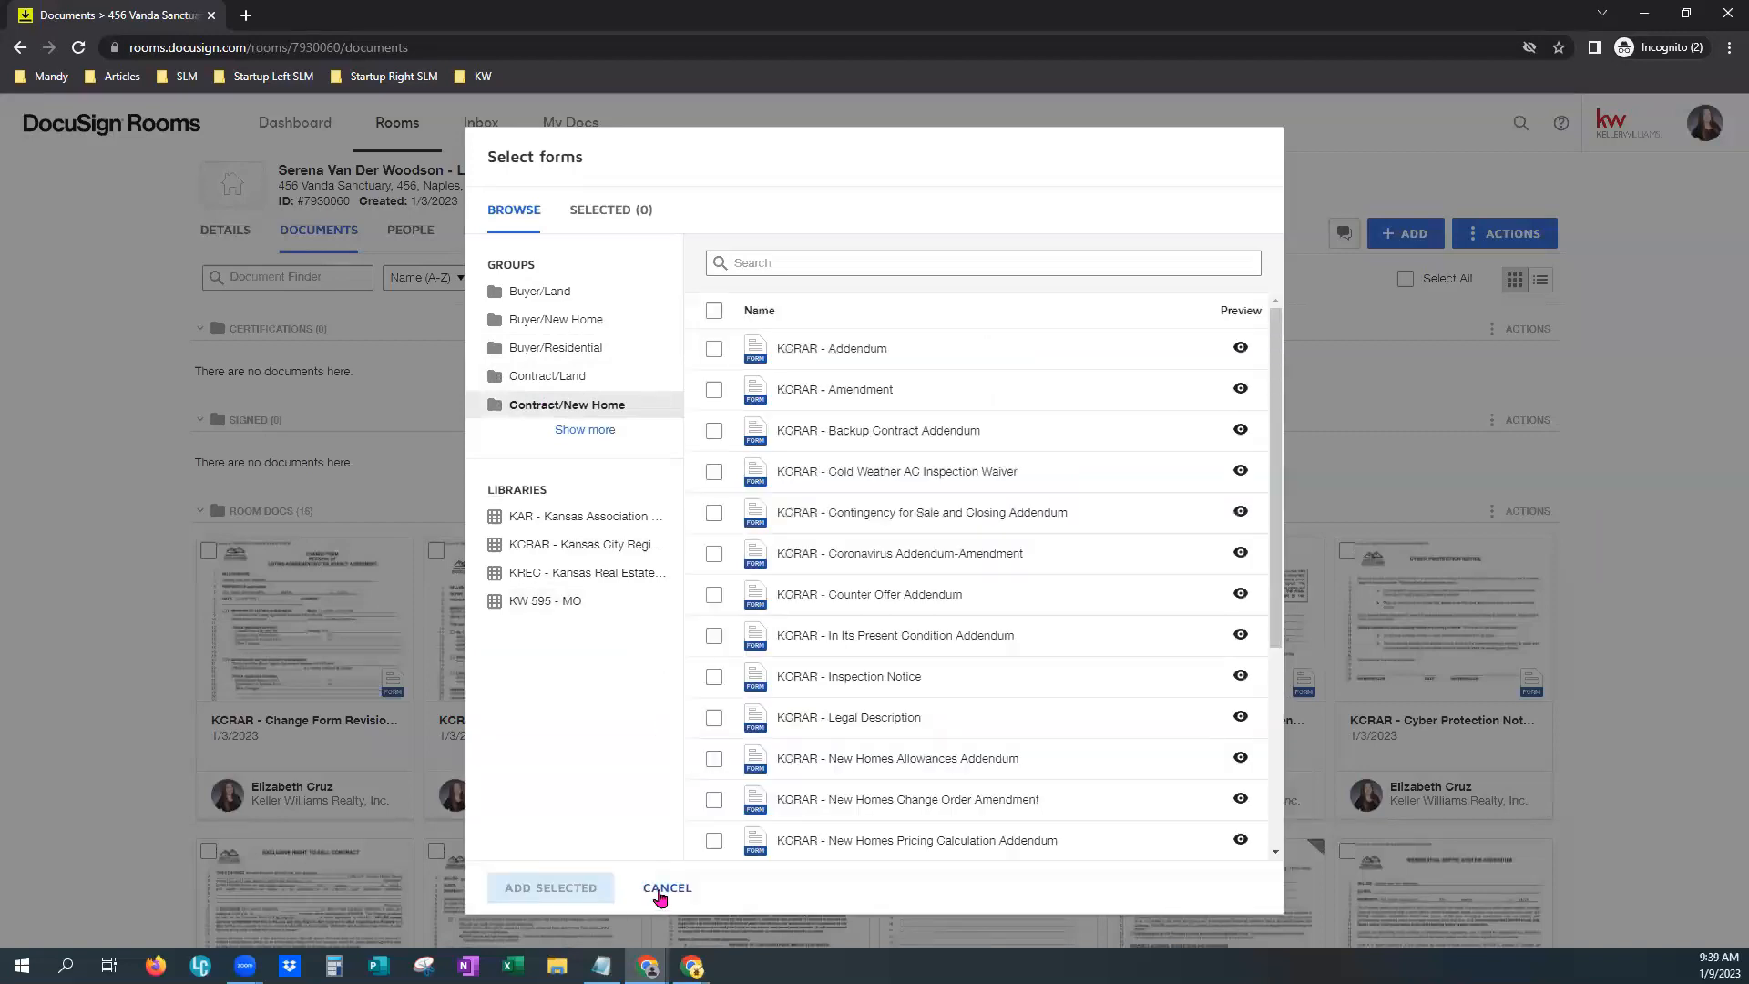
Cancel the Select forms dialog with nothing added, then log out from the profile menu
click(666, 889)
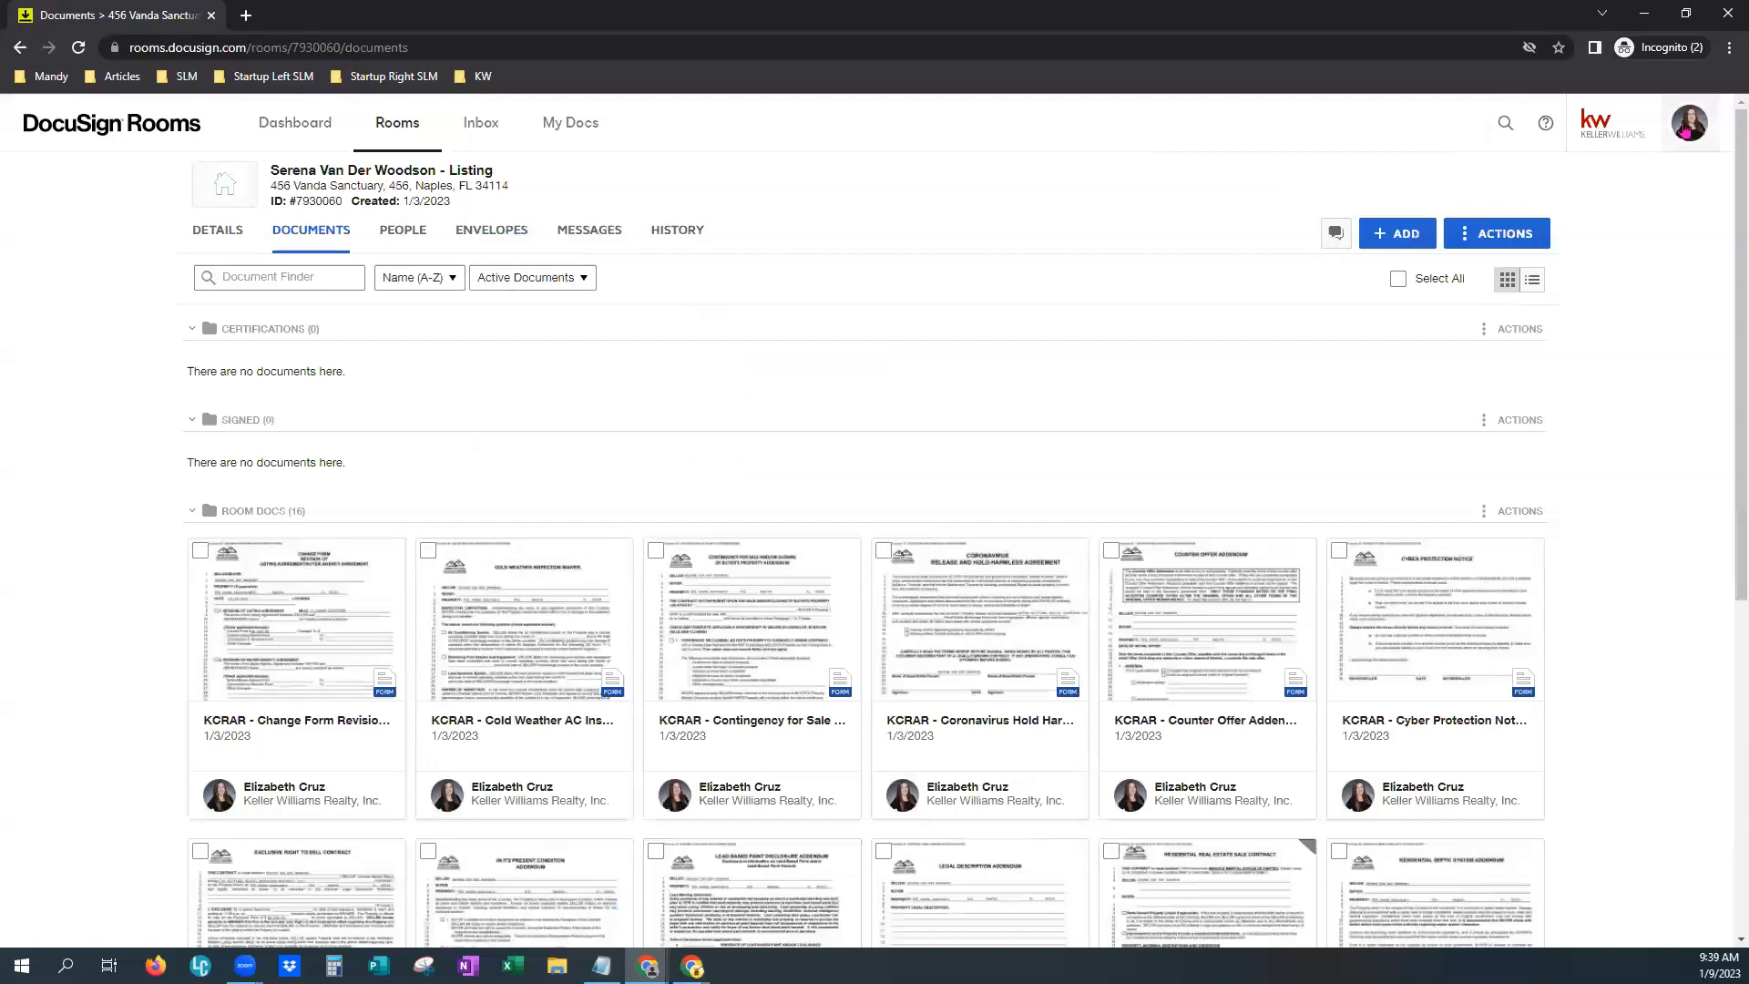
click(1689, 123)
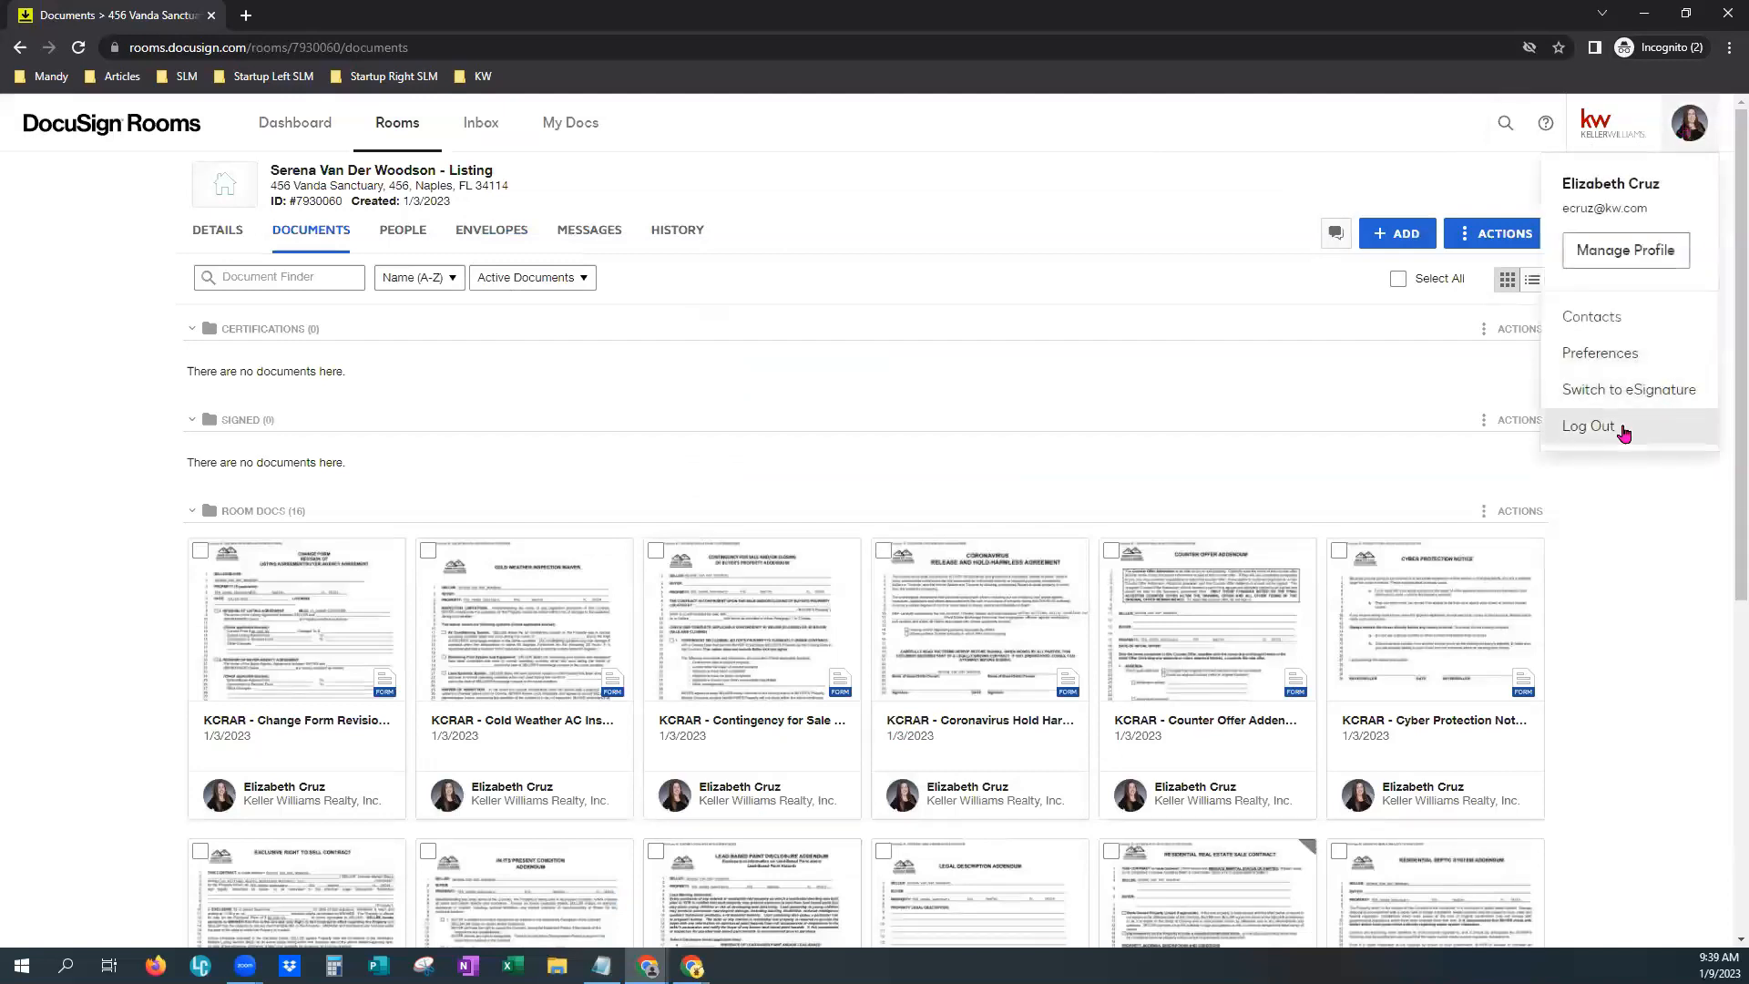
click(1586, 425)
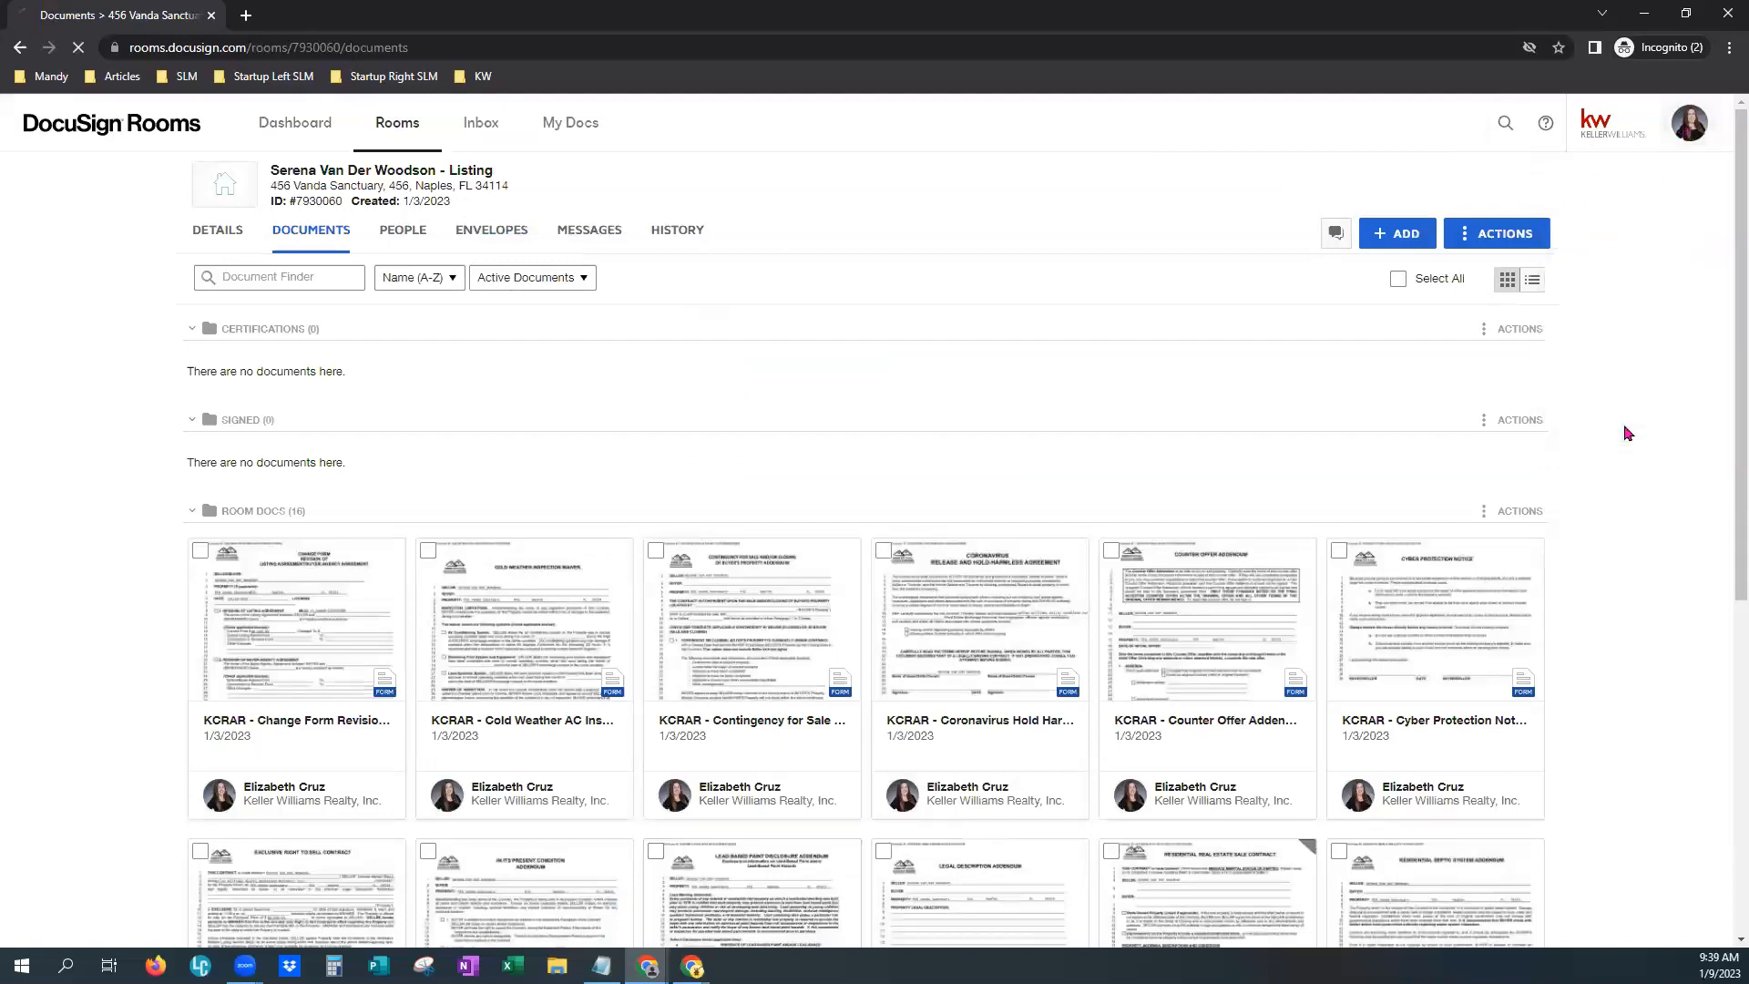